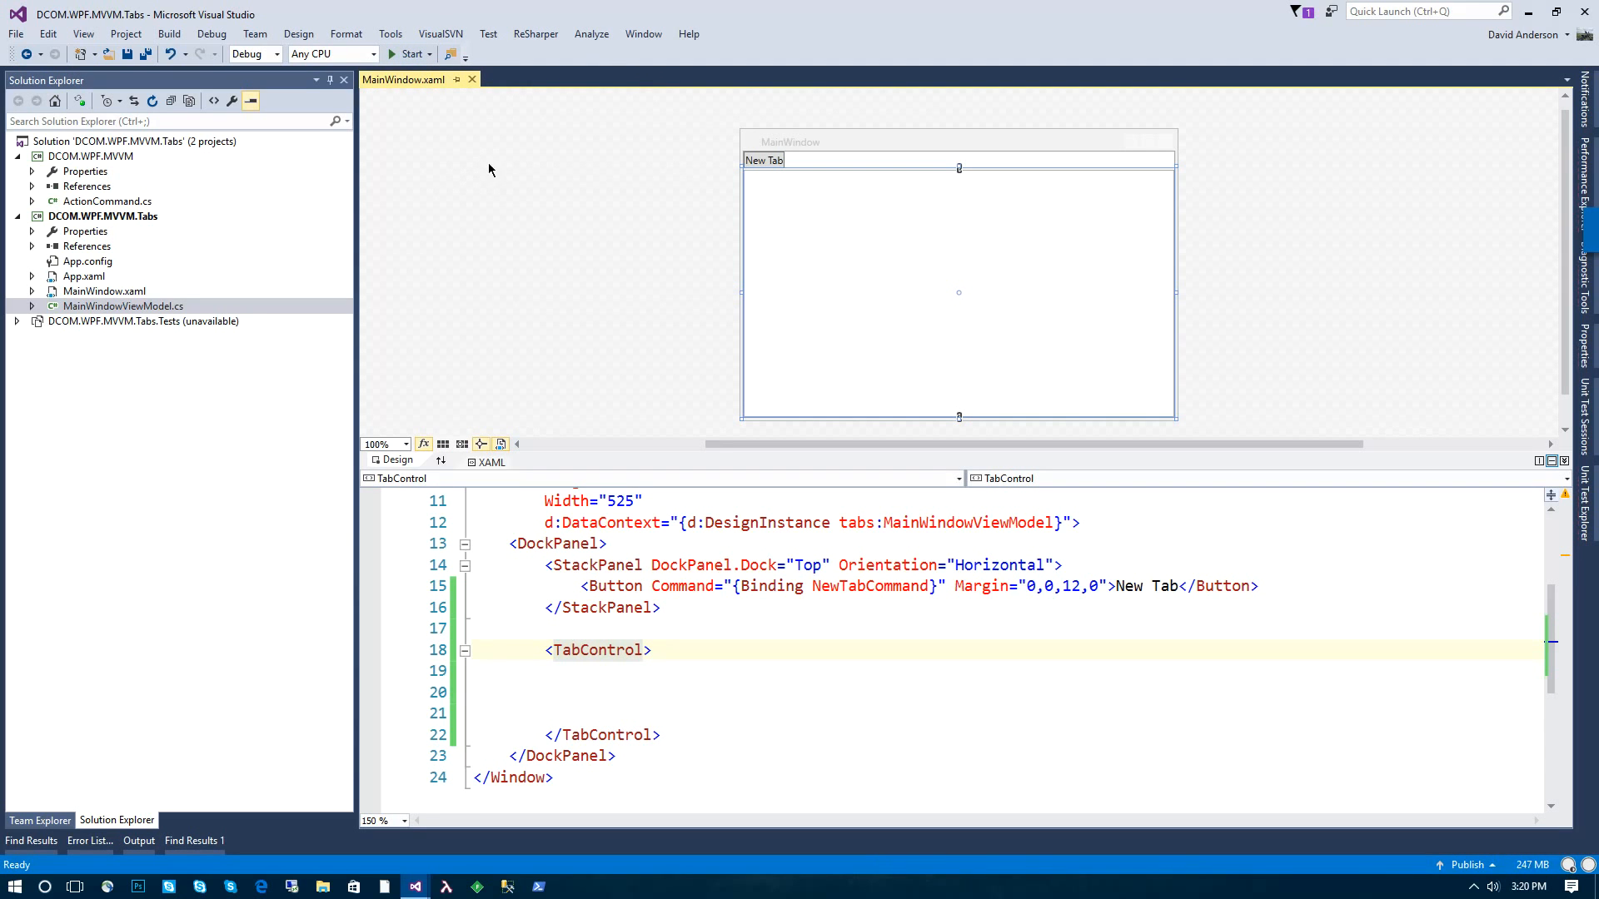
Step: From the DCOM.WPF.MVVM project's Add > New from Template menu, choose Interface
right_click(90, 155)
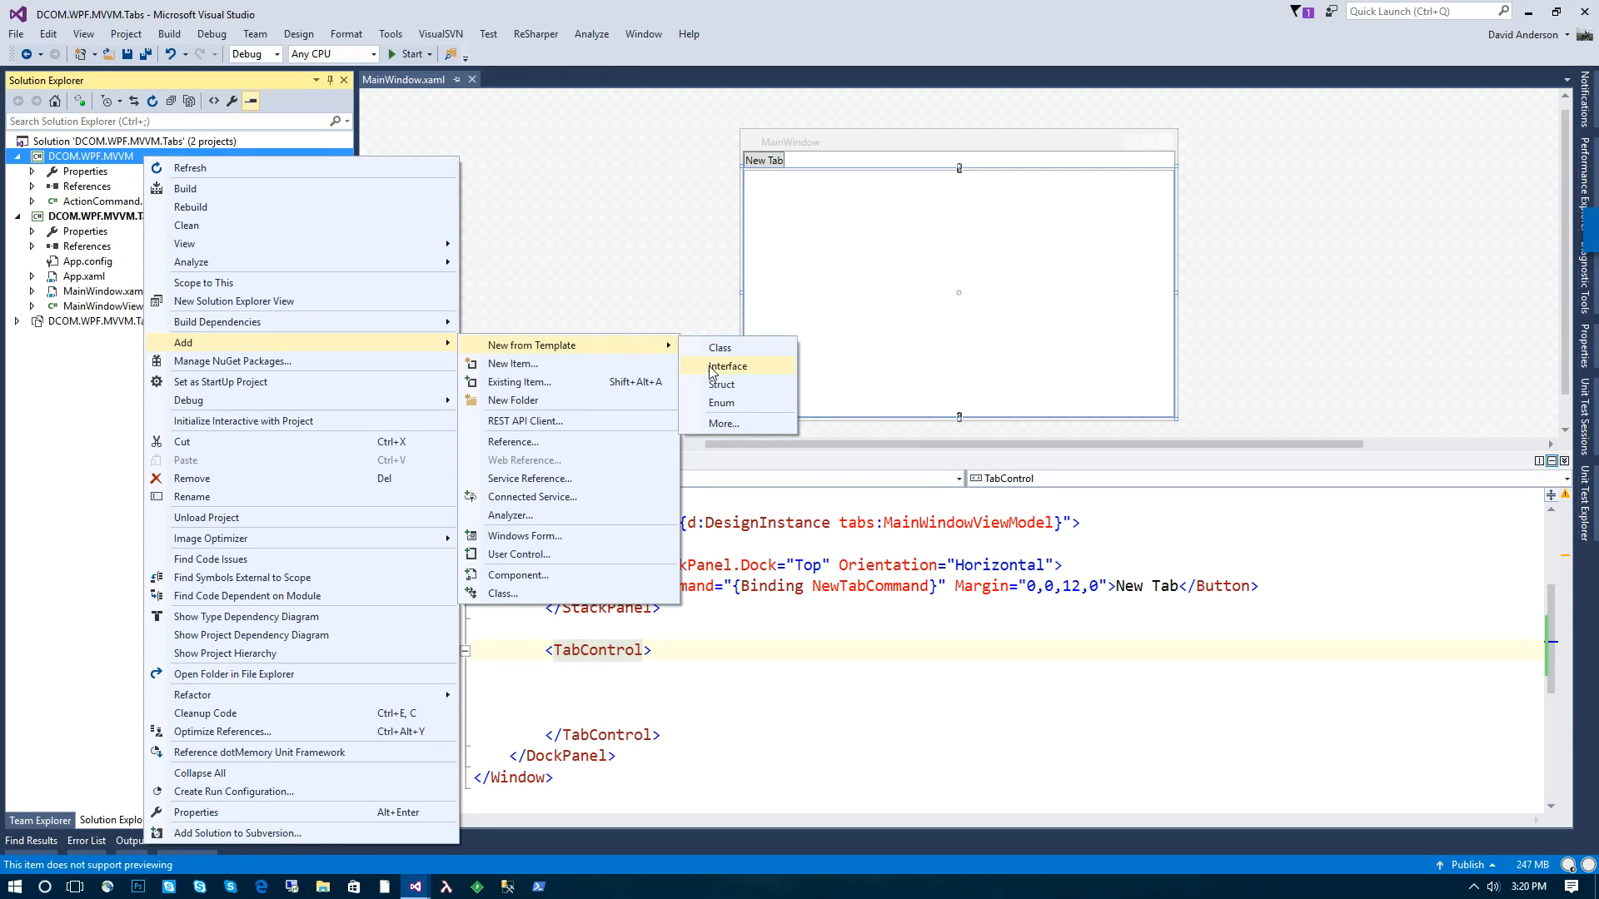
click(727, 367)
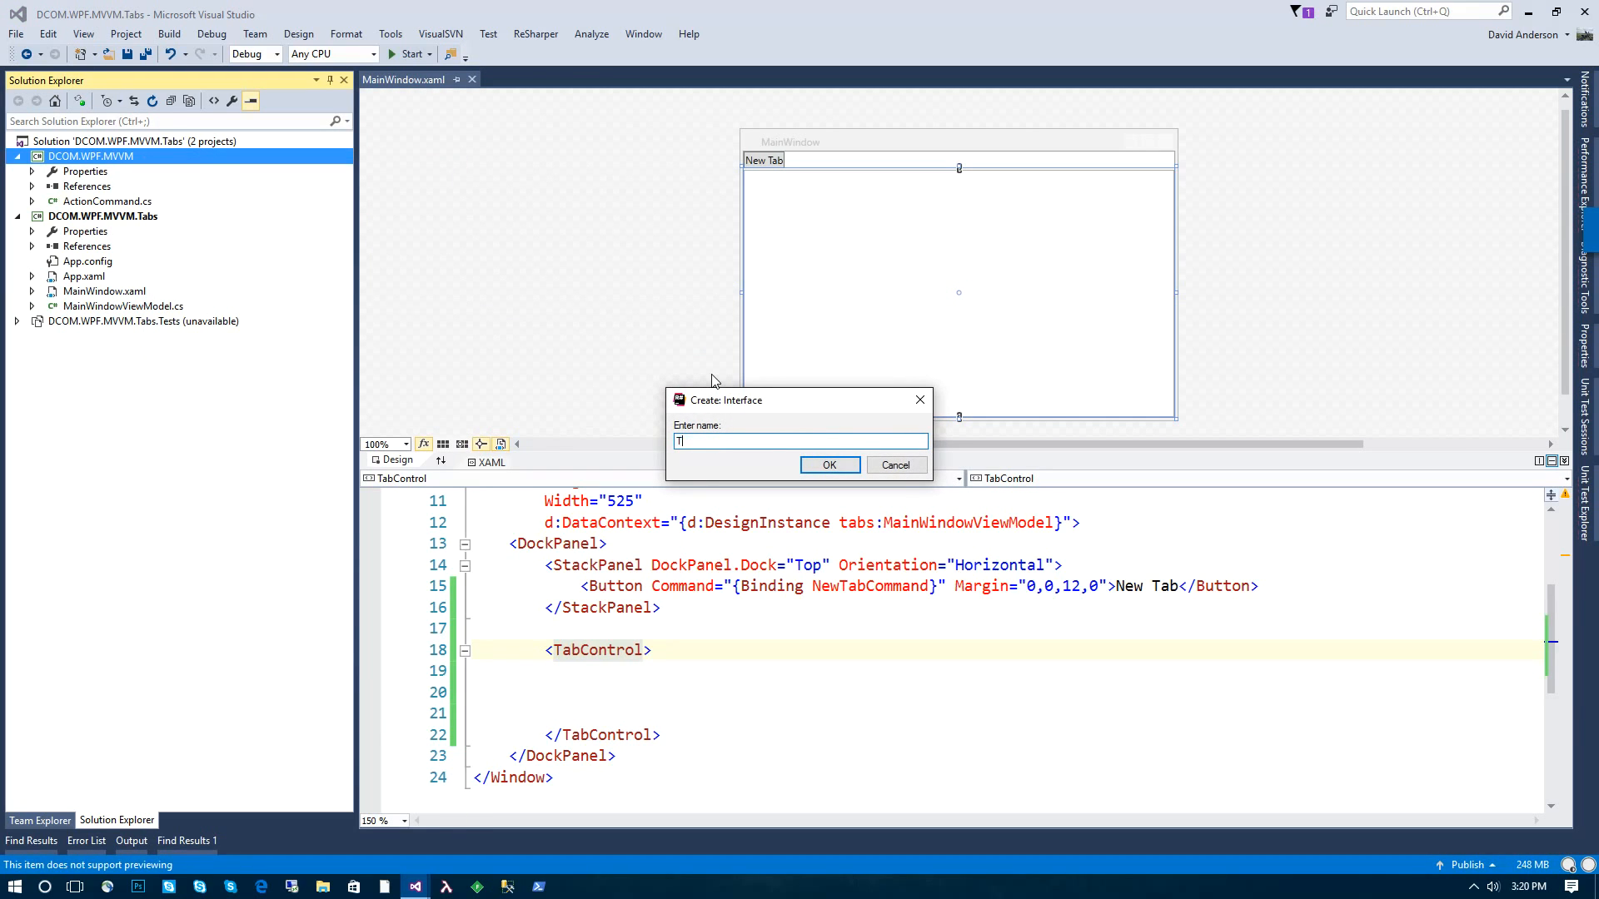
Step: Create ITab.cs declaring string Name, ICommand CloseCommand and EventHandler CloseRequested
click(828, 465)
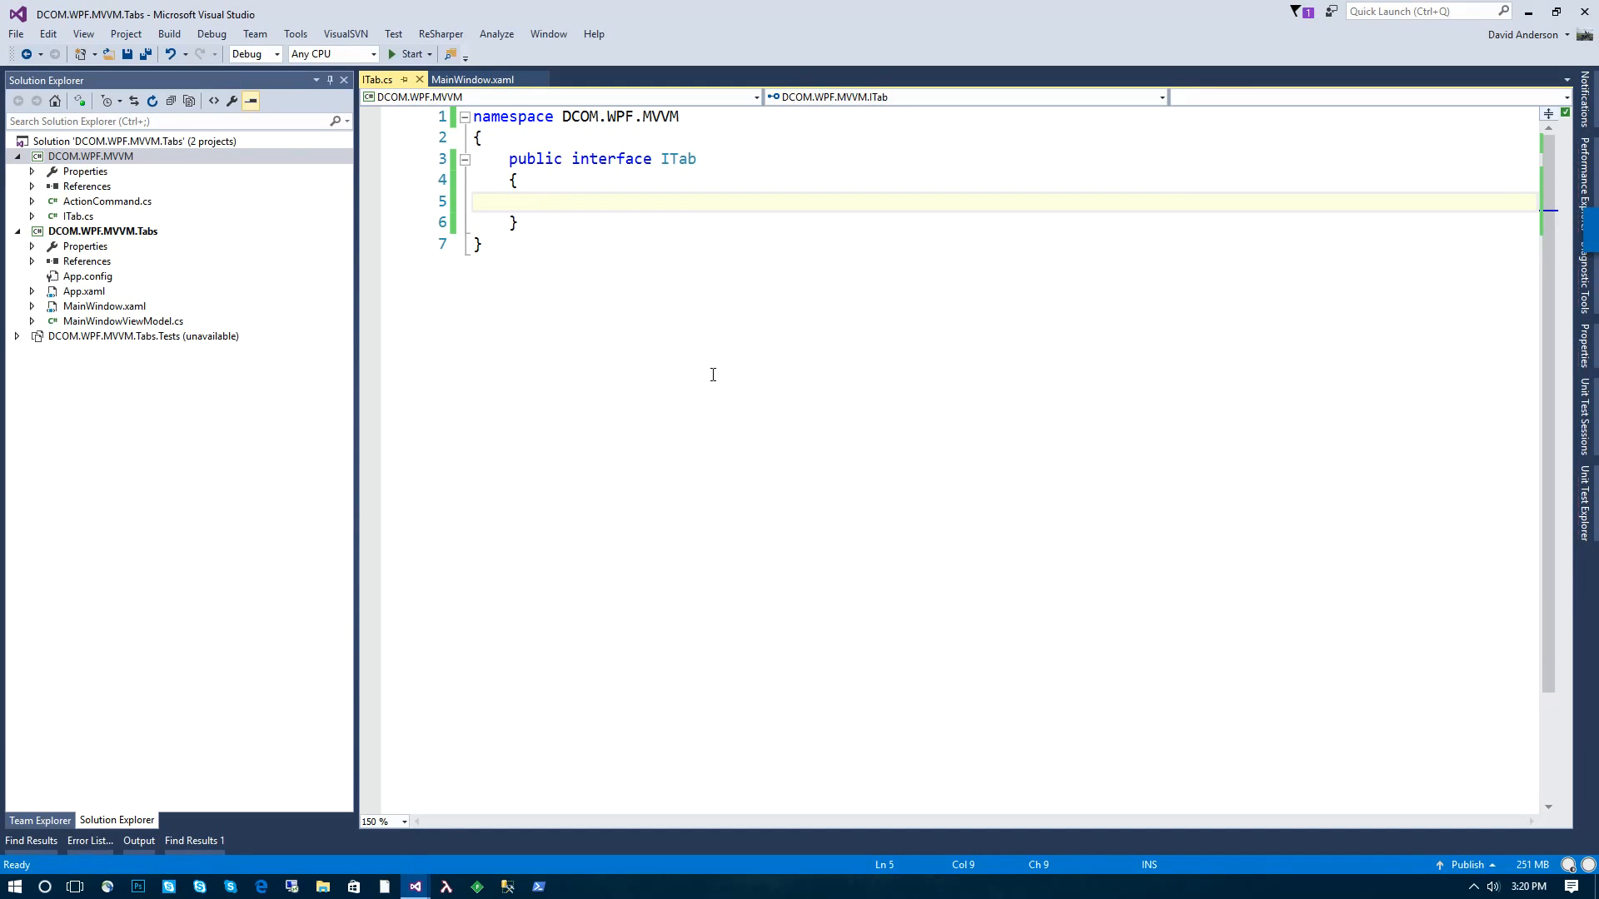
text(string)
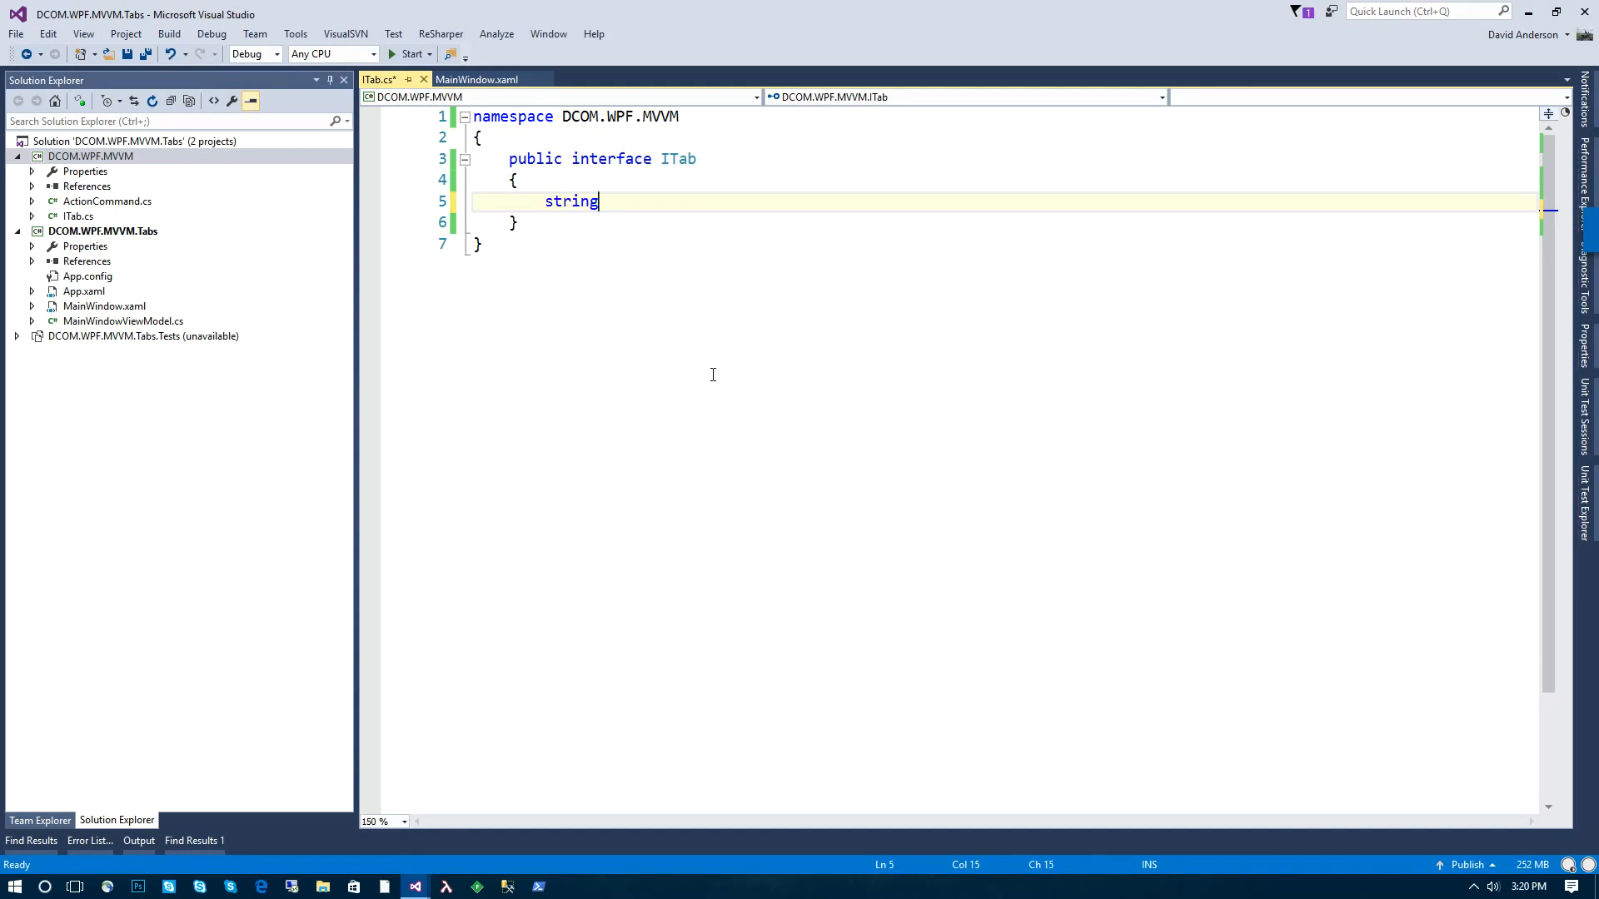
text(Name { get; set; })
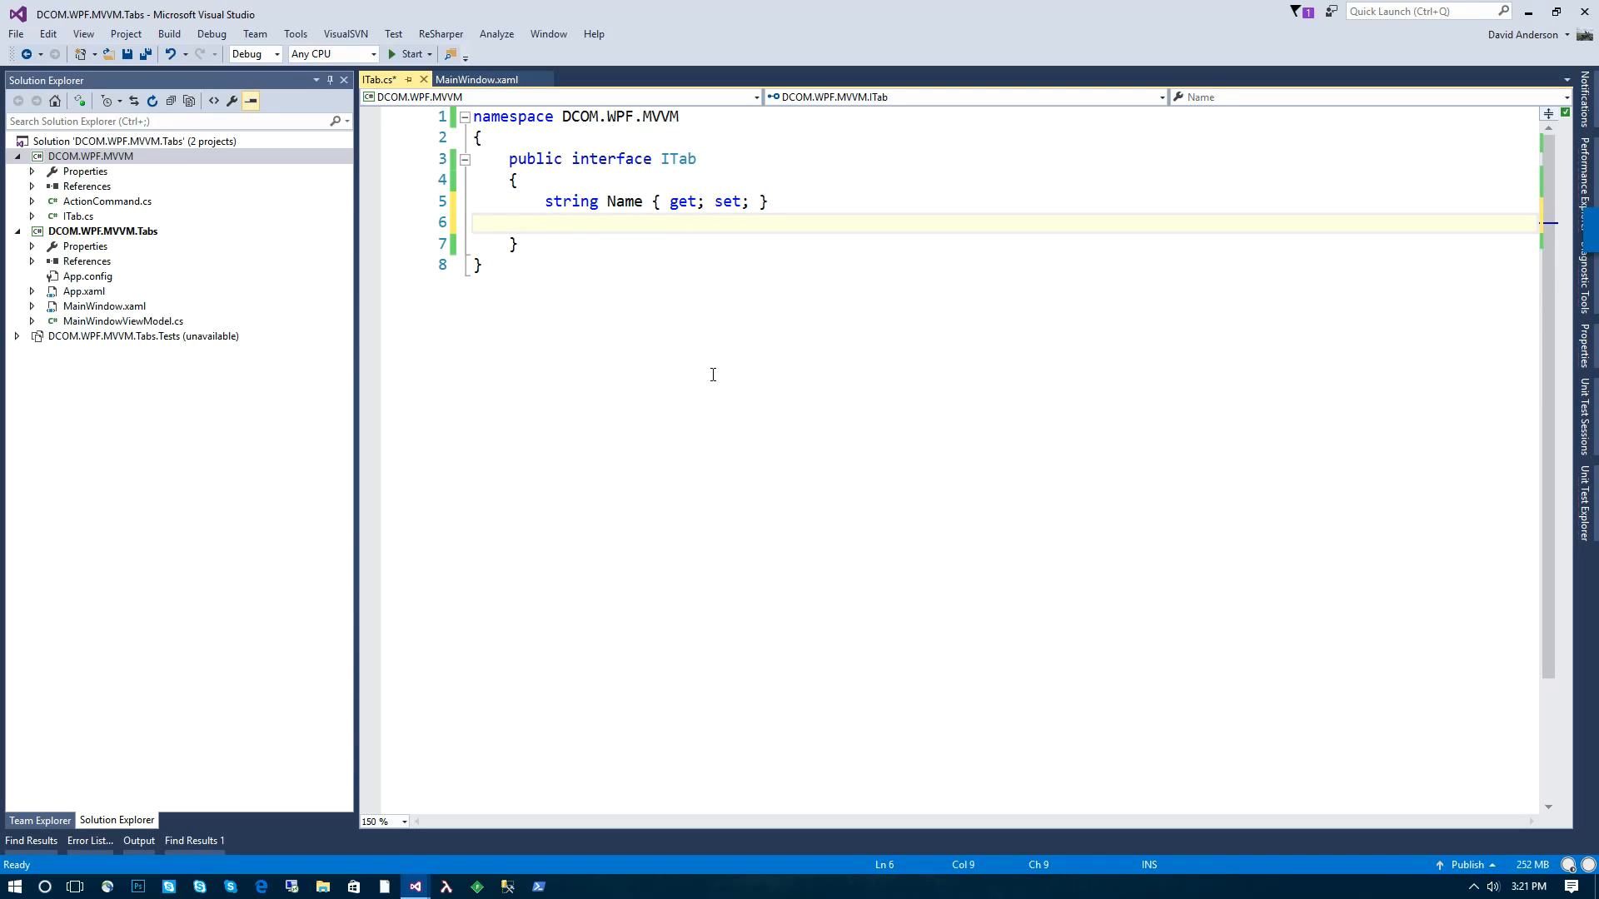
text(ICommand)
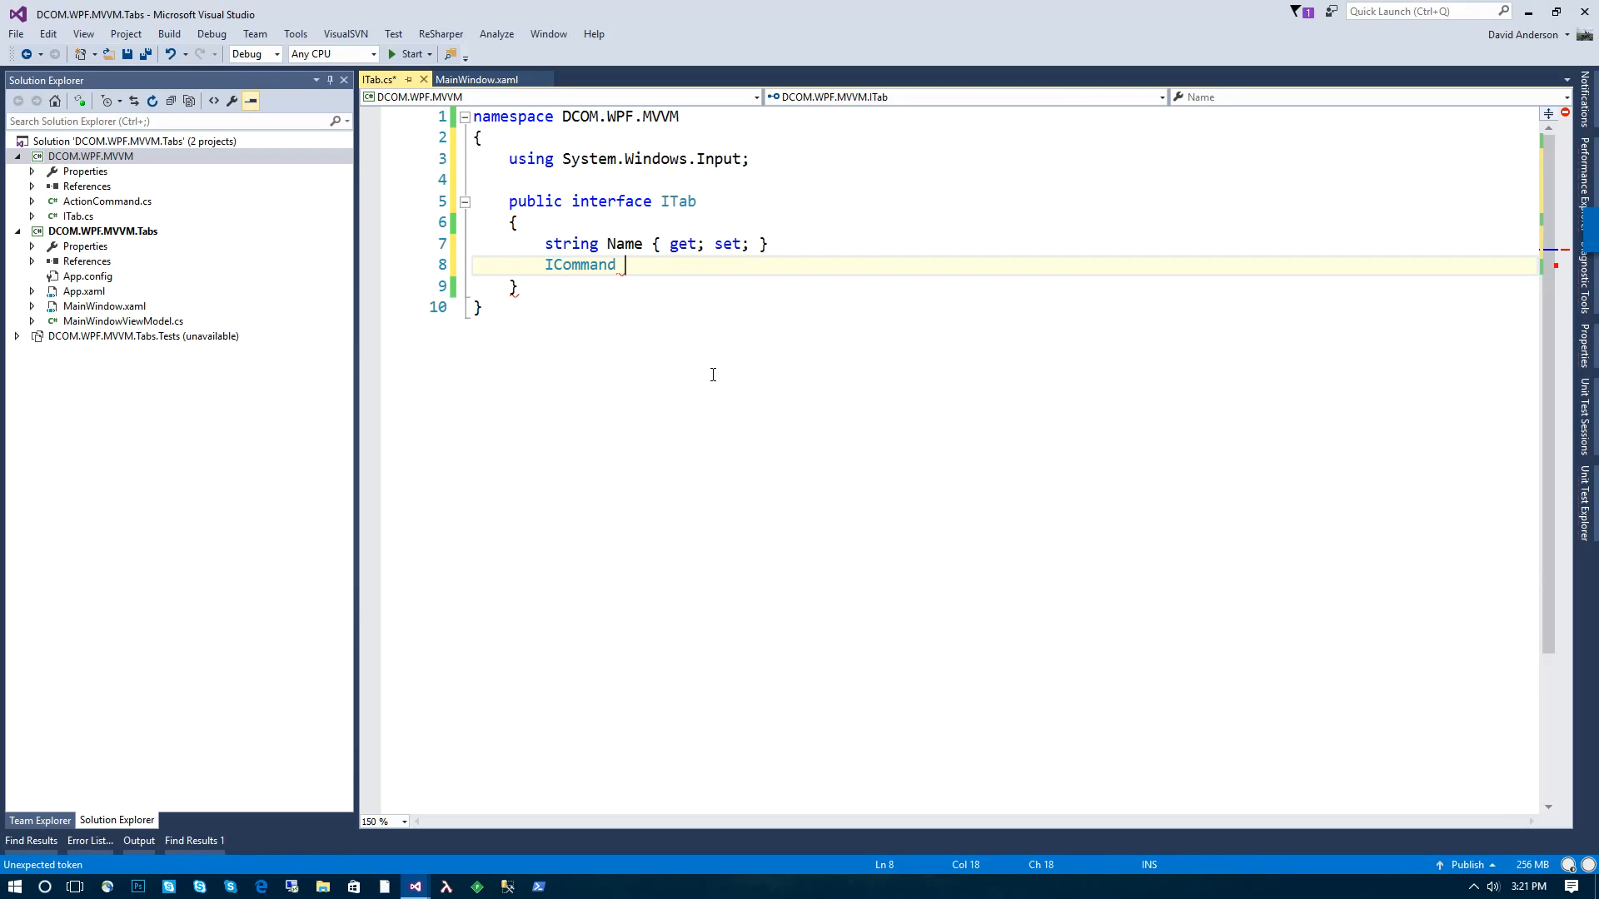
text(CloseCommand { })
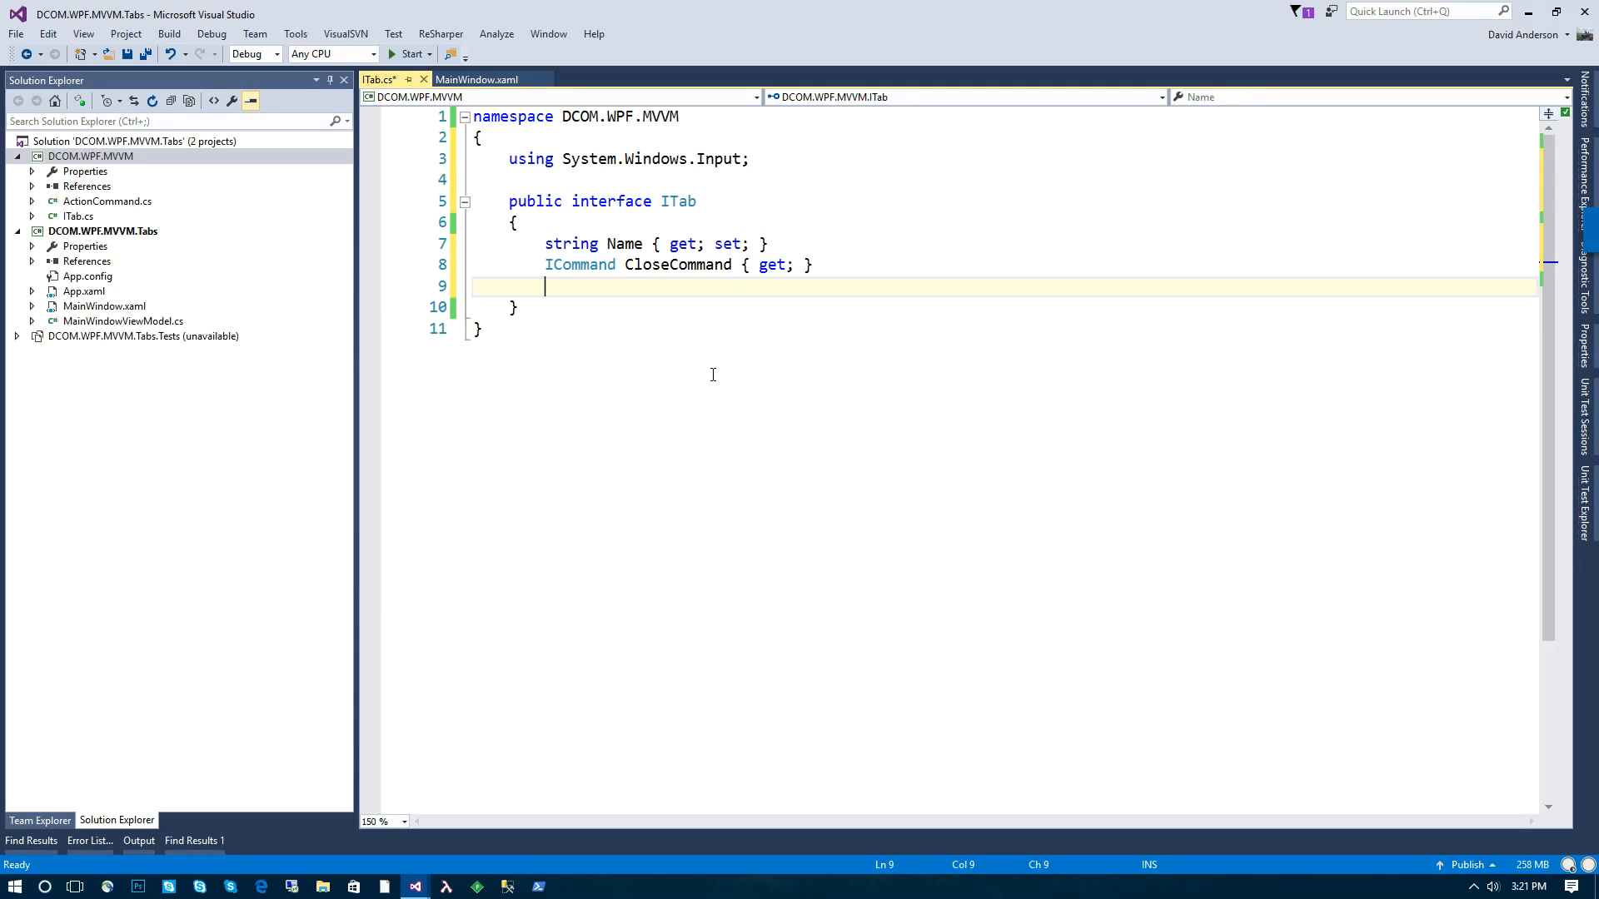
text(event)
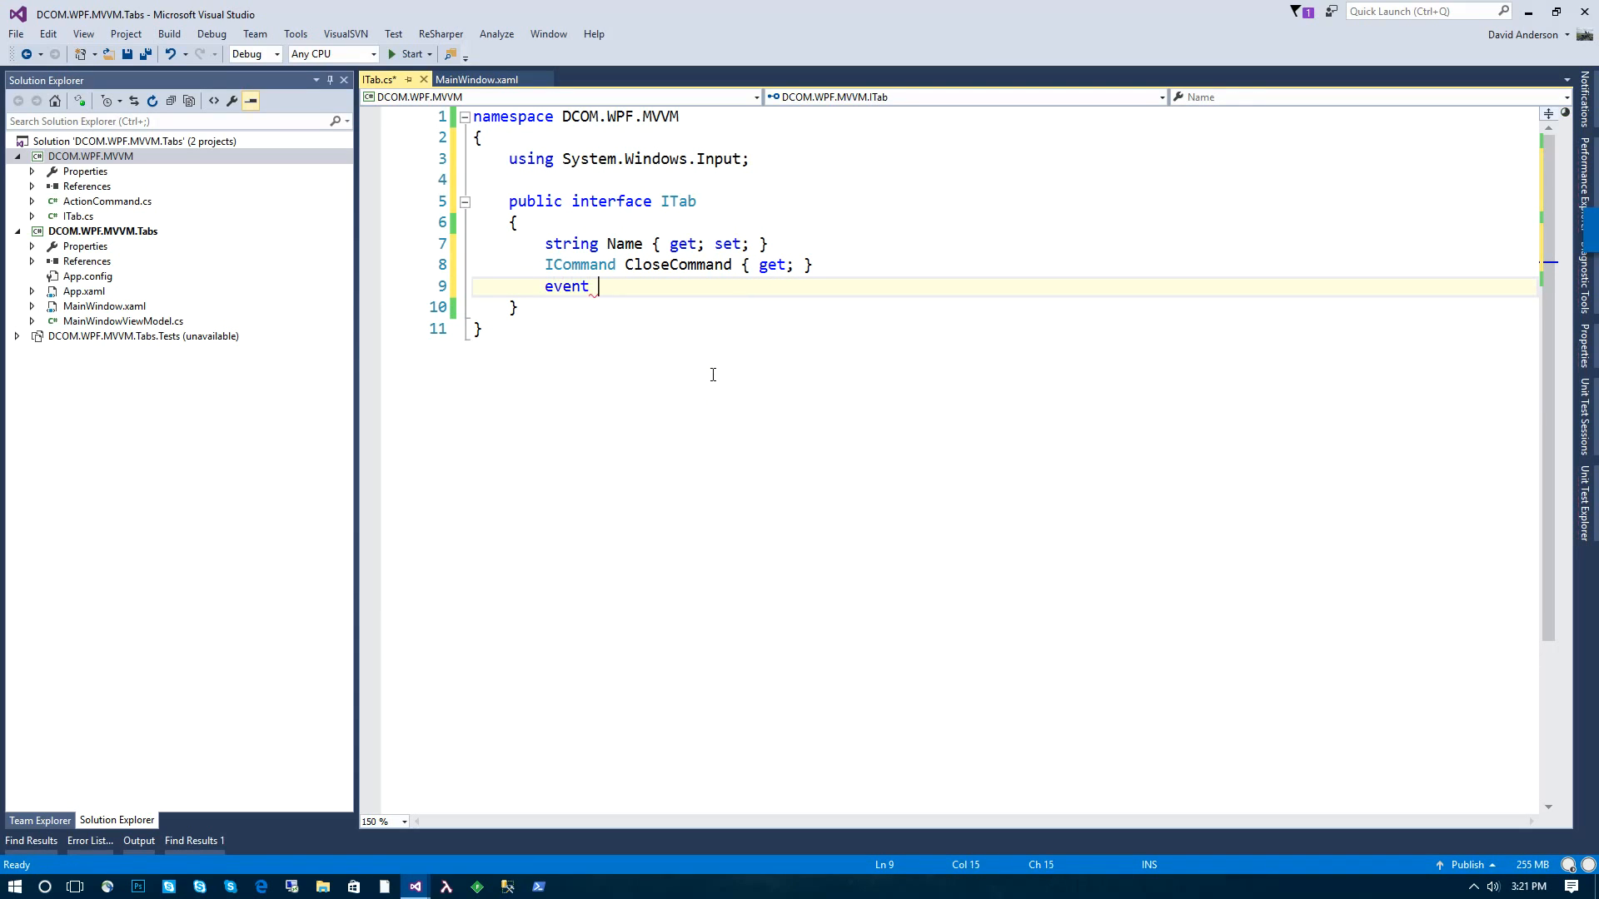
text(EventHandler)
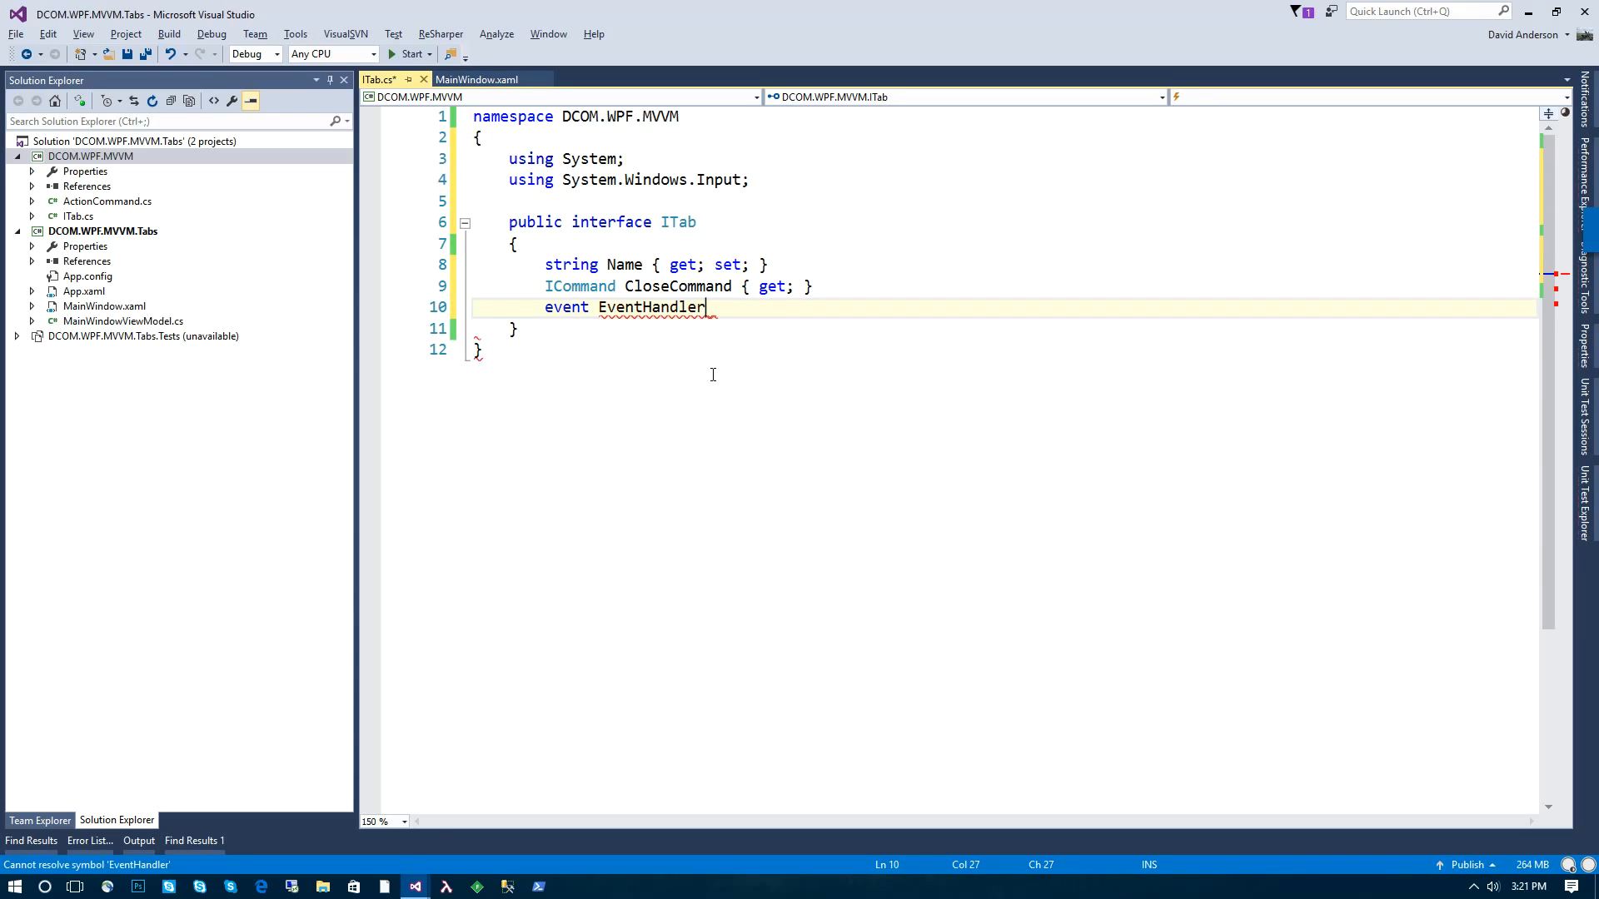
text(CloseRe)
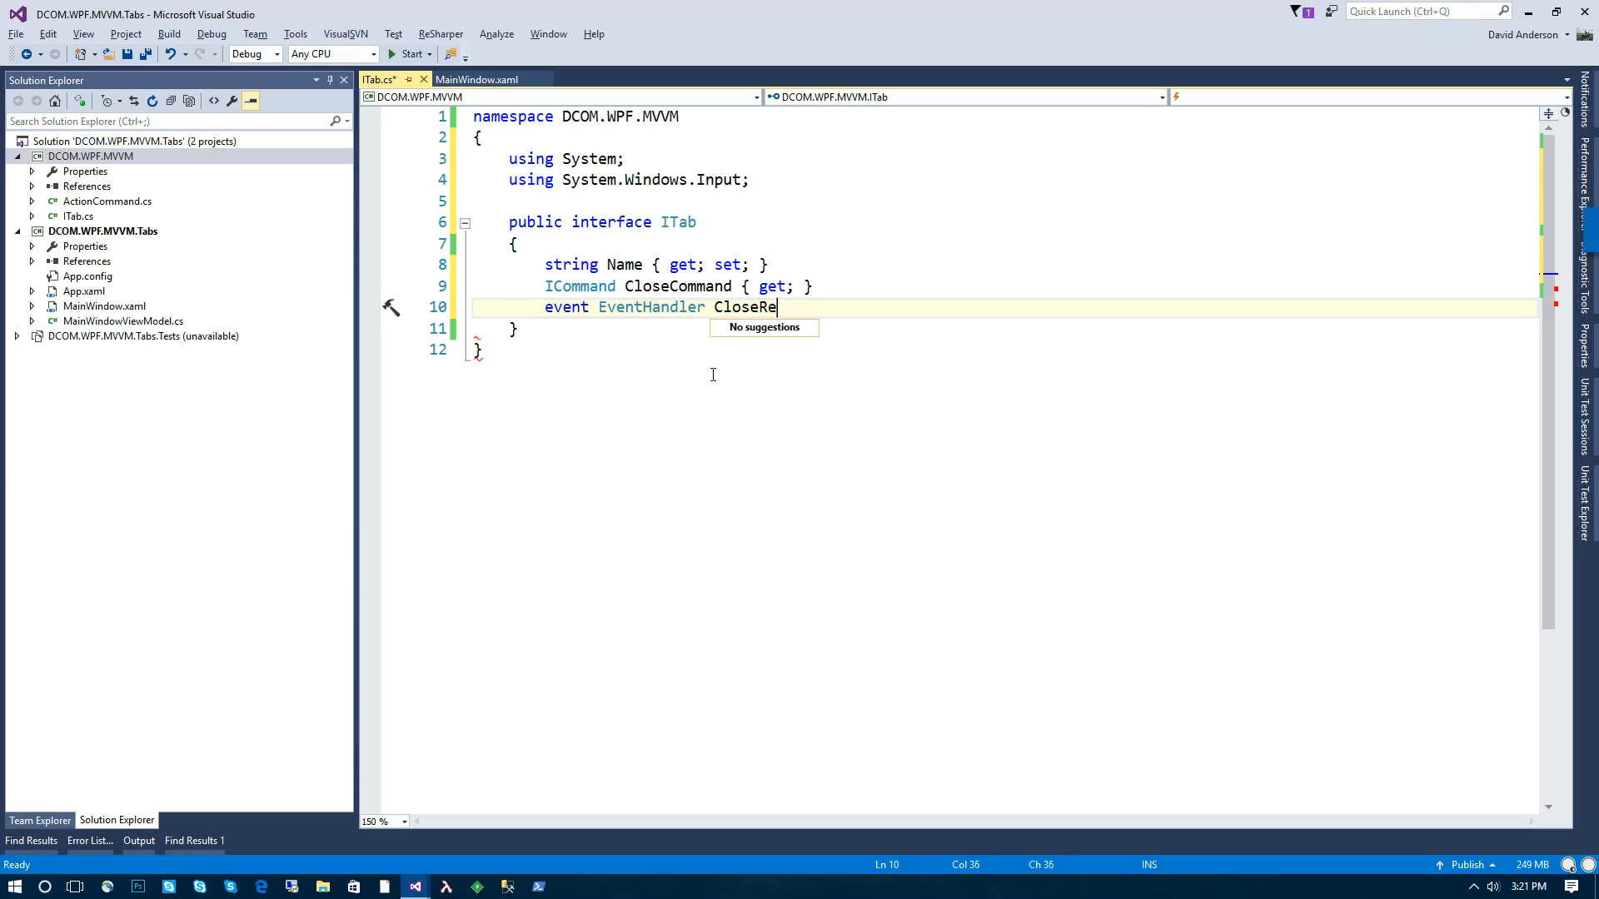
text(quested;)
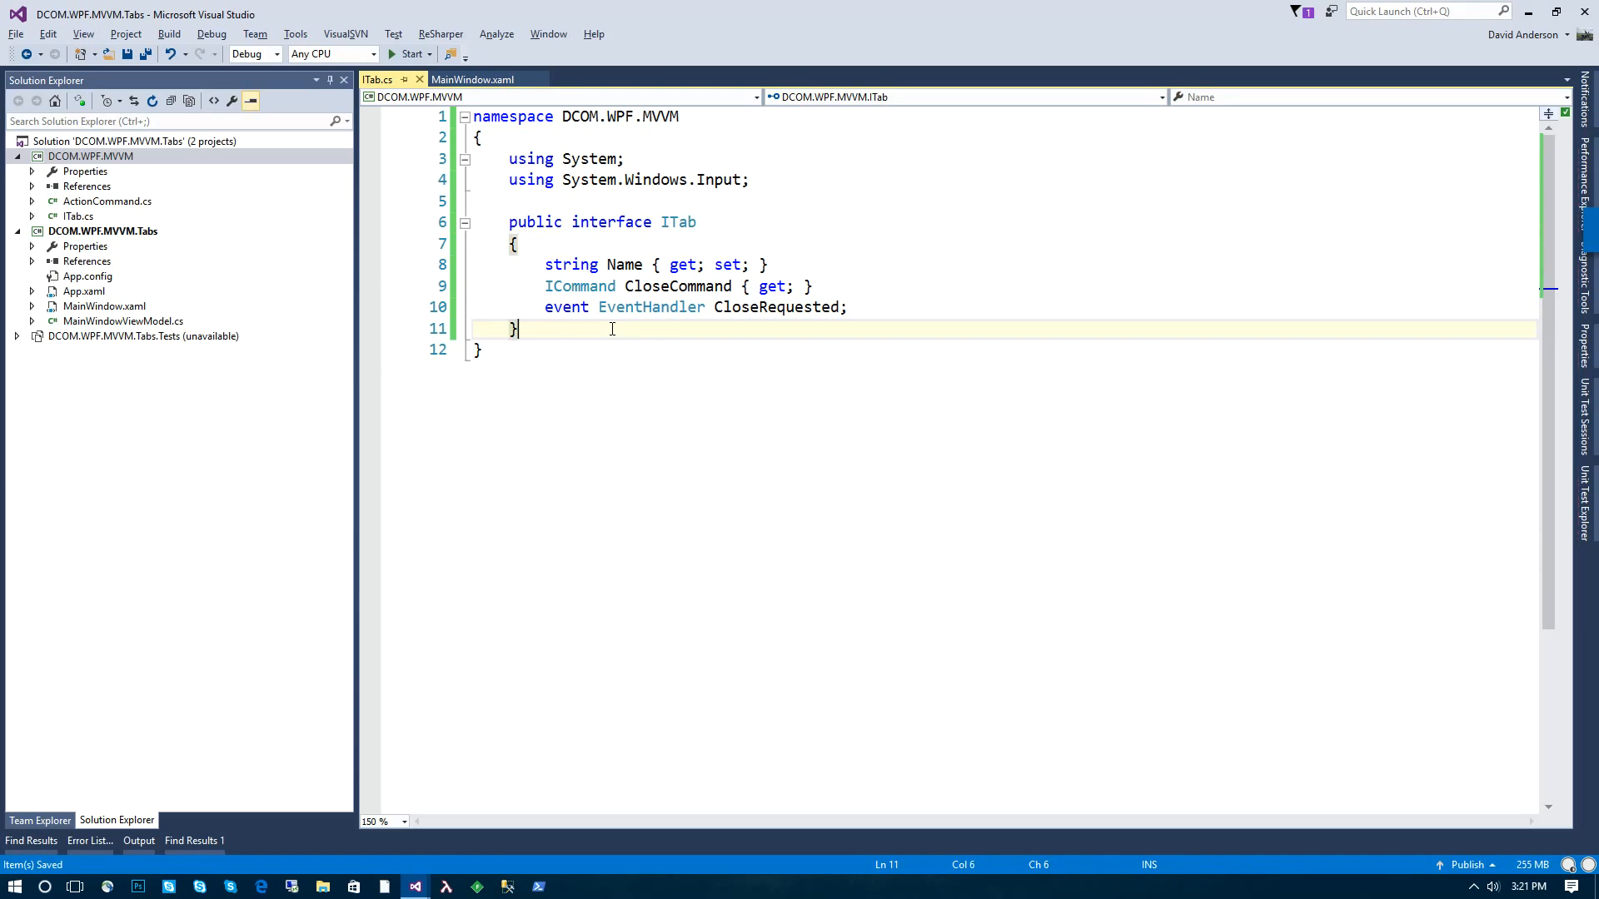
Step: Declare abstract class Tab : ITab with public Name, CloseCommand and CloseRequested members
text(public)
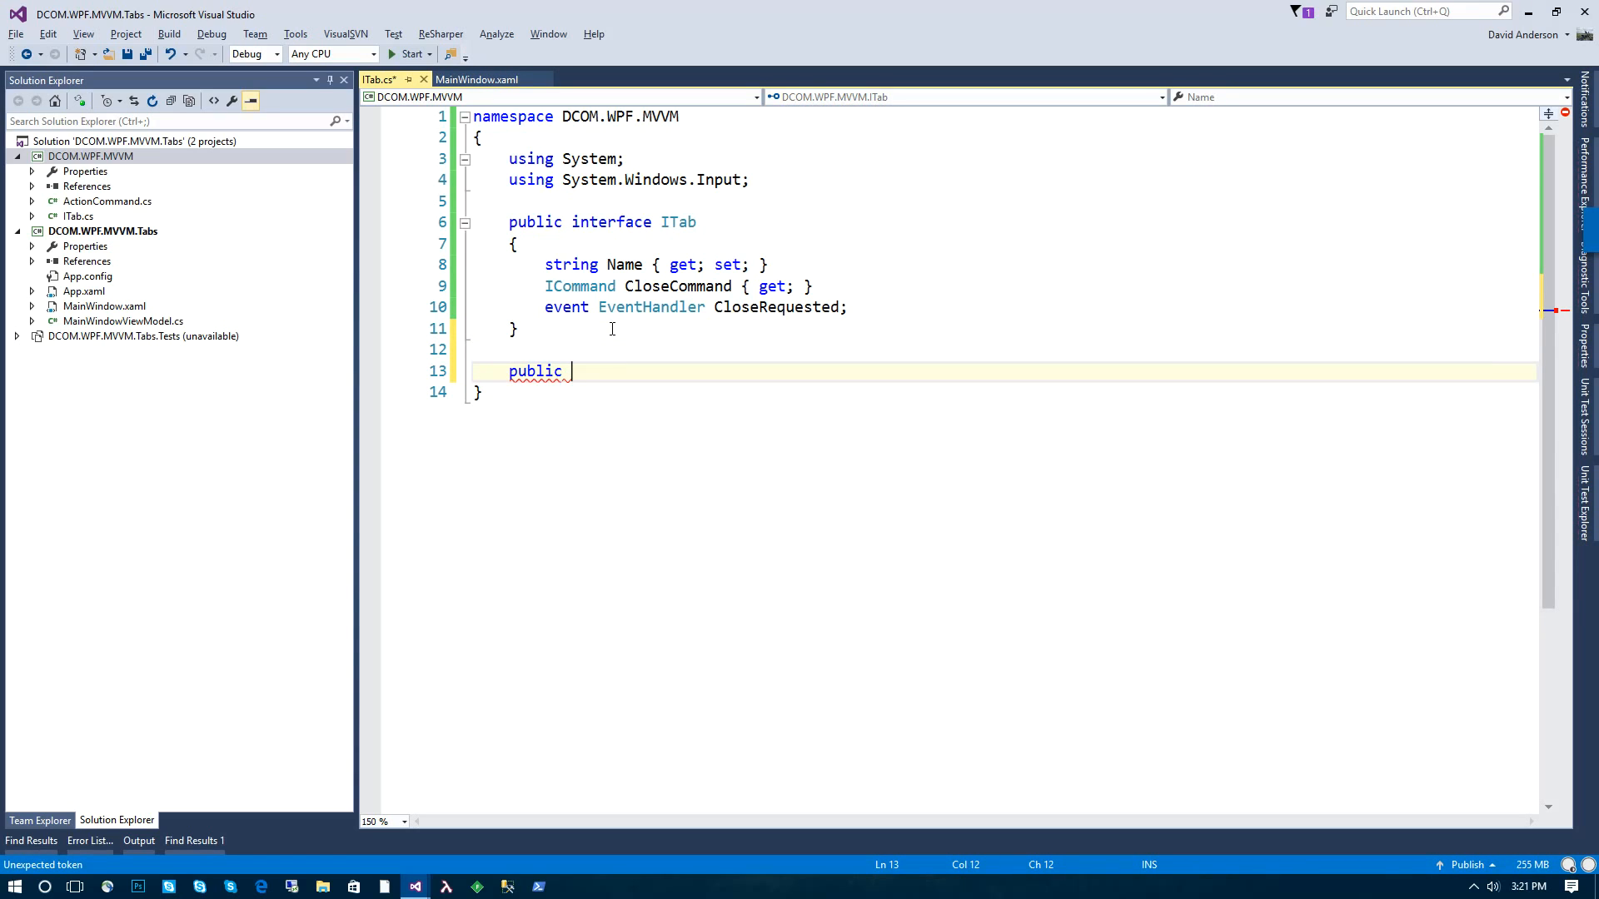
text(abstract c)
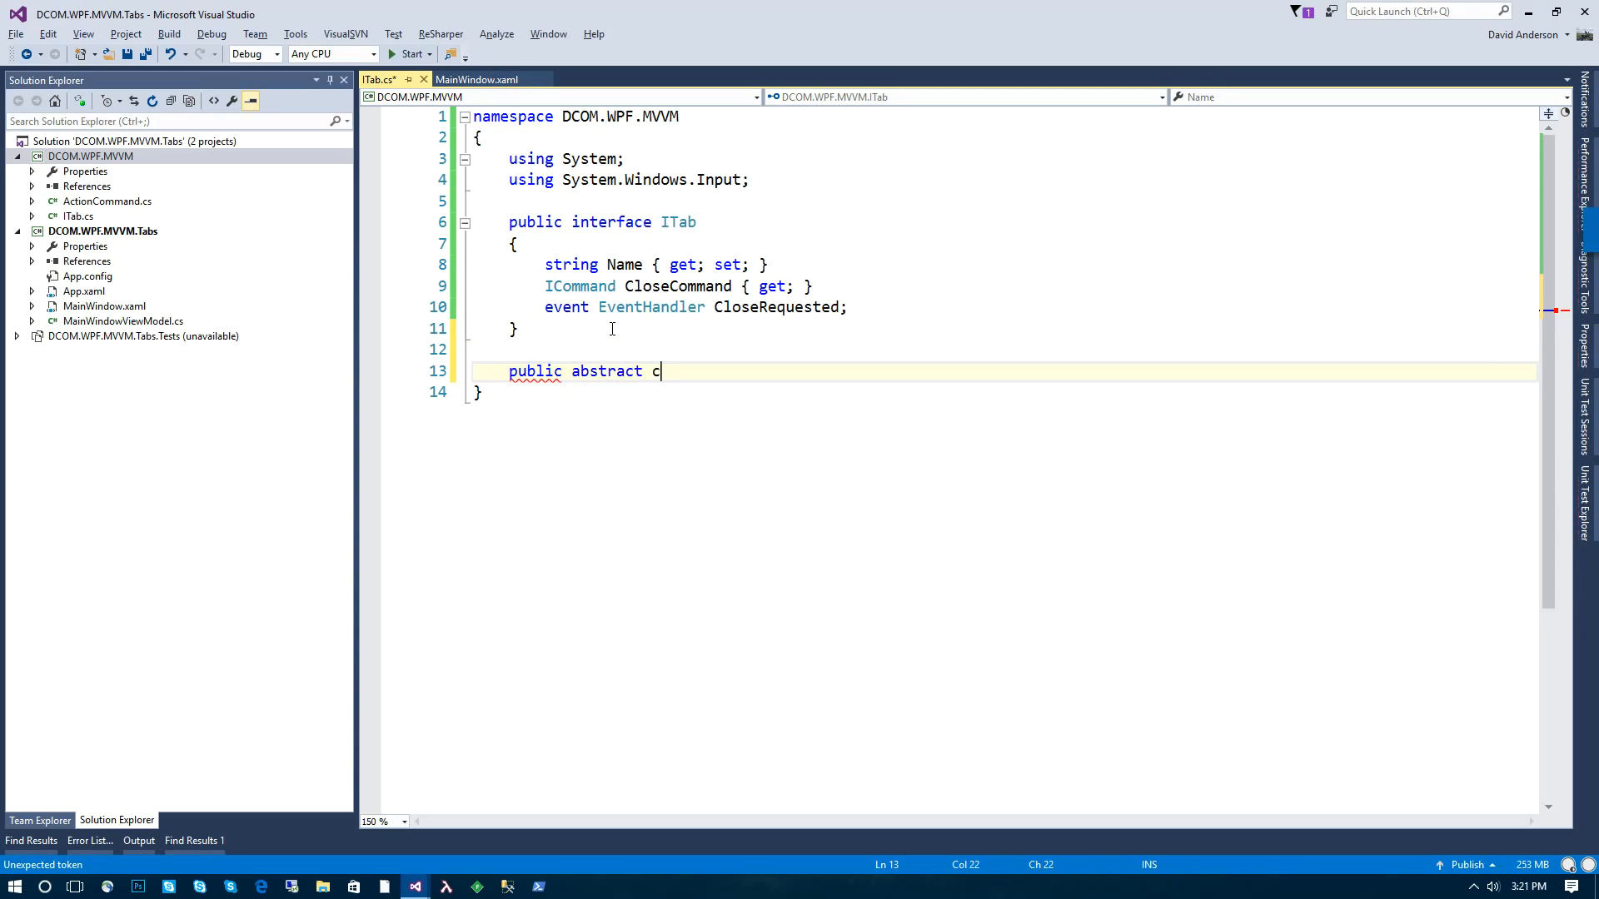
text(lass Tab : It)
text({)
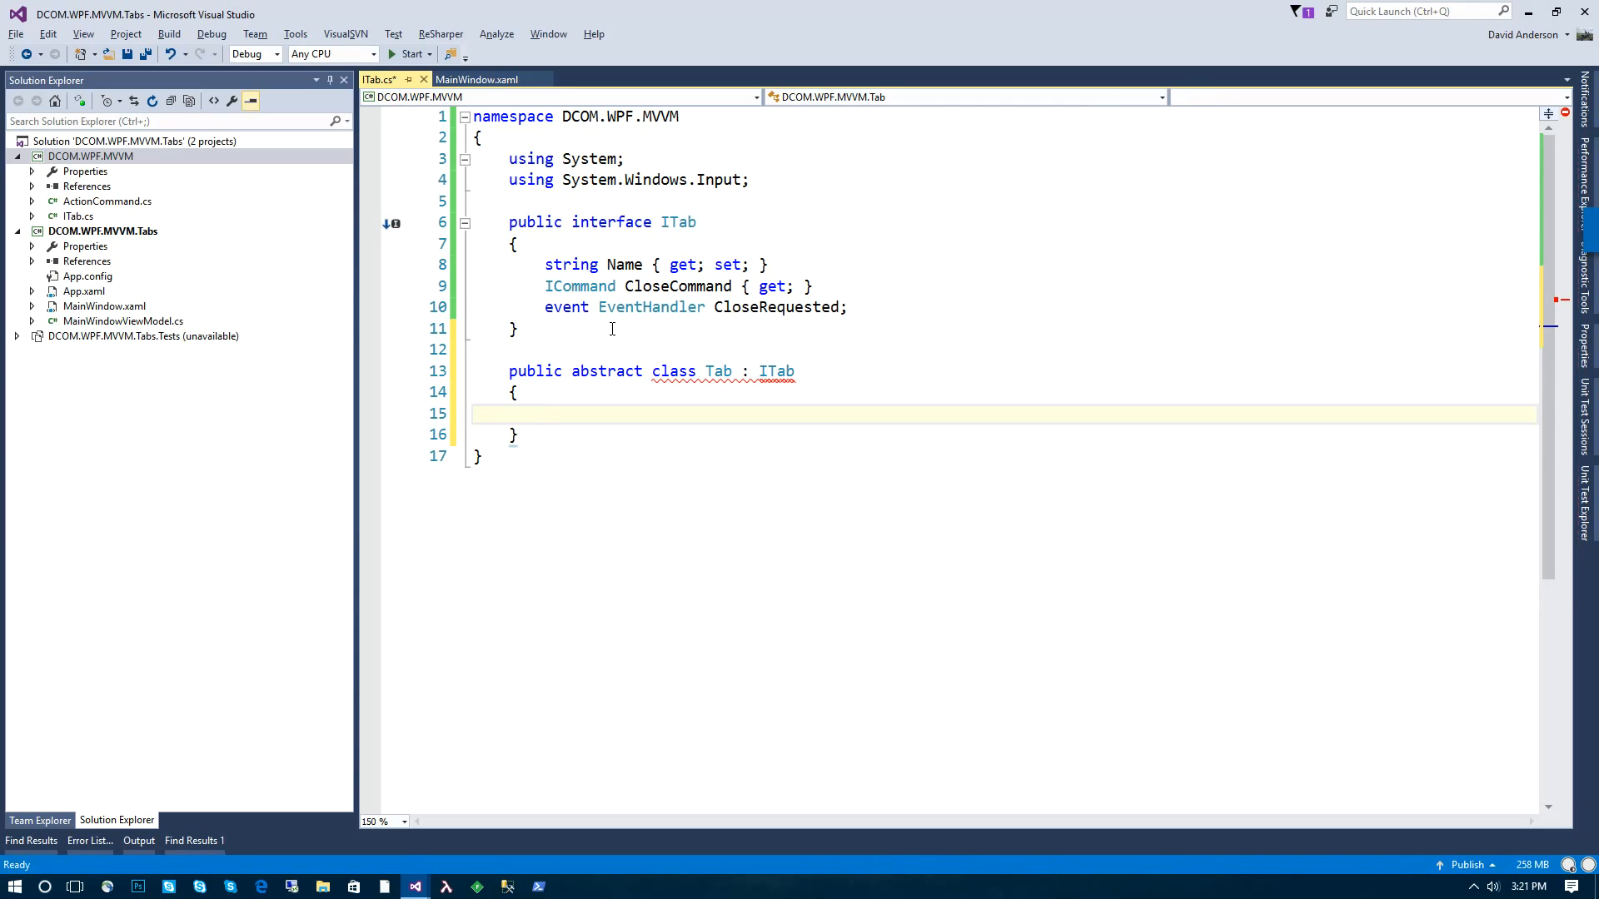
text(public string Name { get; set;)
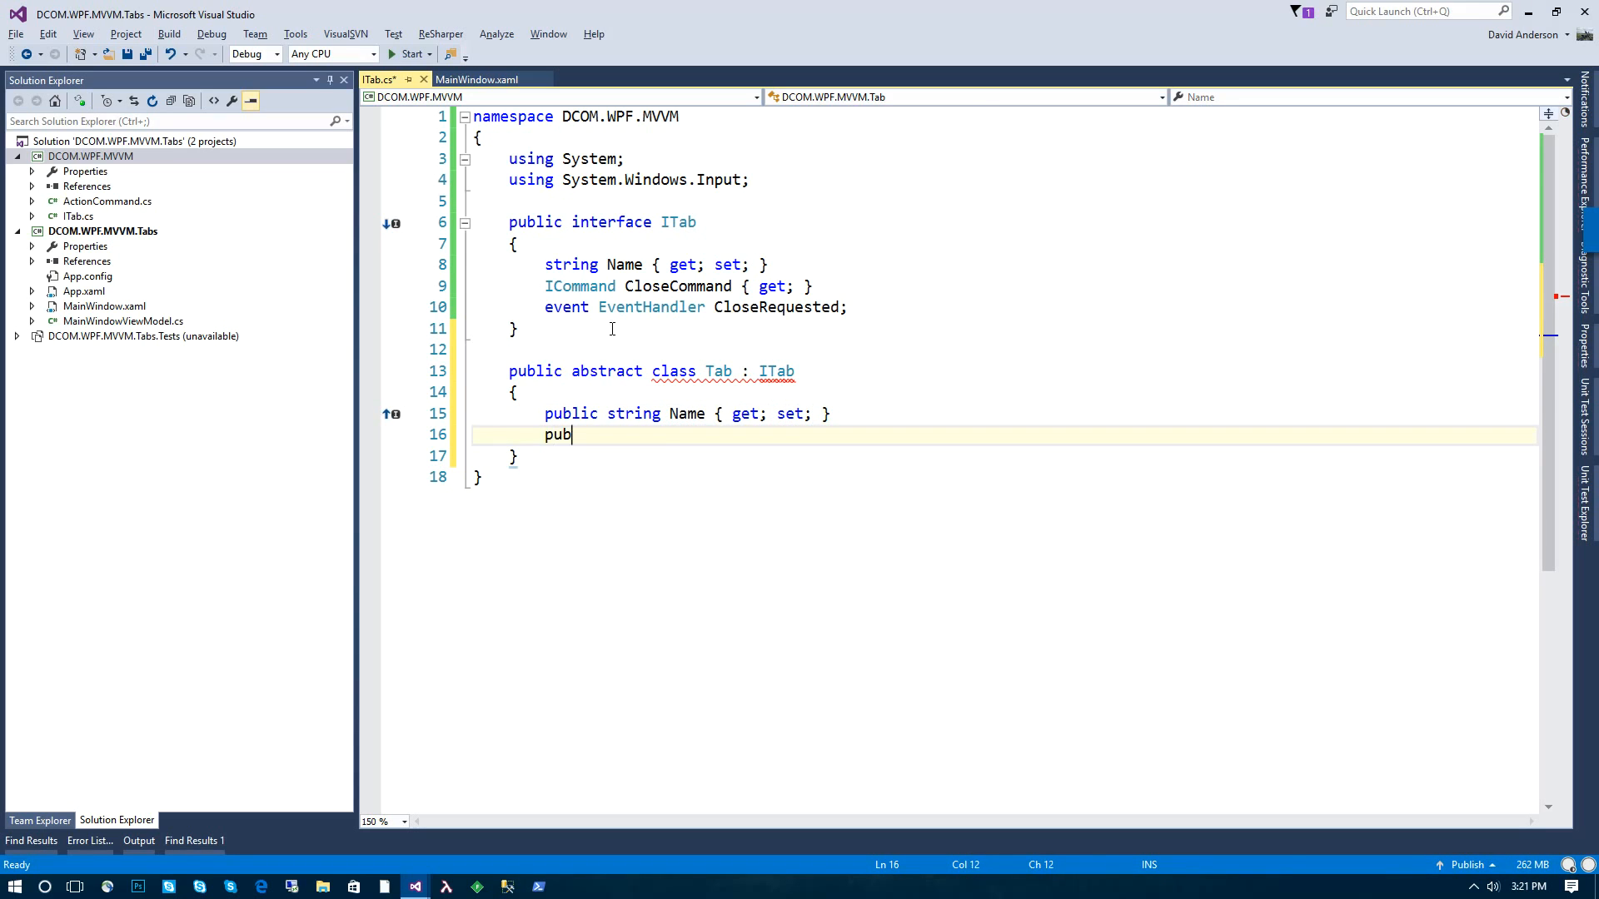
text(lic ICommand CloseCommand { ge)
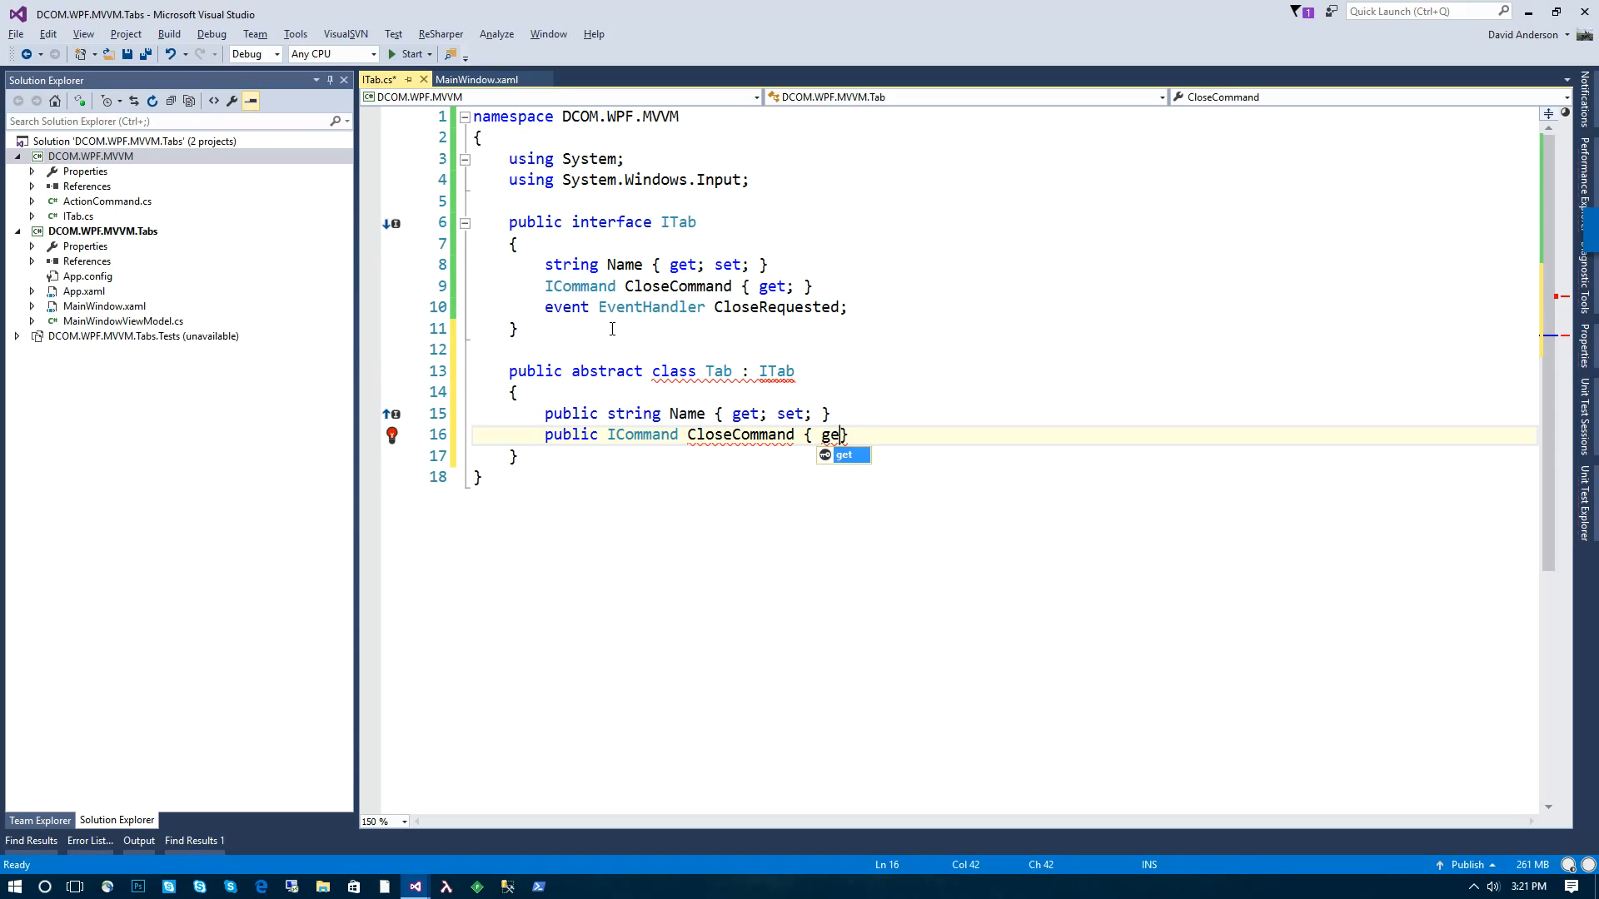
text(public event EventHandler)
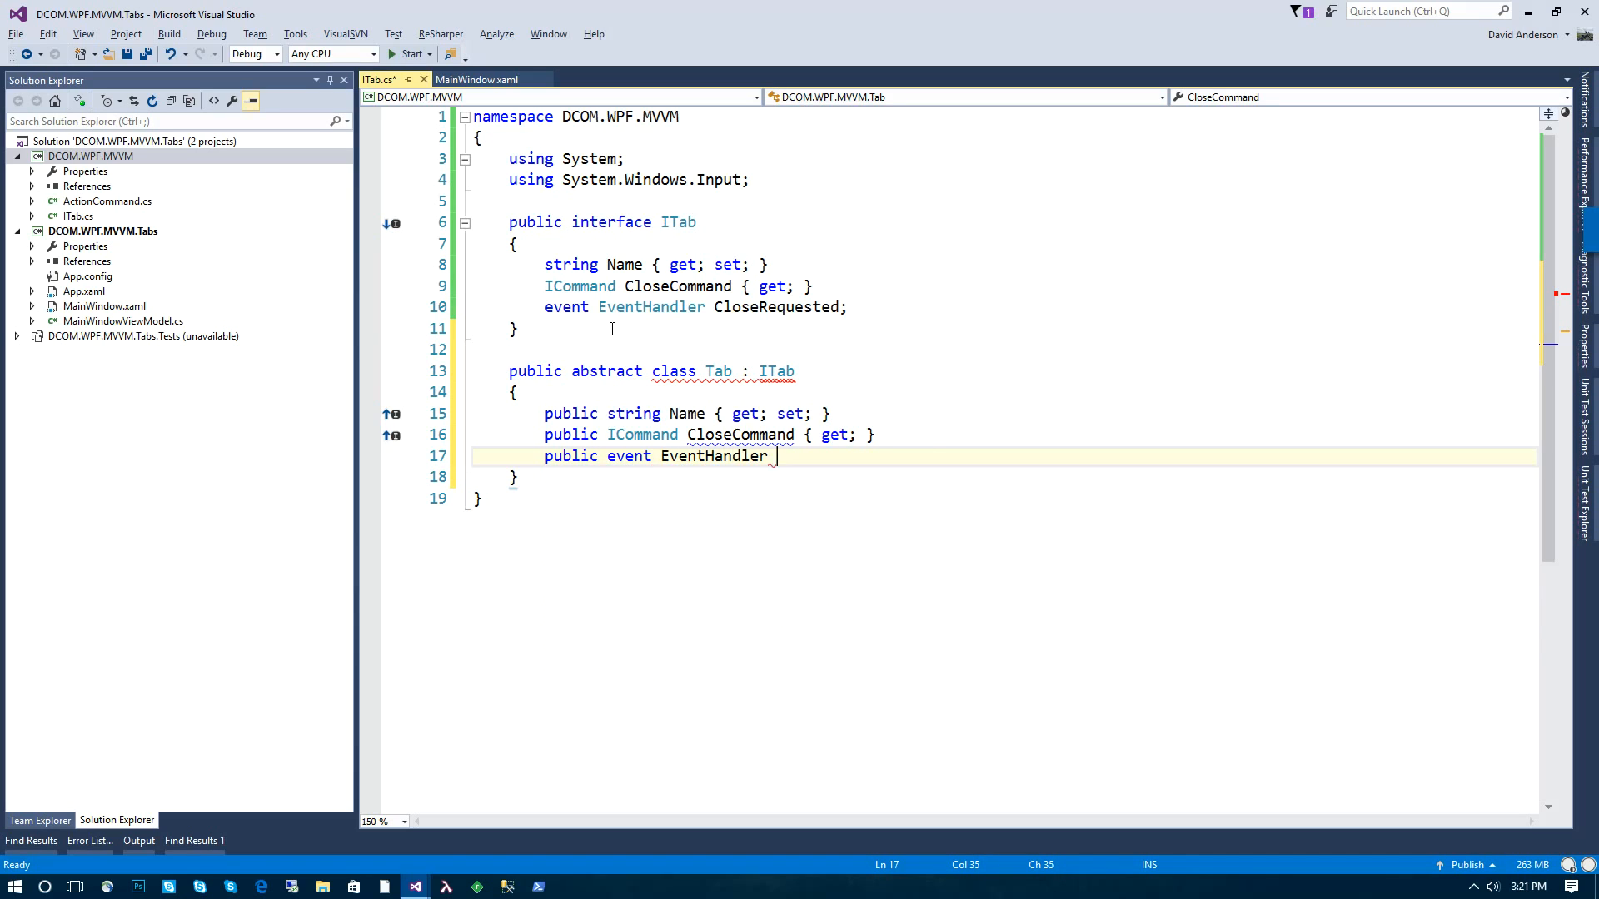
text(CloseRequested;)
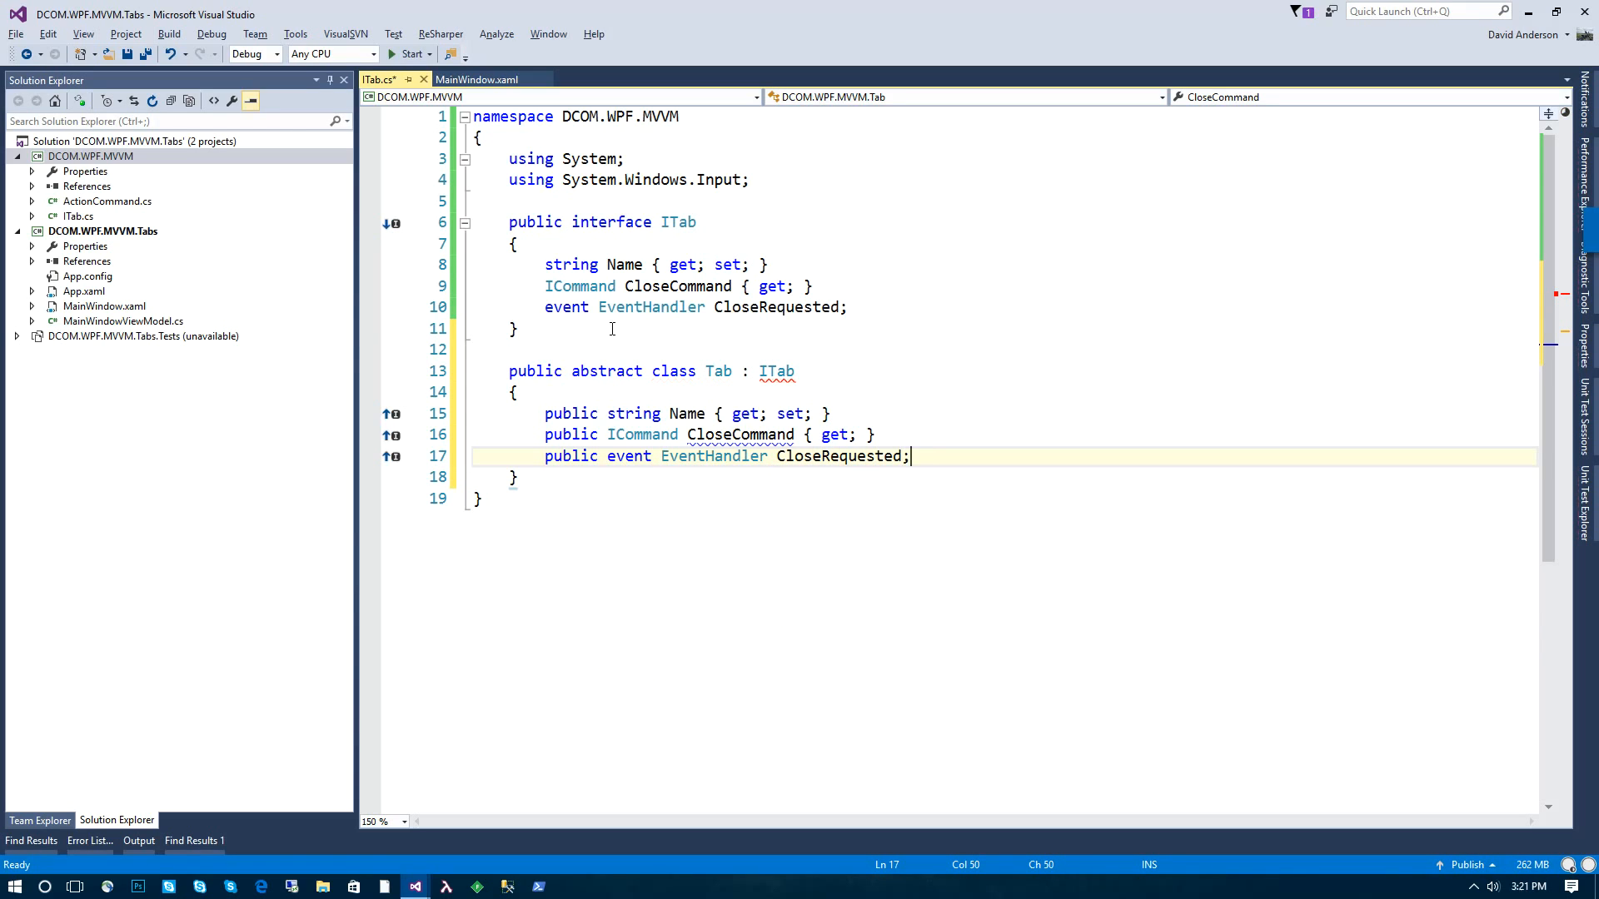
Step: Add a Tab constructor whose CloseCommand invokes CloseRequested(this, EventArgs.Empty), and save
text(public Tab()
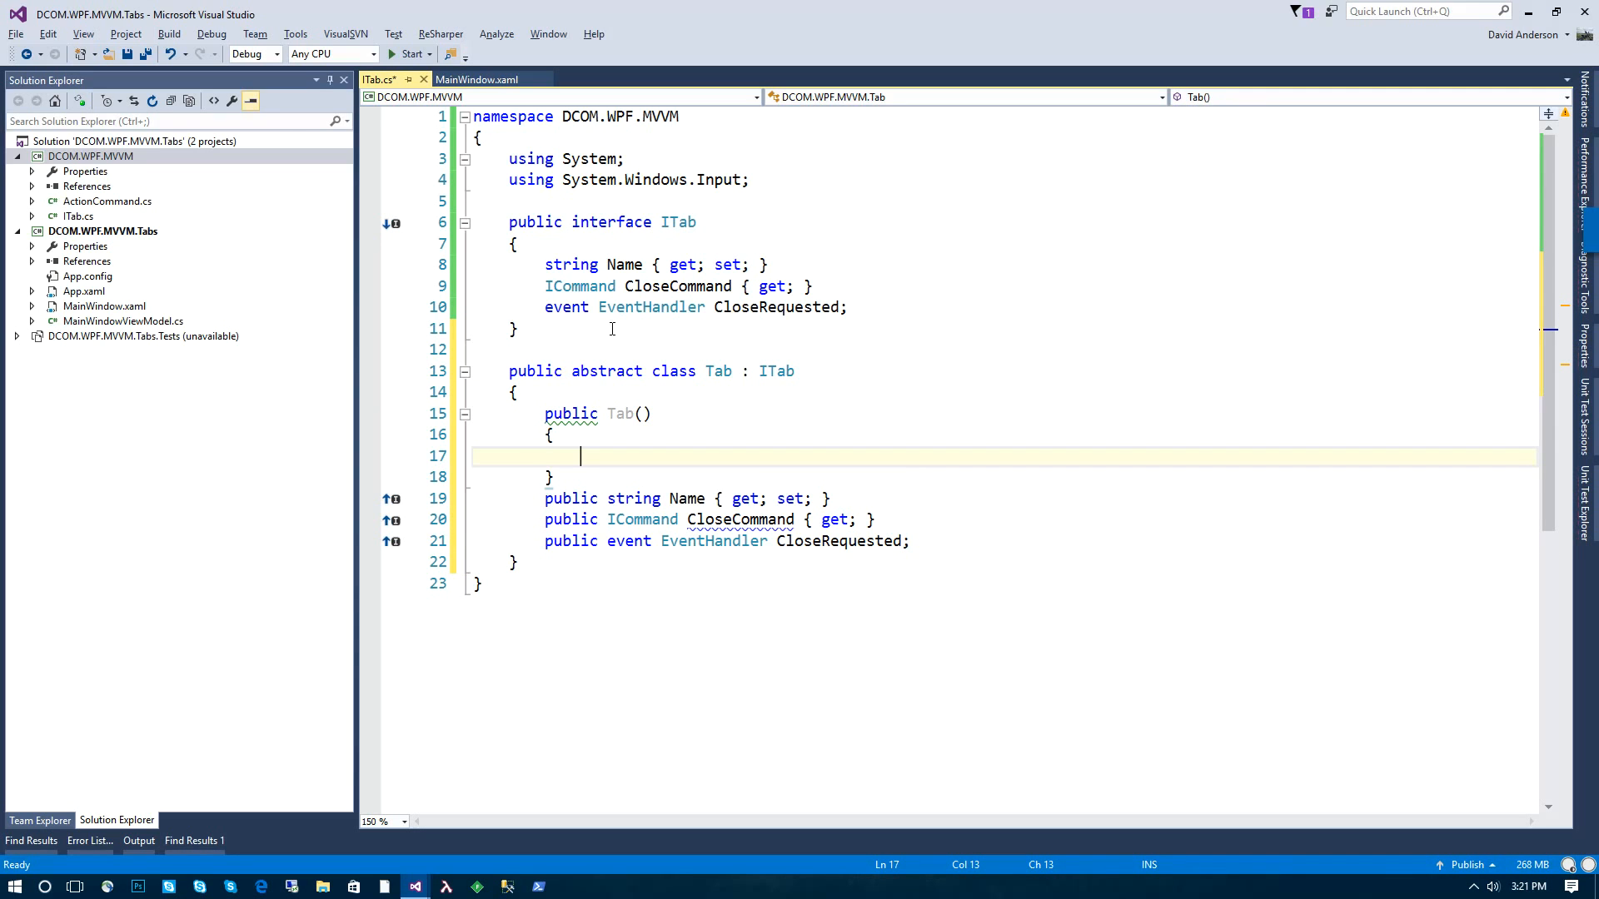
text(CLoseCommand = new ActionCommand(p =);)
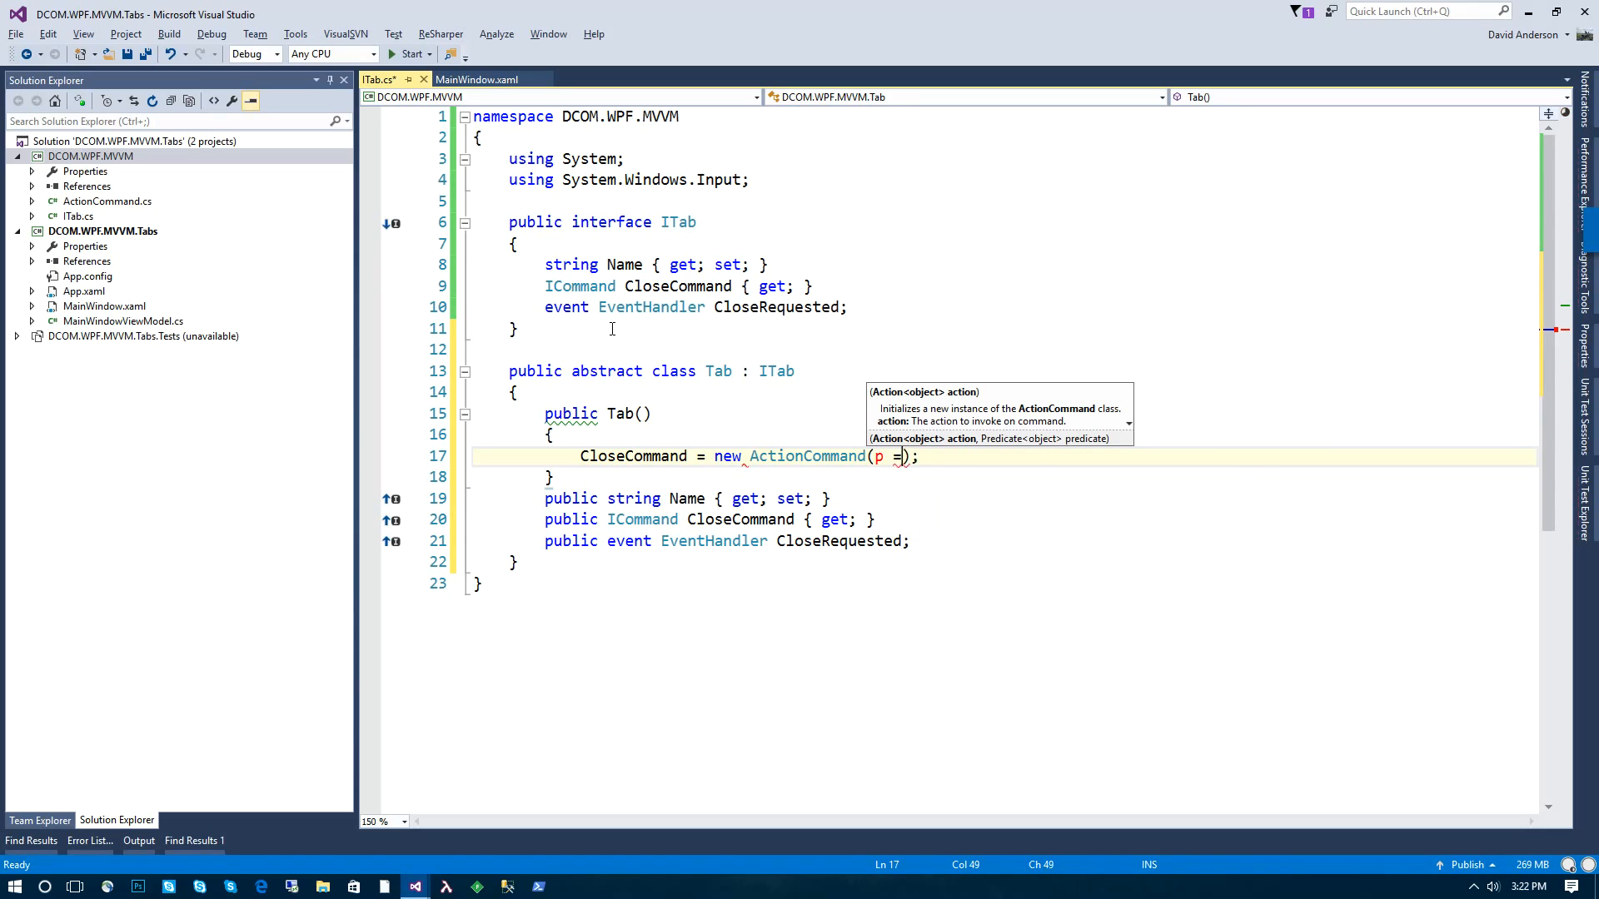
text(> p)
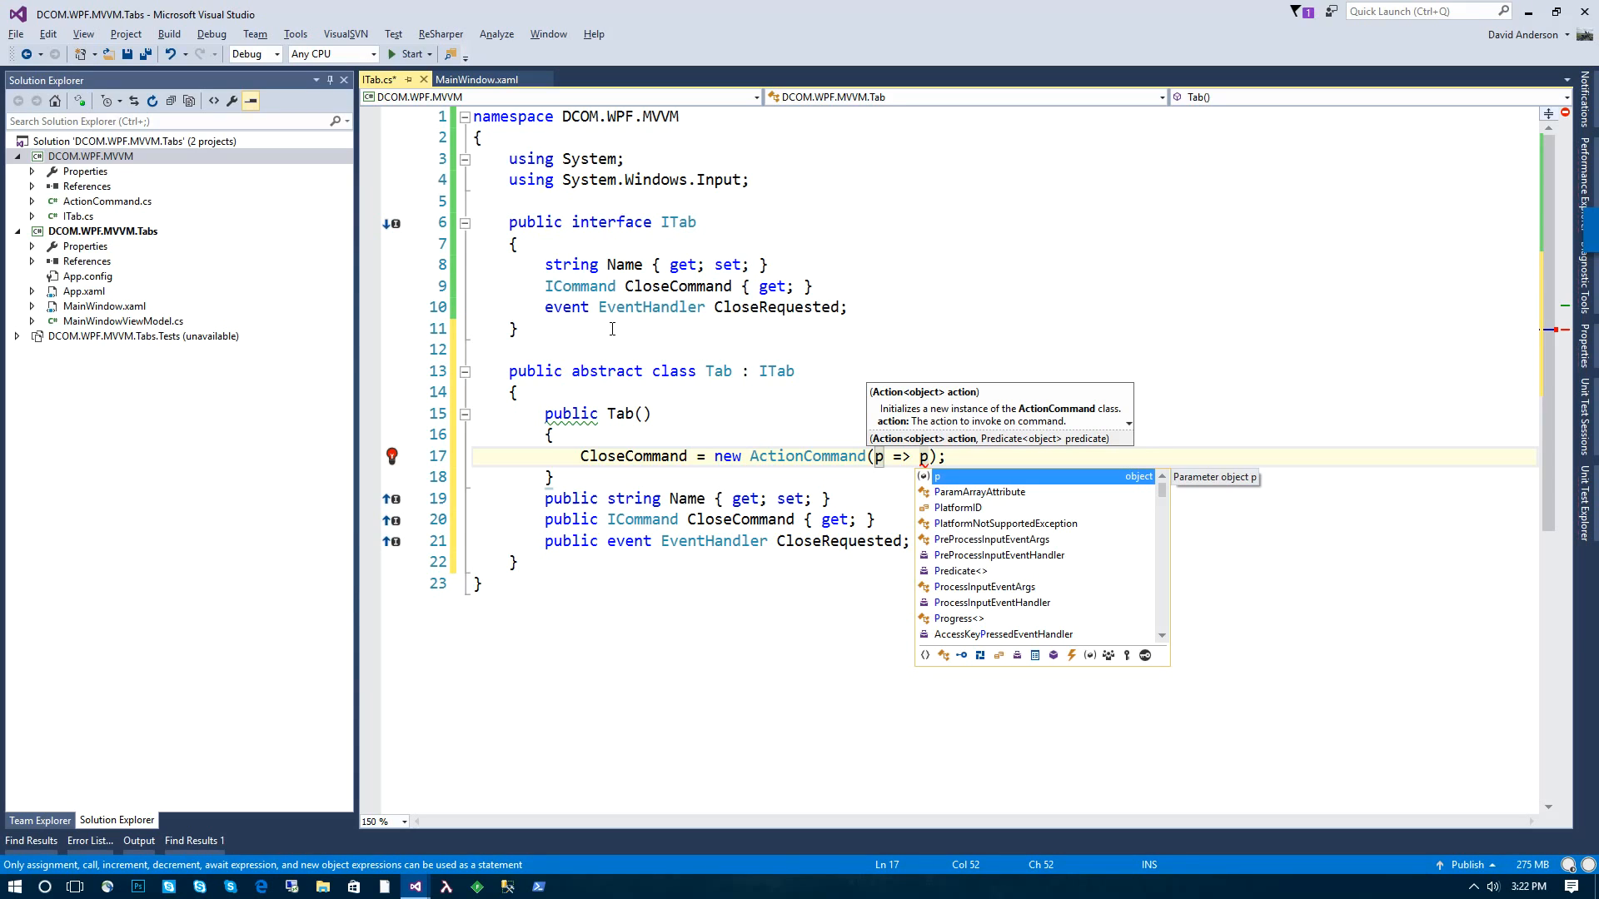
text(CloseRE)
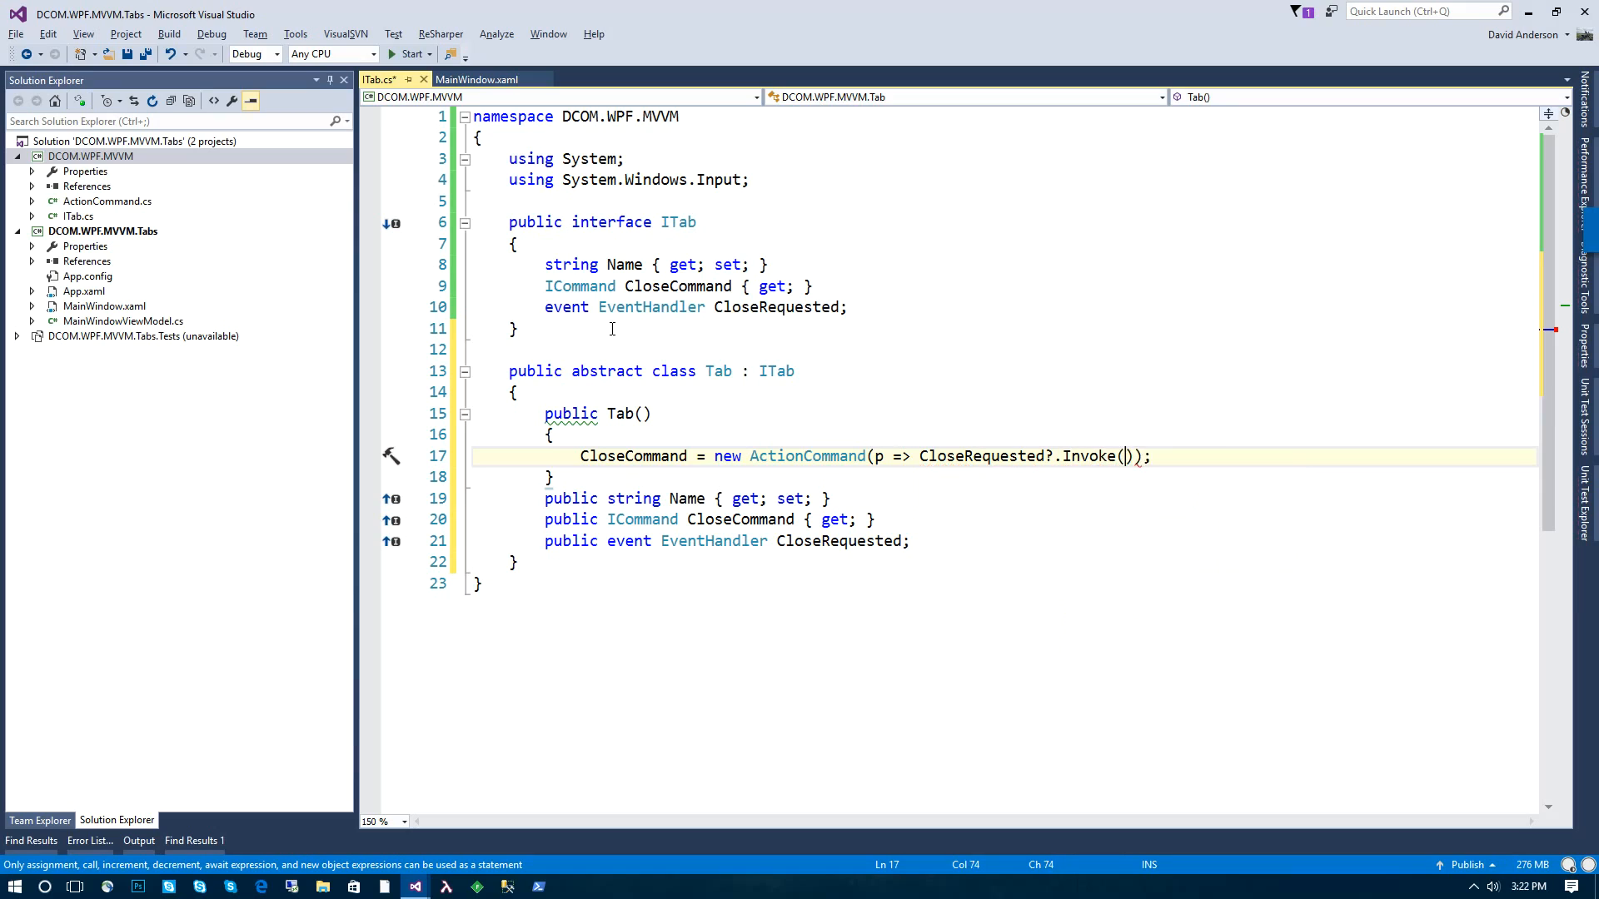
text(this, EventArgs.Empty)
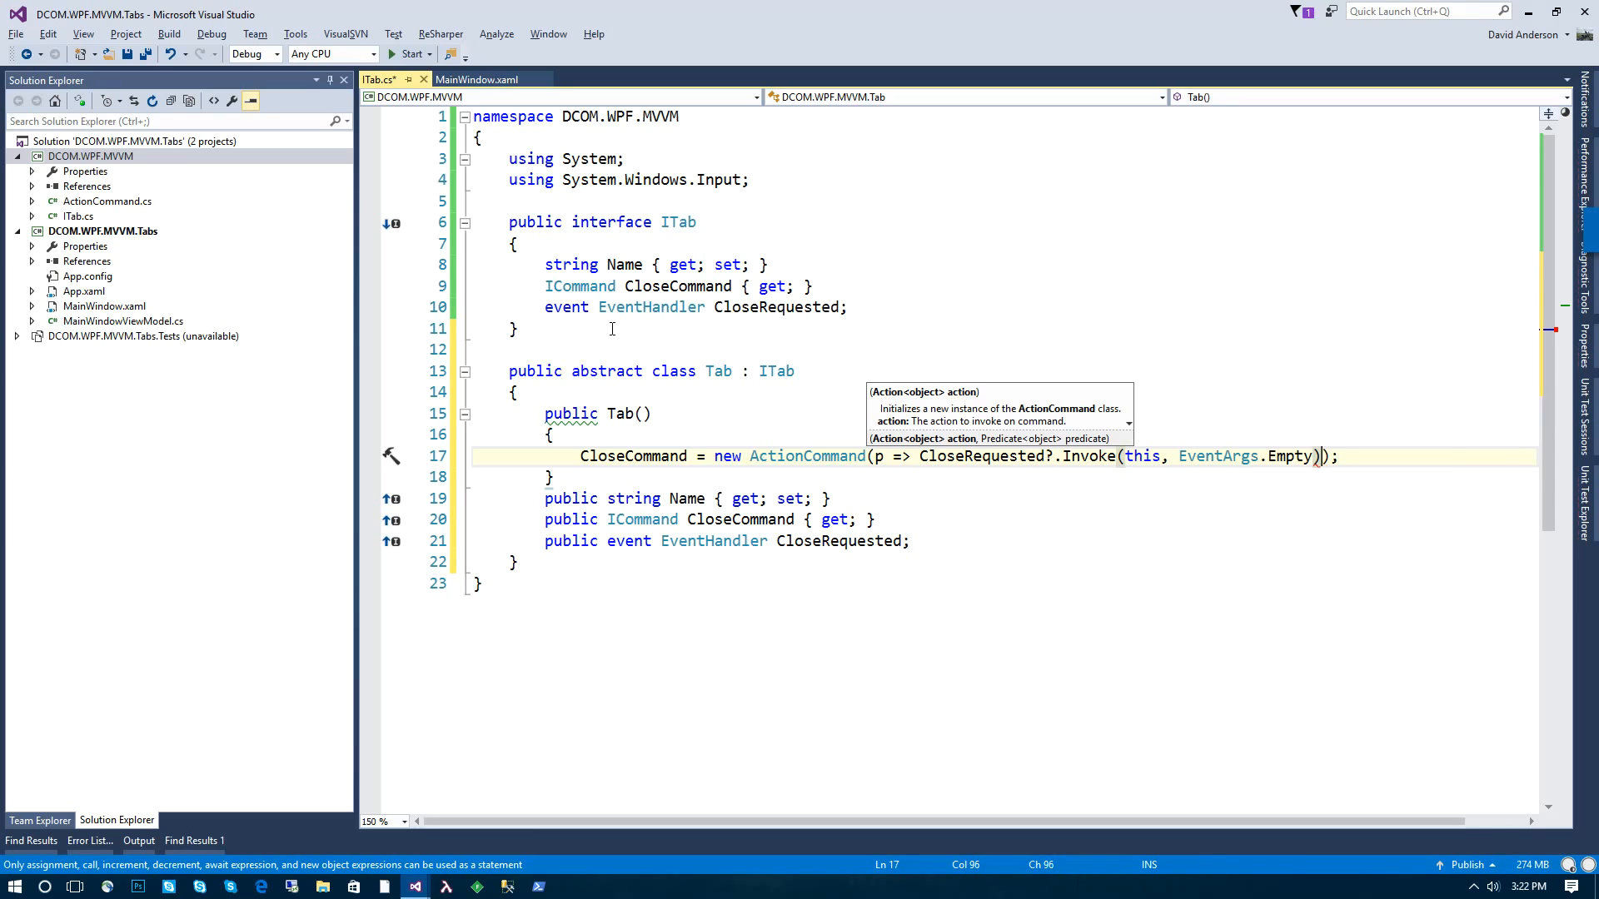
key(ctrl+s)
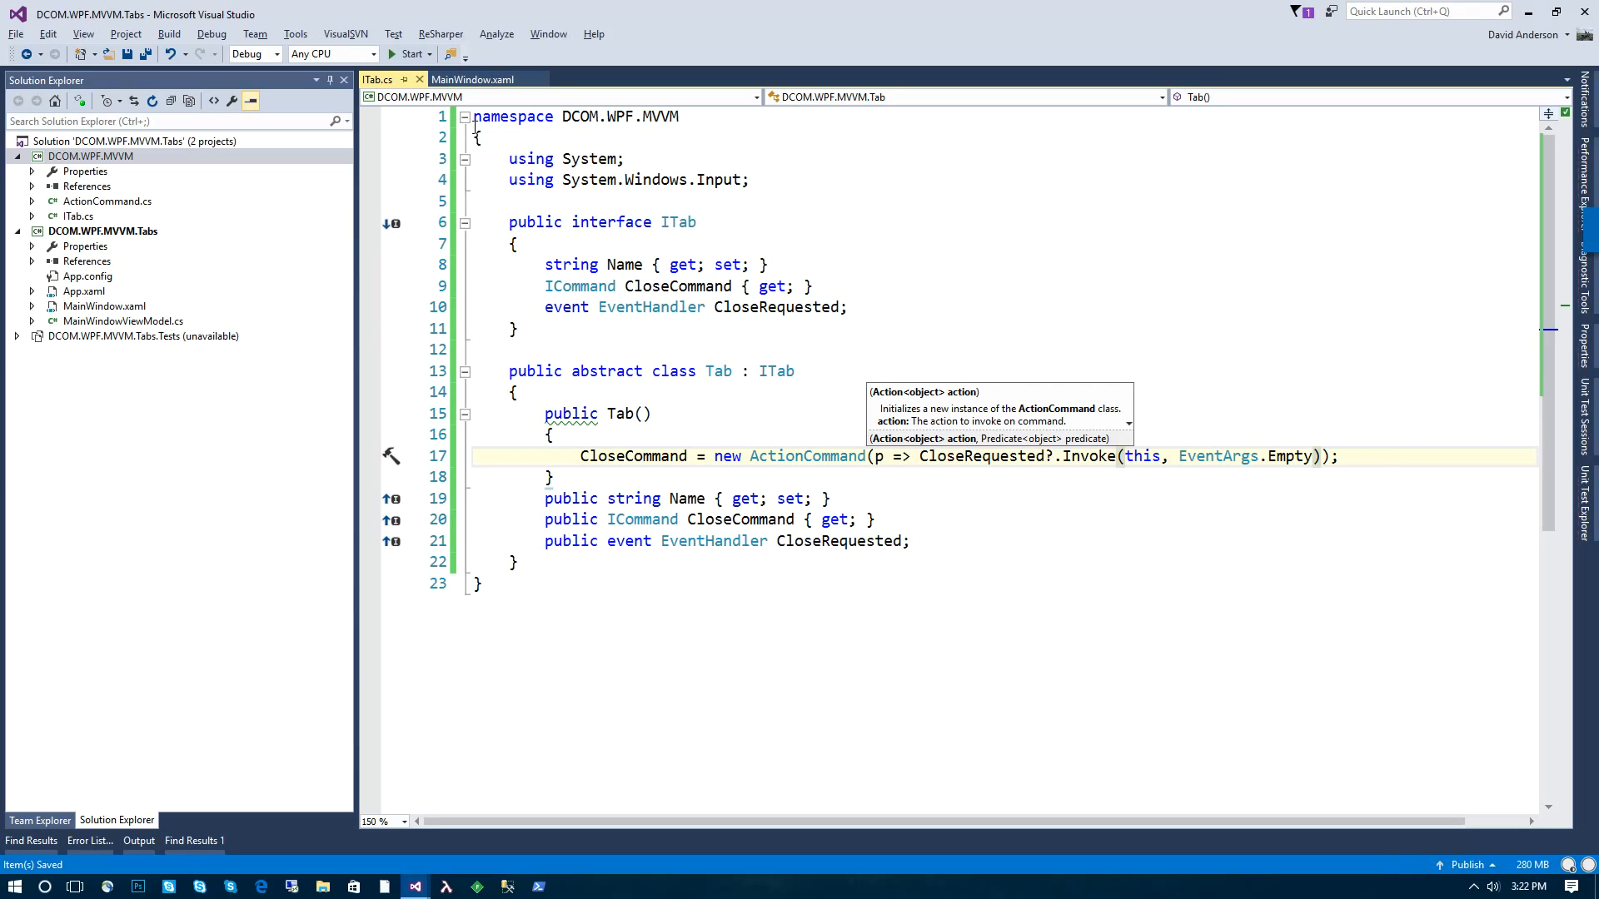
mouse_move(451, 54)
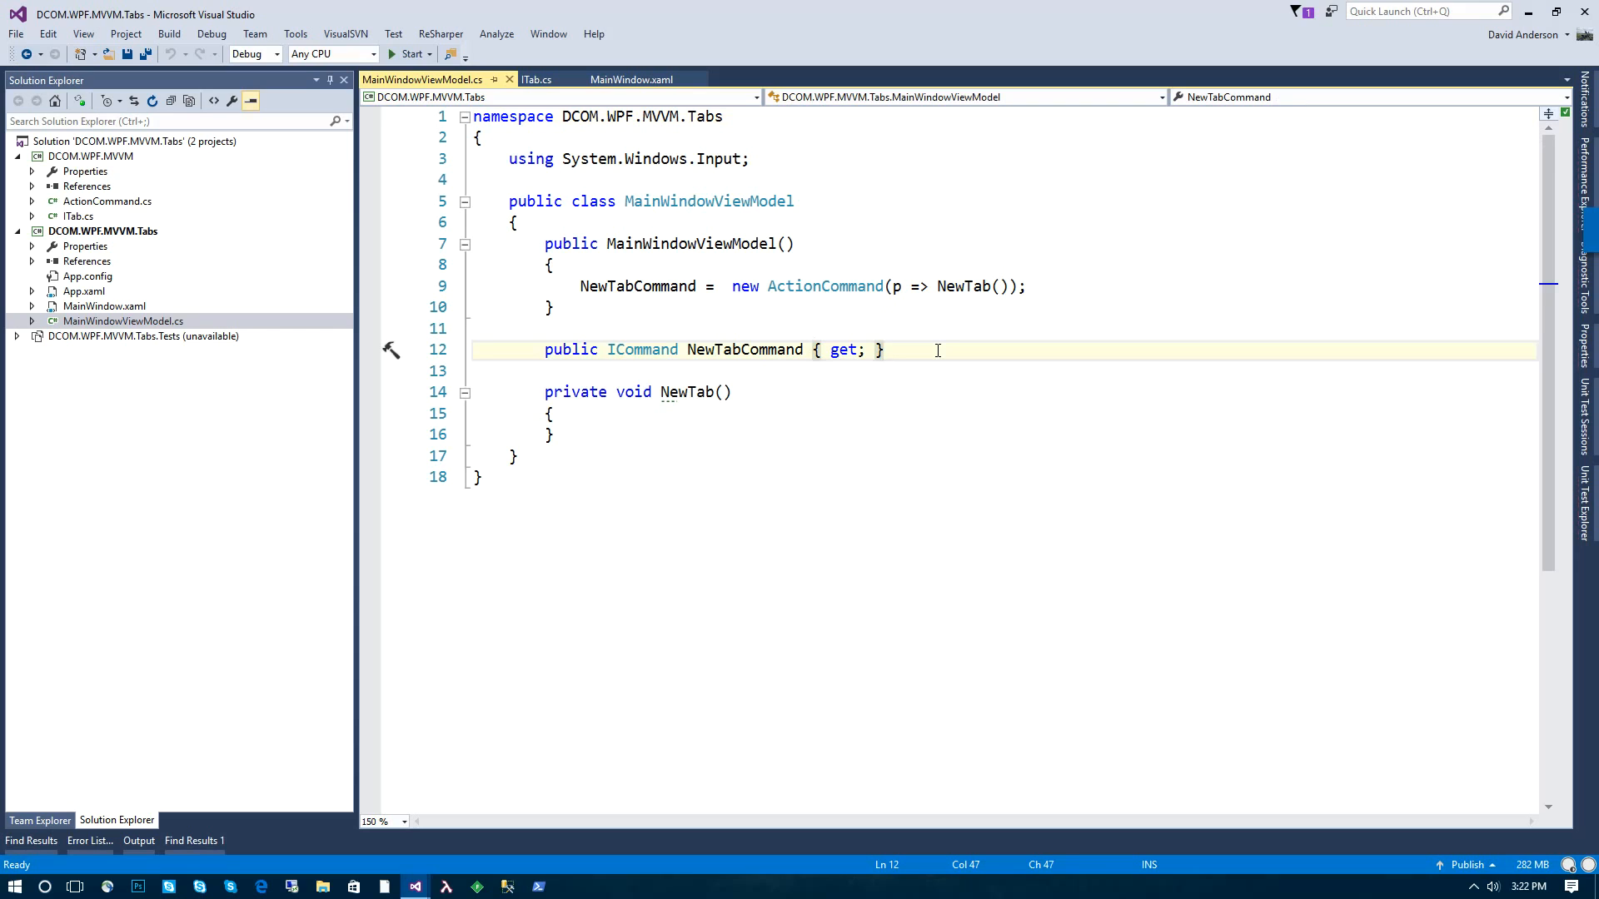
Step: Add 'public ICollection<ITab> Tabs { get; }', set to new ObservableCollection<ITab>() in the constructor
text(public ICollec)
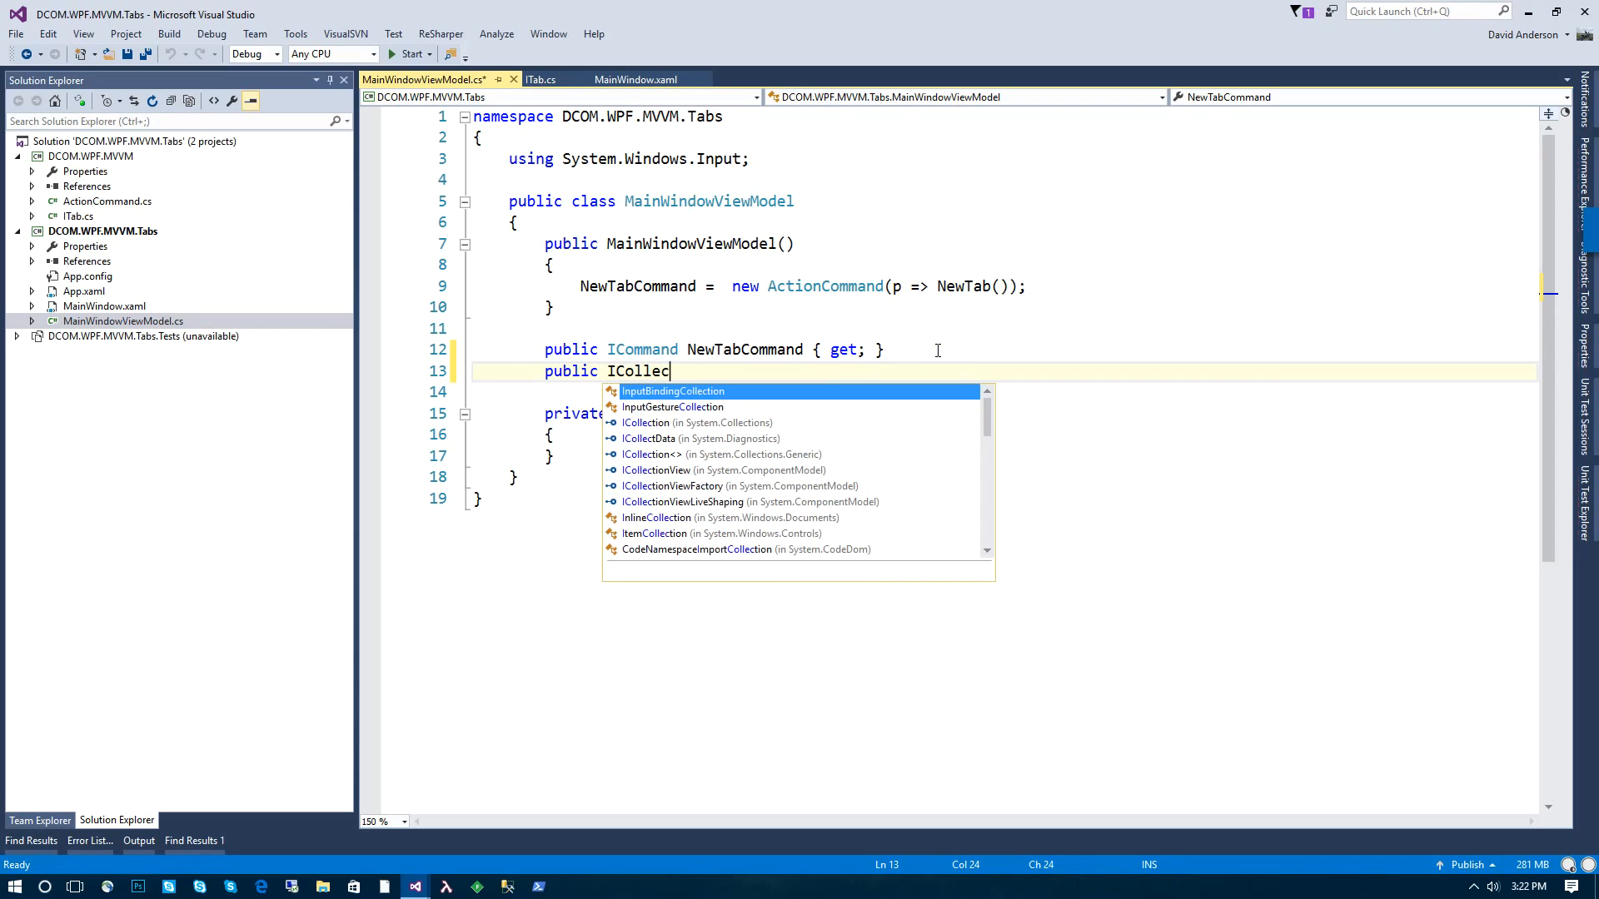
text(tion<ITab>)
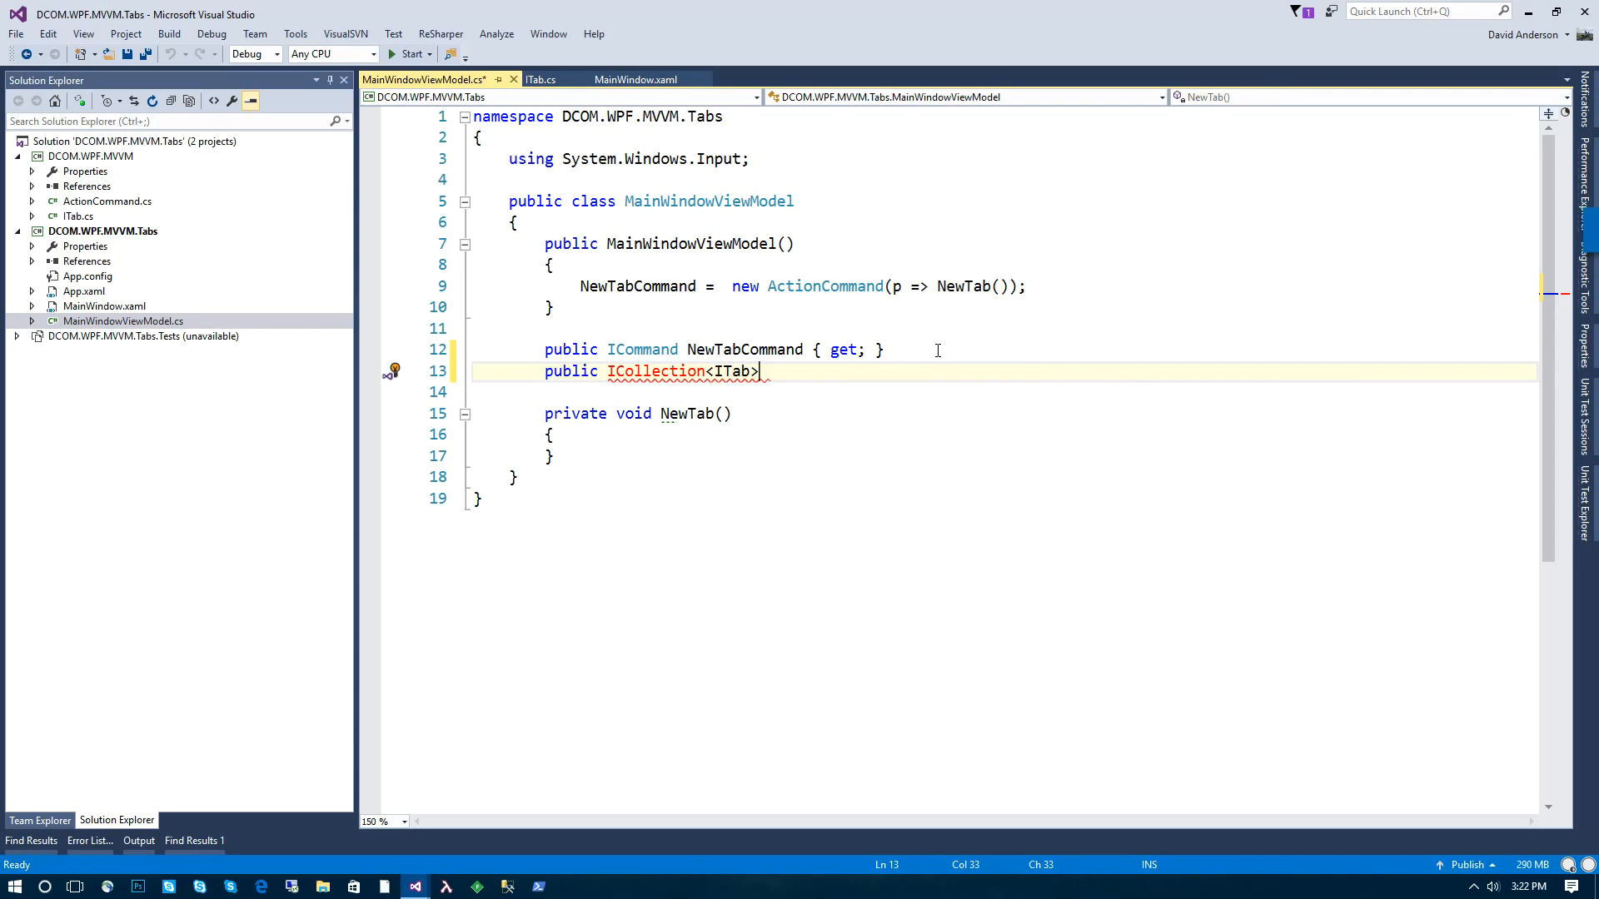
text(Tabs { get;)
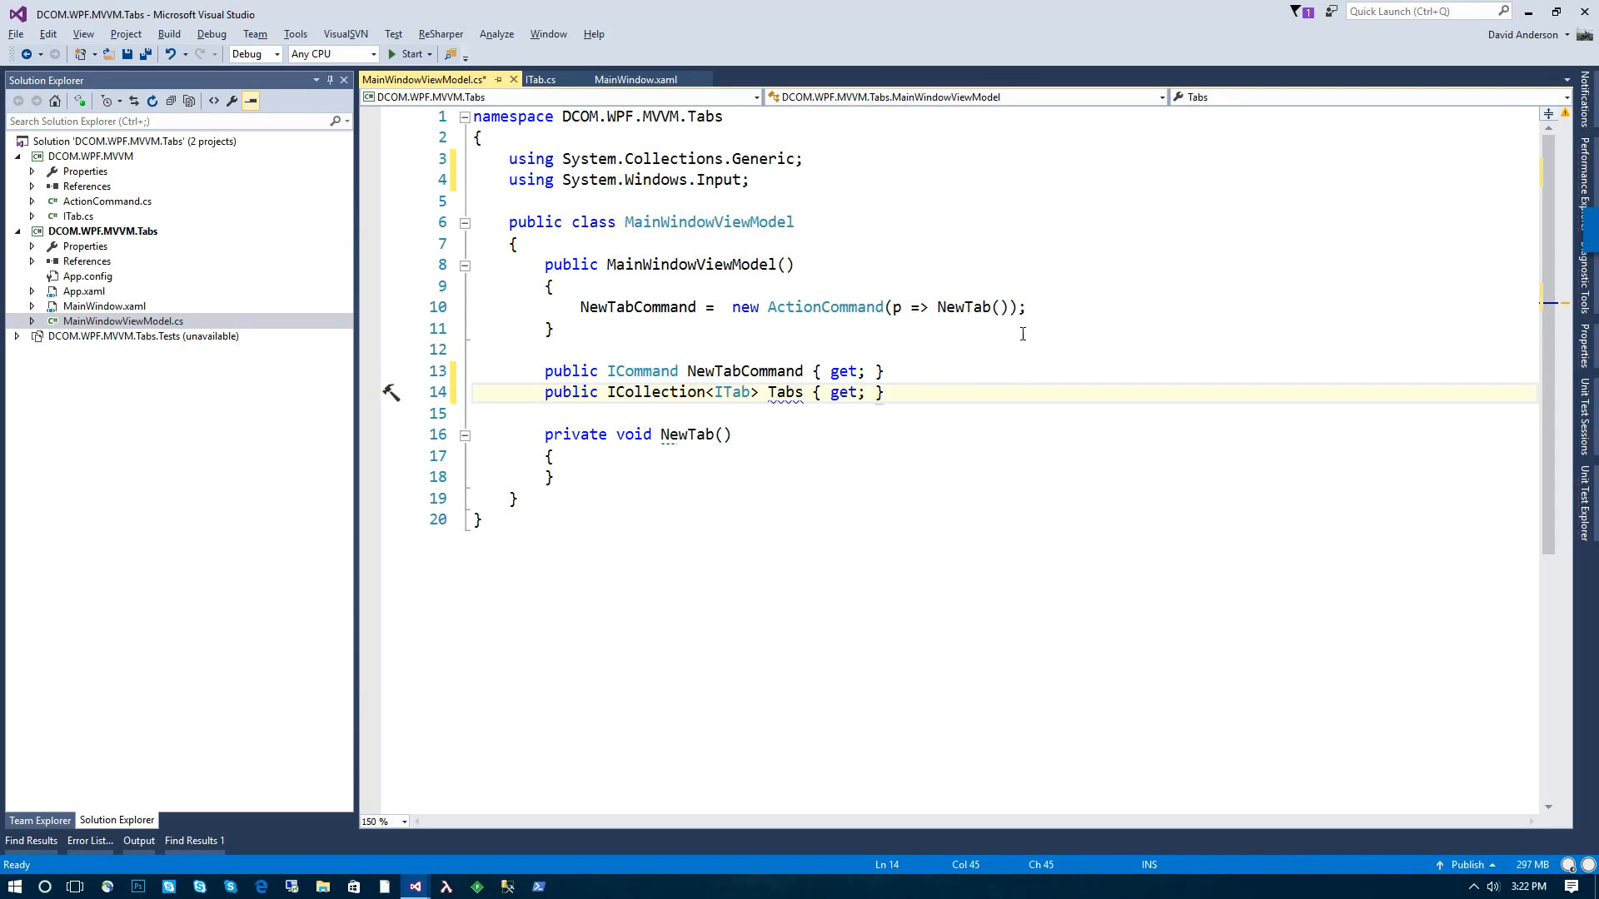
text(Tabs)
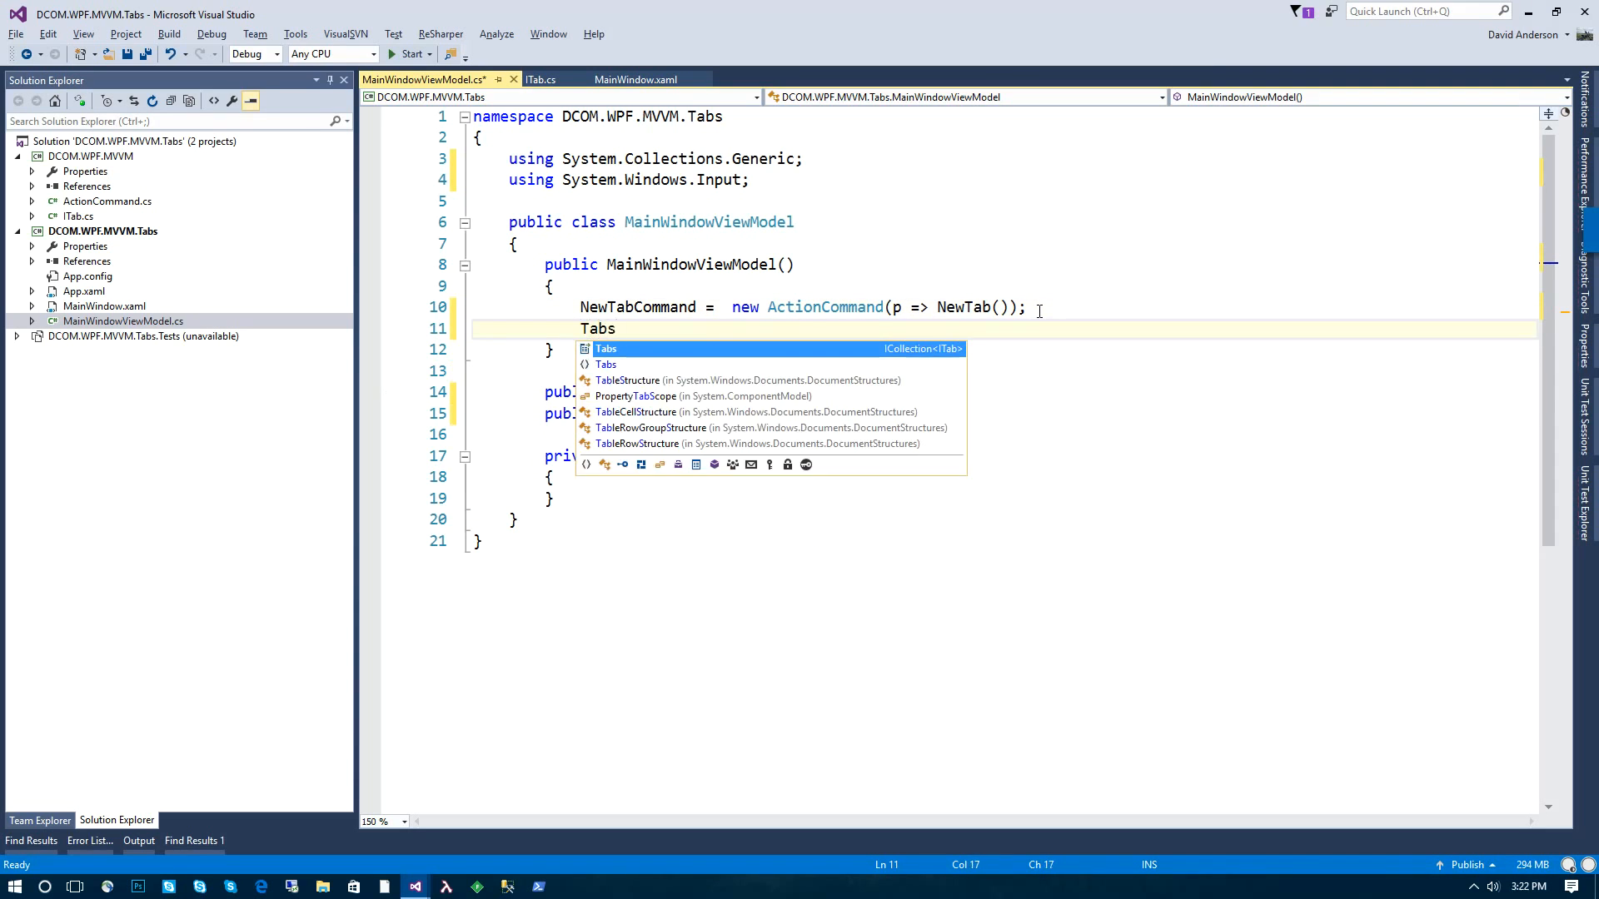
text(= new)
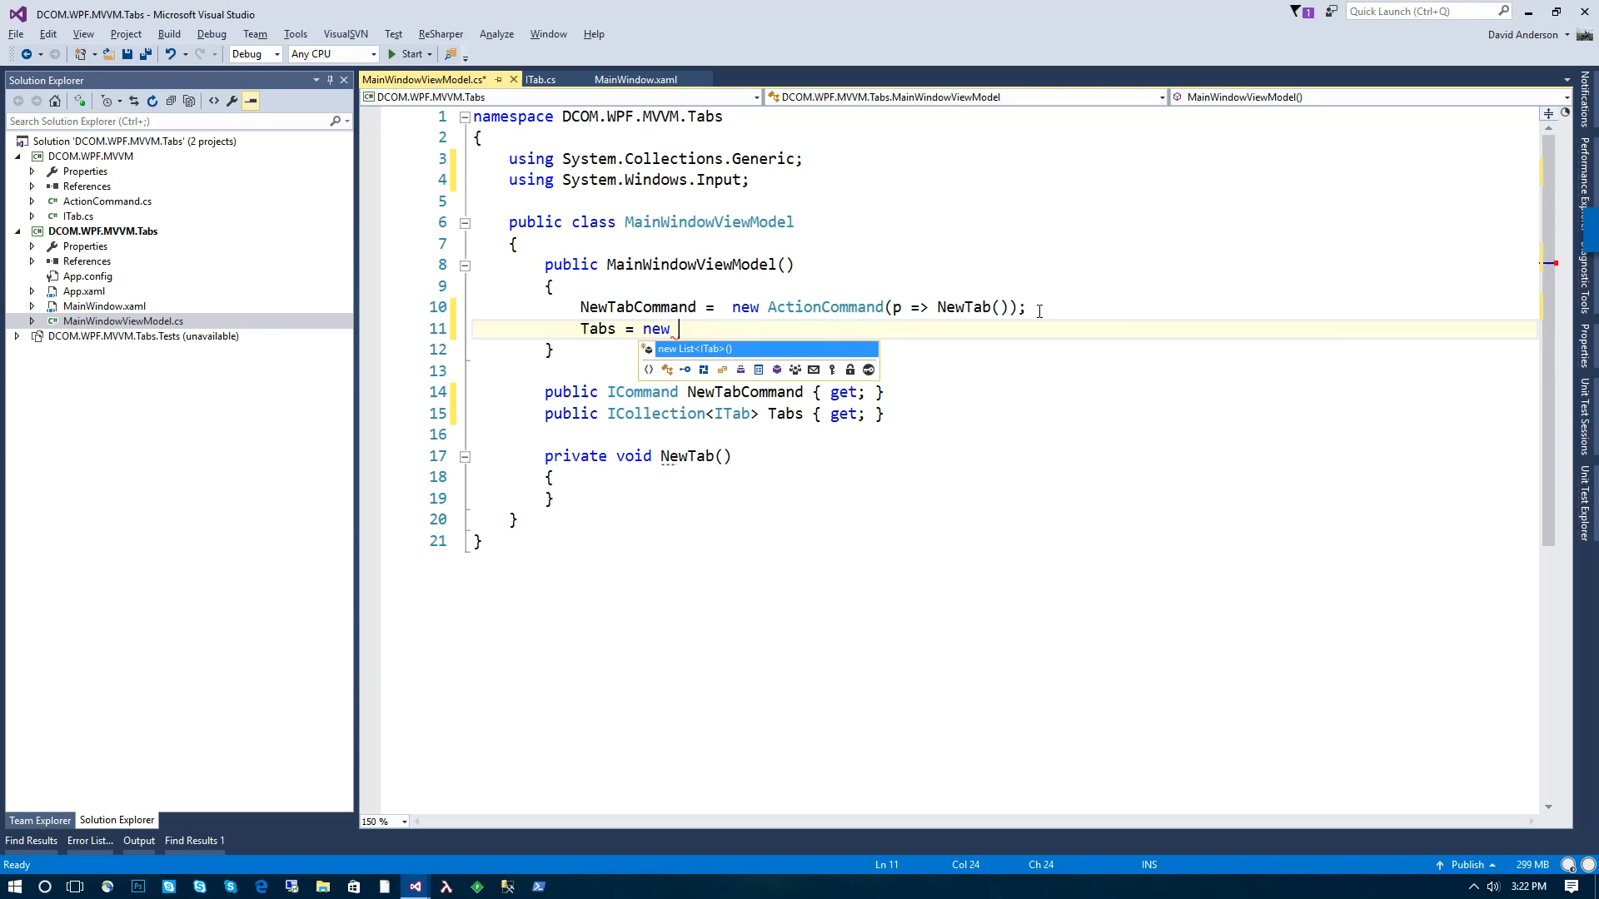
text(ObservableCollection<ITab>();)
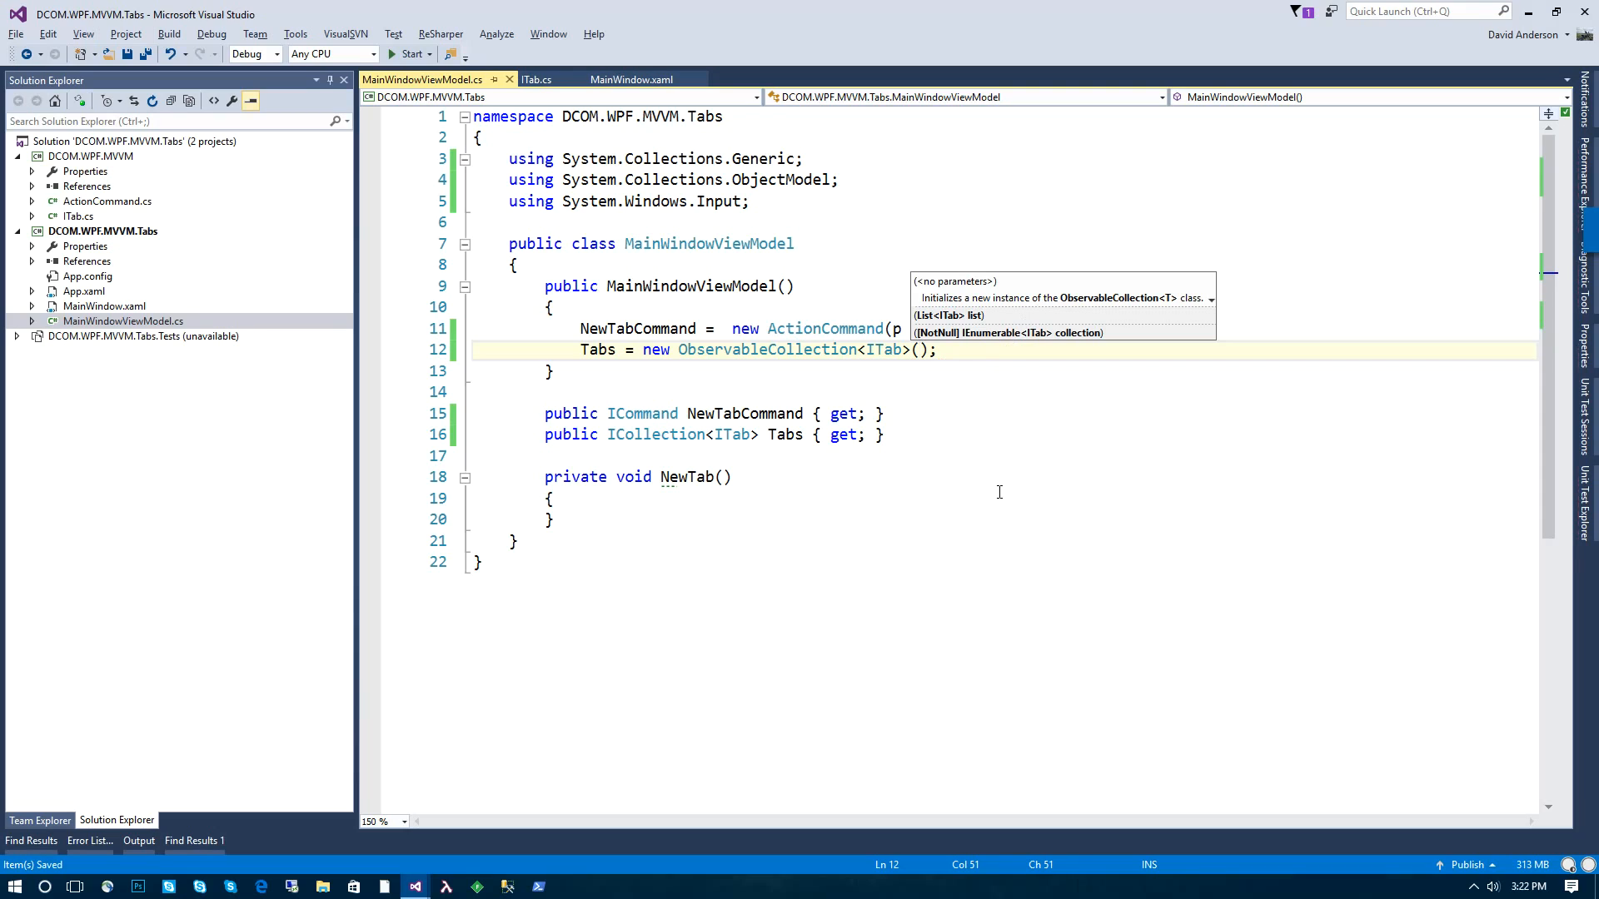
mouse_move(1006, 437)
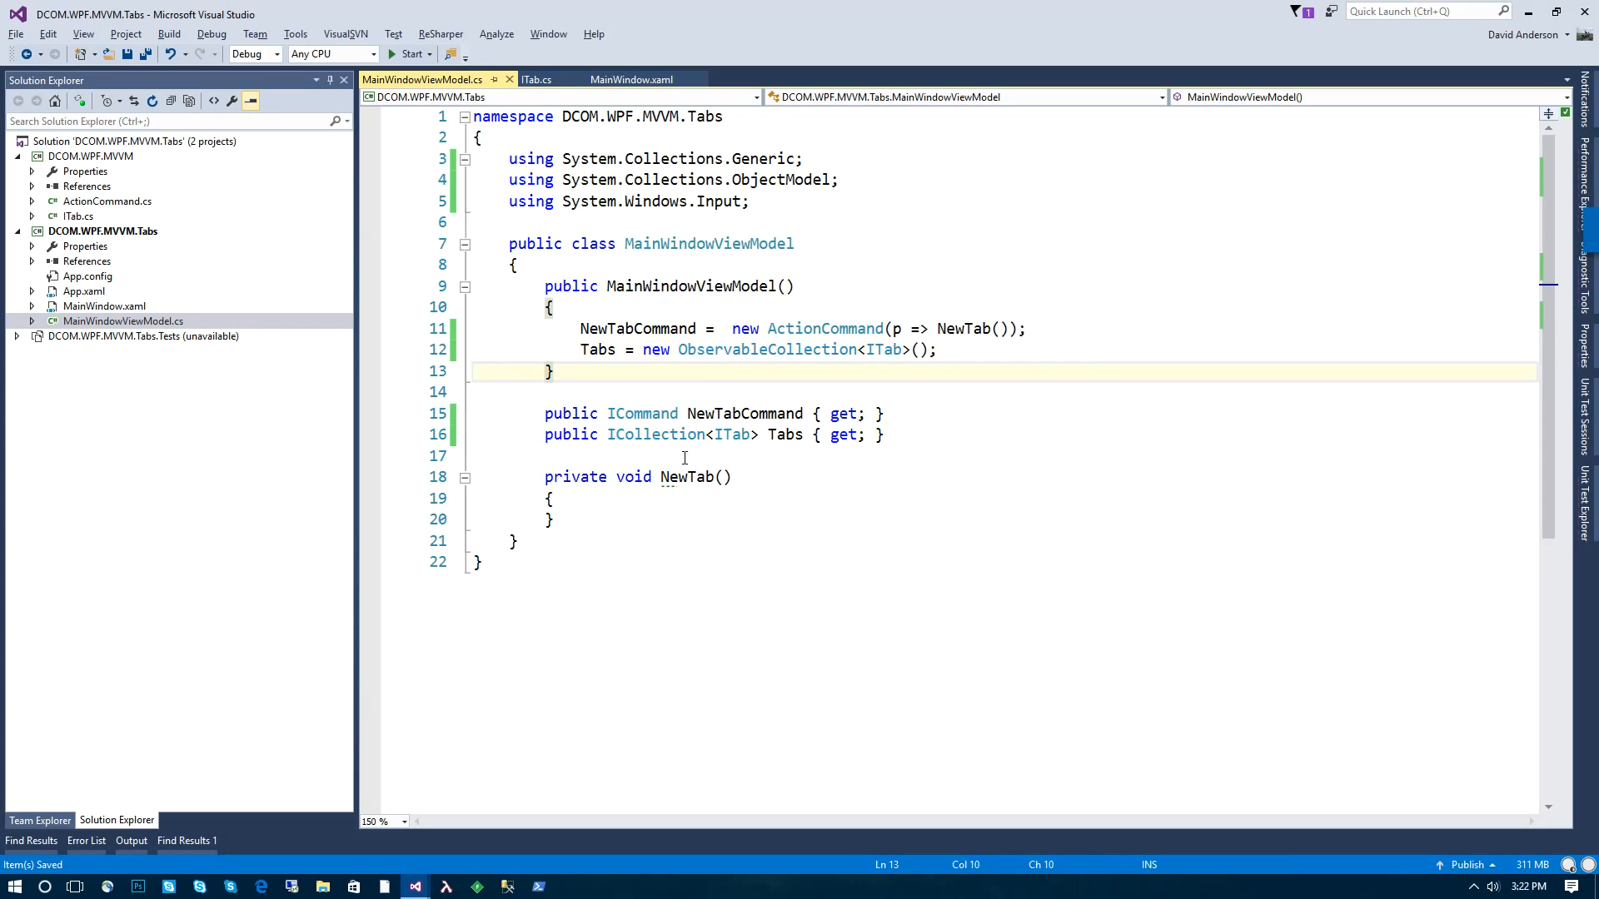
Step: In MainWindow.xaml, set TabControl ItemsSource="{Binding Tabs}" and start a TabControl.ItemTemplate element
click(631, 80)
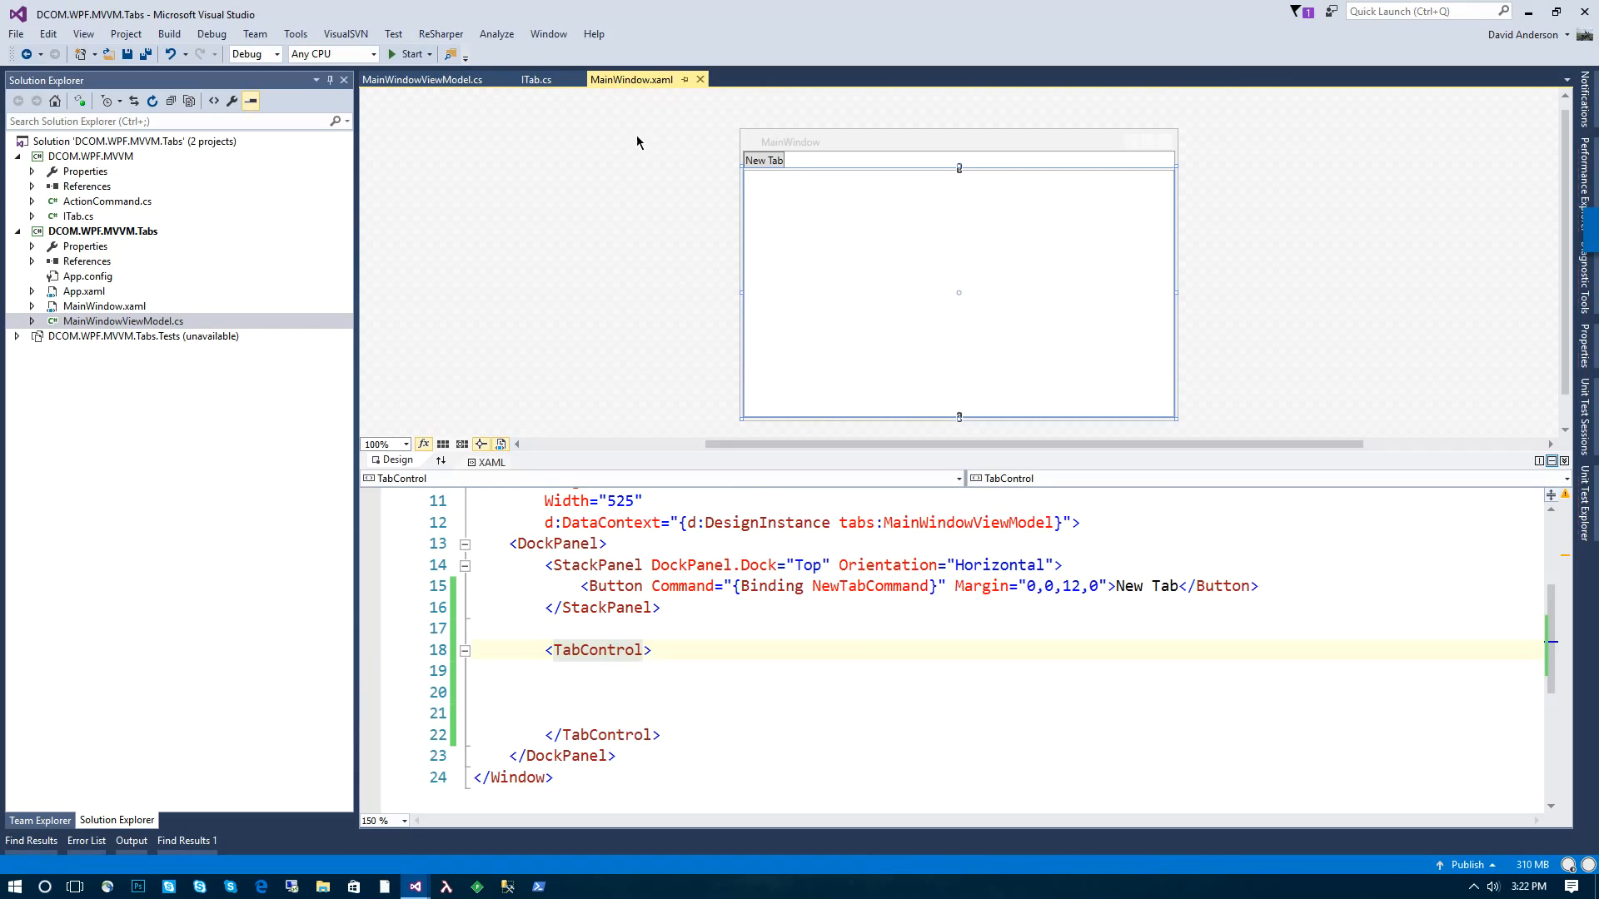
click(646, 651)
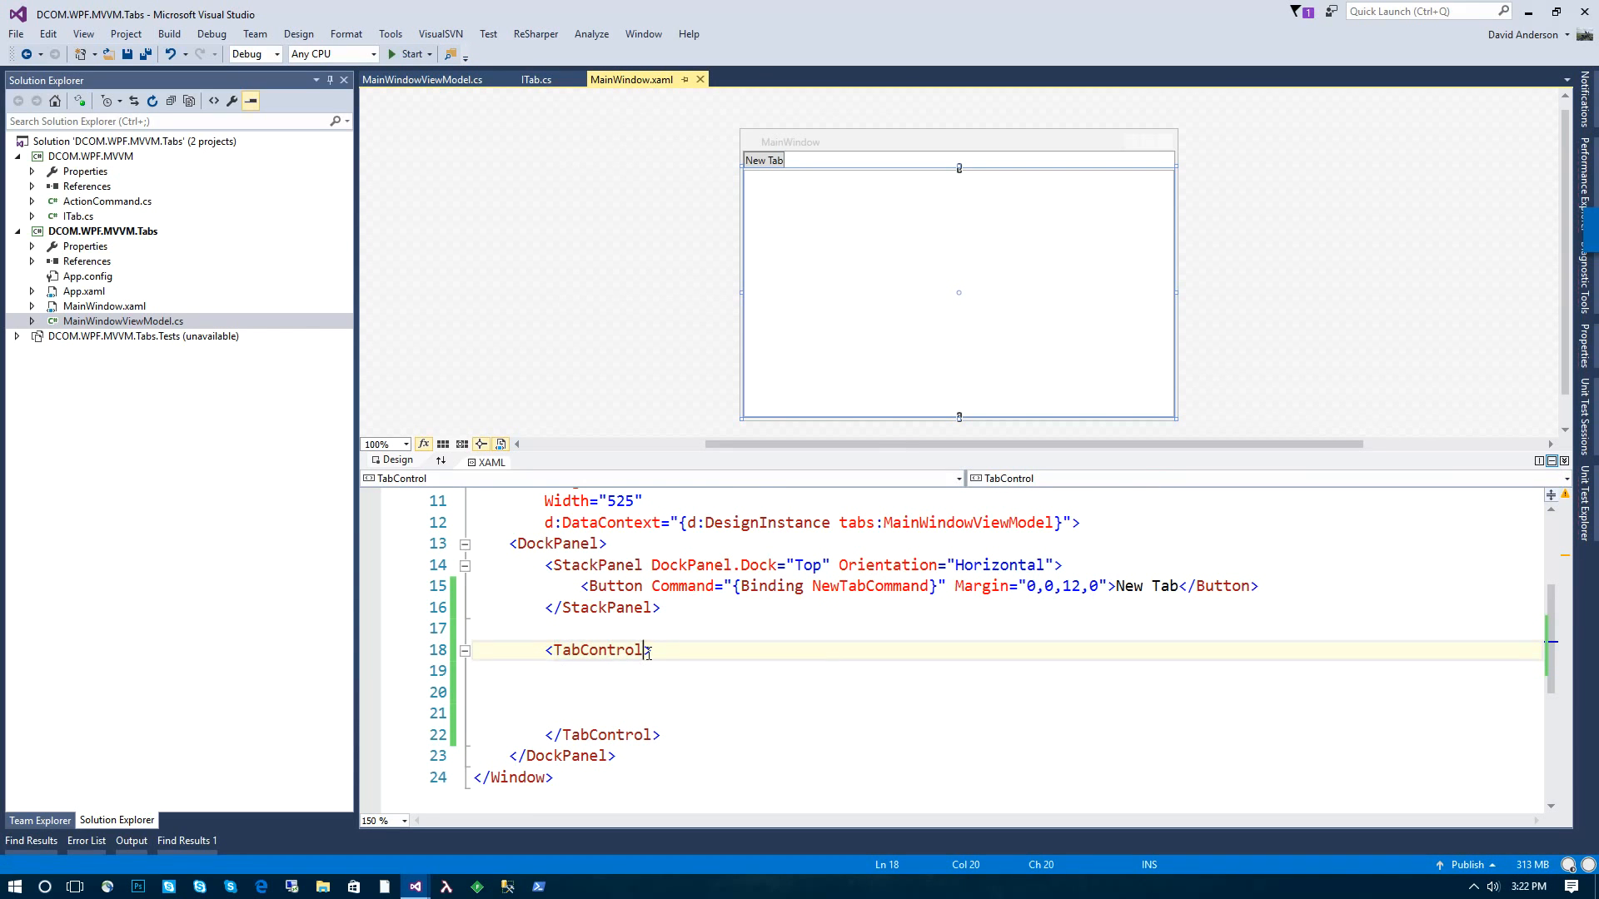
text(ItemsSource="{Binding)
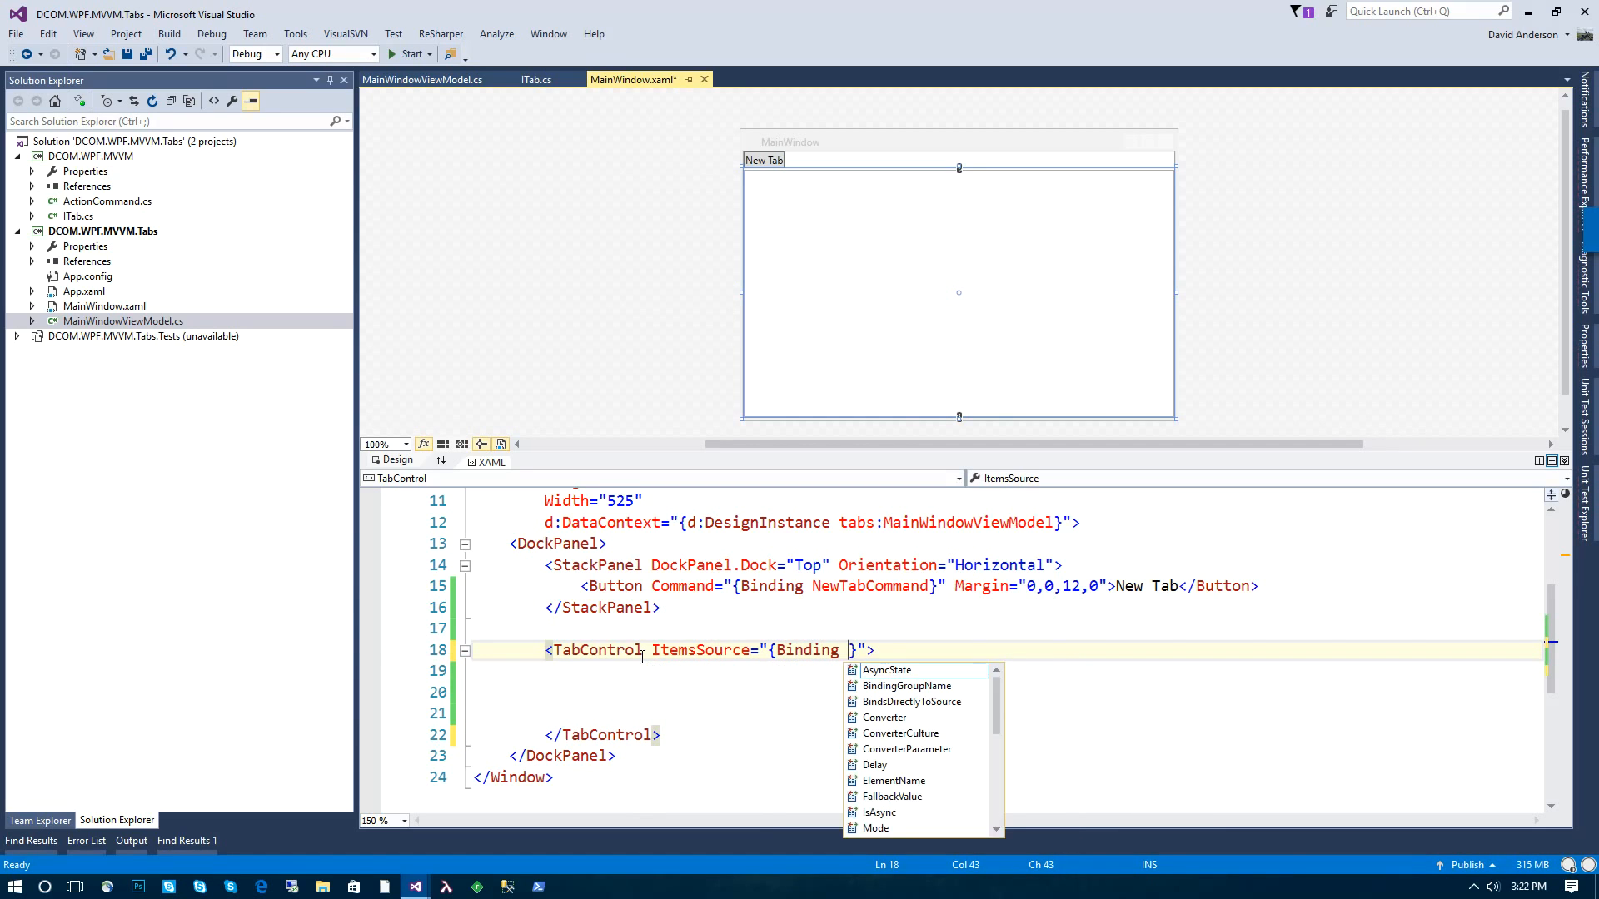
text(Tabs}>)
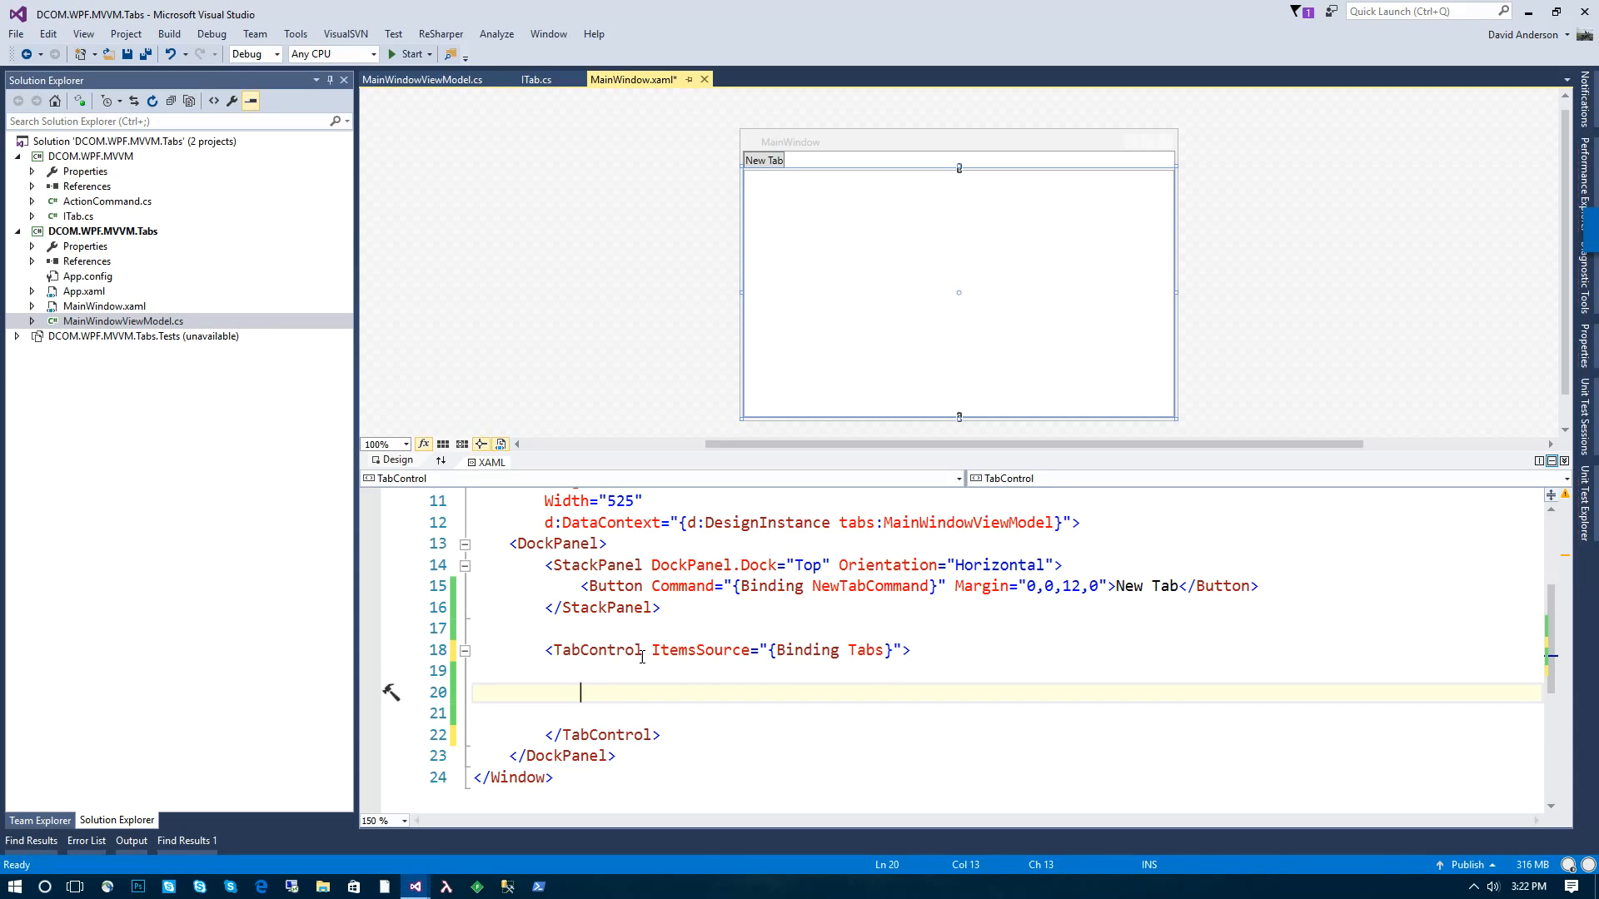
text(<)
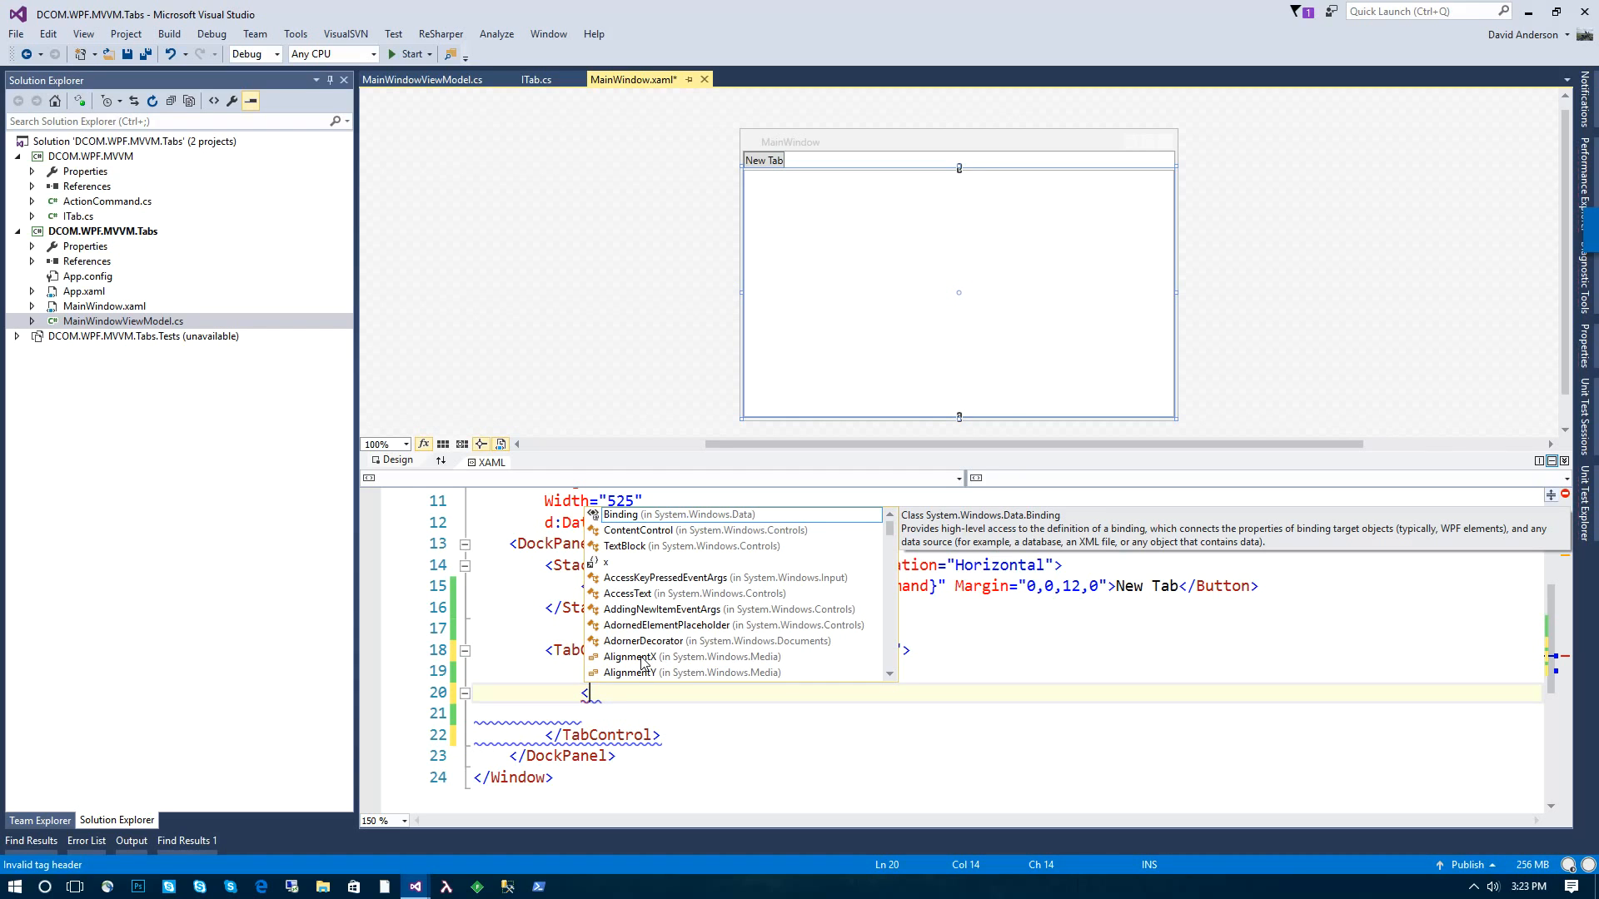
text(TabControl.ItemTemplate></TabControl.ItemTemplate>)
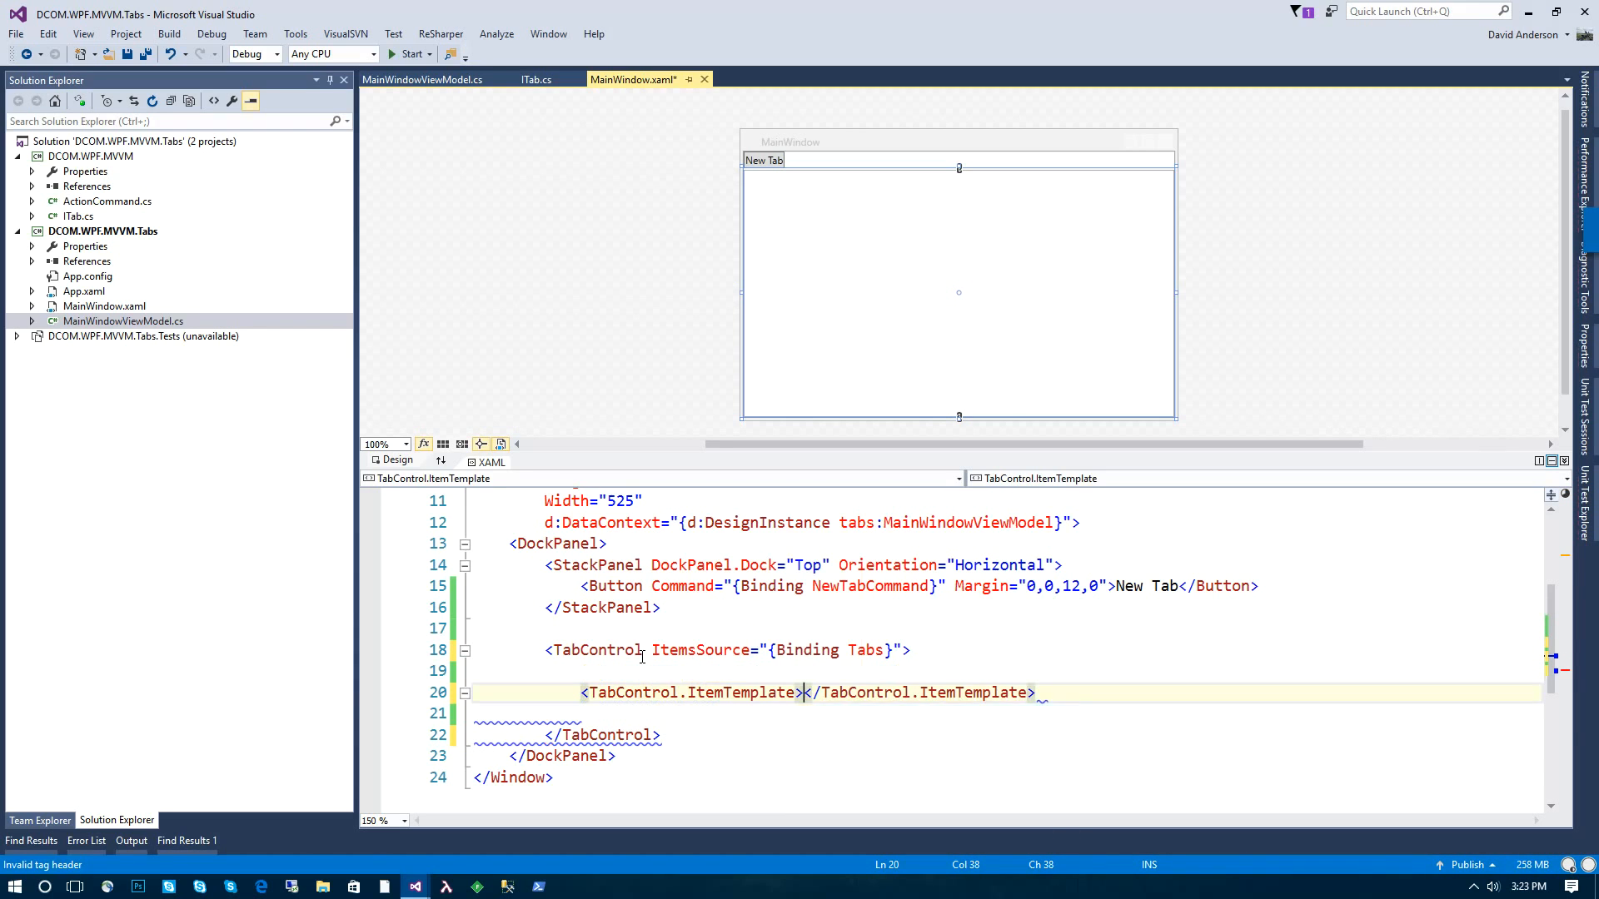
Step: Add a DataTemplate for ITab showing Name plus an 'X' Hyperlink bound to CloseCommand
text(<Data)
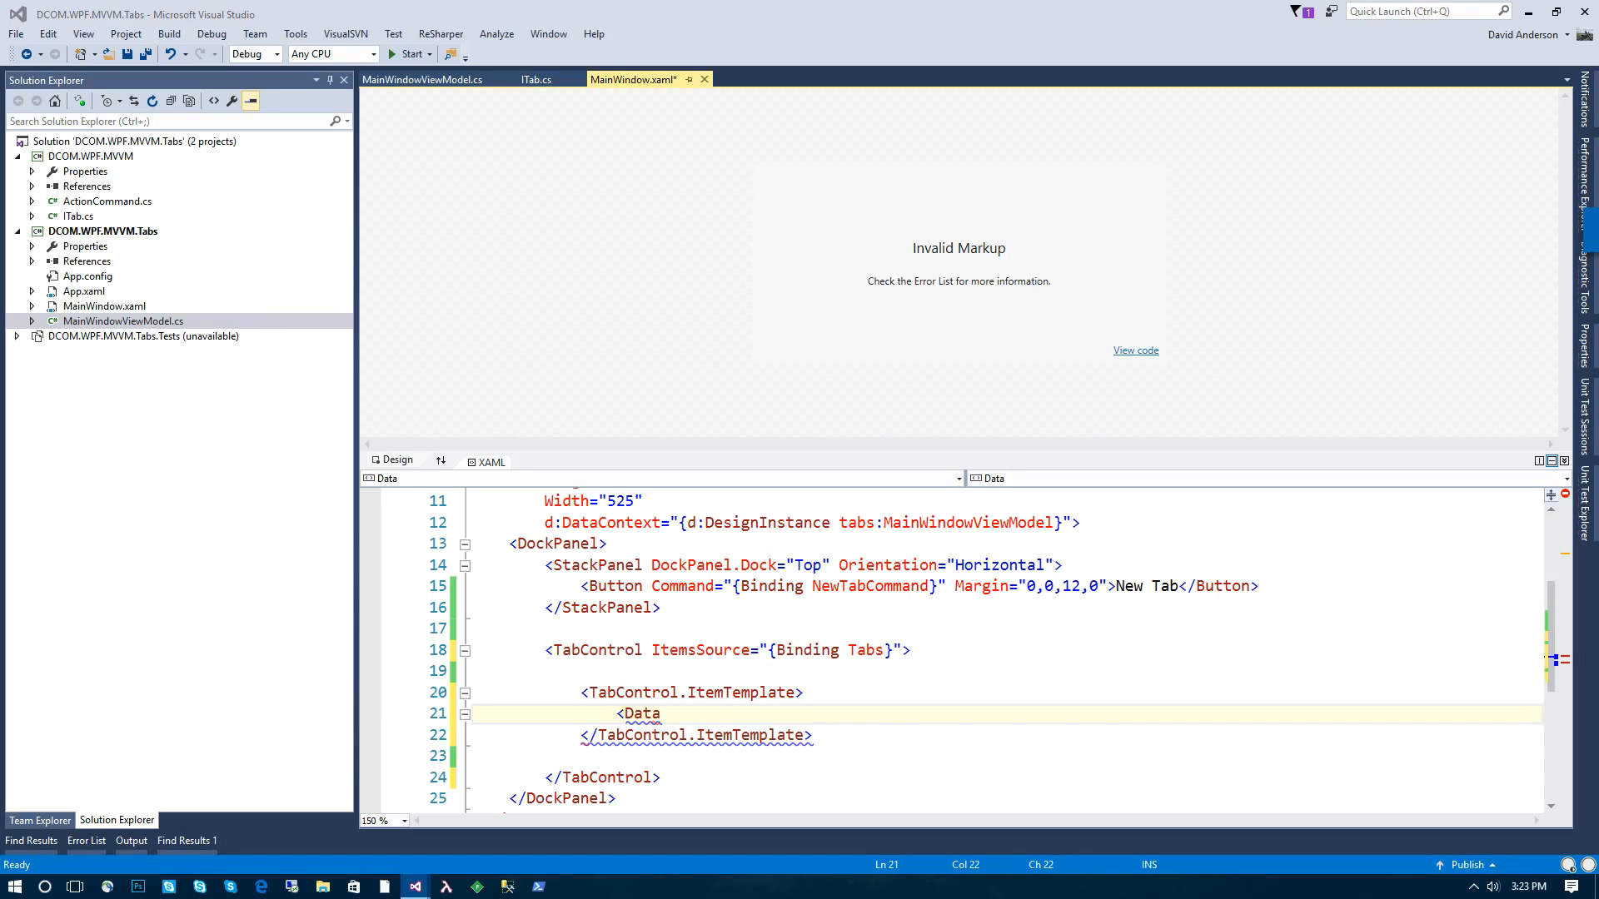
text(Te)
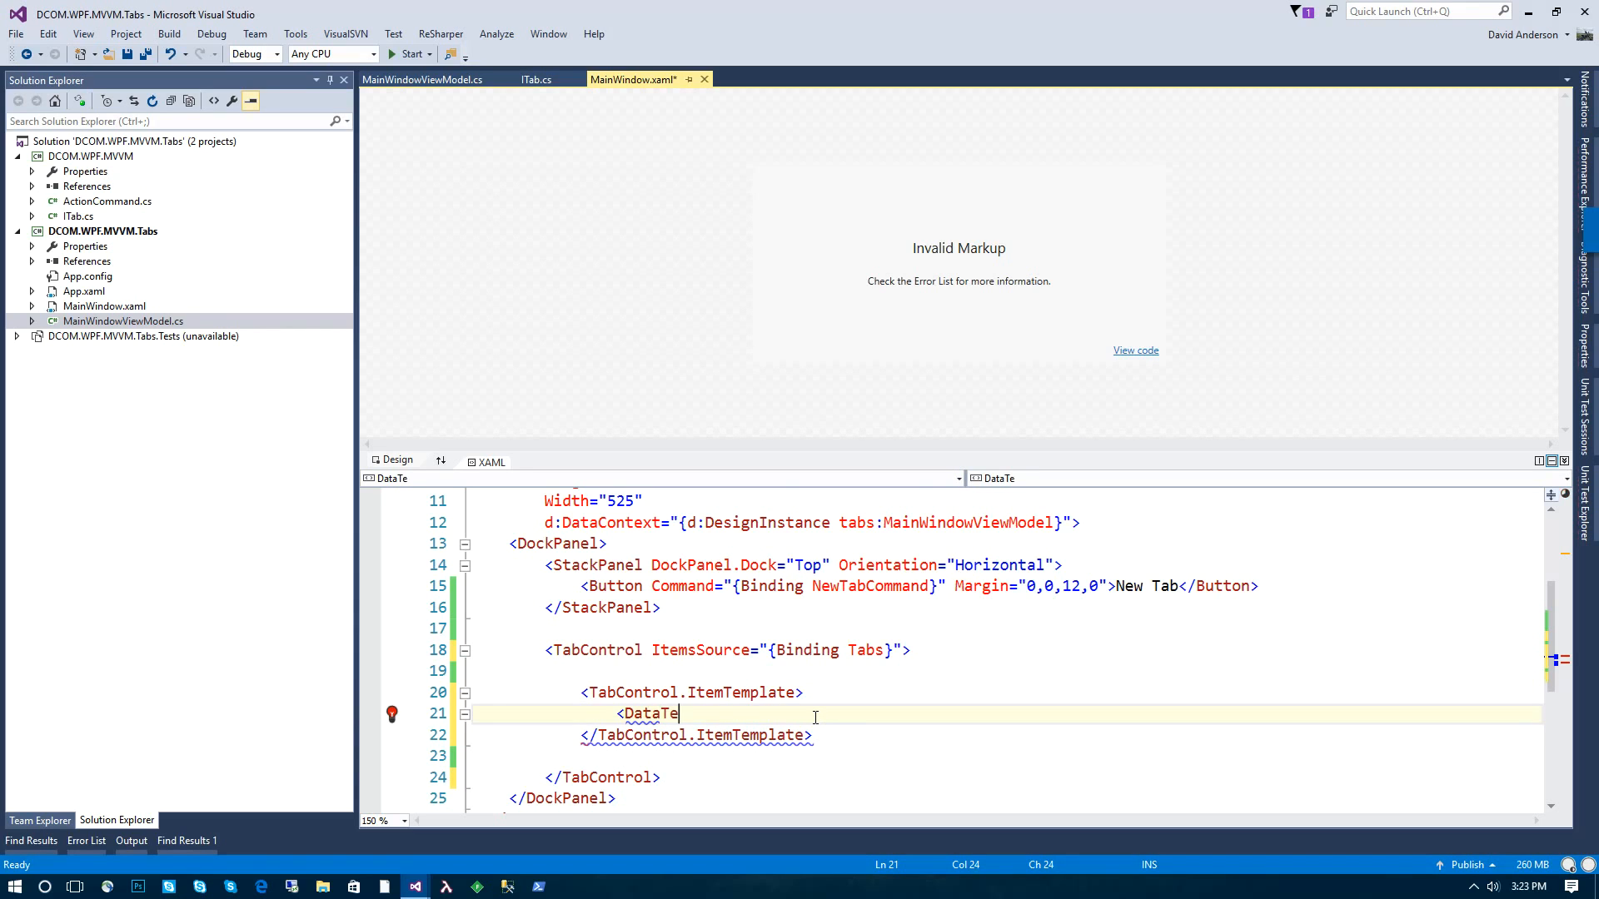
text(mplate DataType=")
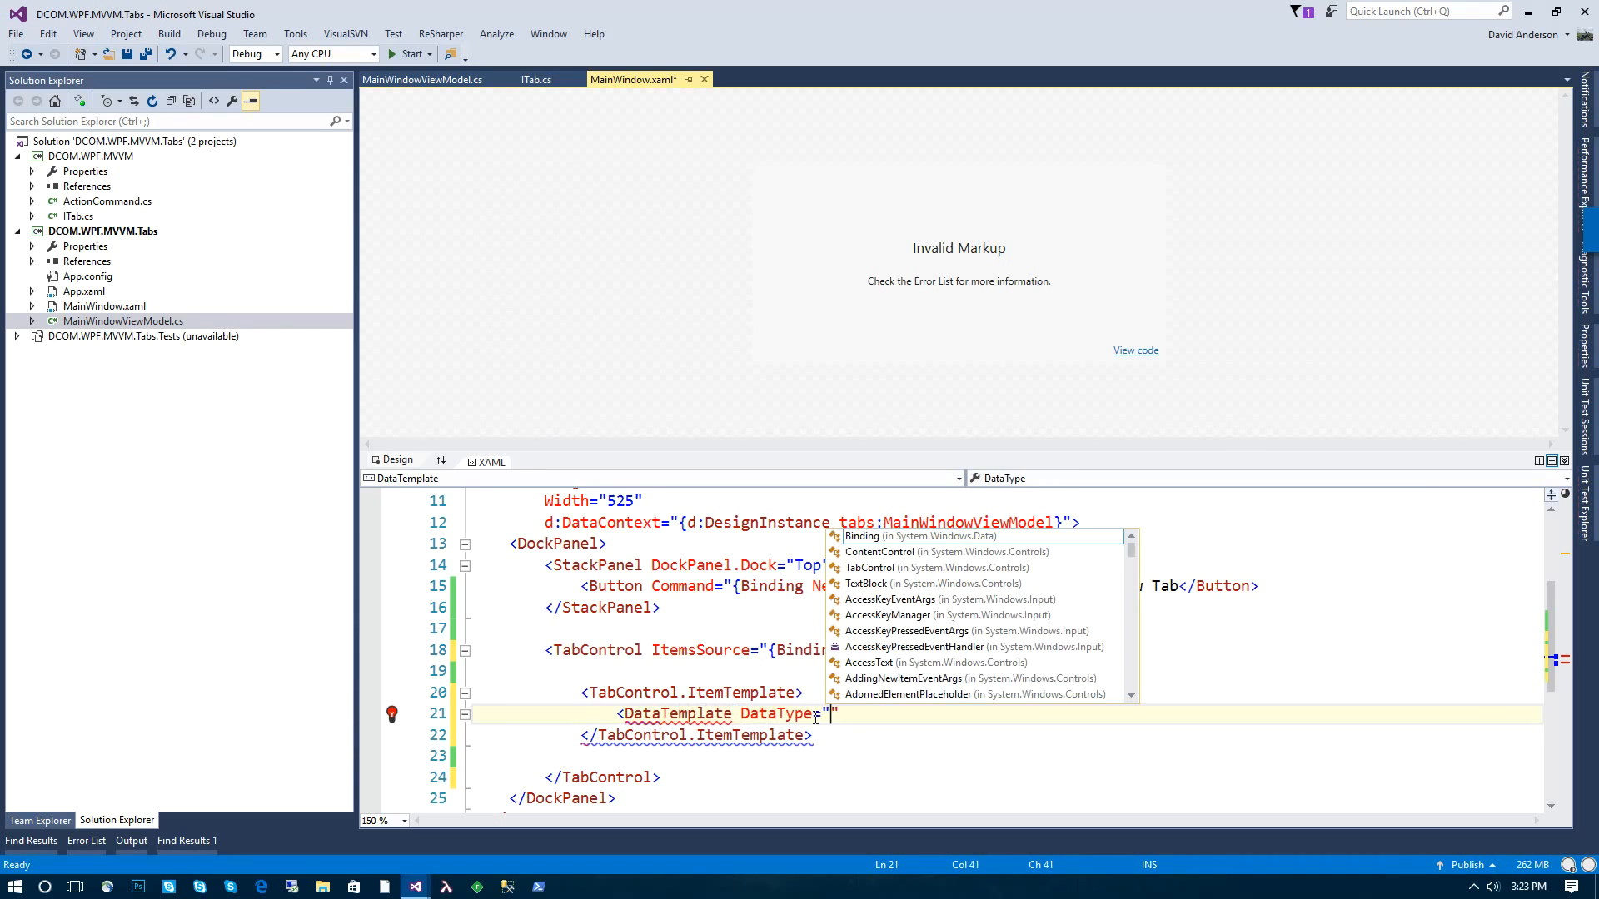
text({x:Type I})
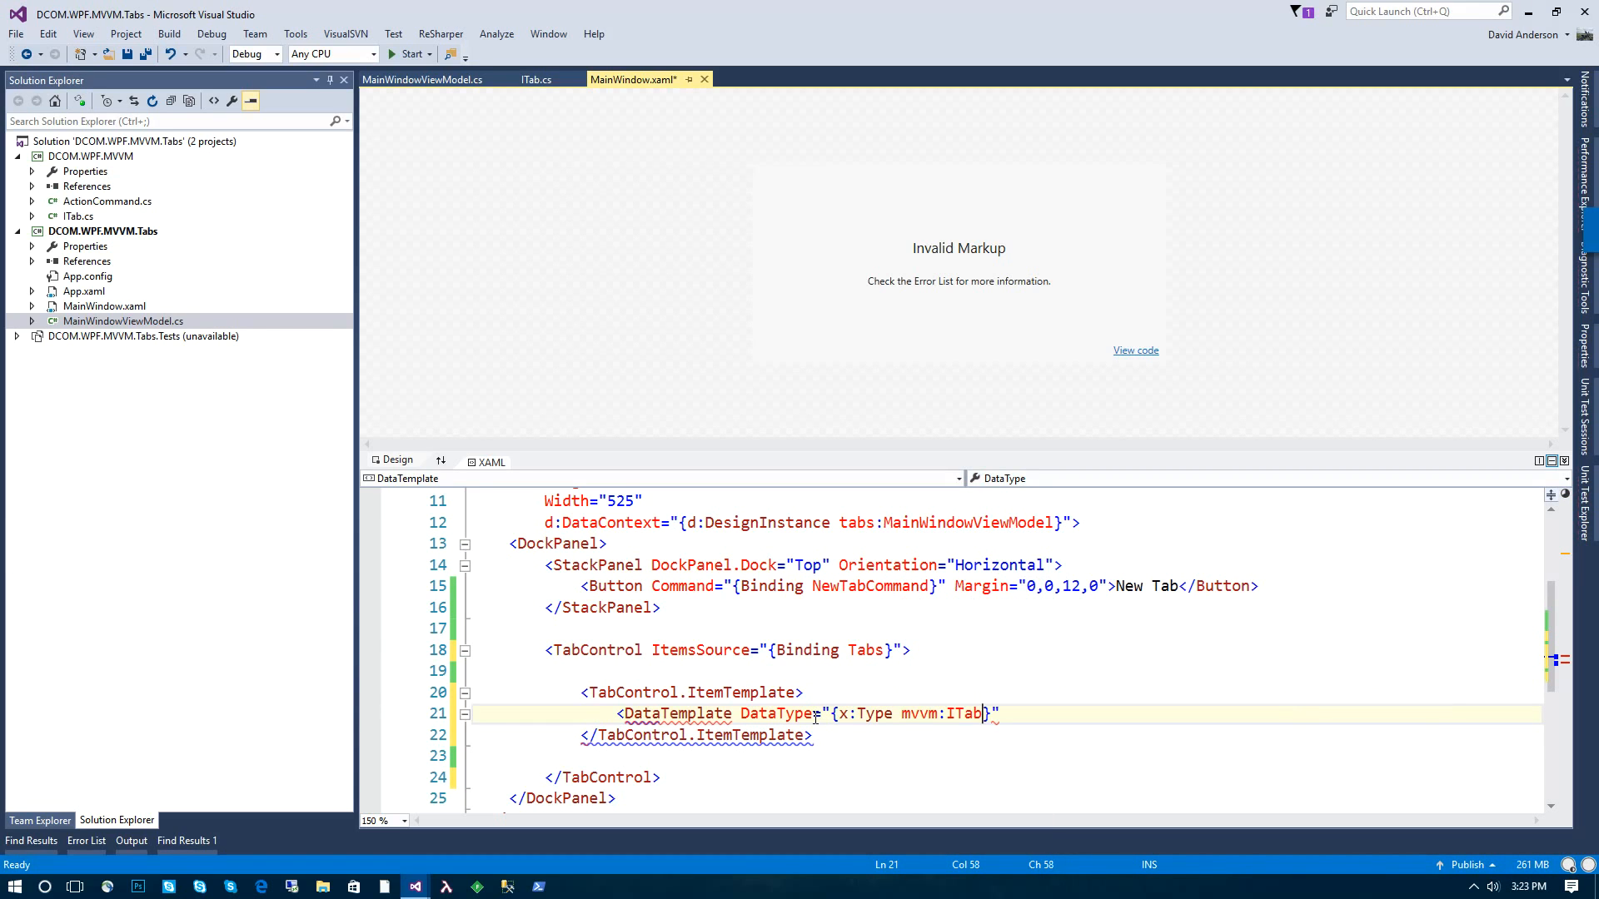
text(<)
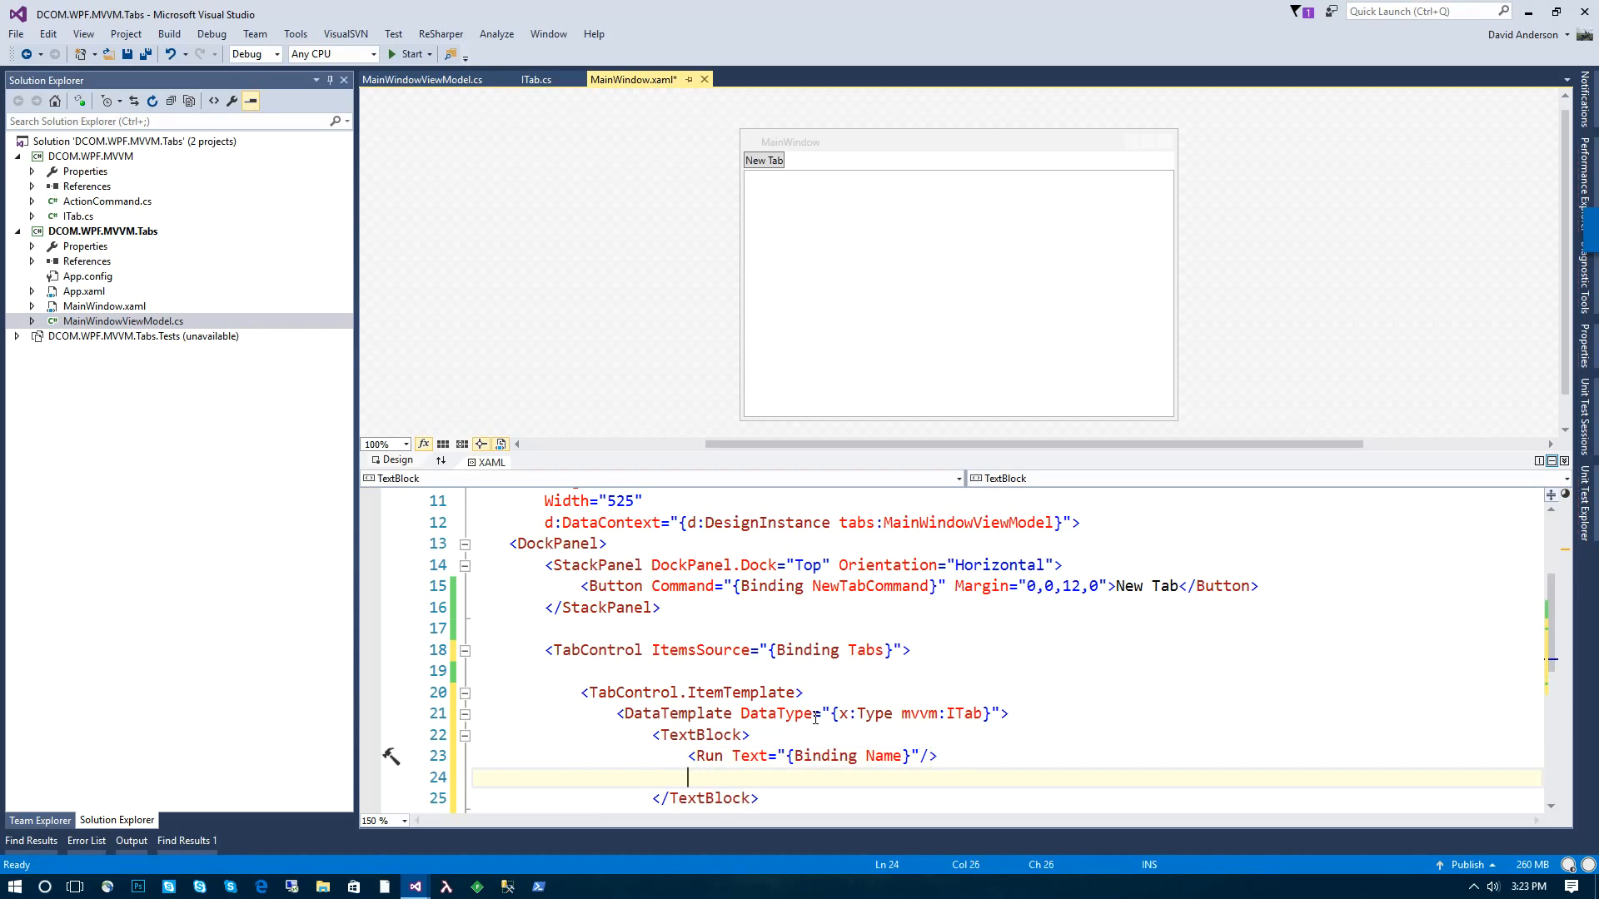
text(Hyperlink Com></Hyperlink>)
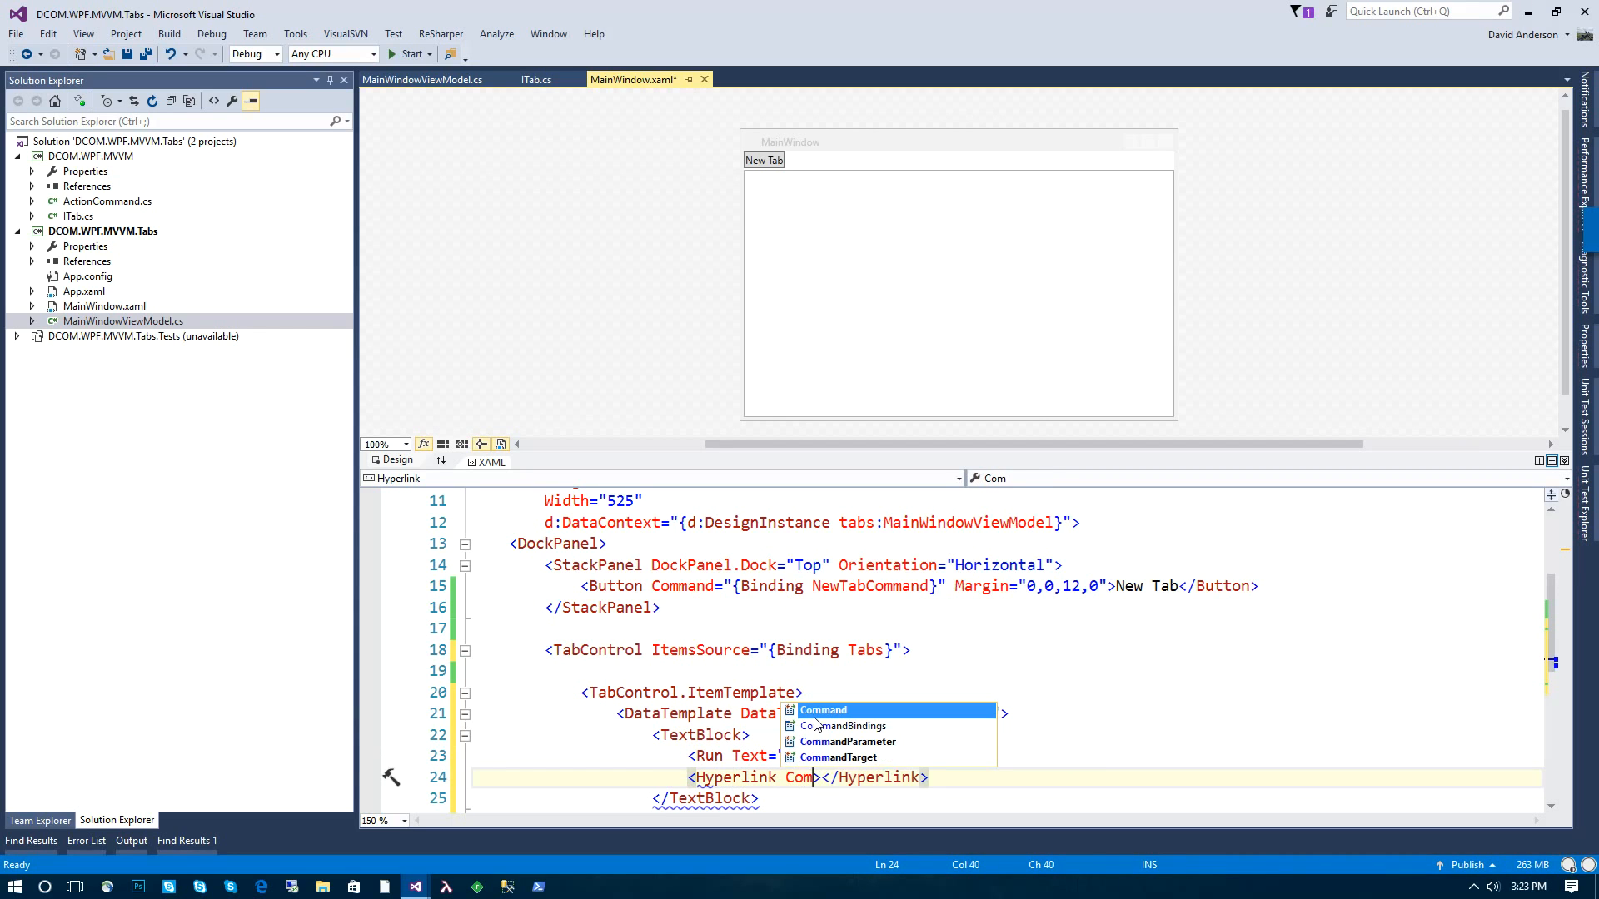
text(="{Binding CloseCommand}"/)
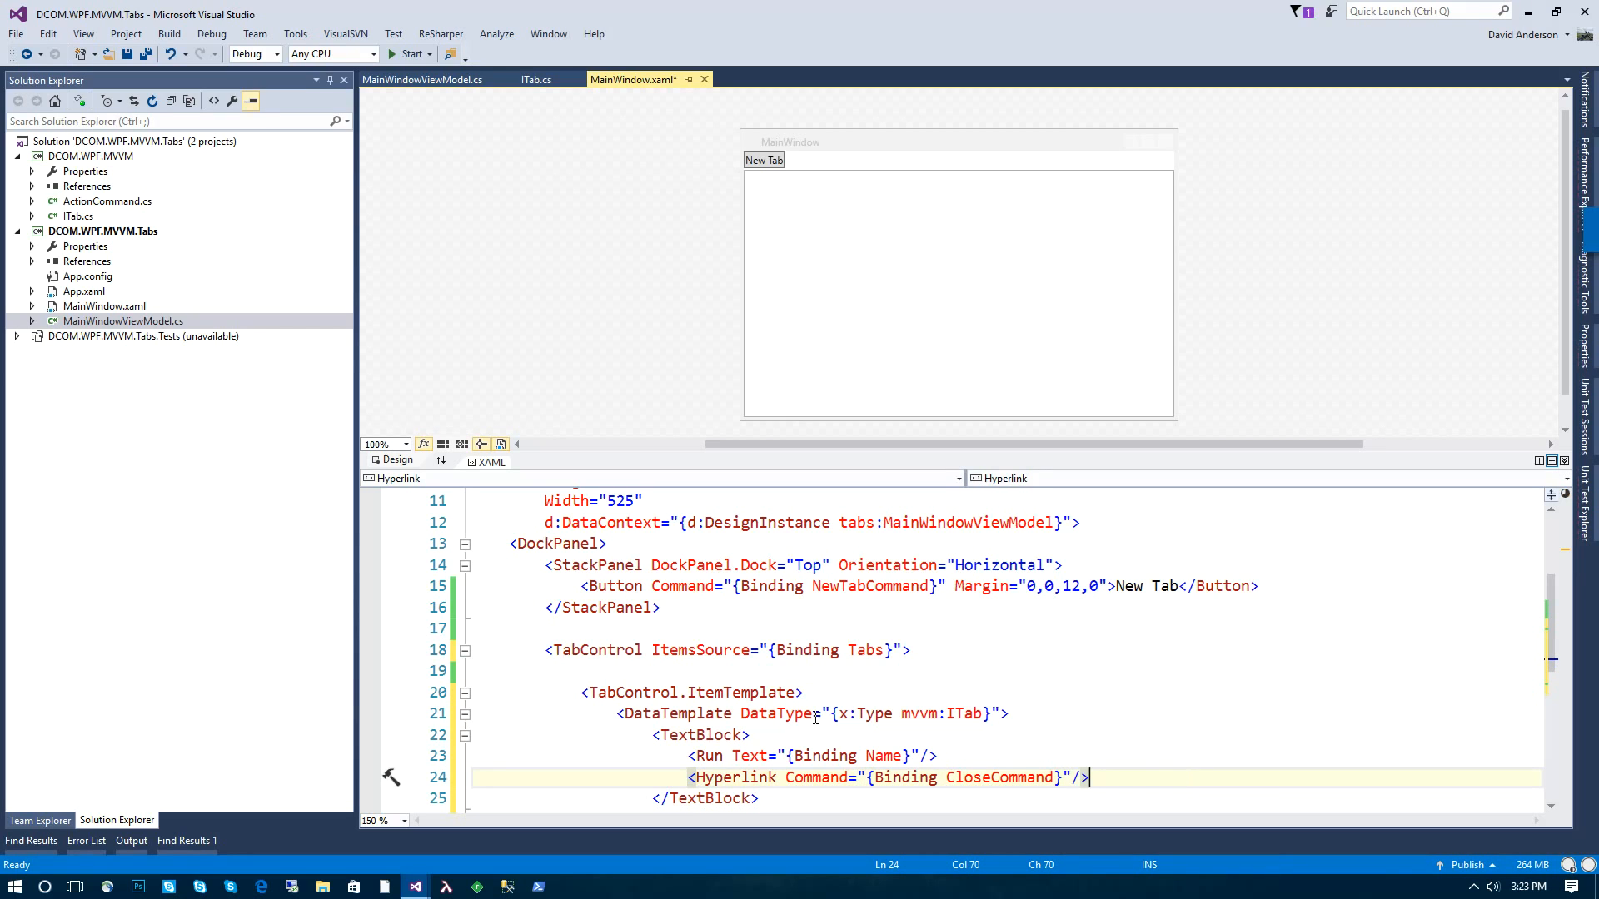
text(>X<)
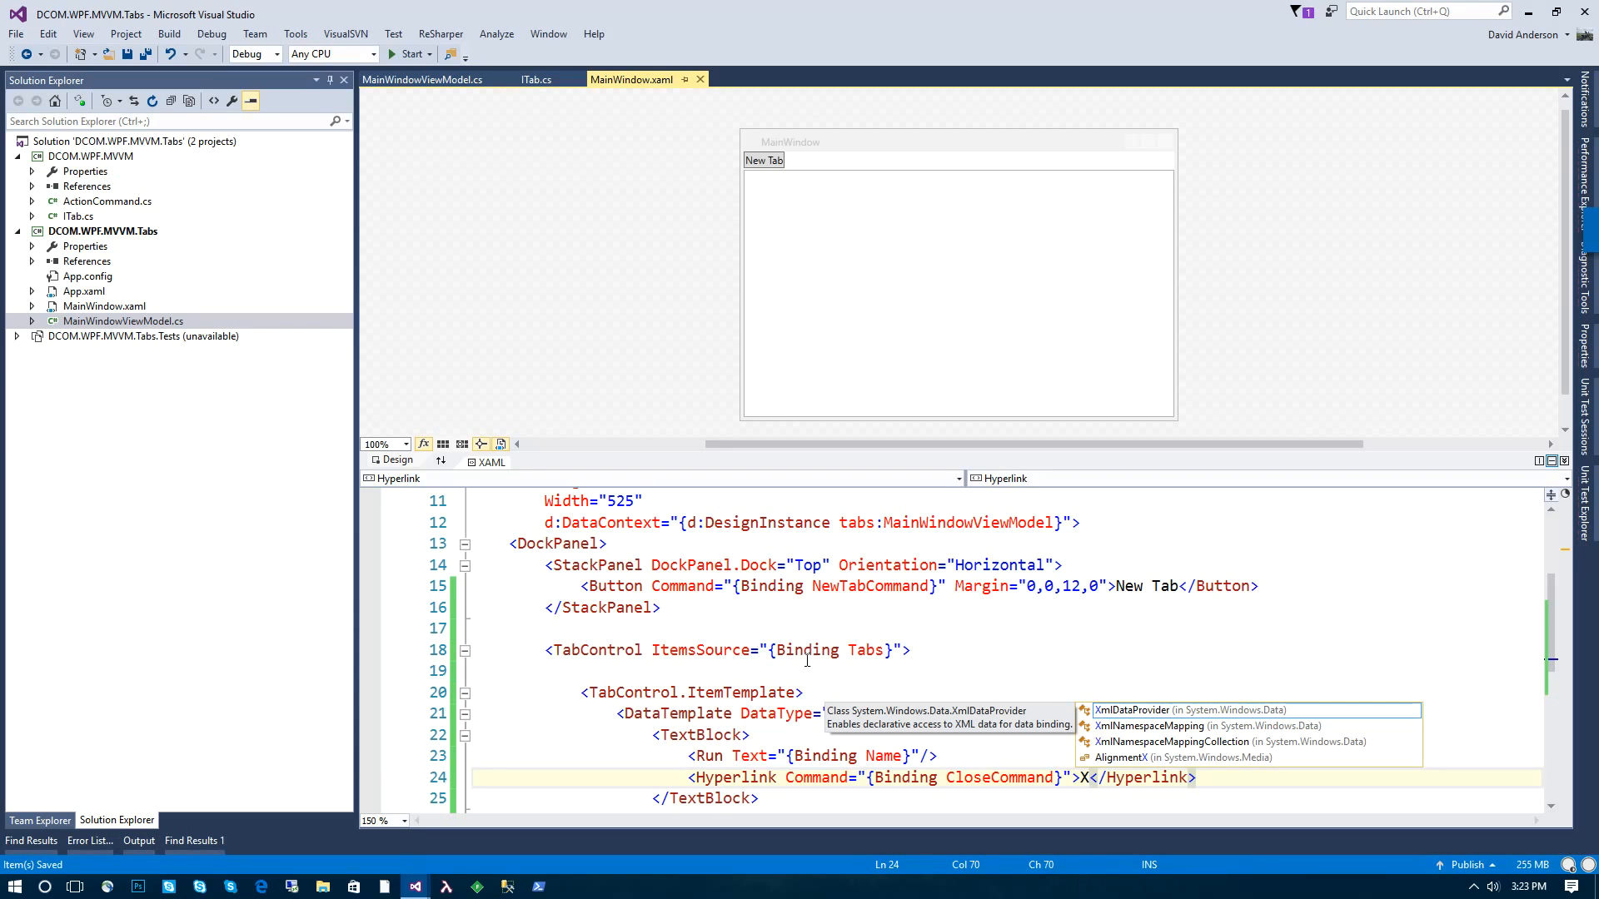
scroll(down, 3)
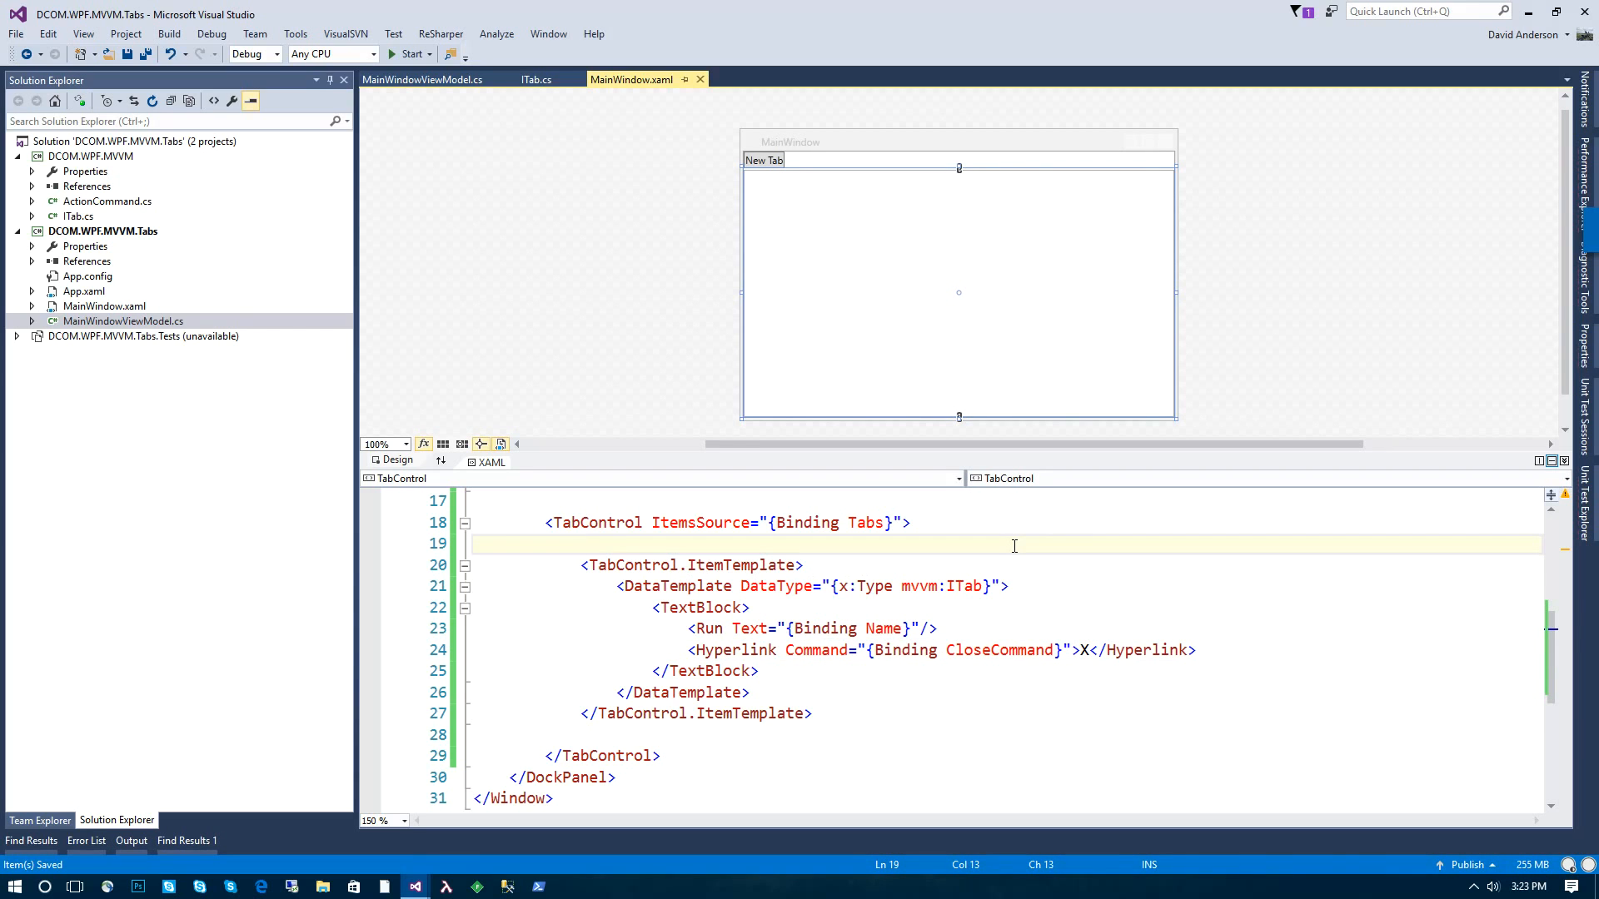
Step: Add TabControl.Resources with a DateTab DataTemplate containing <DateTabView/>, and save
text(<TabControl></TabControl>)
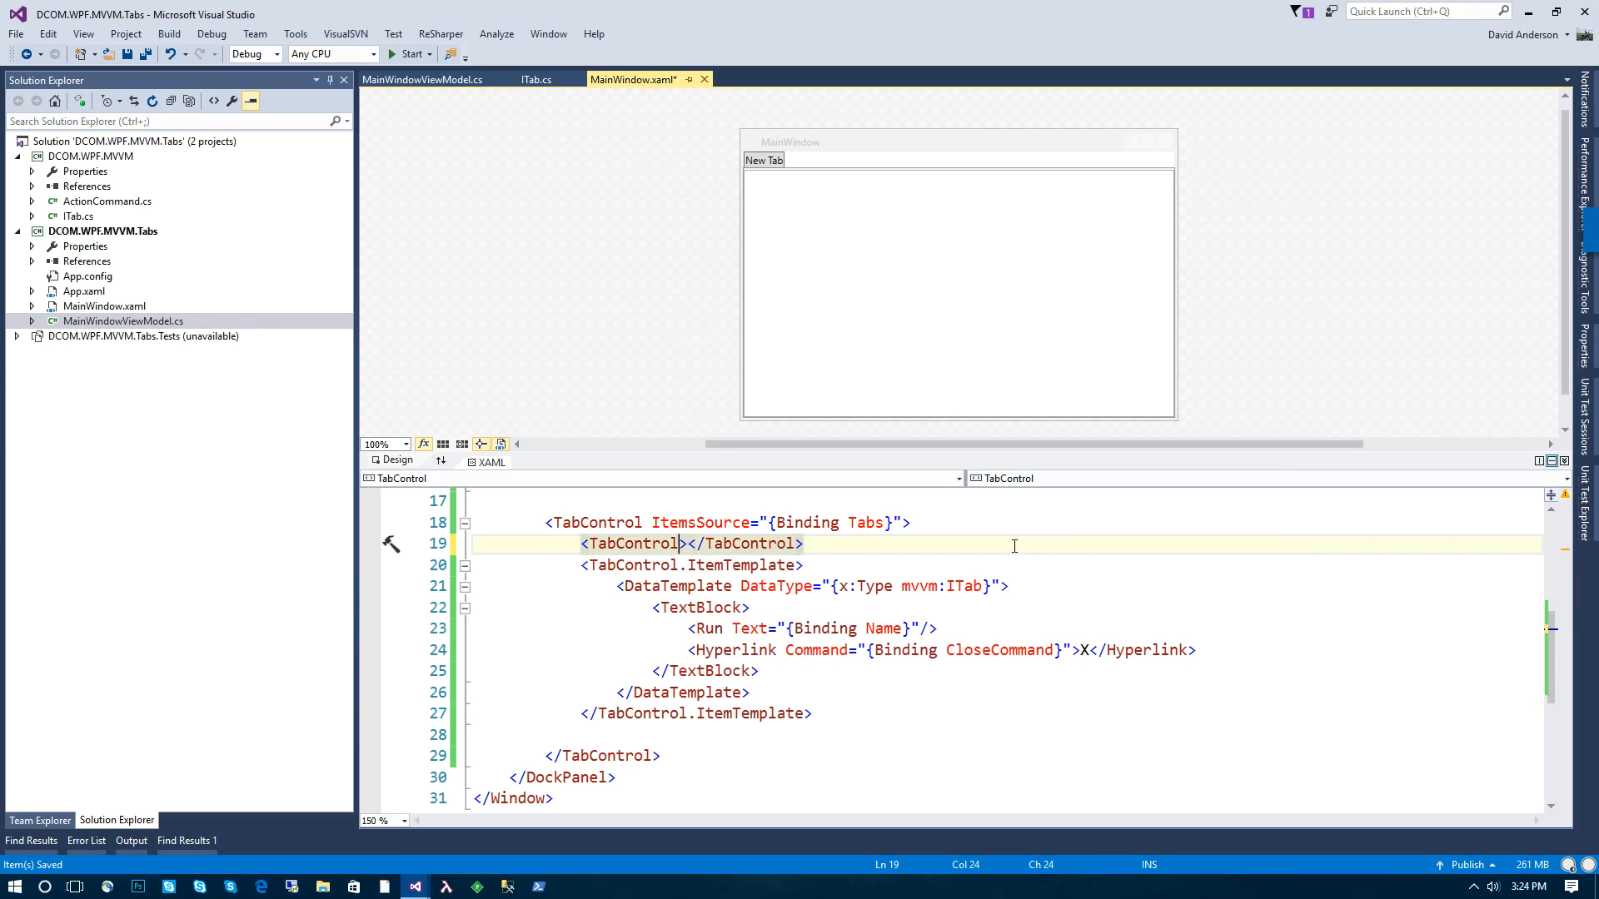
text(.Resources)
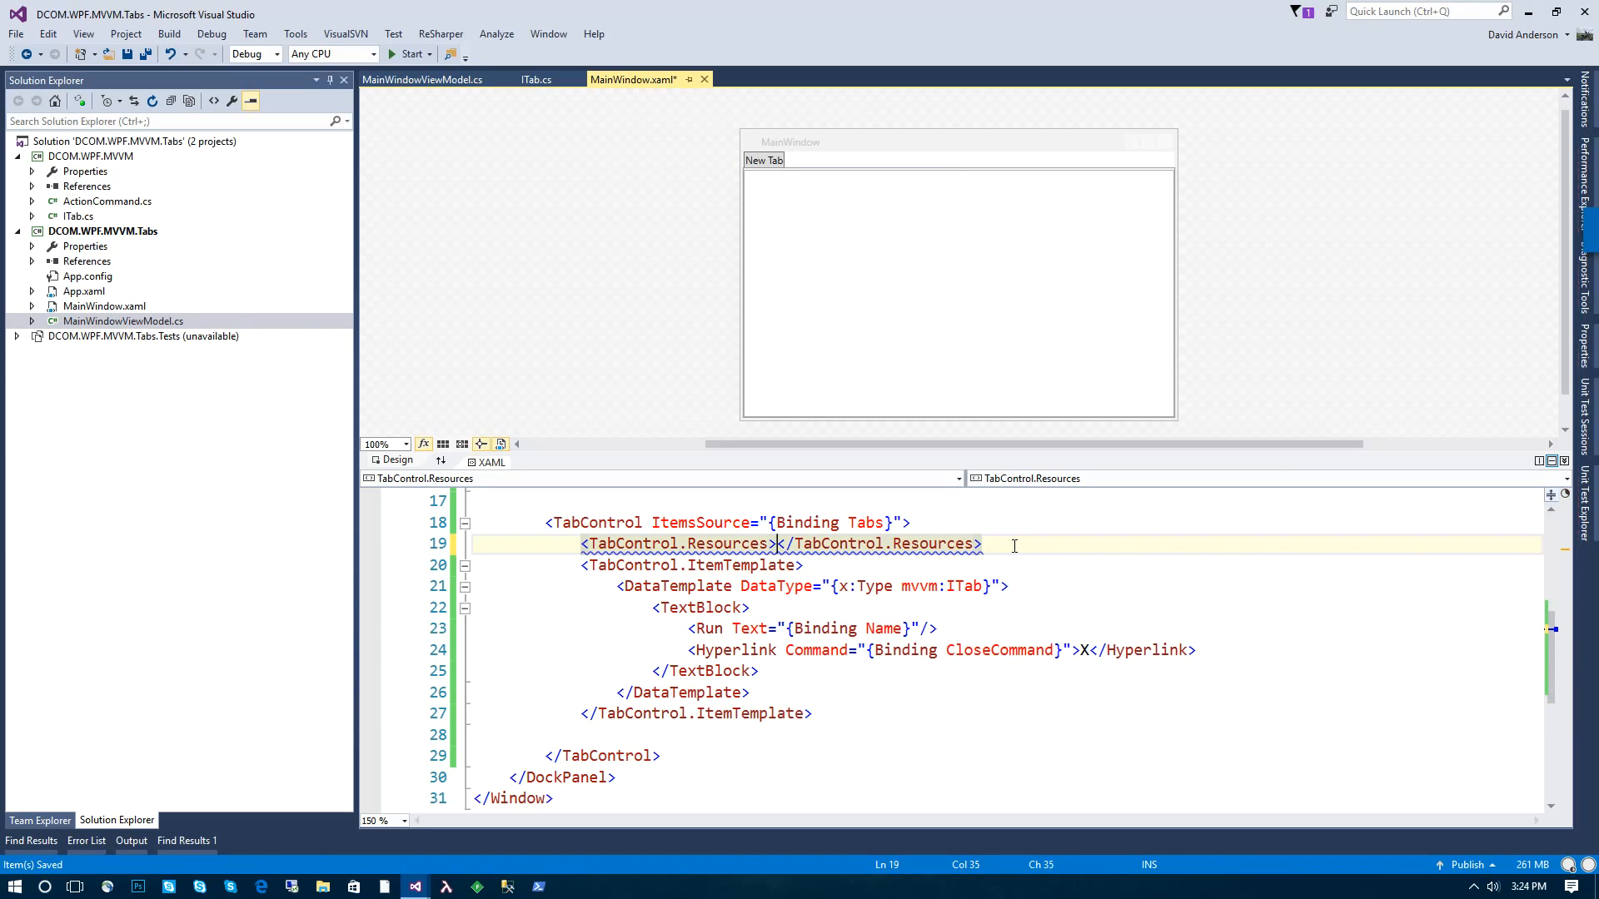
key(enter)
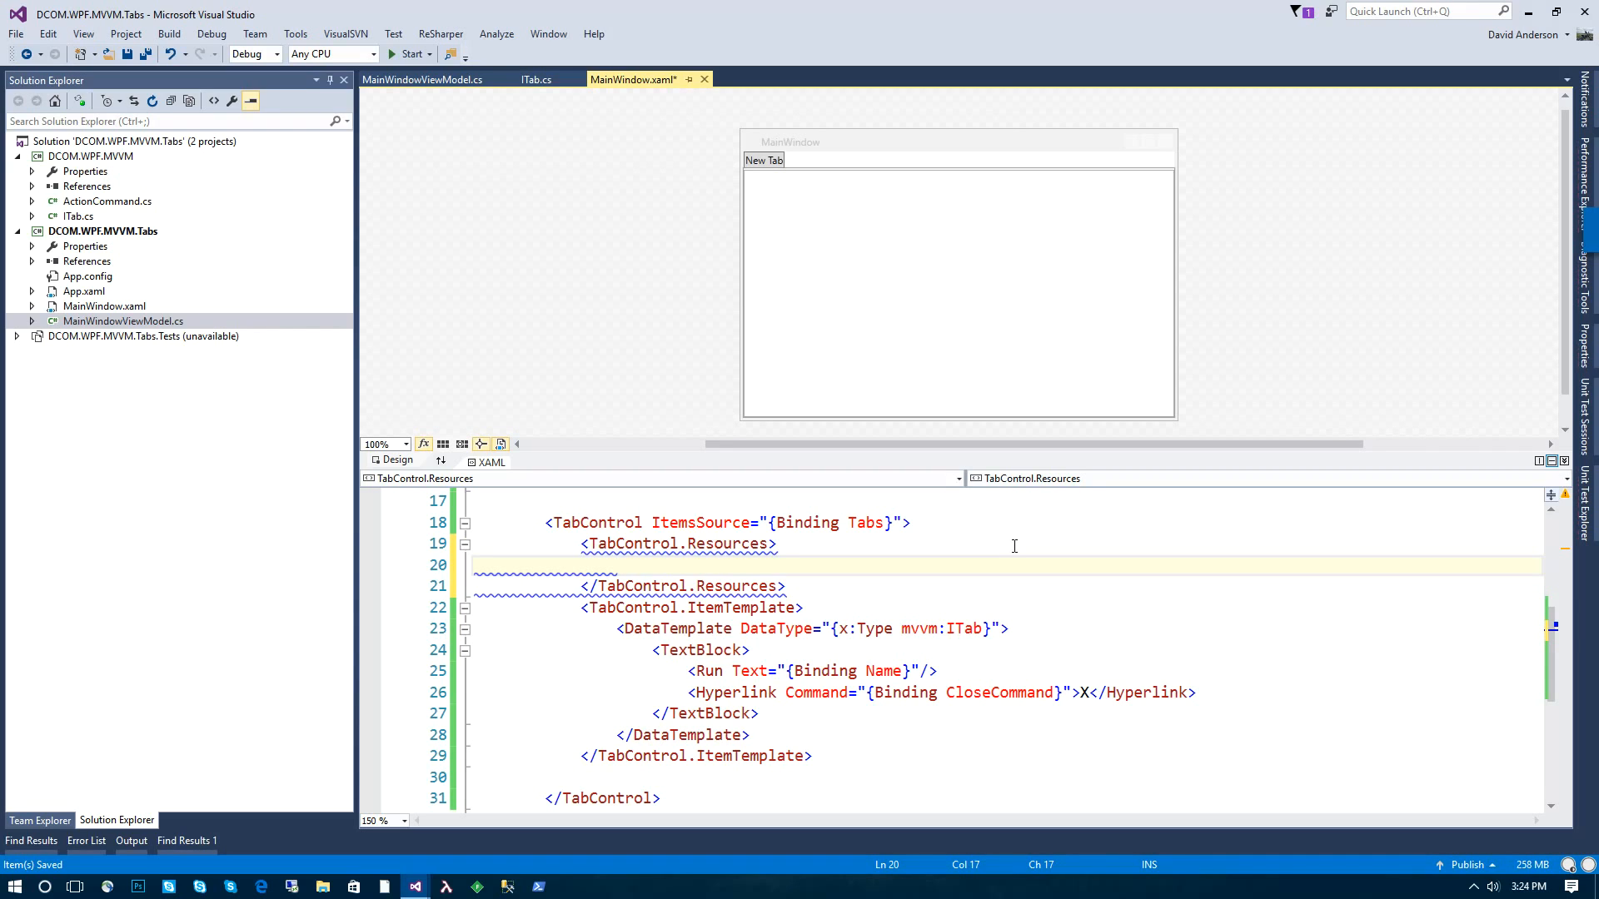
text(<DataTemplate d></DataTemplate>)
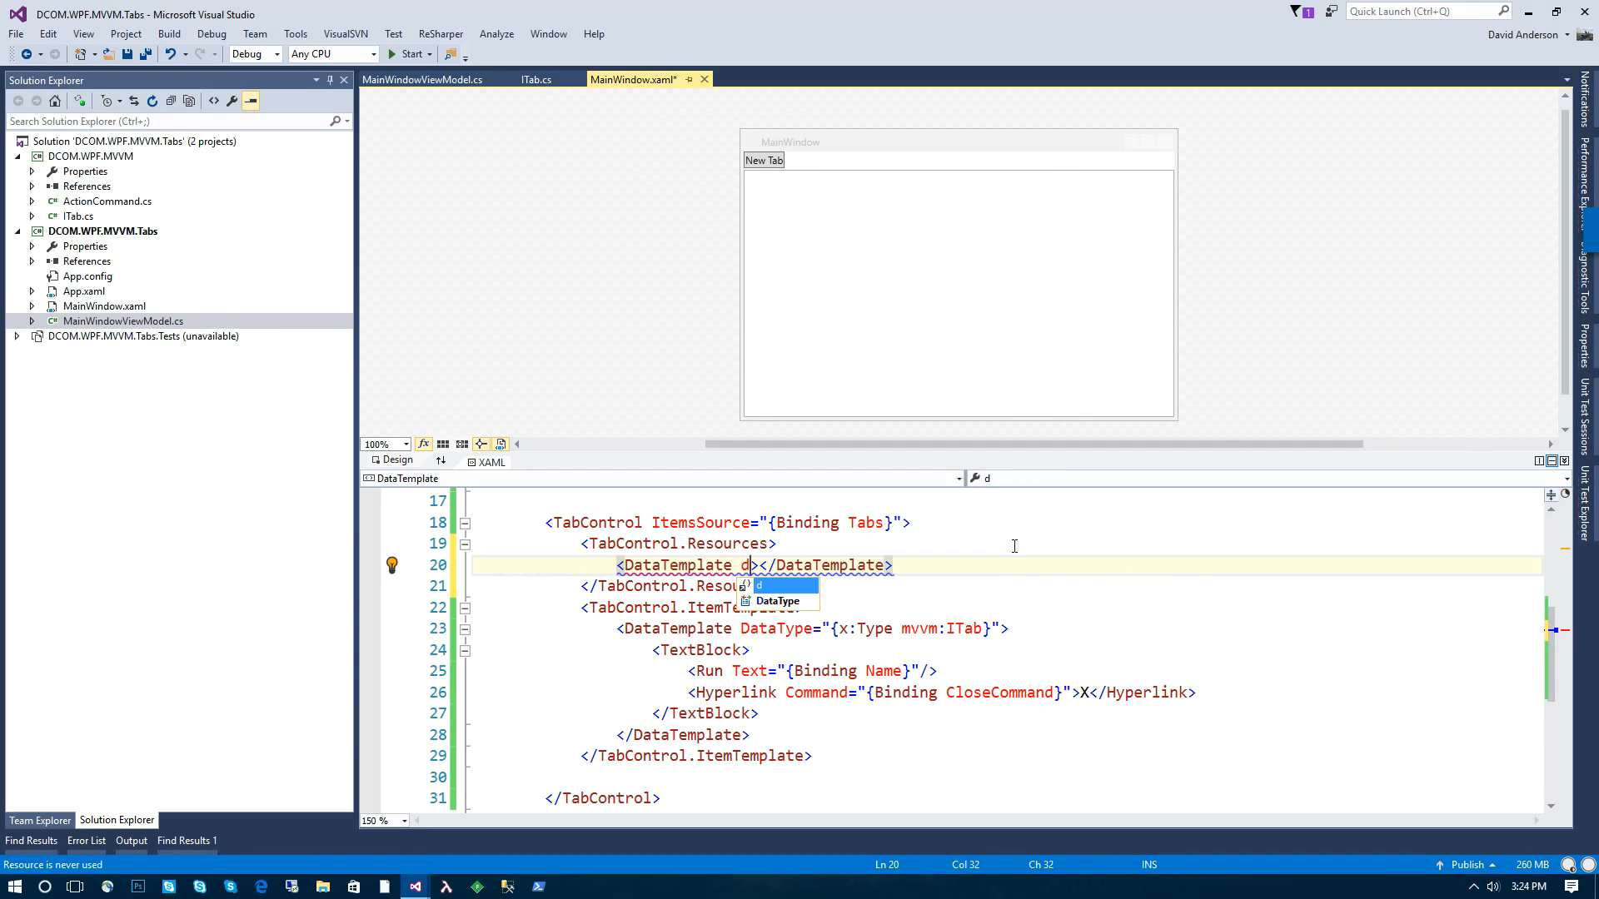
text(DataType="{x:Type D)
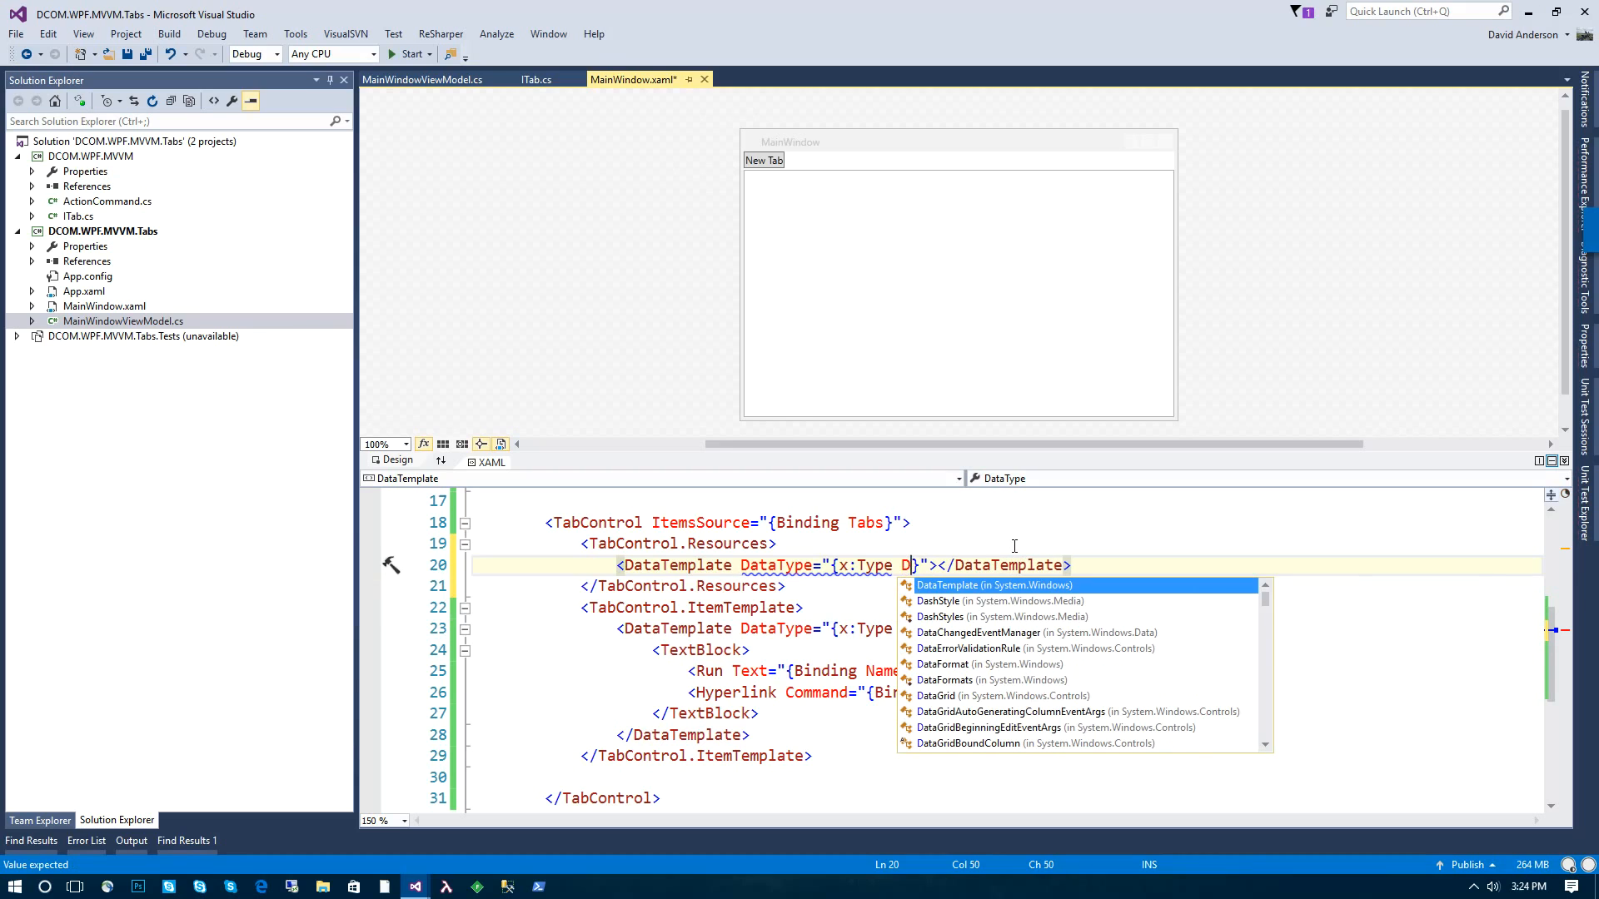
text(ateTab)
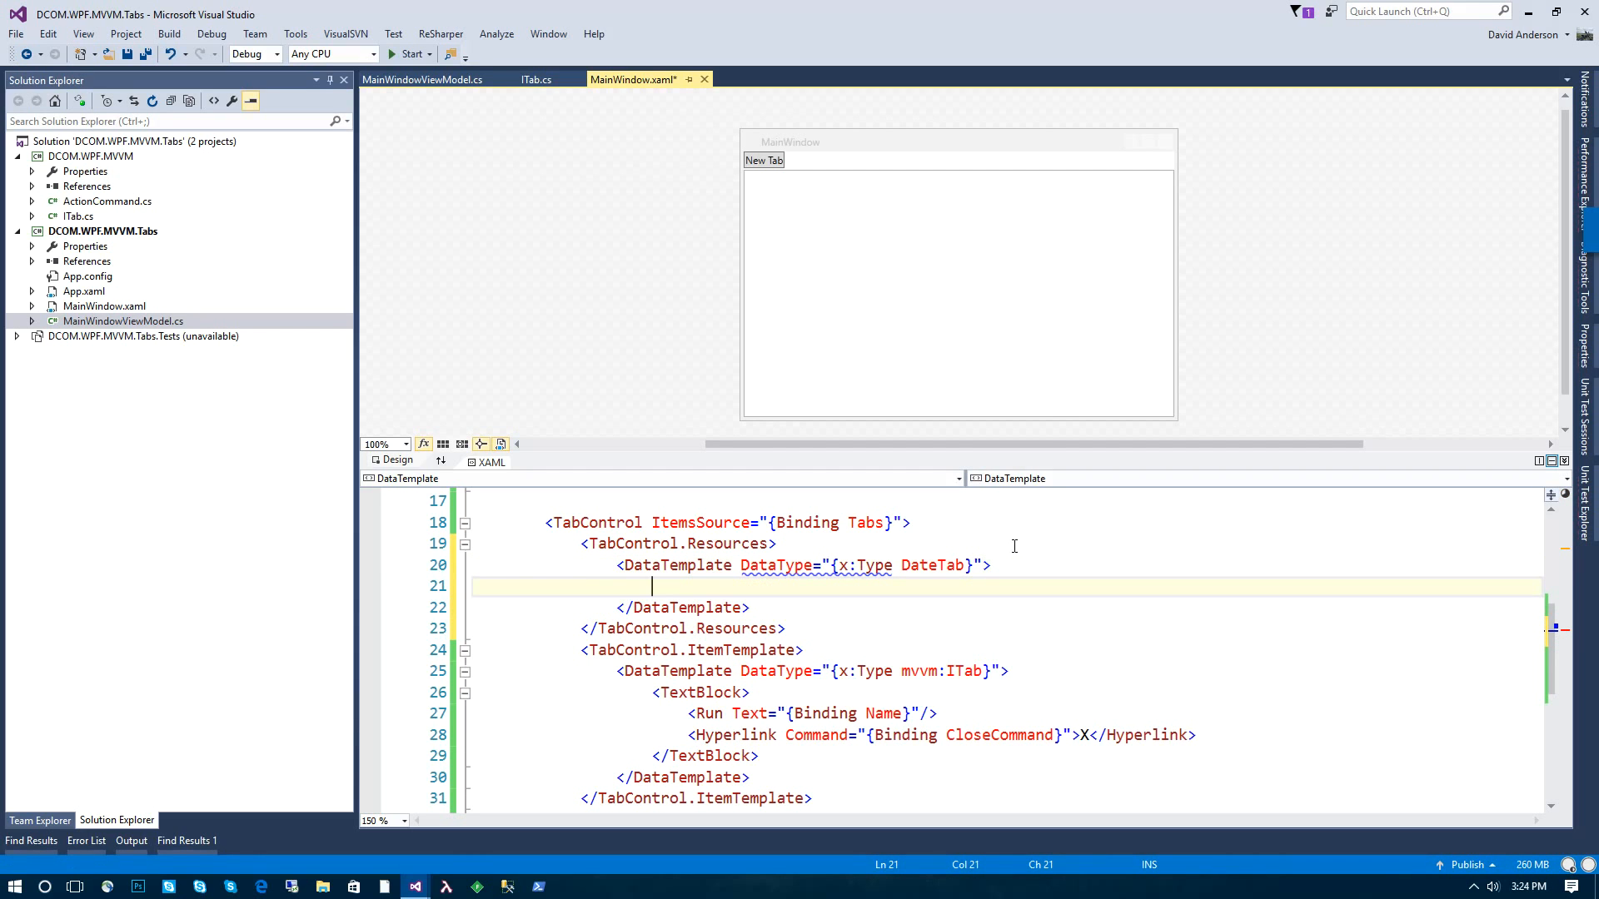
text(<vi)
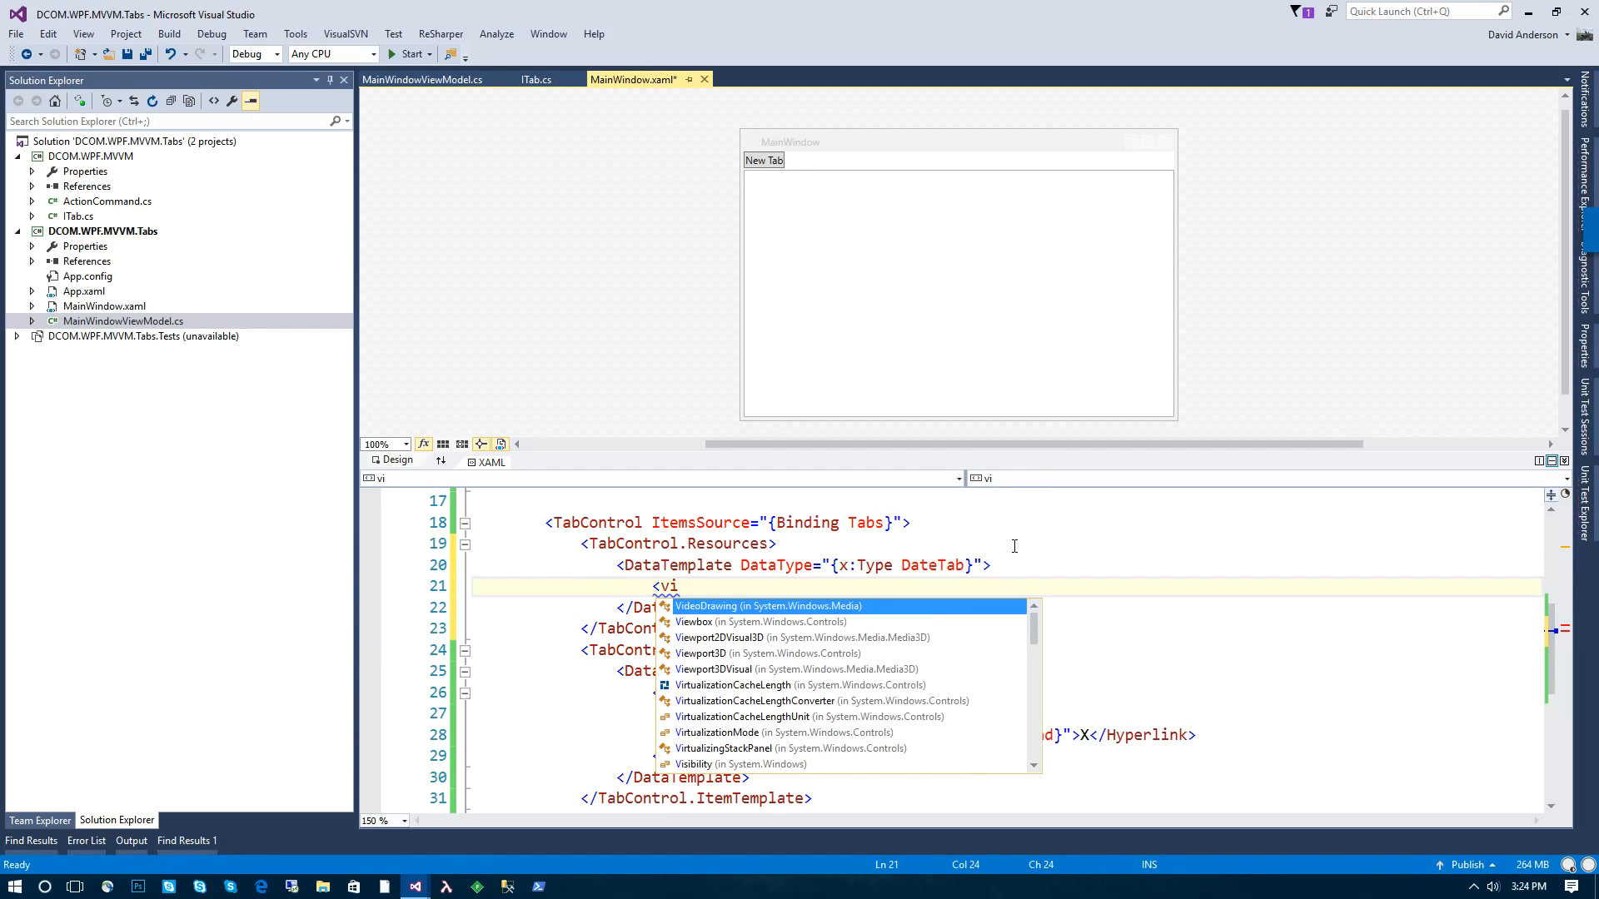
text(Date)
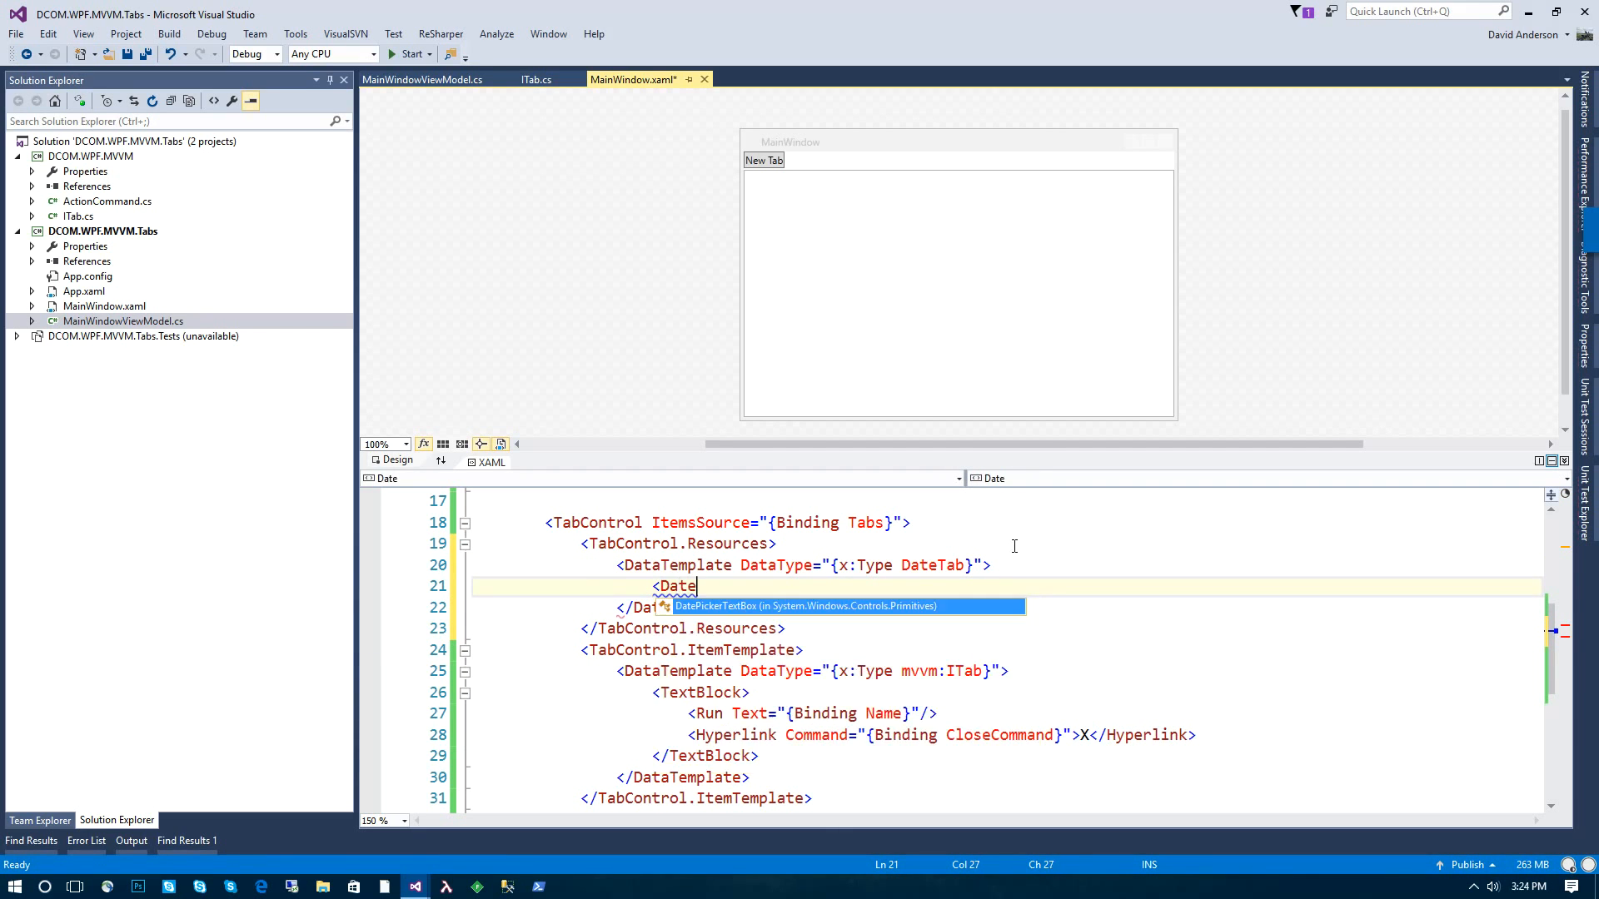
text(TabView/>)
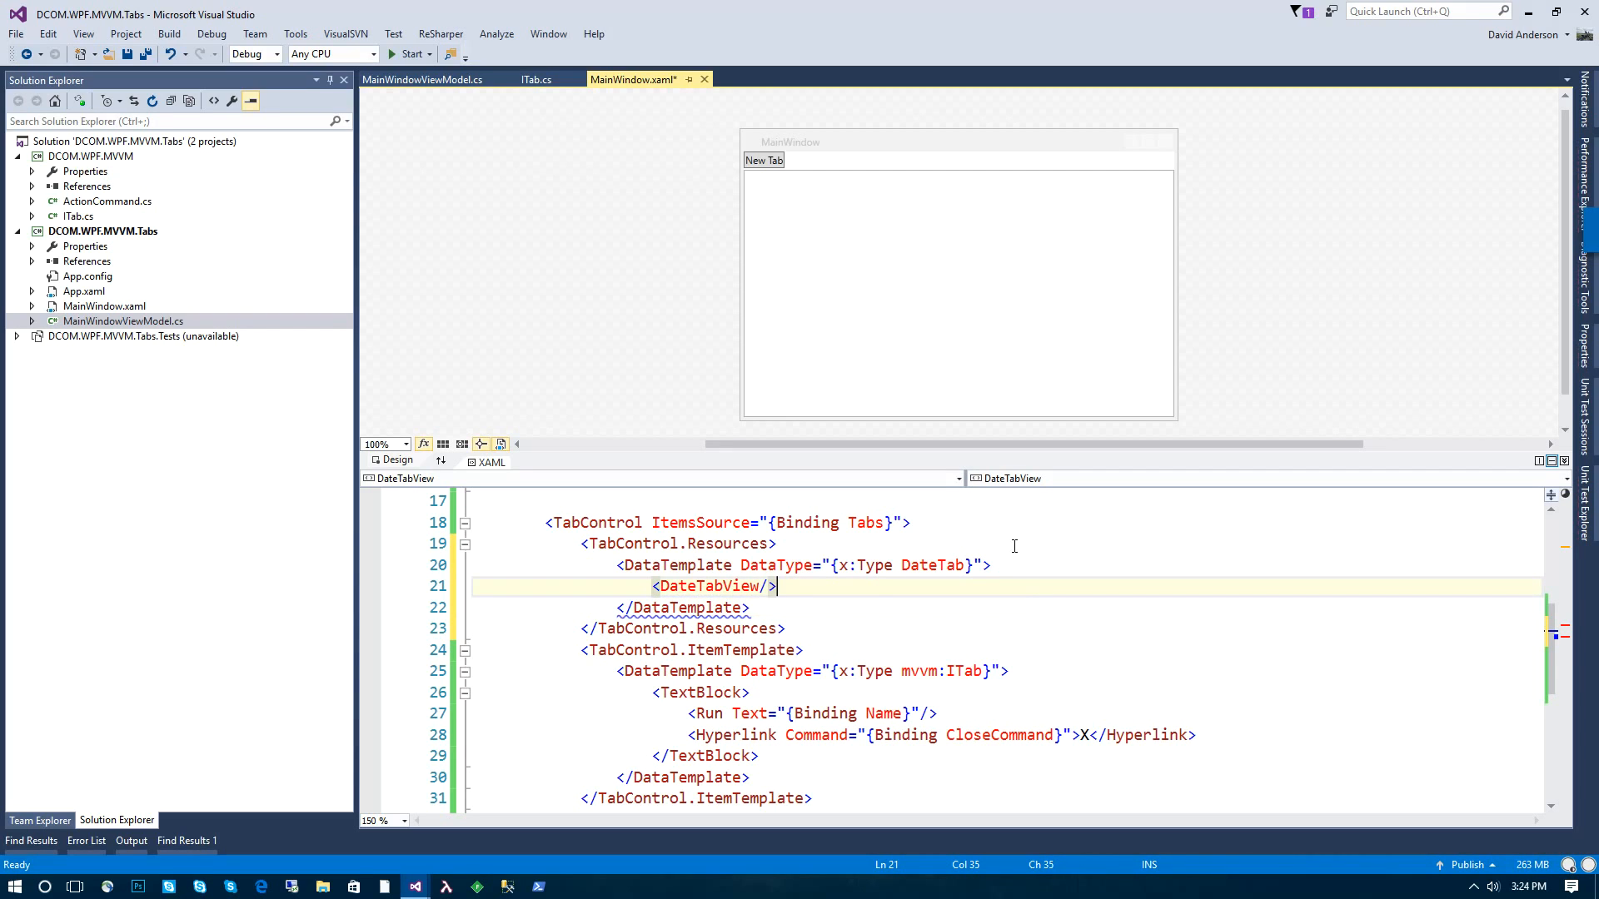
key(ctrl+s)
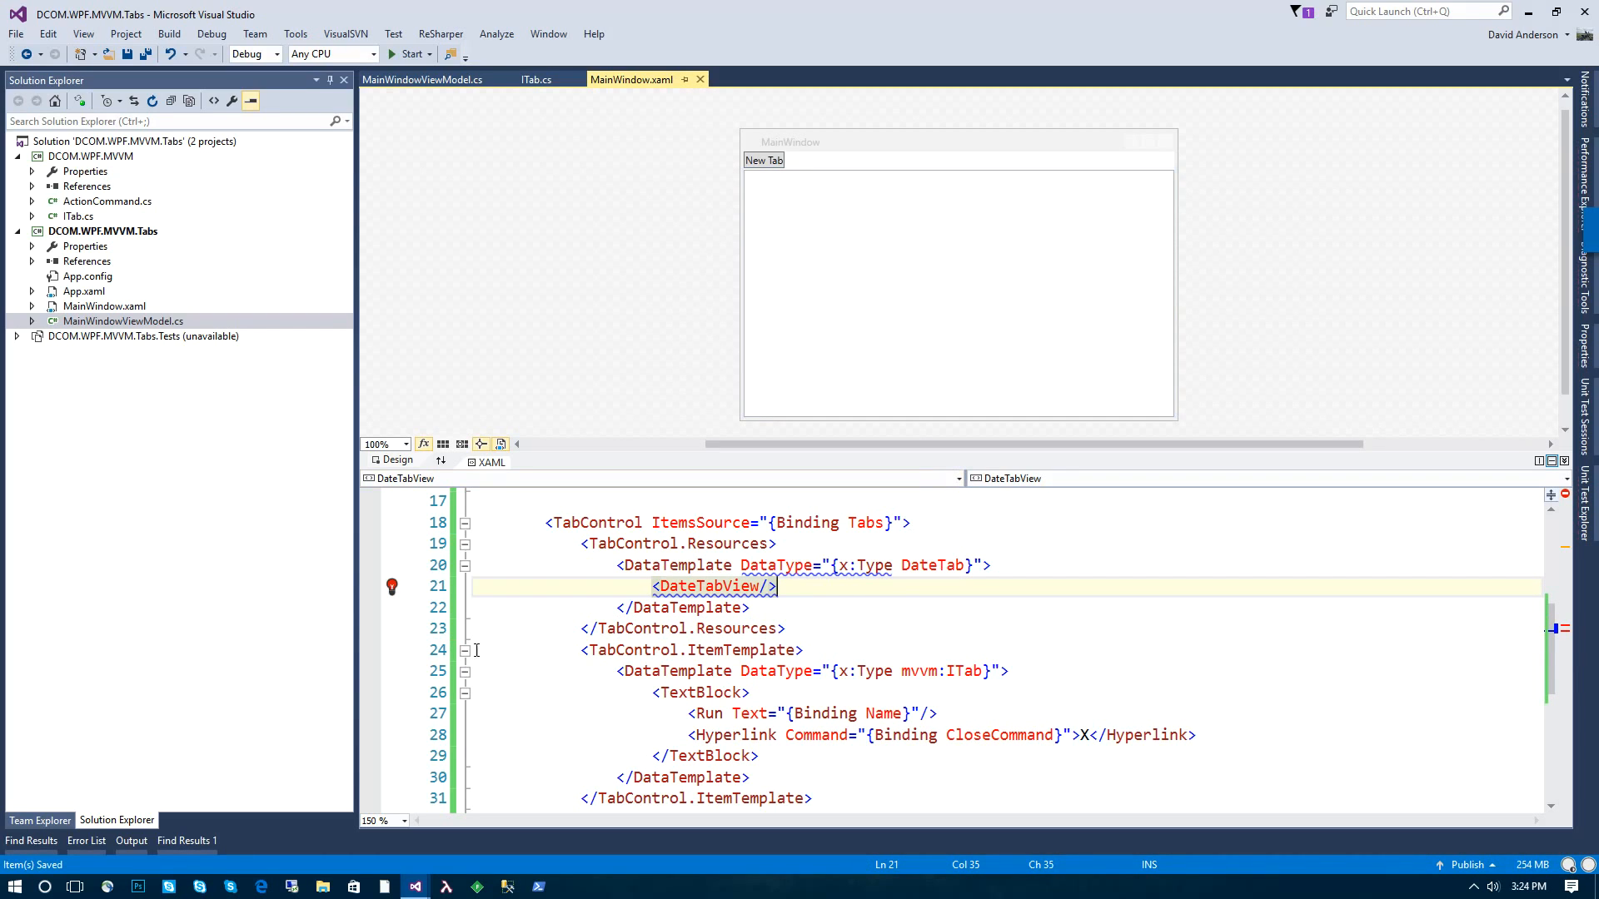
mouse_move(1018, 564)
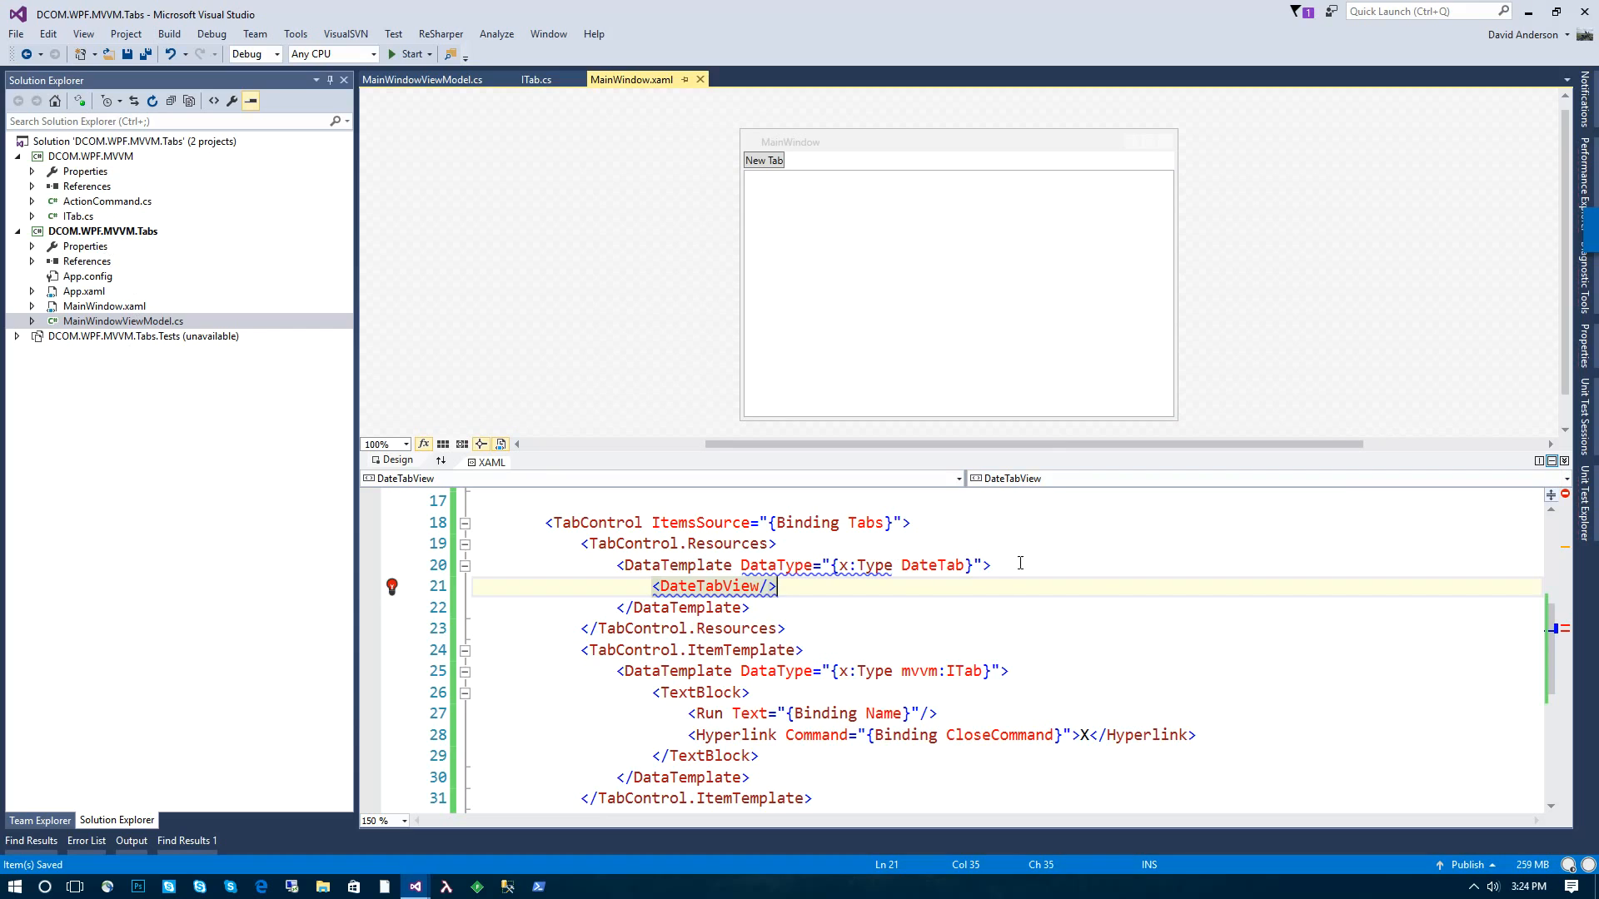
Step: Add a DateTab class inheriting Tab whose constructor sets Name = DateTime.Now.ToString(), and save
click(535, 79)
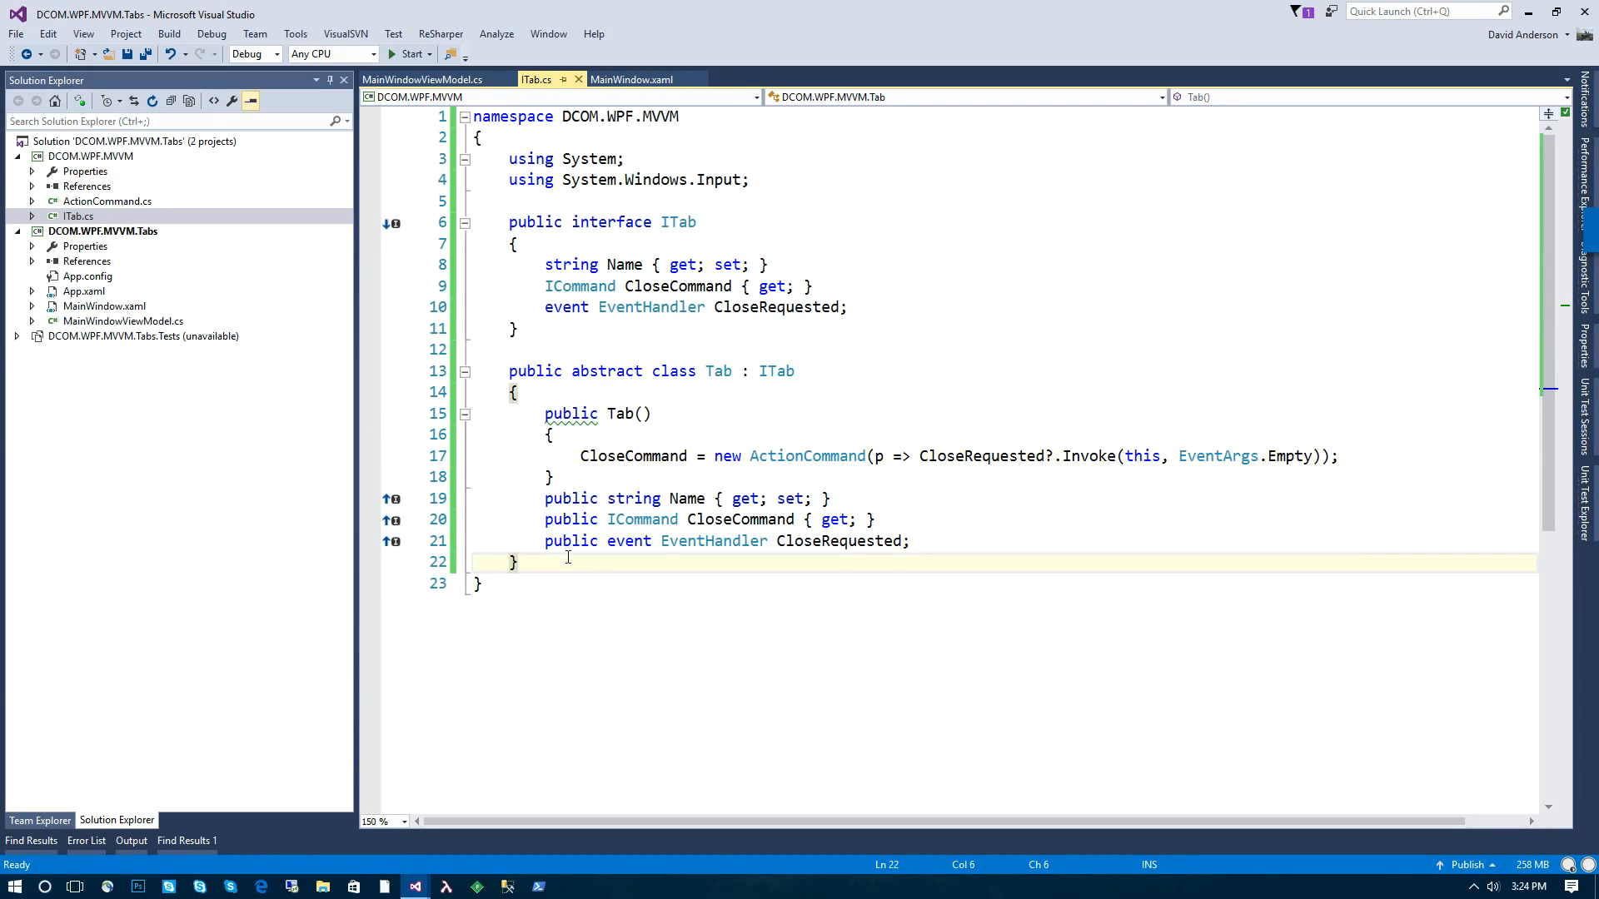
right_click(96, 230)
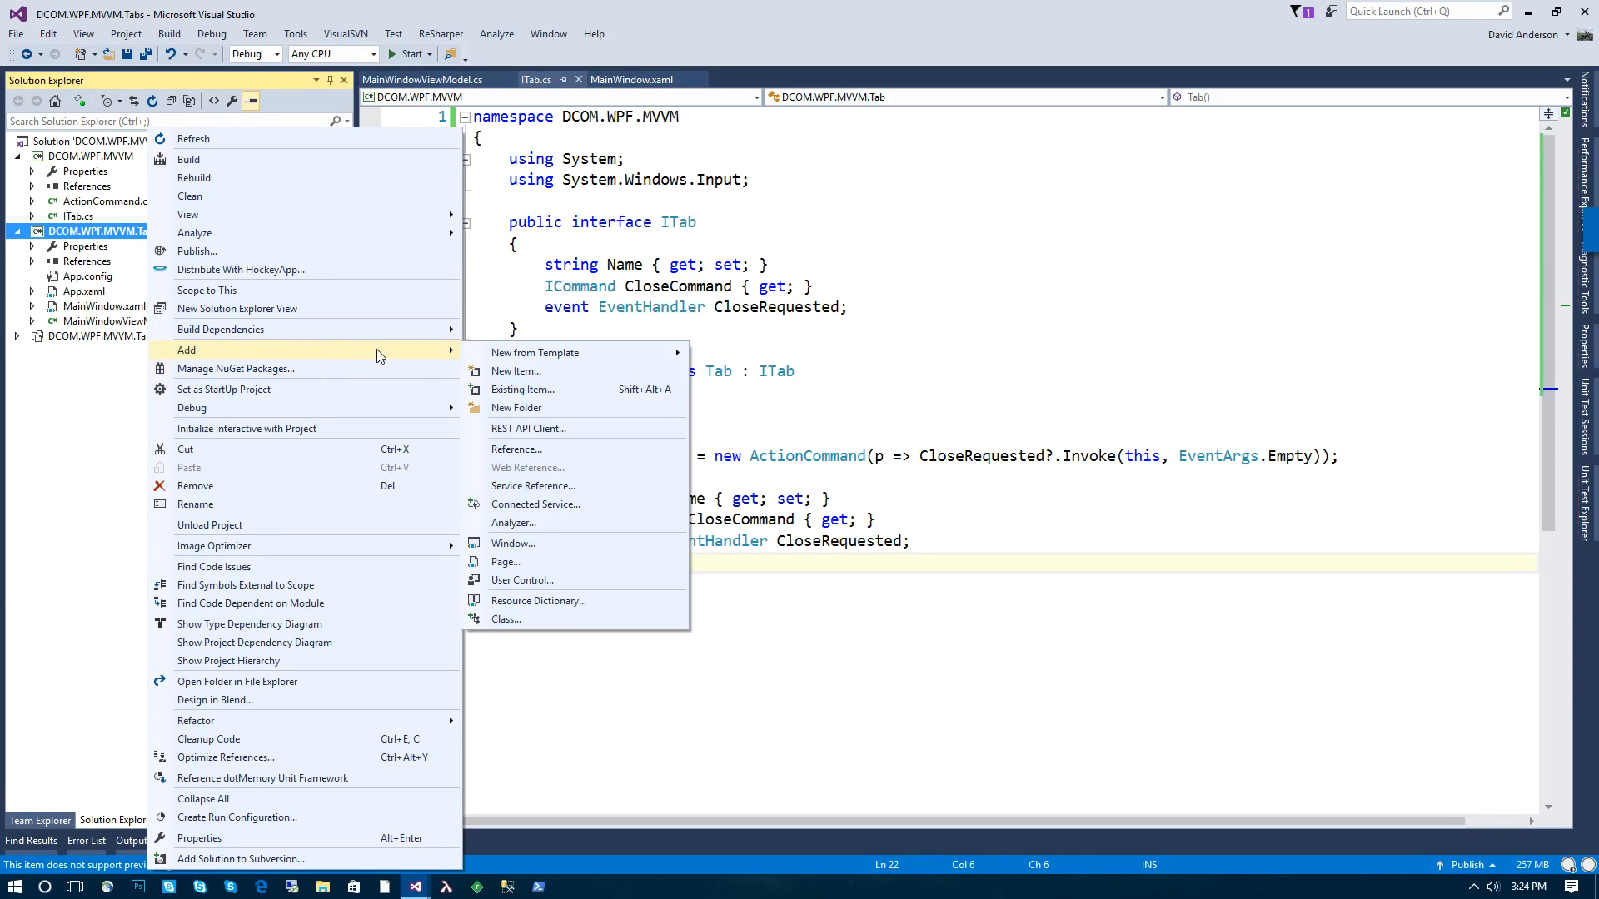
click(505, 619)
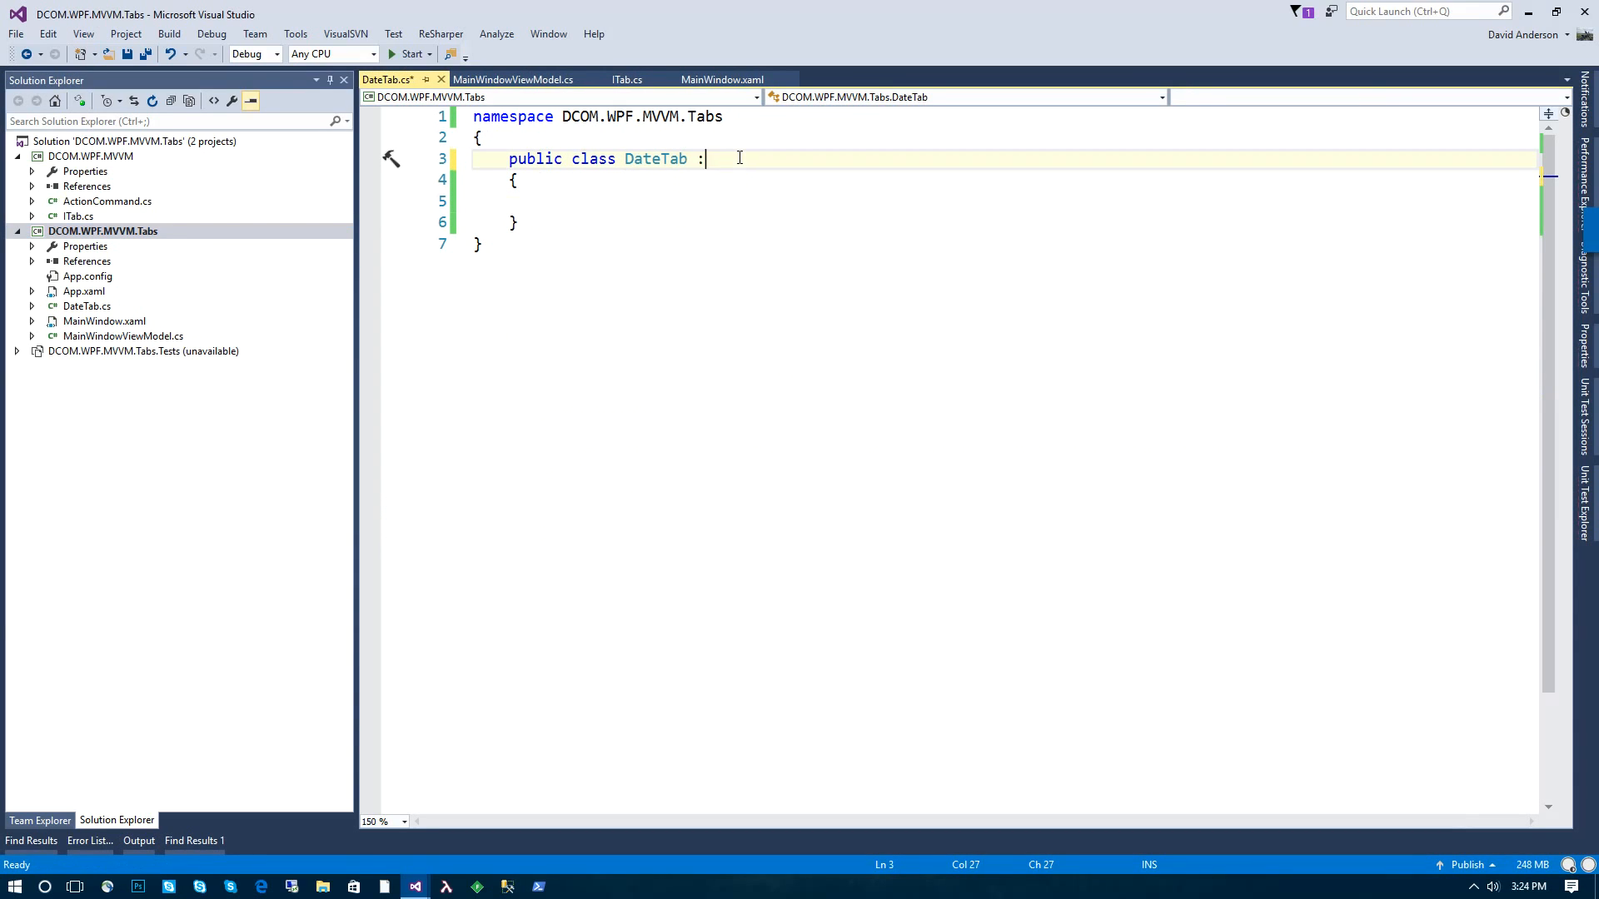
text(Tab)
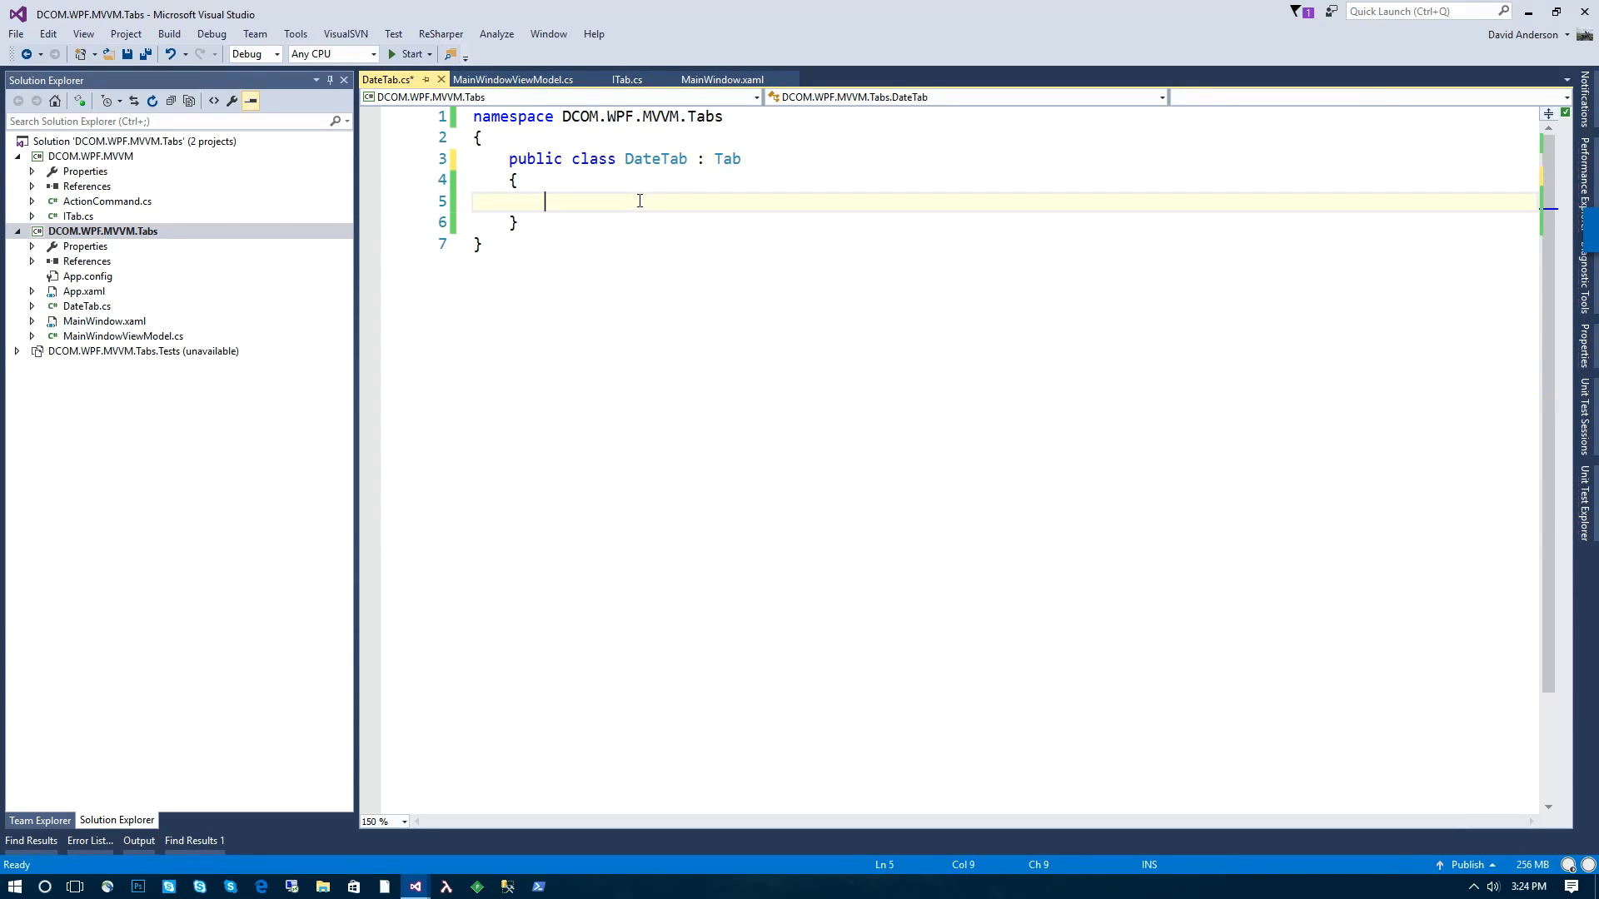
text(public)
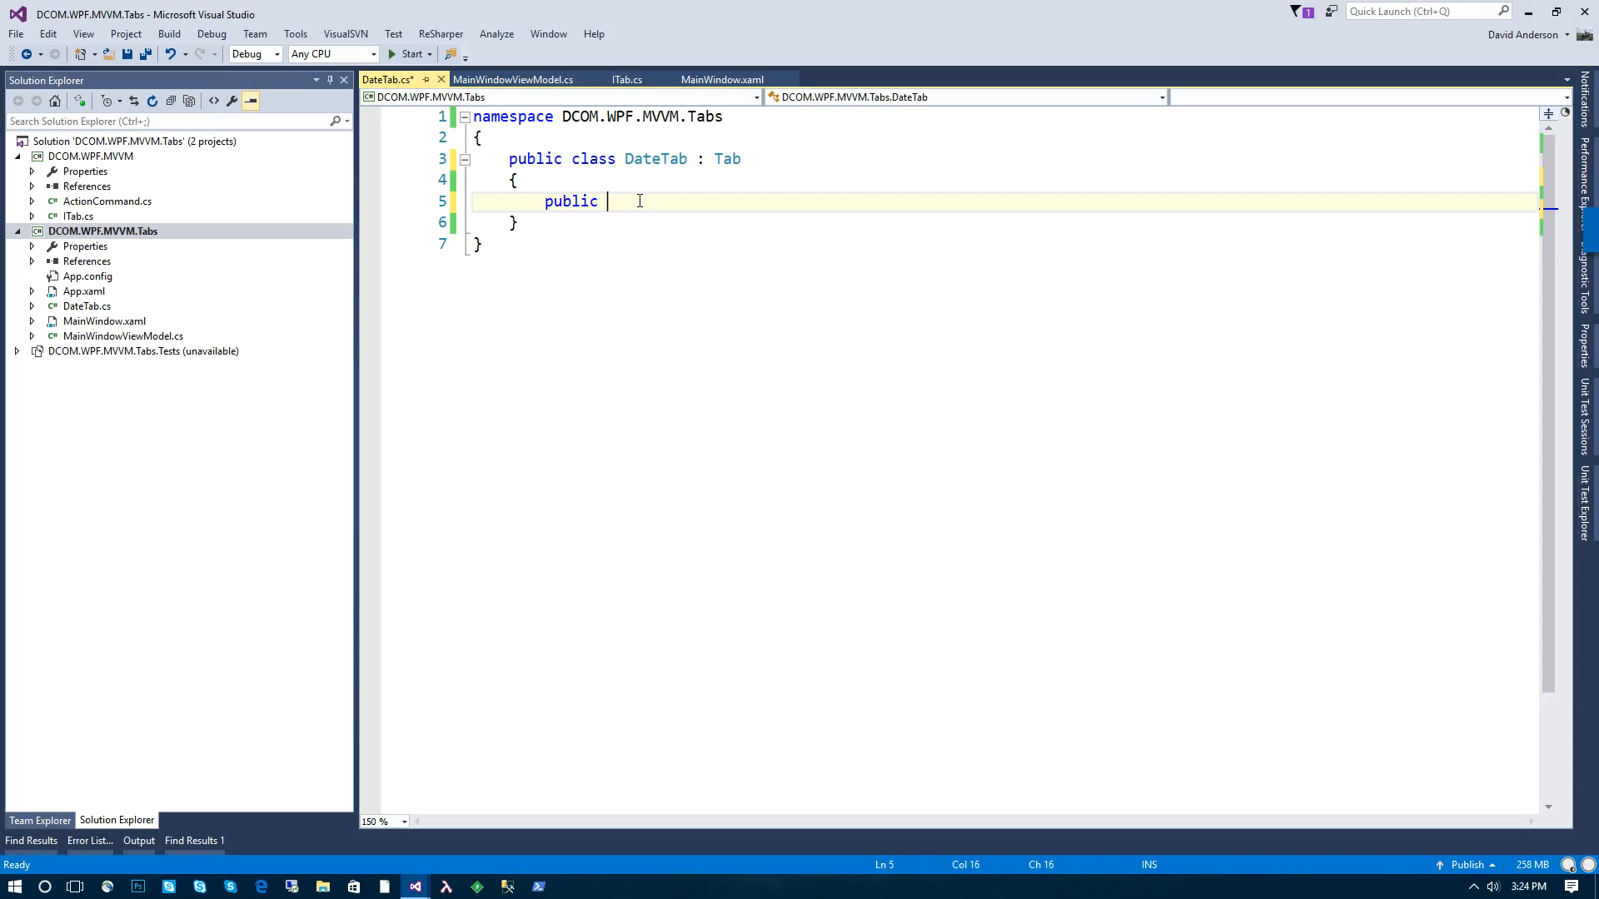
text(DateTab()
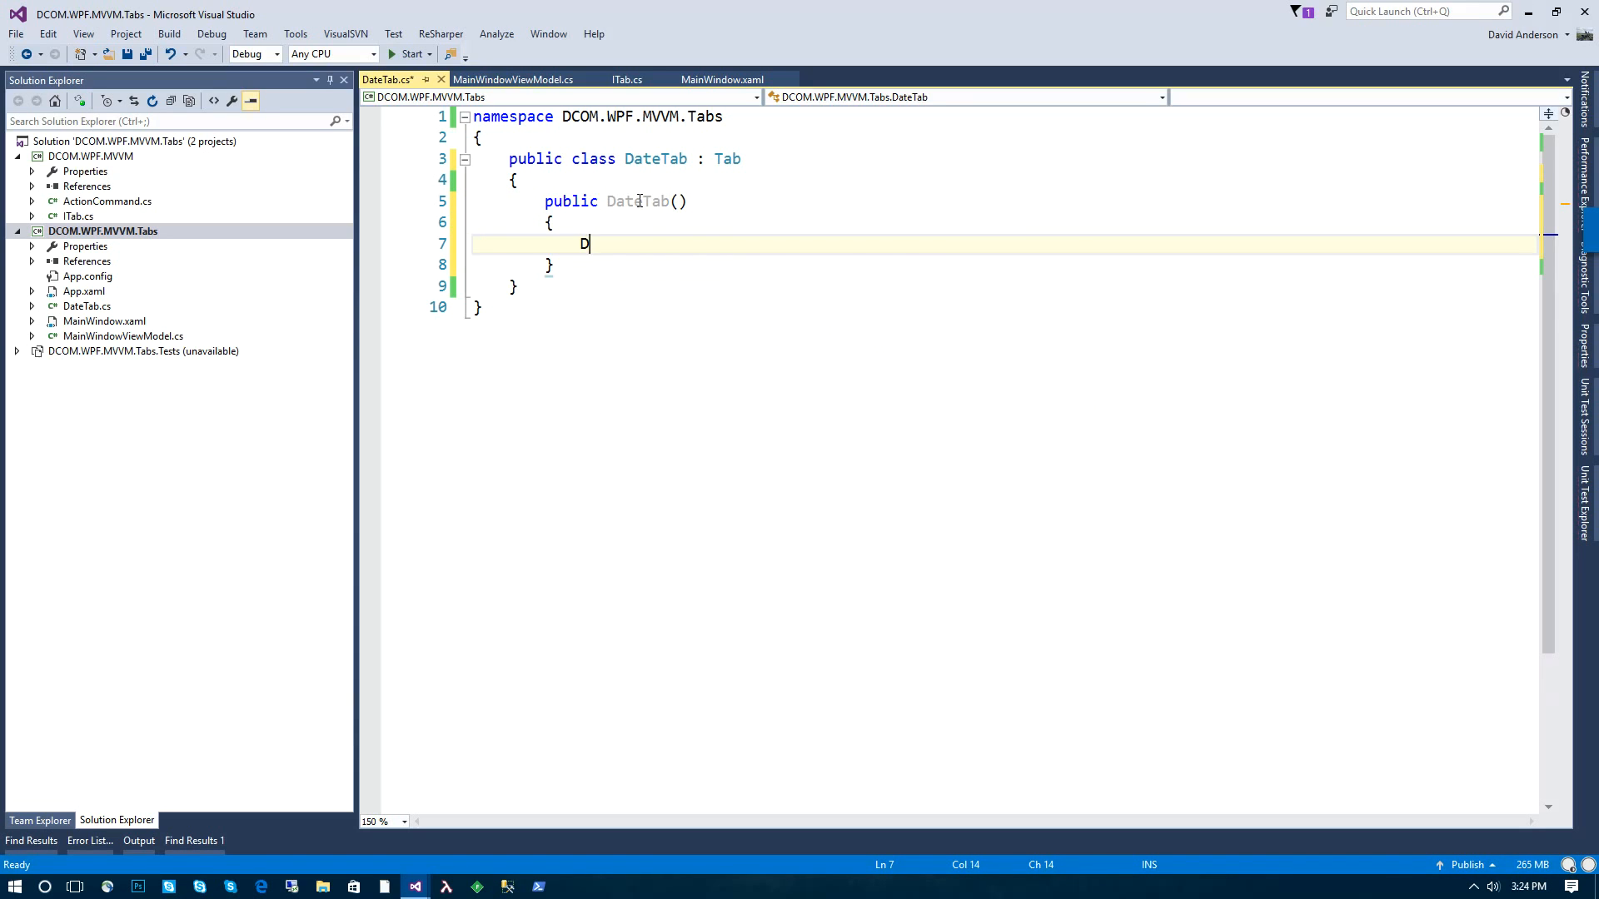
text(Name = DateTime.Now.ToString();)
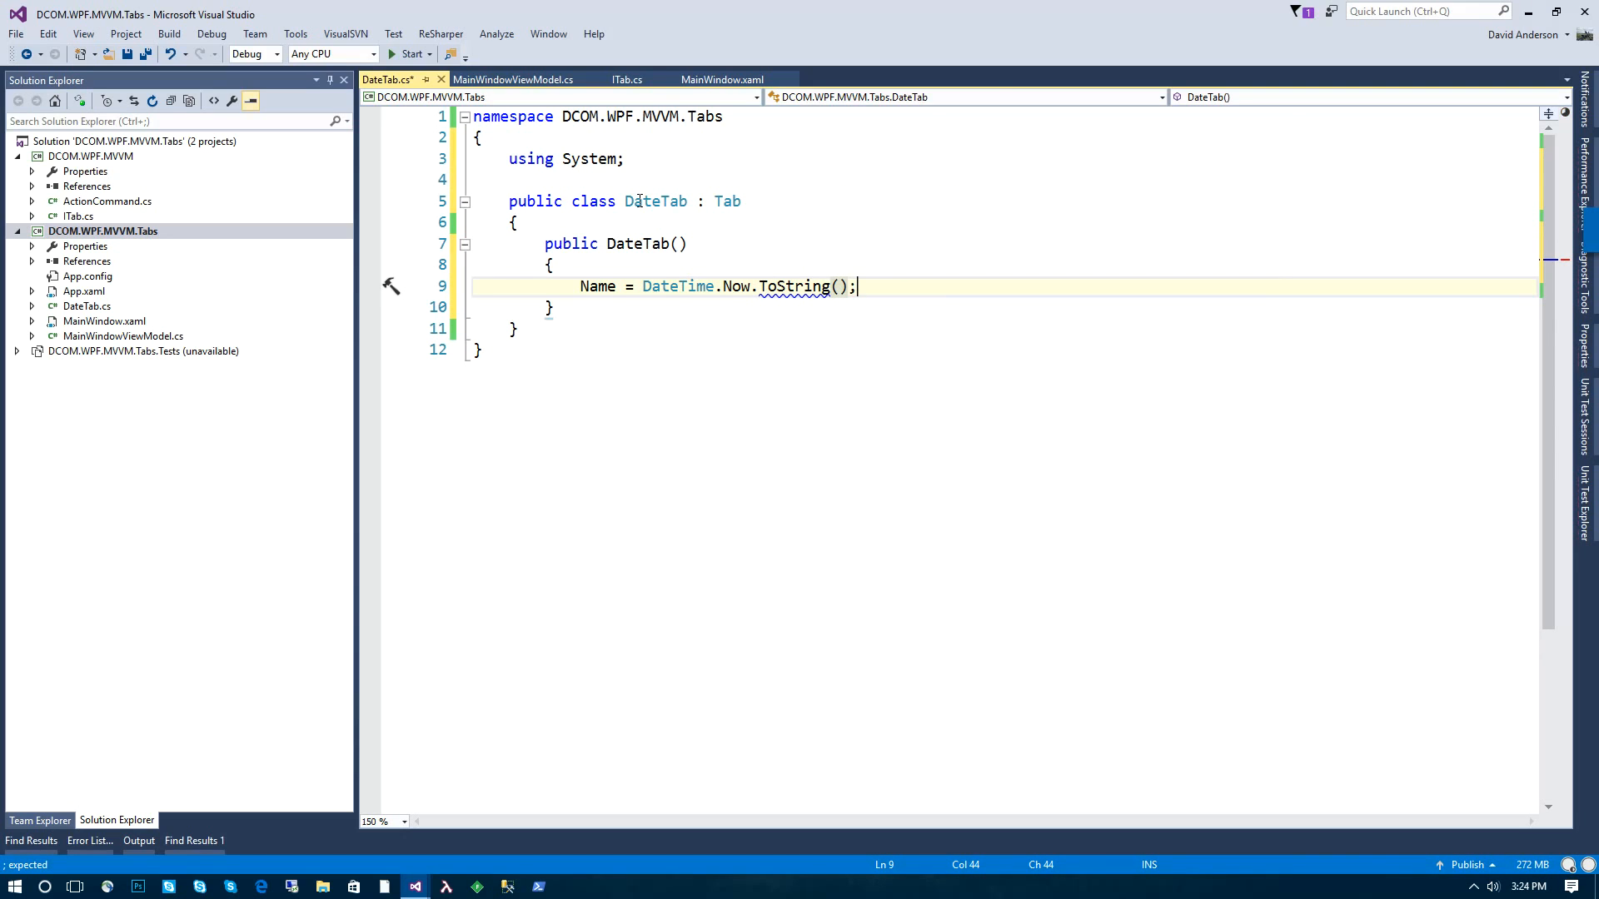
key(ctrl+s)
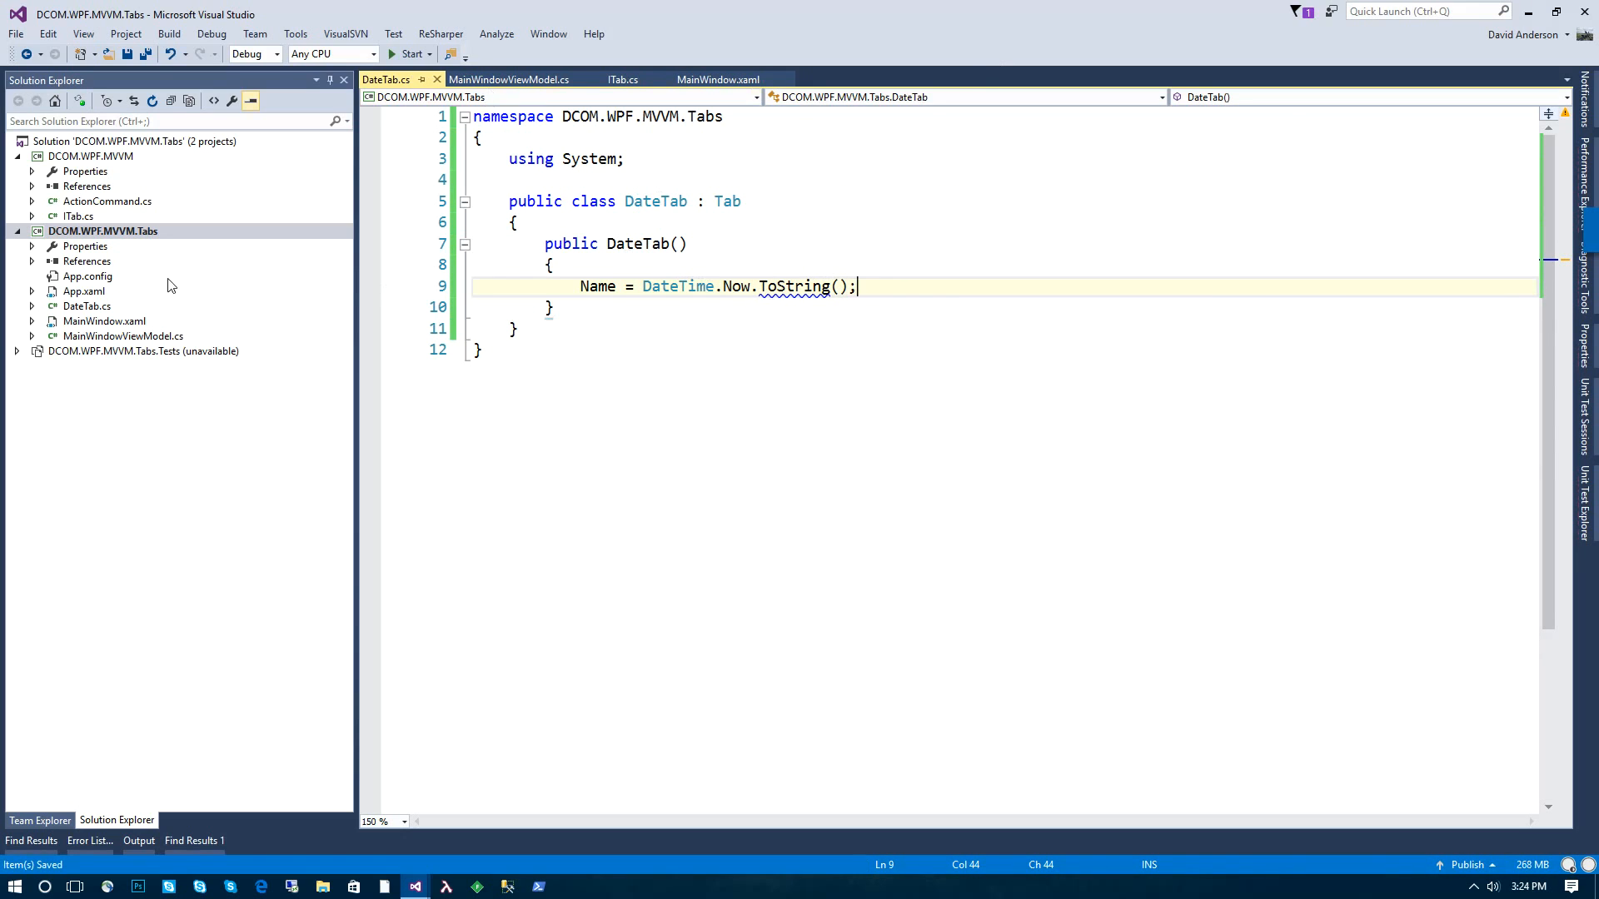
Step: Add a DateTabView user control with <TextBlock Text="{Binding Name}"/>, then return to MainWindow.xaml
right_click(102, 231)
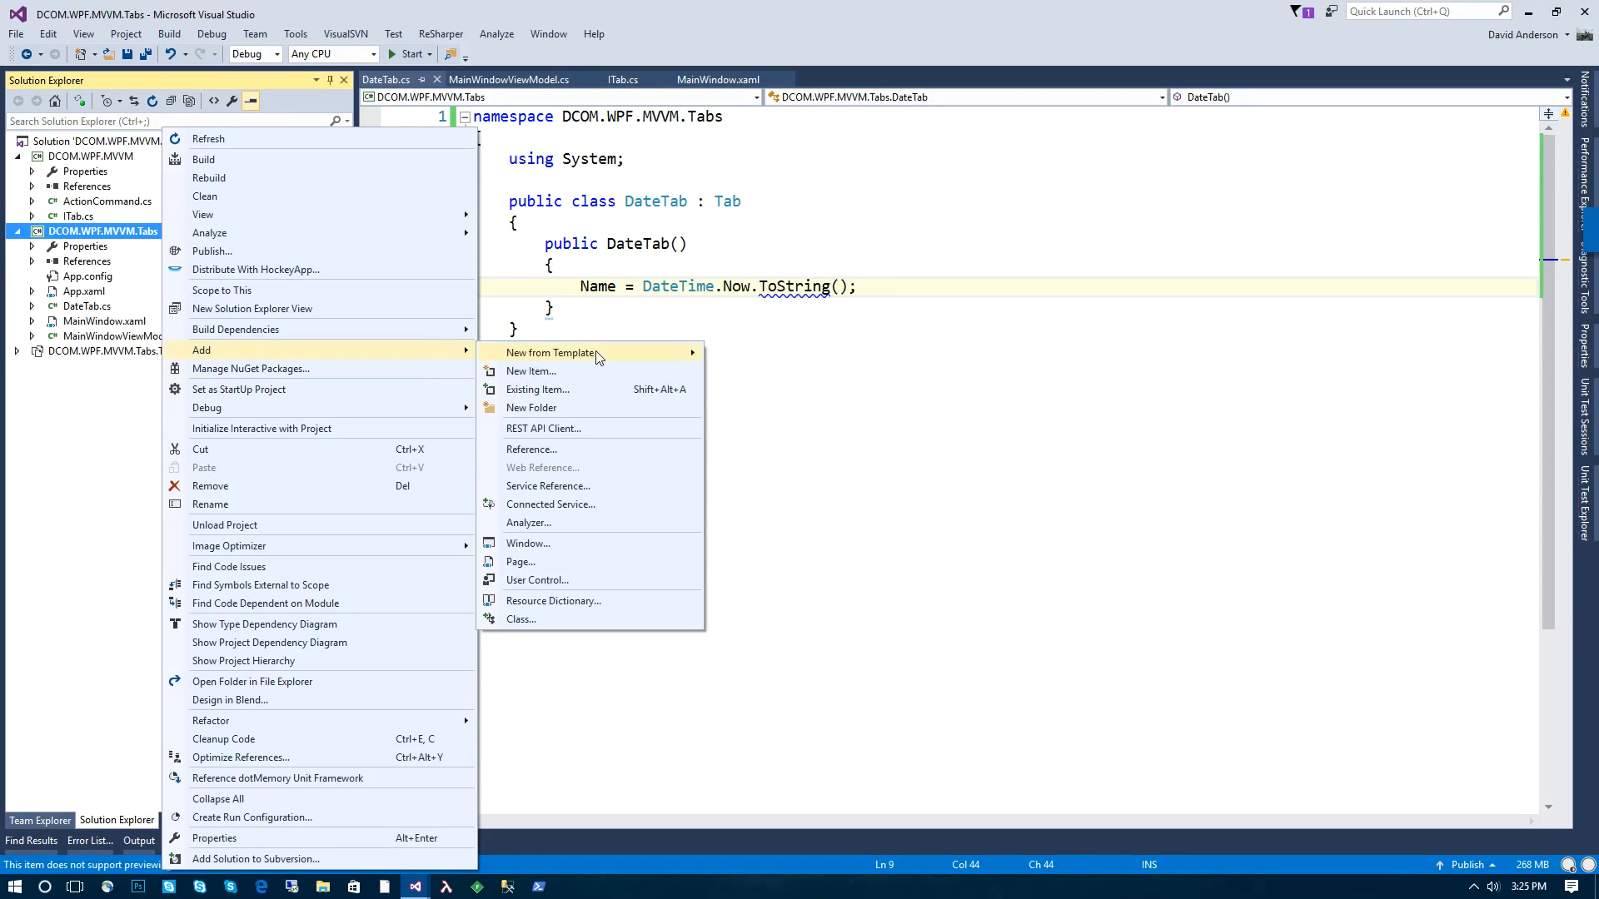
mouse_move(553, 600)
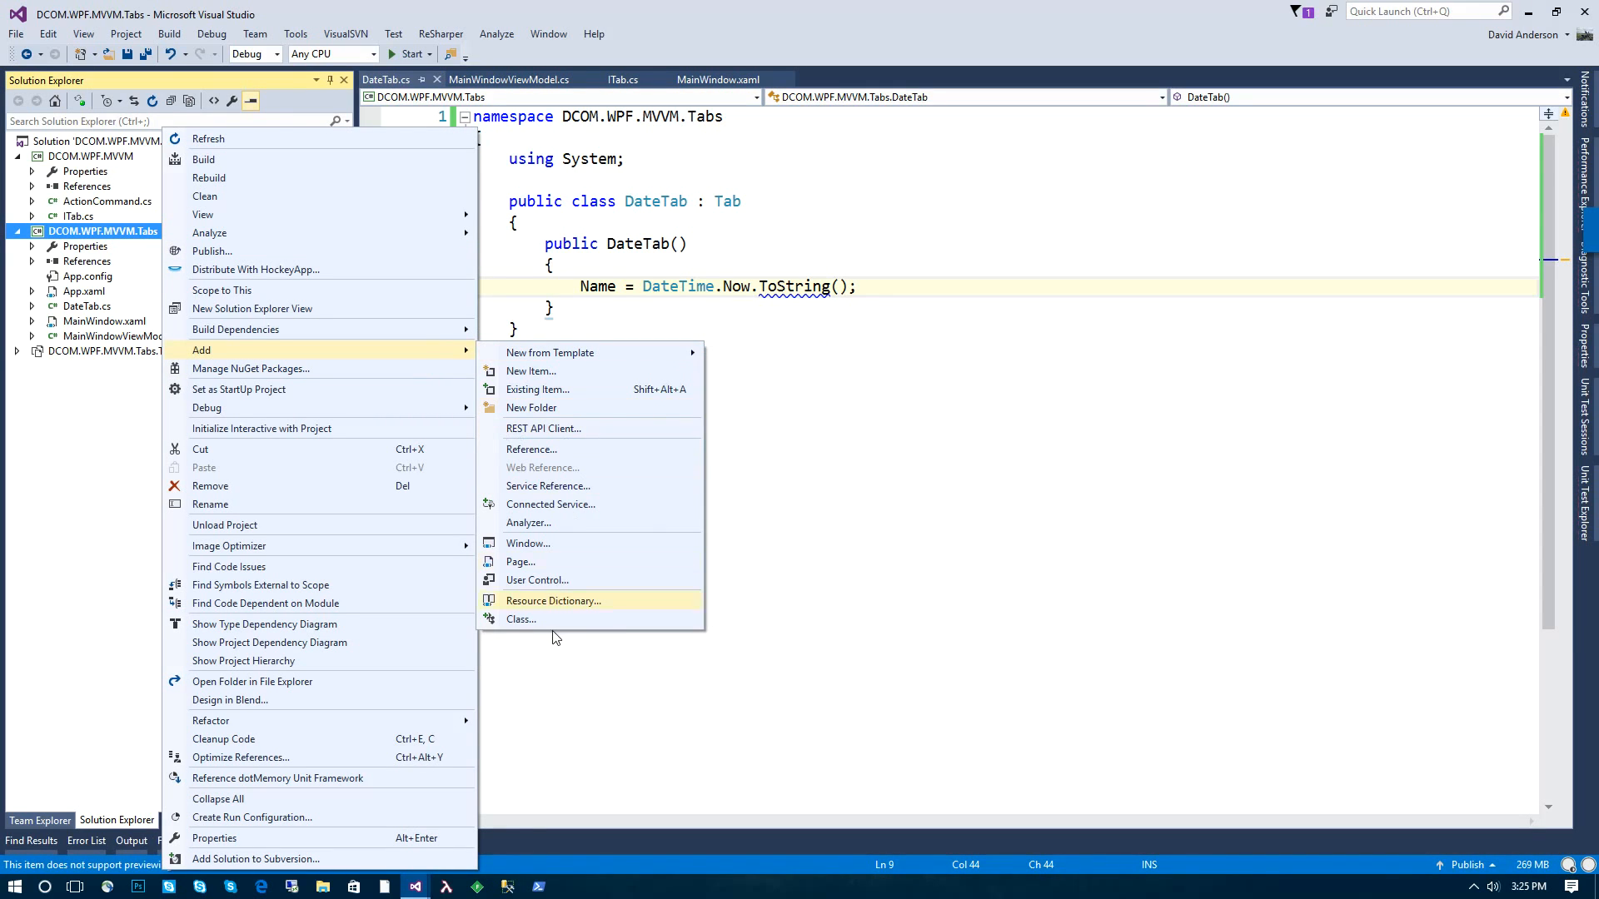
click(530, 370)
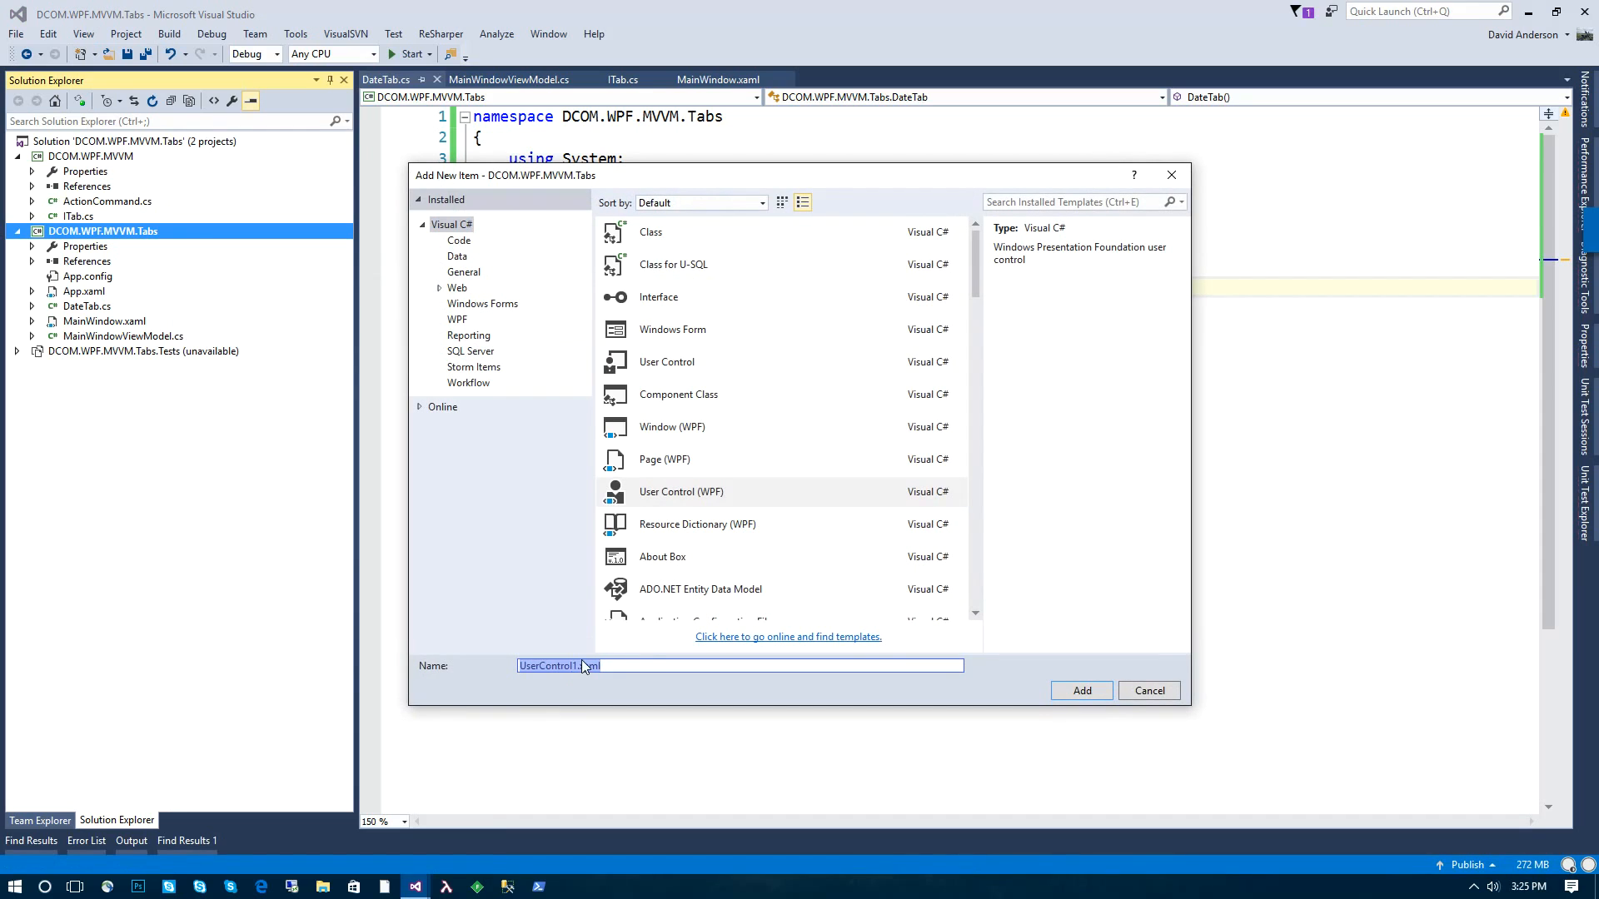
text(D.xaml)
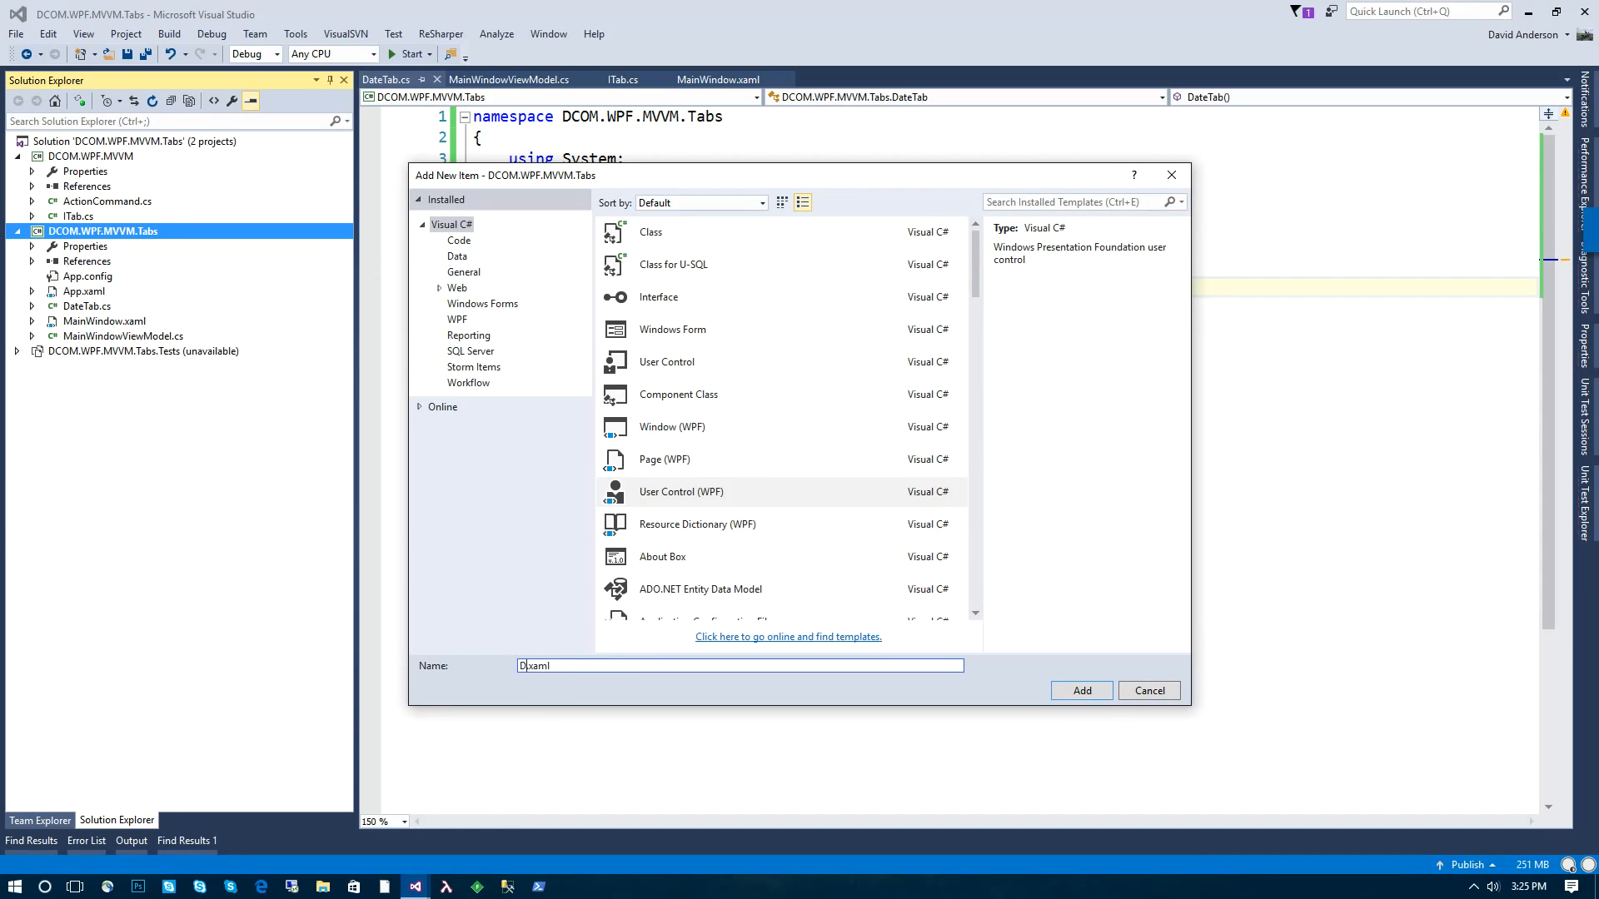
click(1081, 690)
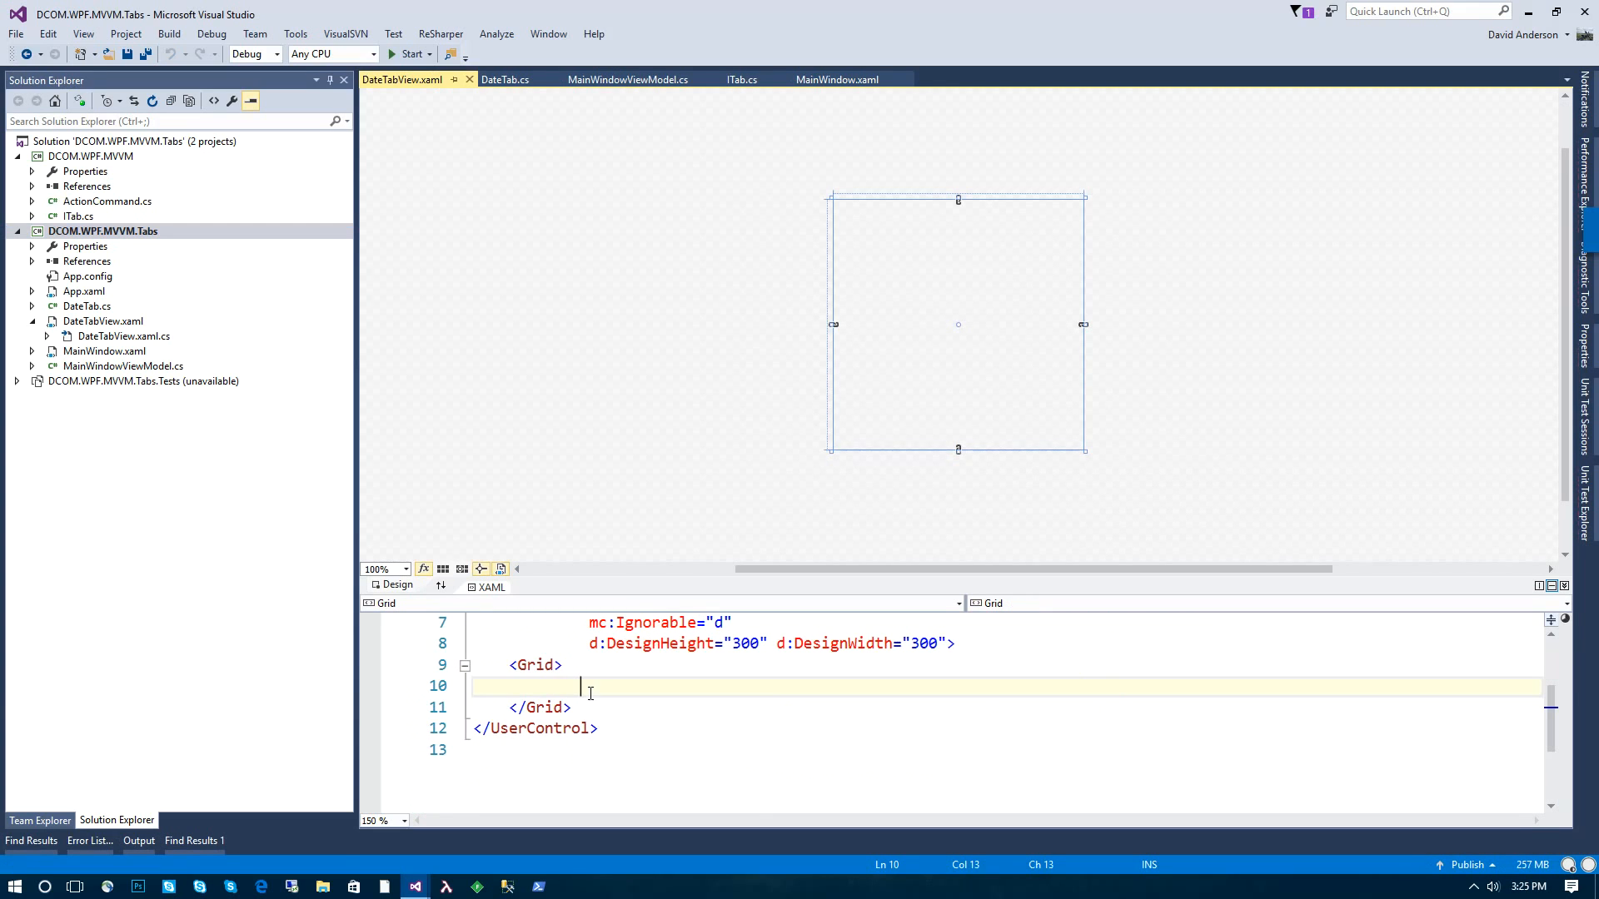
text(tex)
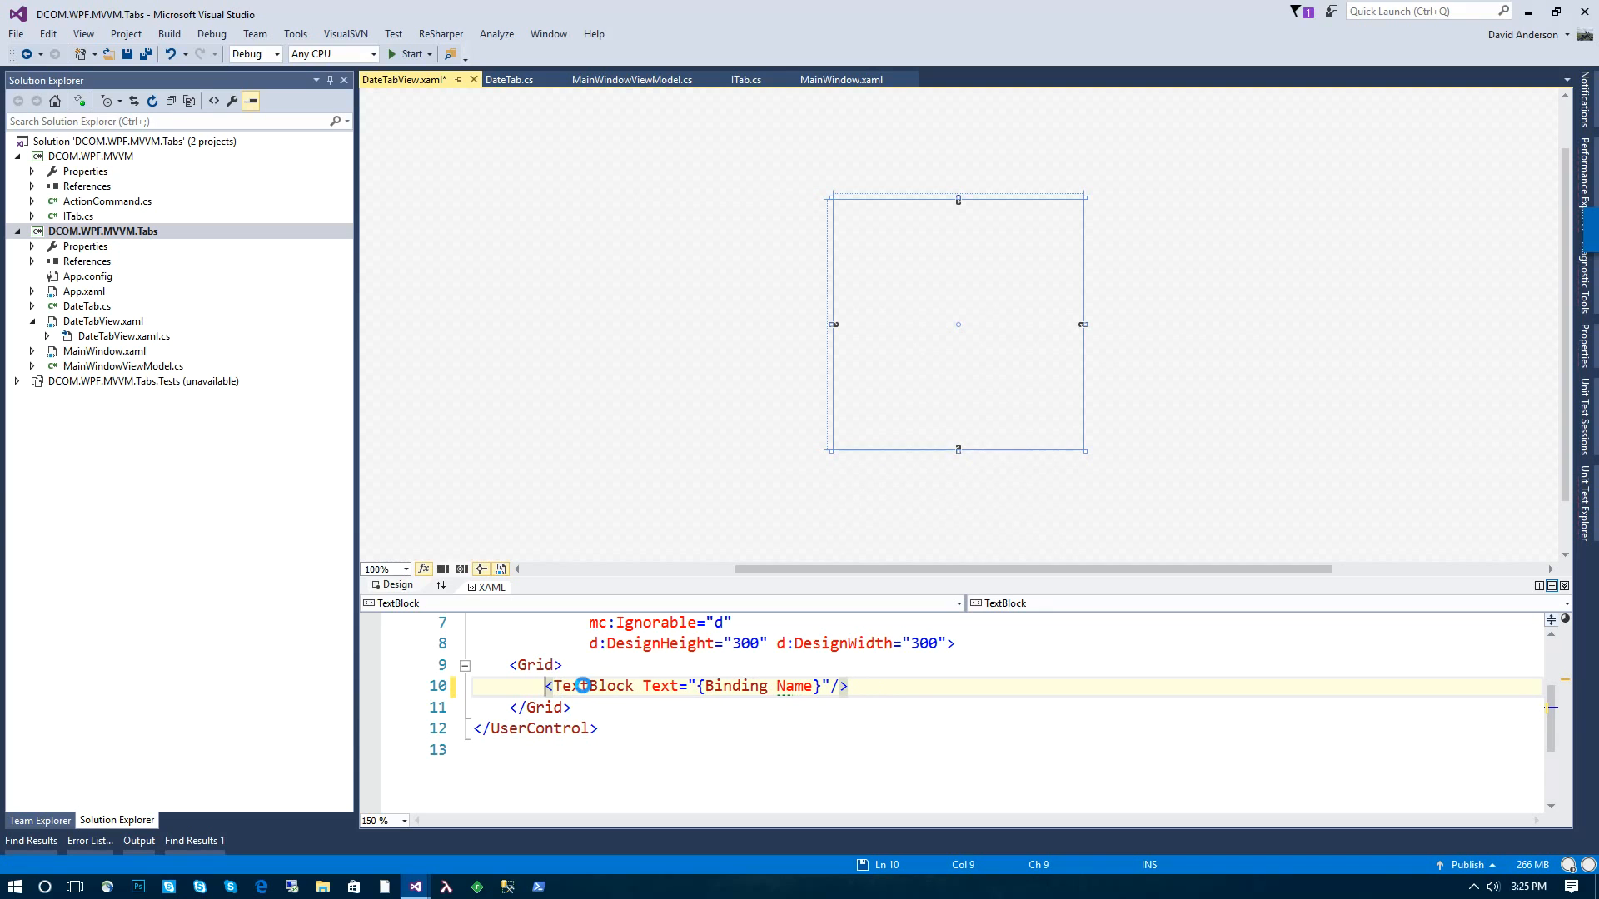
click(473, 80)
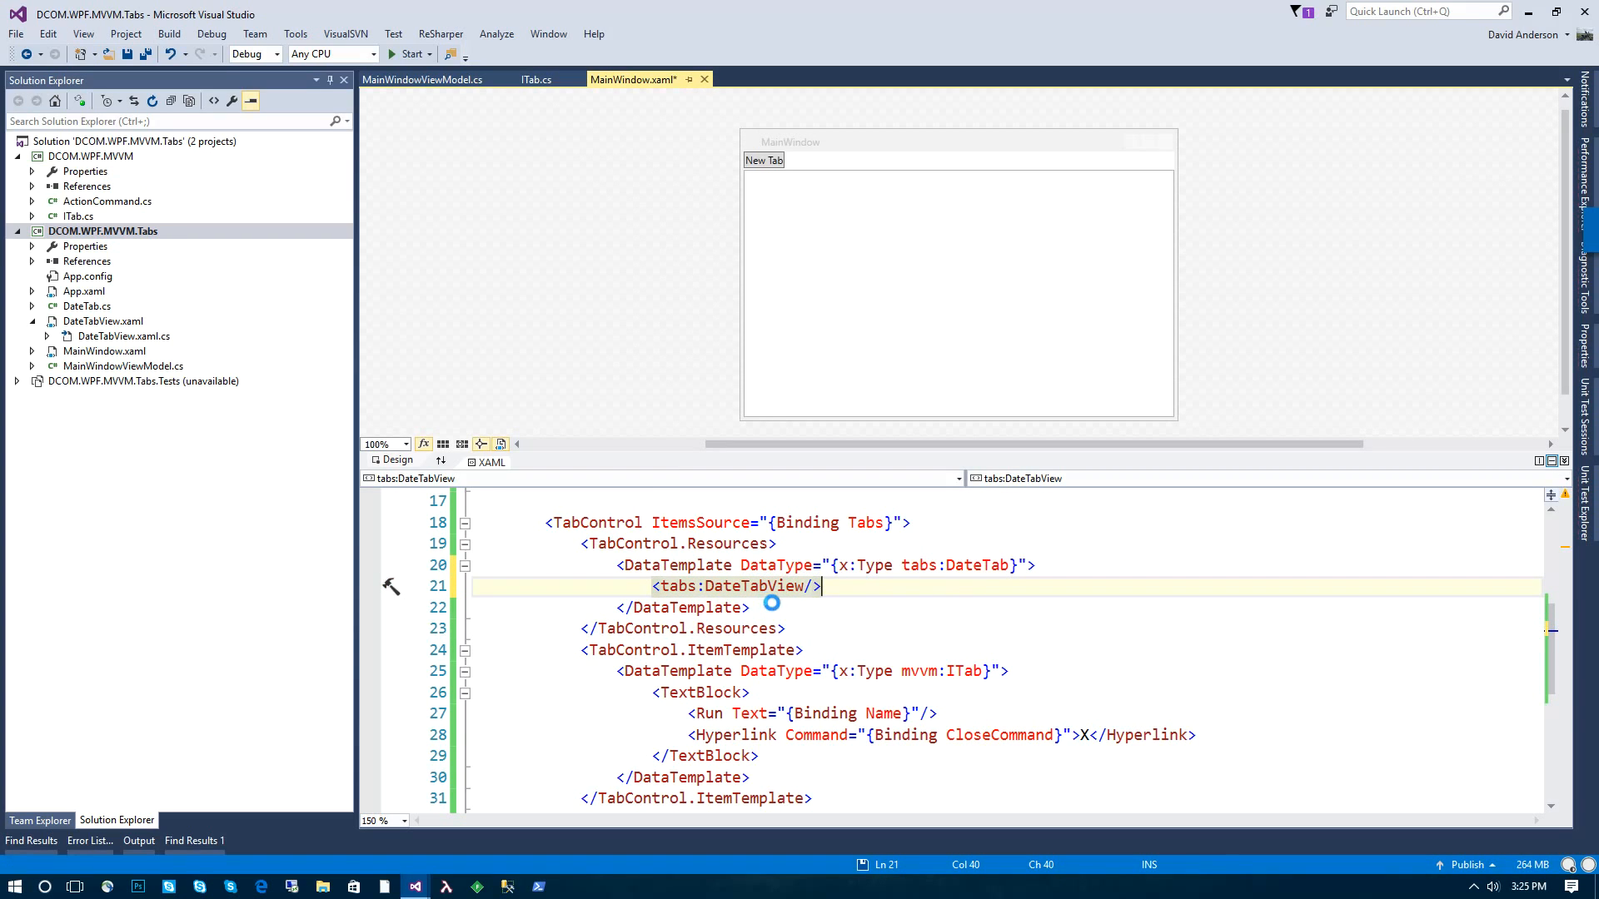
Step: Save MainWindow.xaml with the tabs: prefixes and switch to MainWindowViewModel.cs
key(ctrl+s)
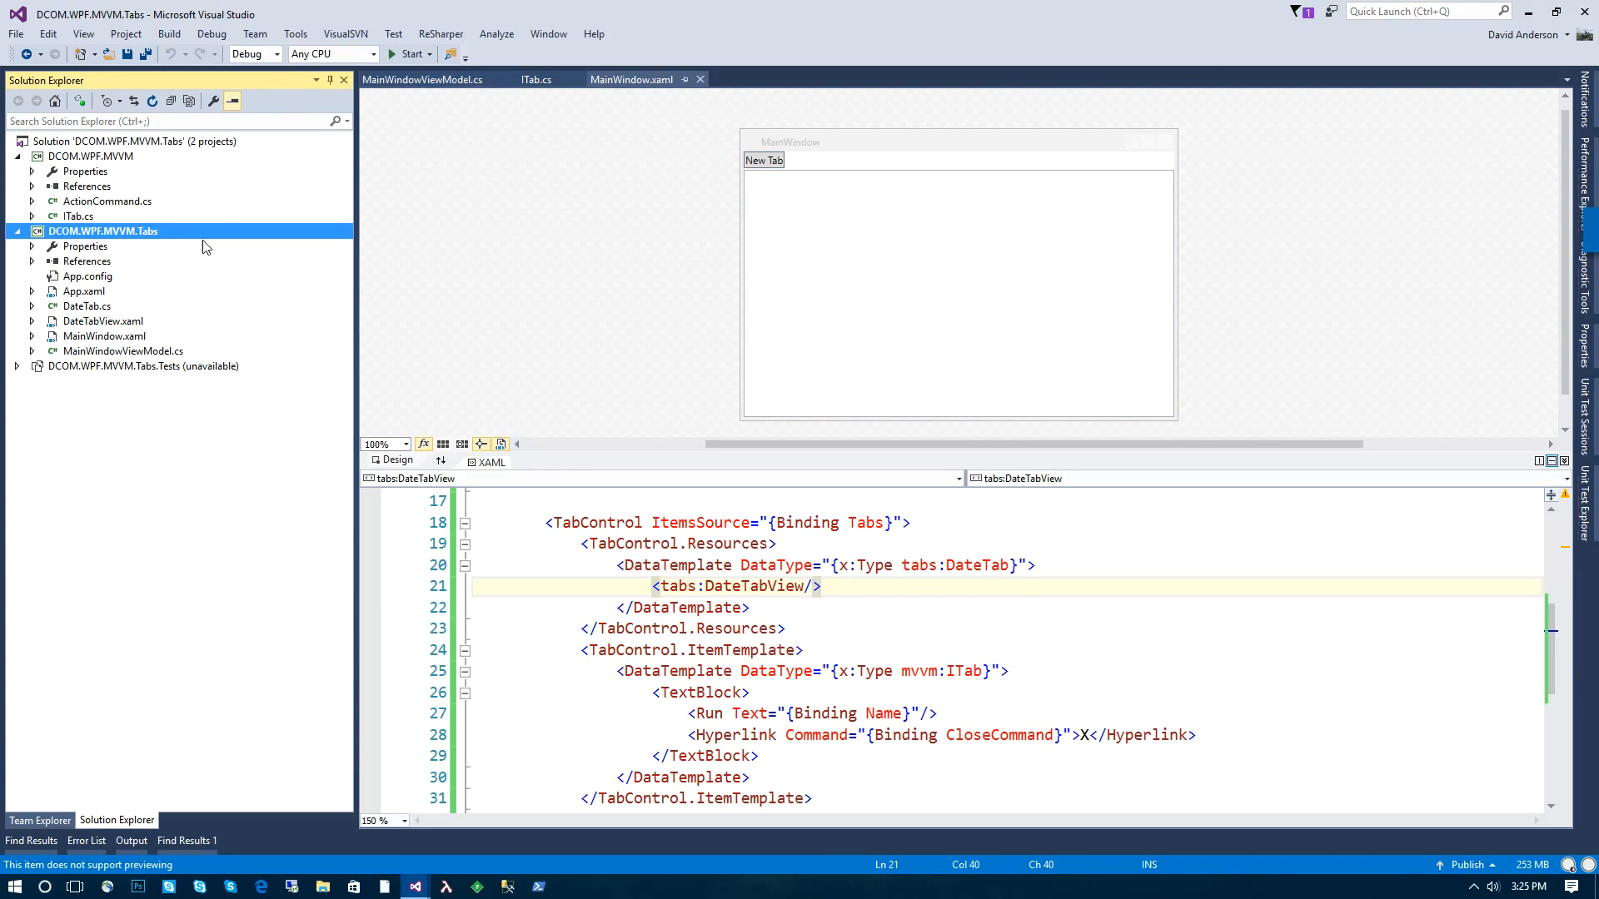
click(422, 80)
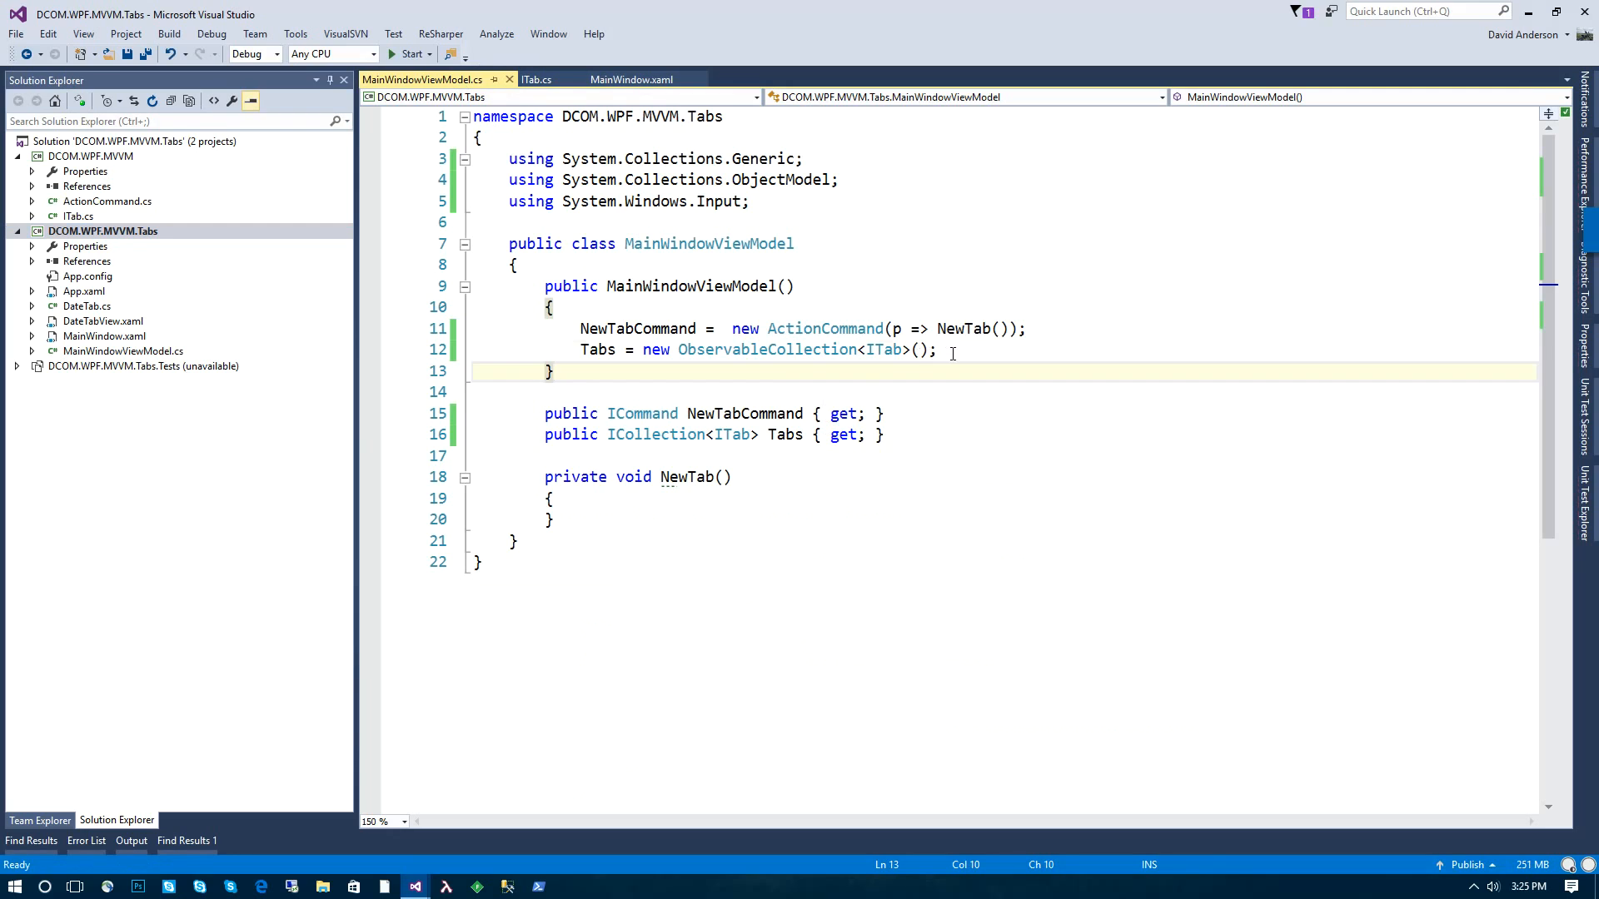
Step: Add a DateTab in the view model constructor, run the app, view the dated tab, then stop
text(Tabs.Add(new DateTab)
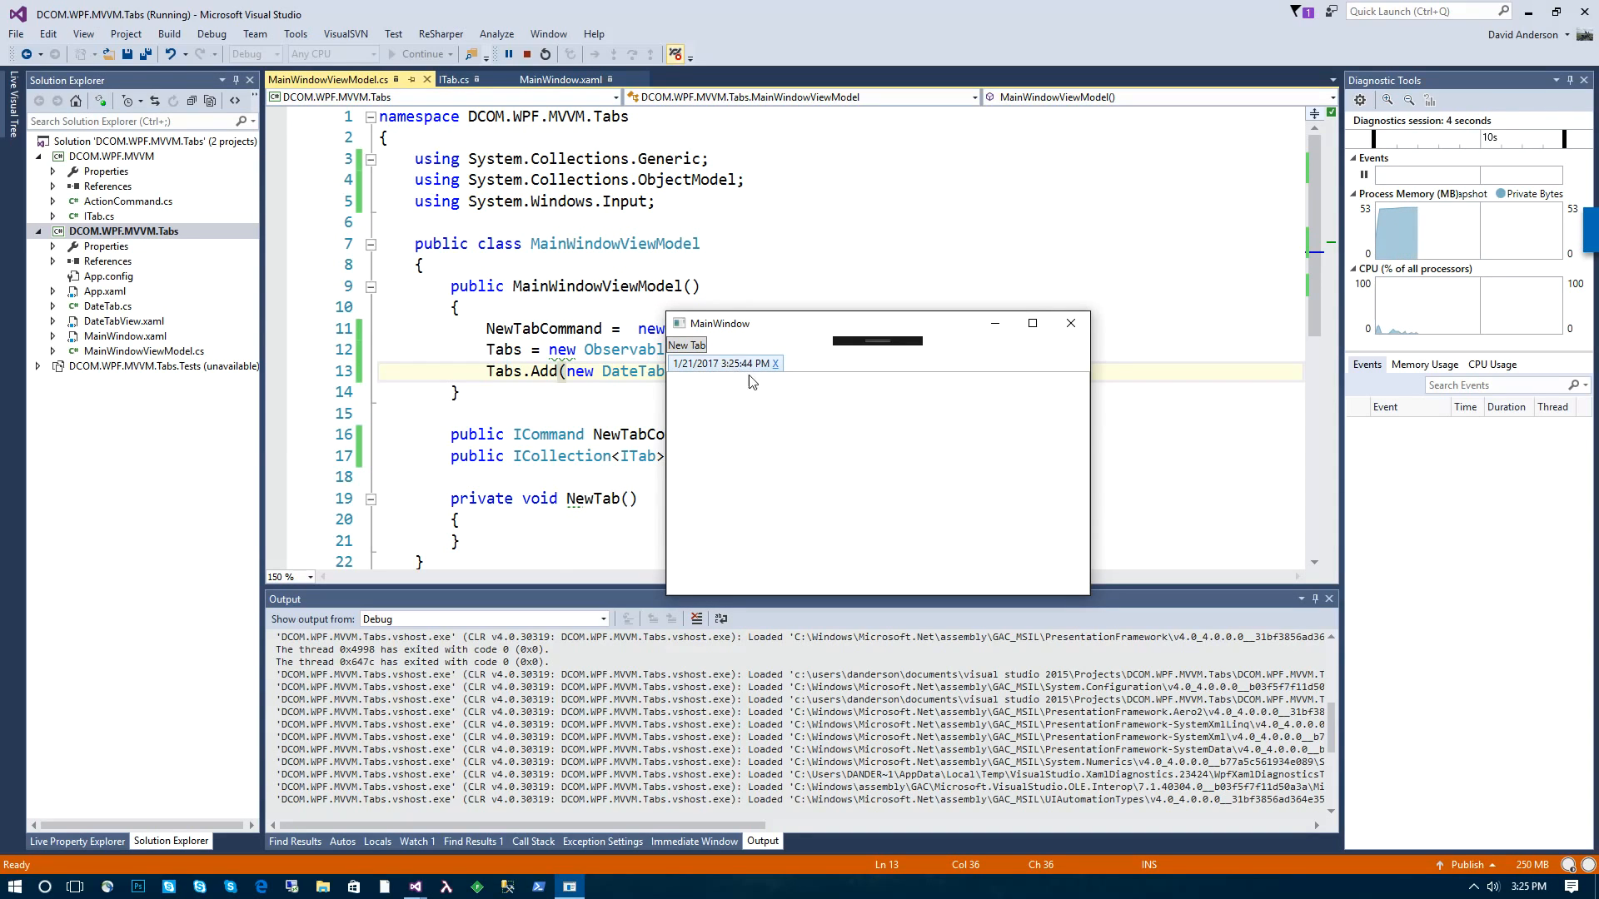
click(685, 344)
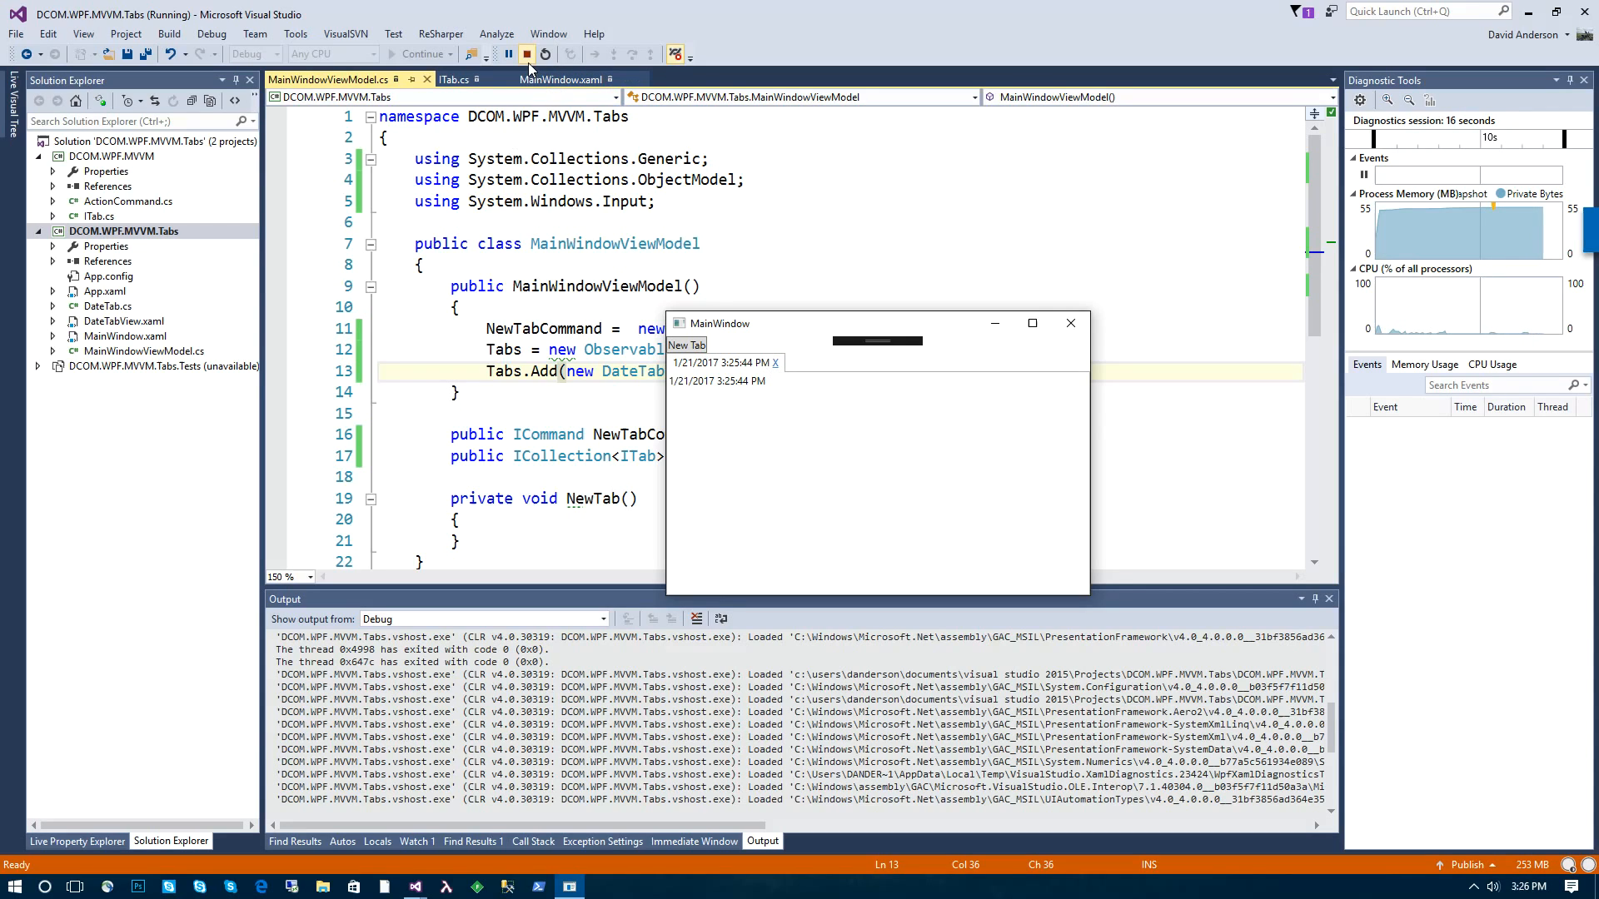
click(527, 55)
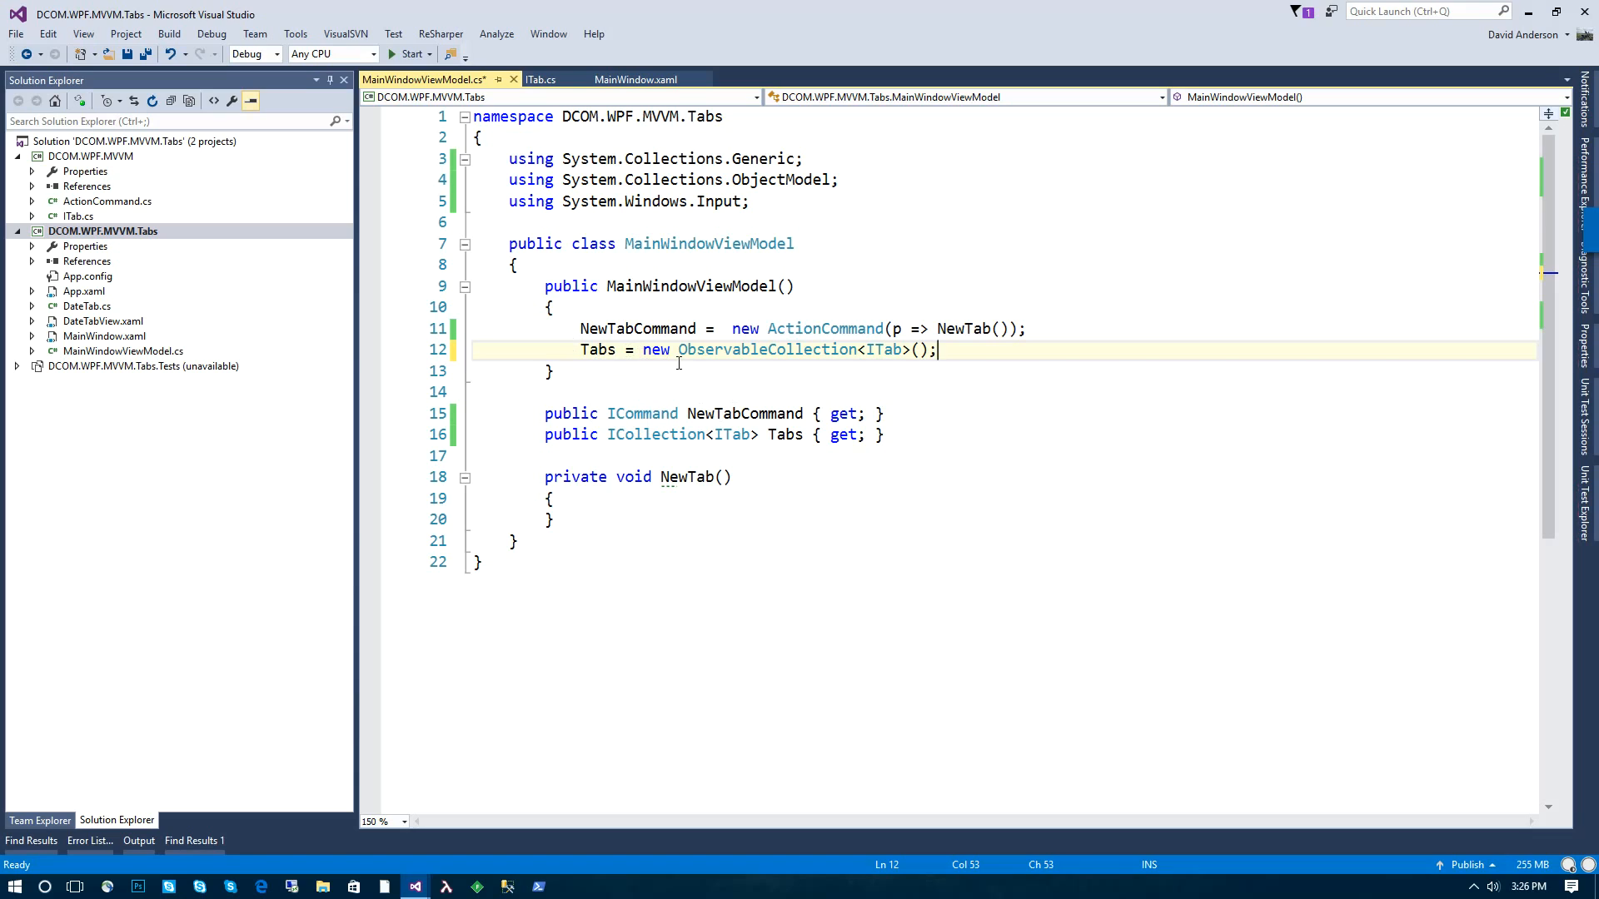
Step: Declare a private readonly ObservableCollection<ITab> tabs field
double_click(768, 350)
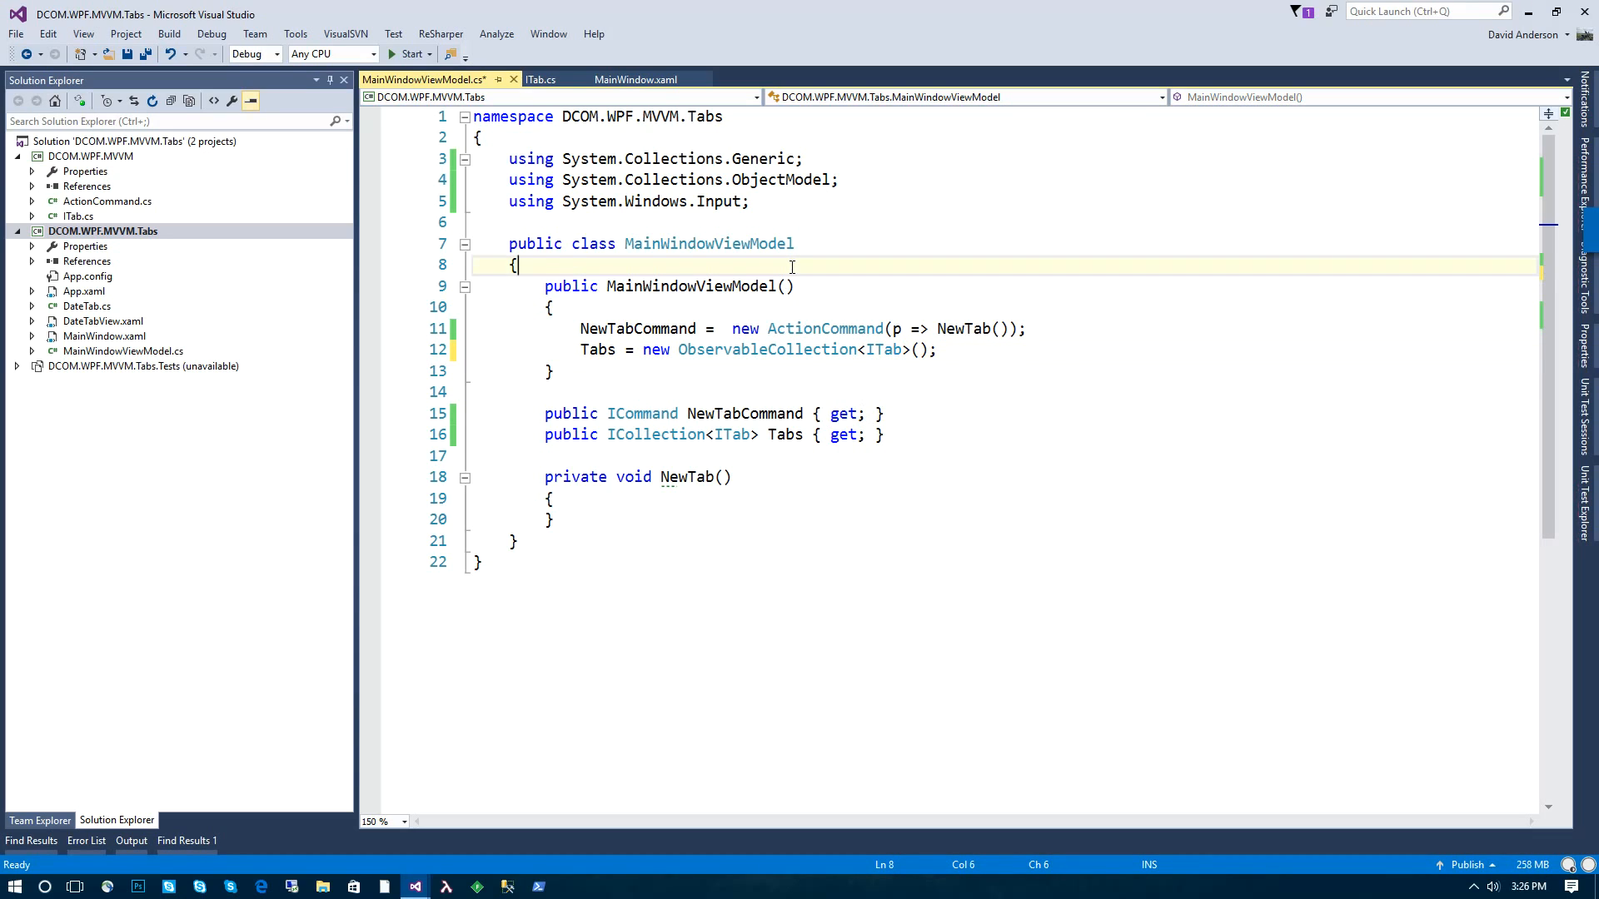
text(private readonly)
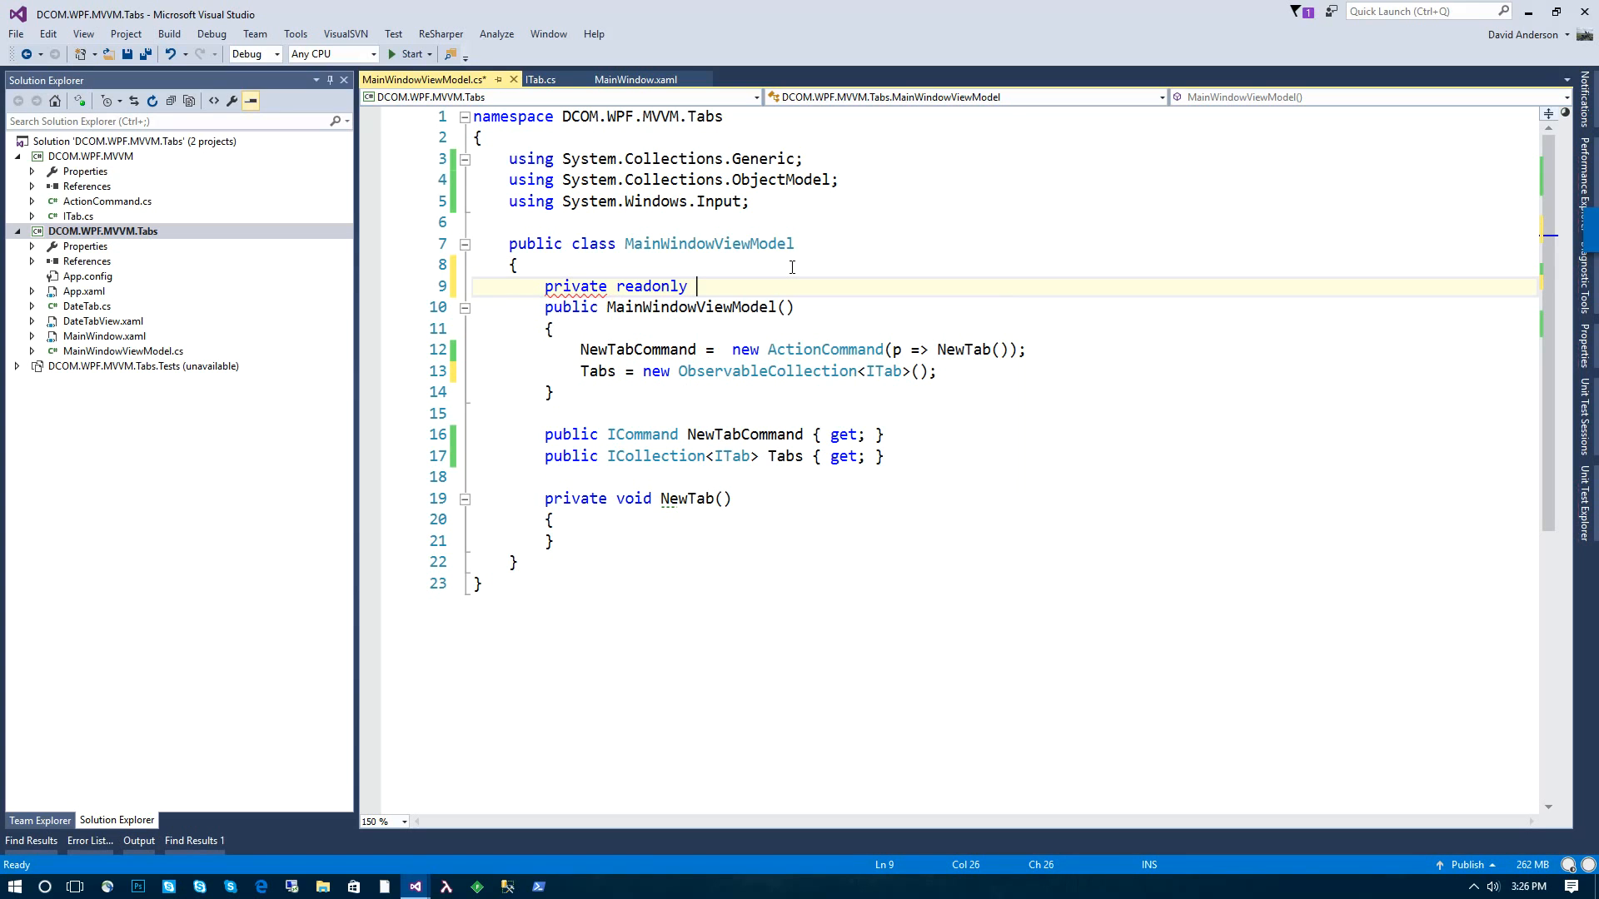
text(ObservableCollection<>)
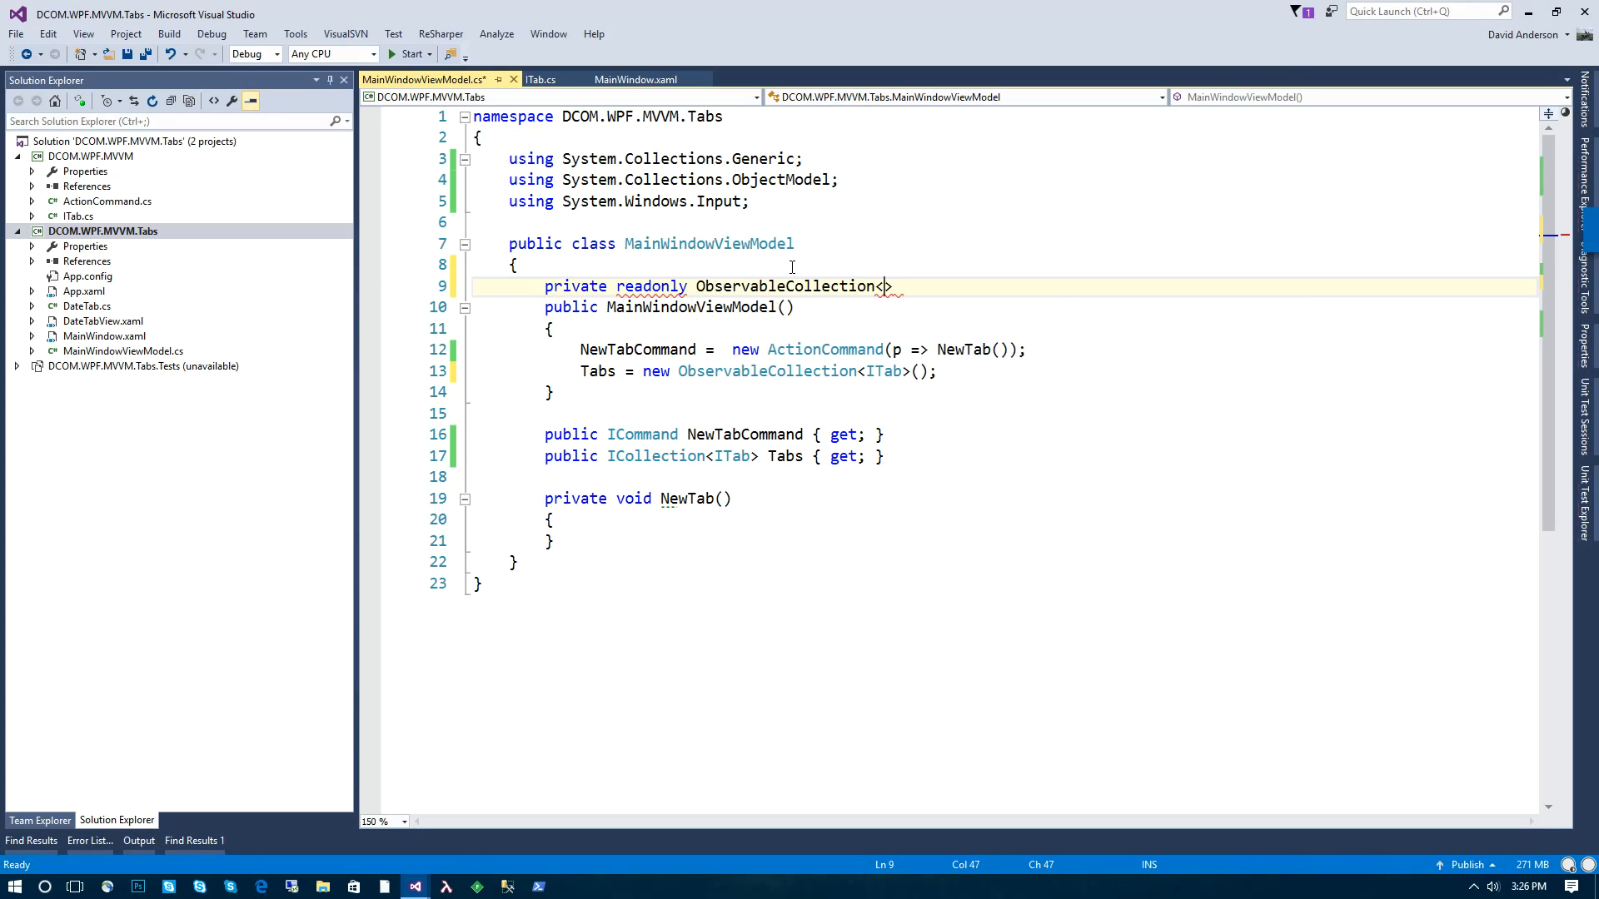
text(ITab>)
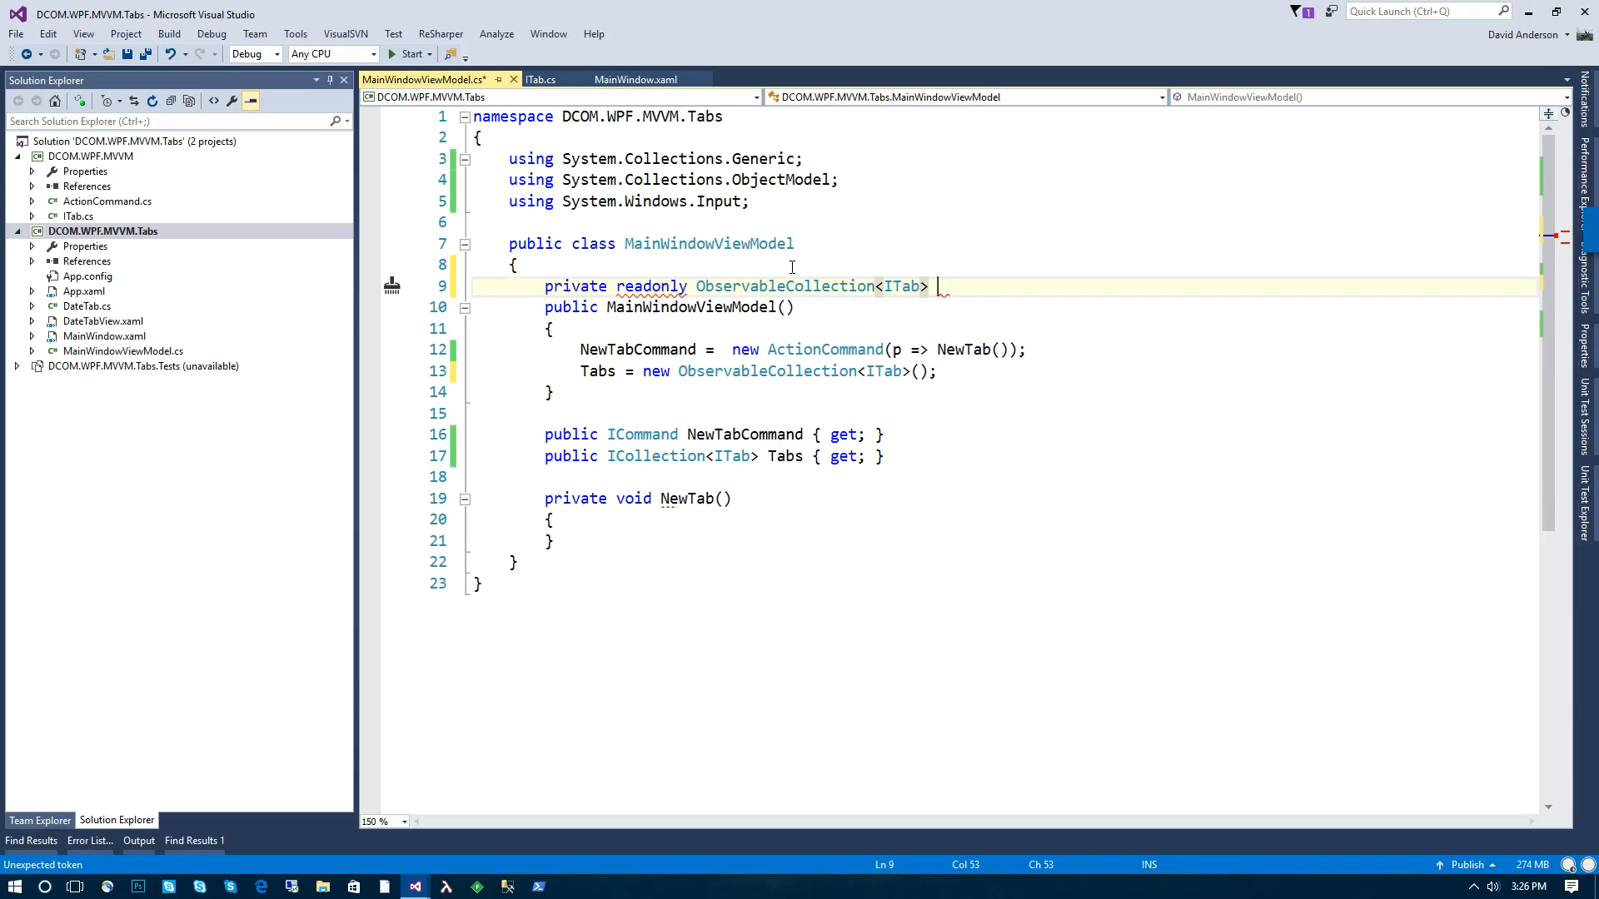
text(tabs;)
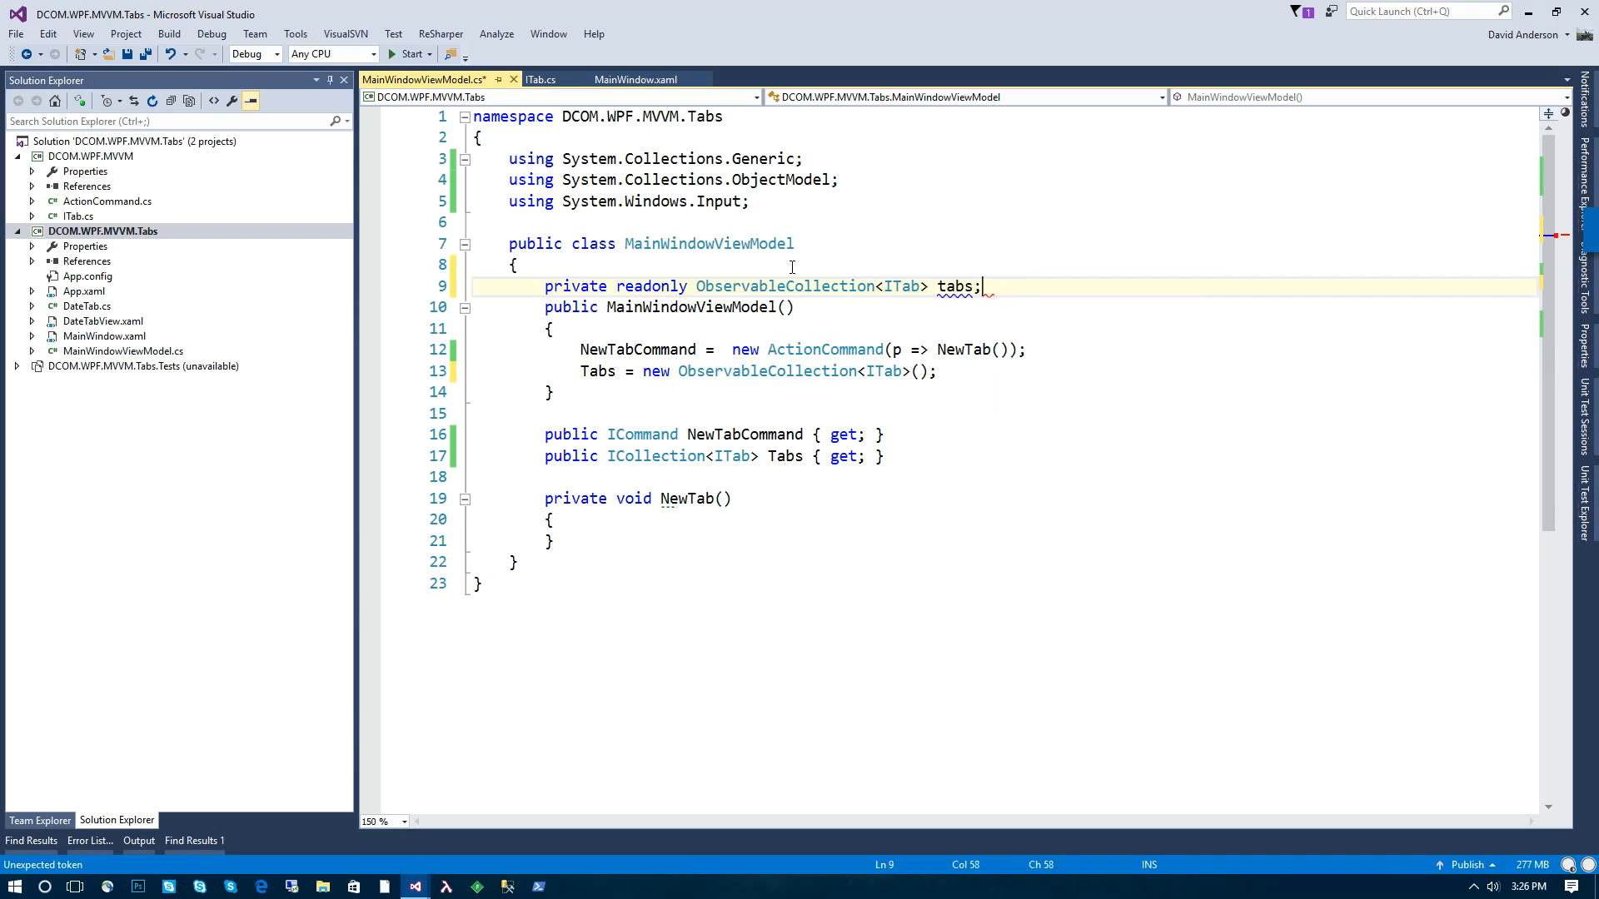
Step: Subscribe tabs.CollectionChanged to a generated Tabs_CollectionChanged handler and assign Tabs = tabs
double_click(594, 372)
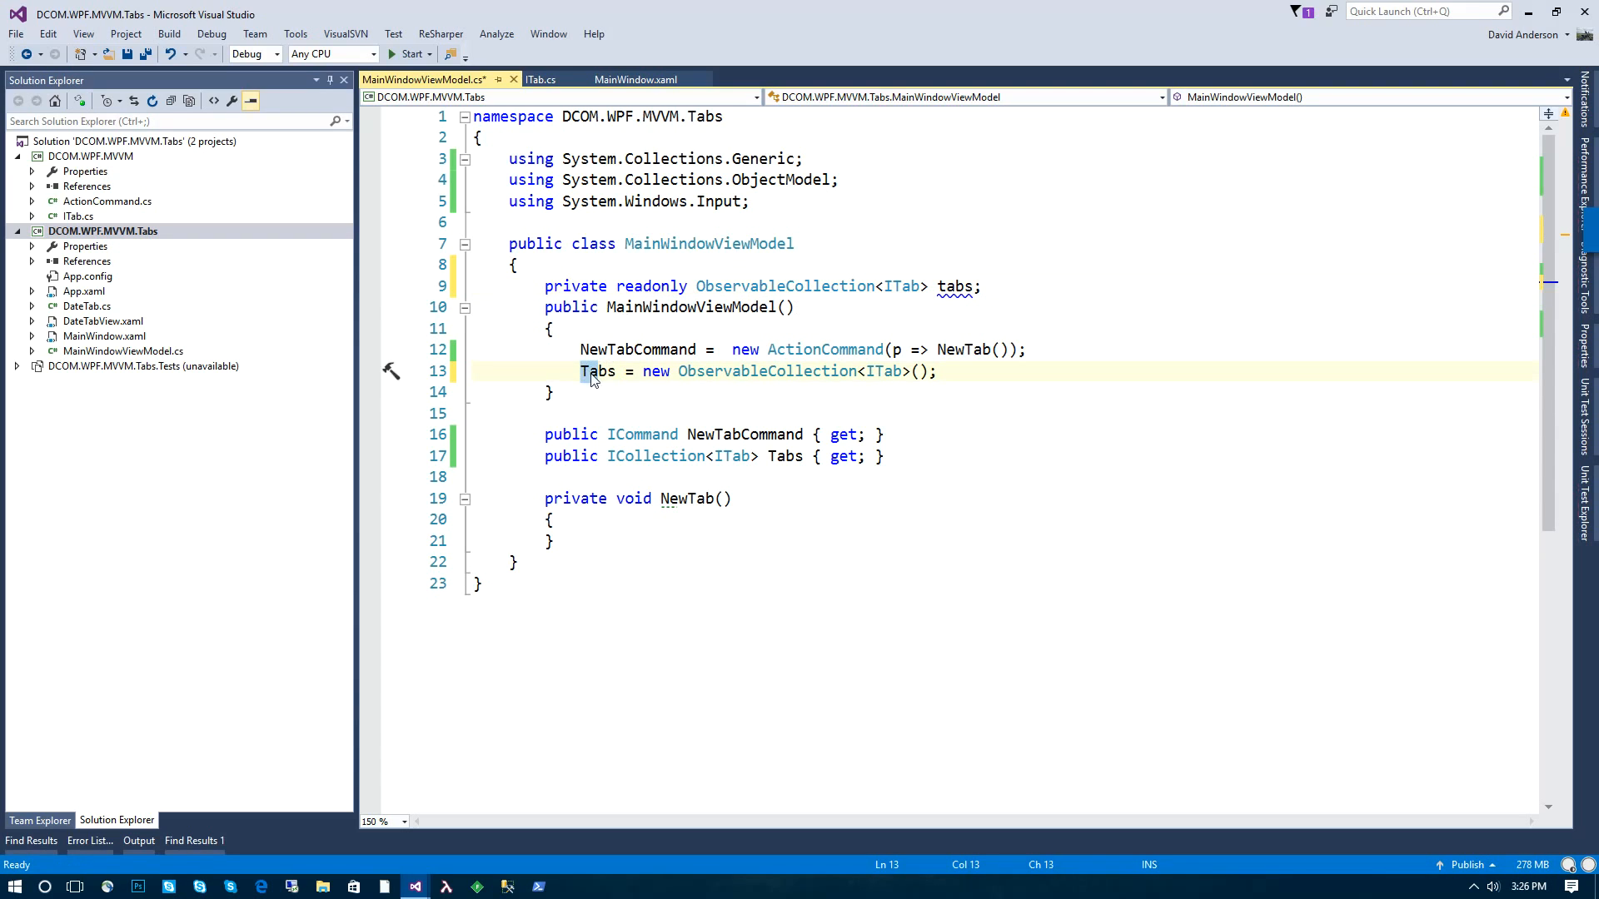
text(tabs.)
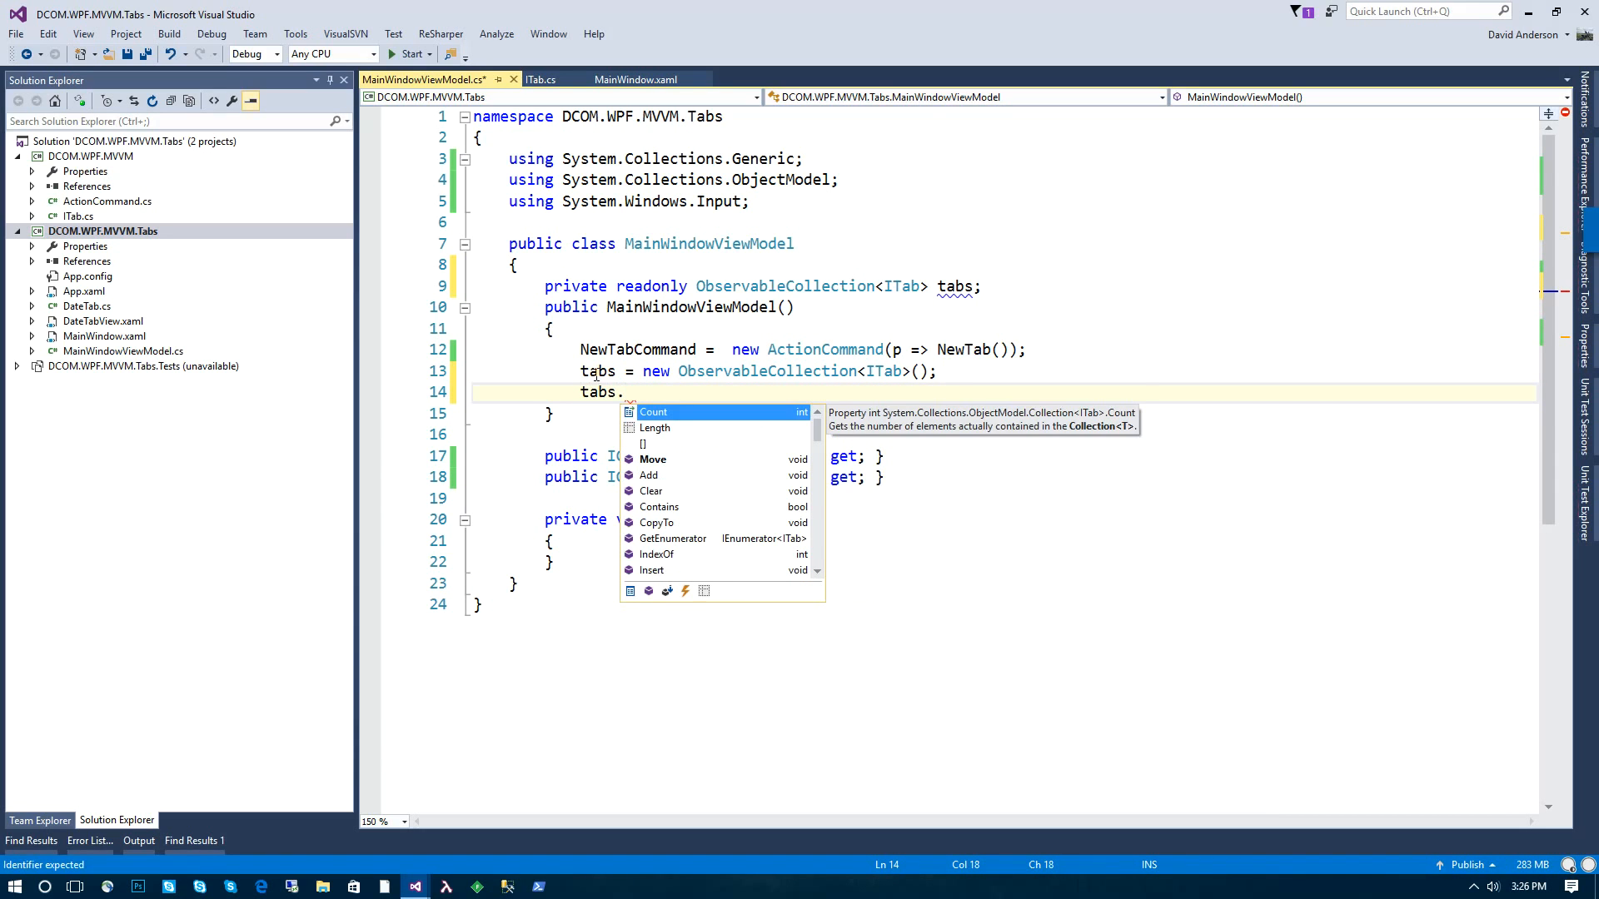
text(CollectionChanged += Tabs)
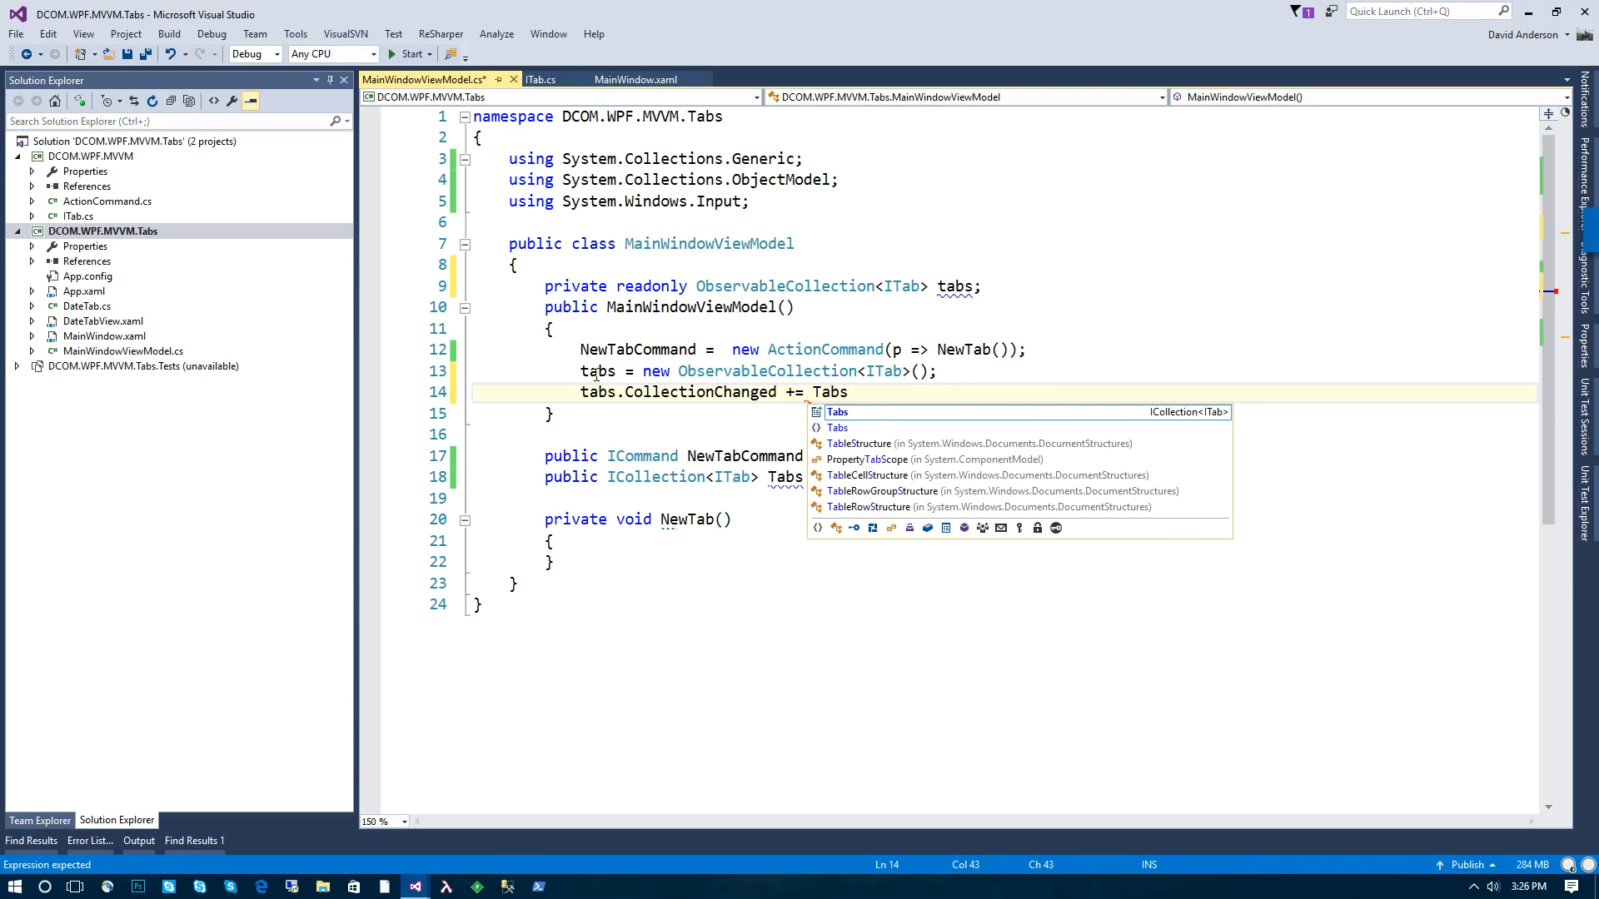
text(_CollectionChanged;)
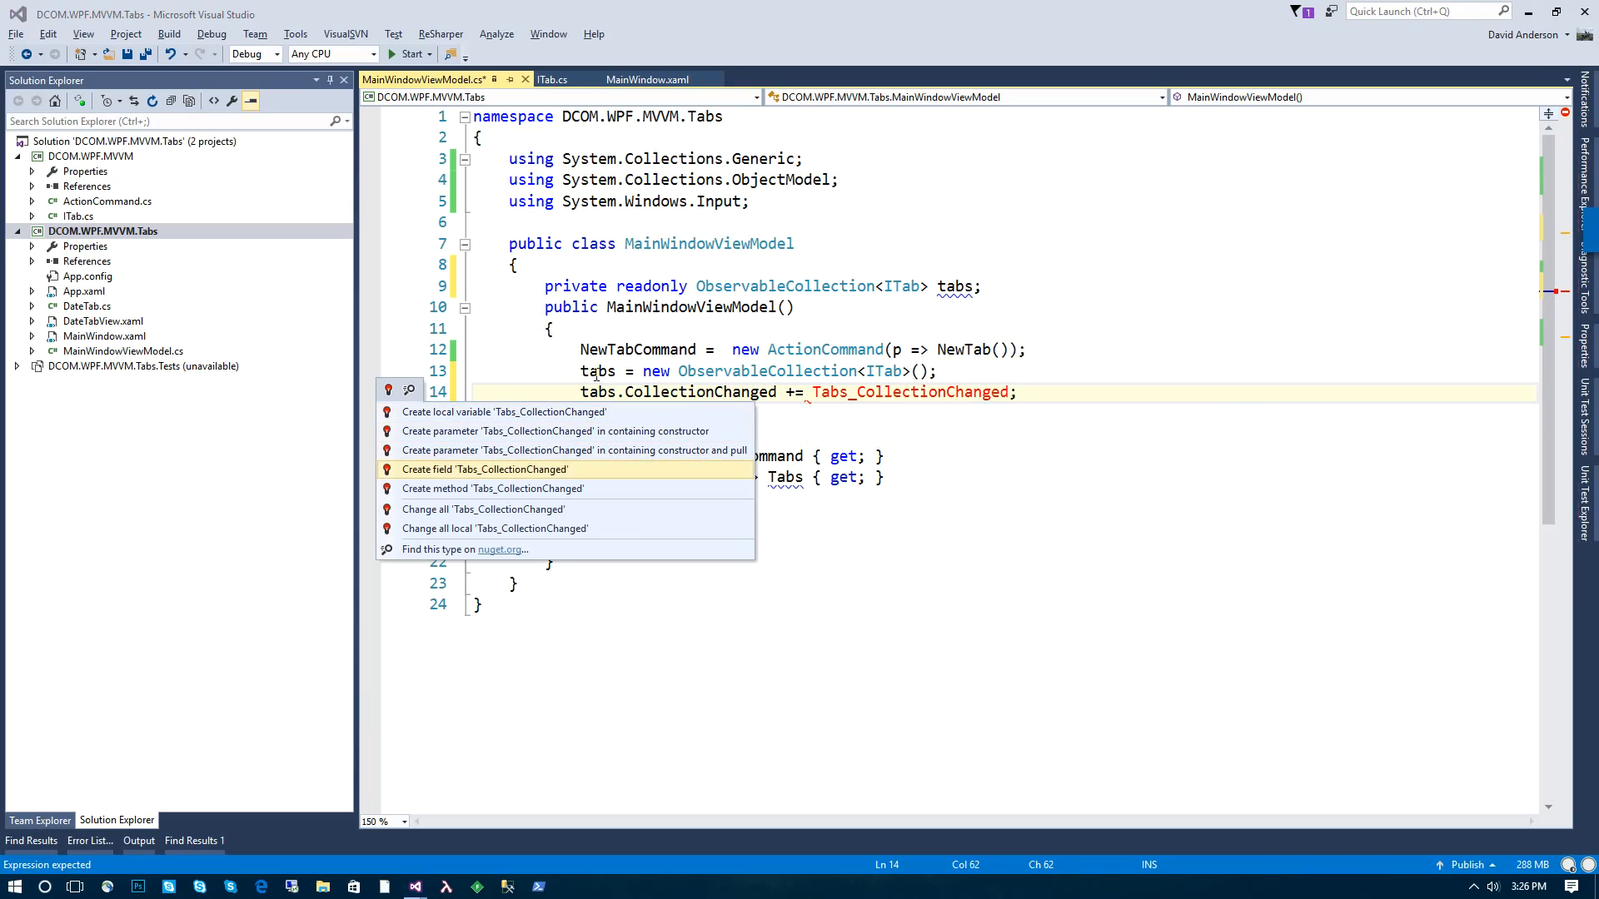
click(485, 489)
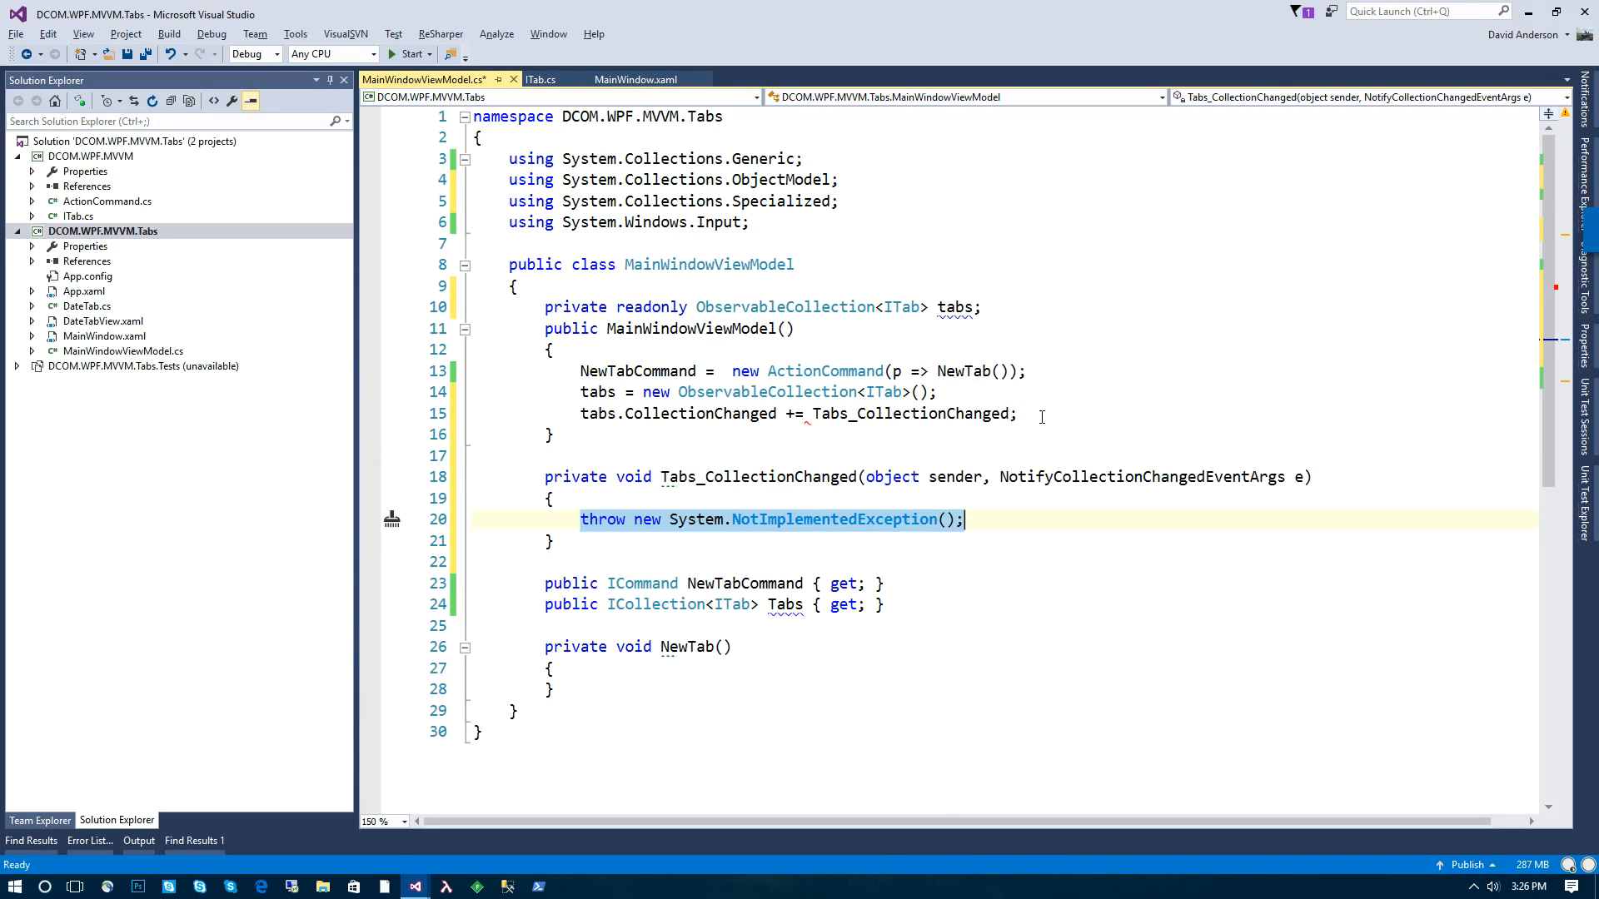
text(Tabs = ta)
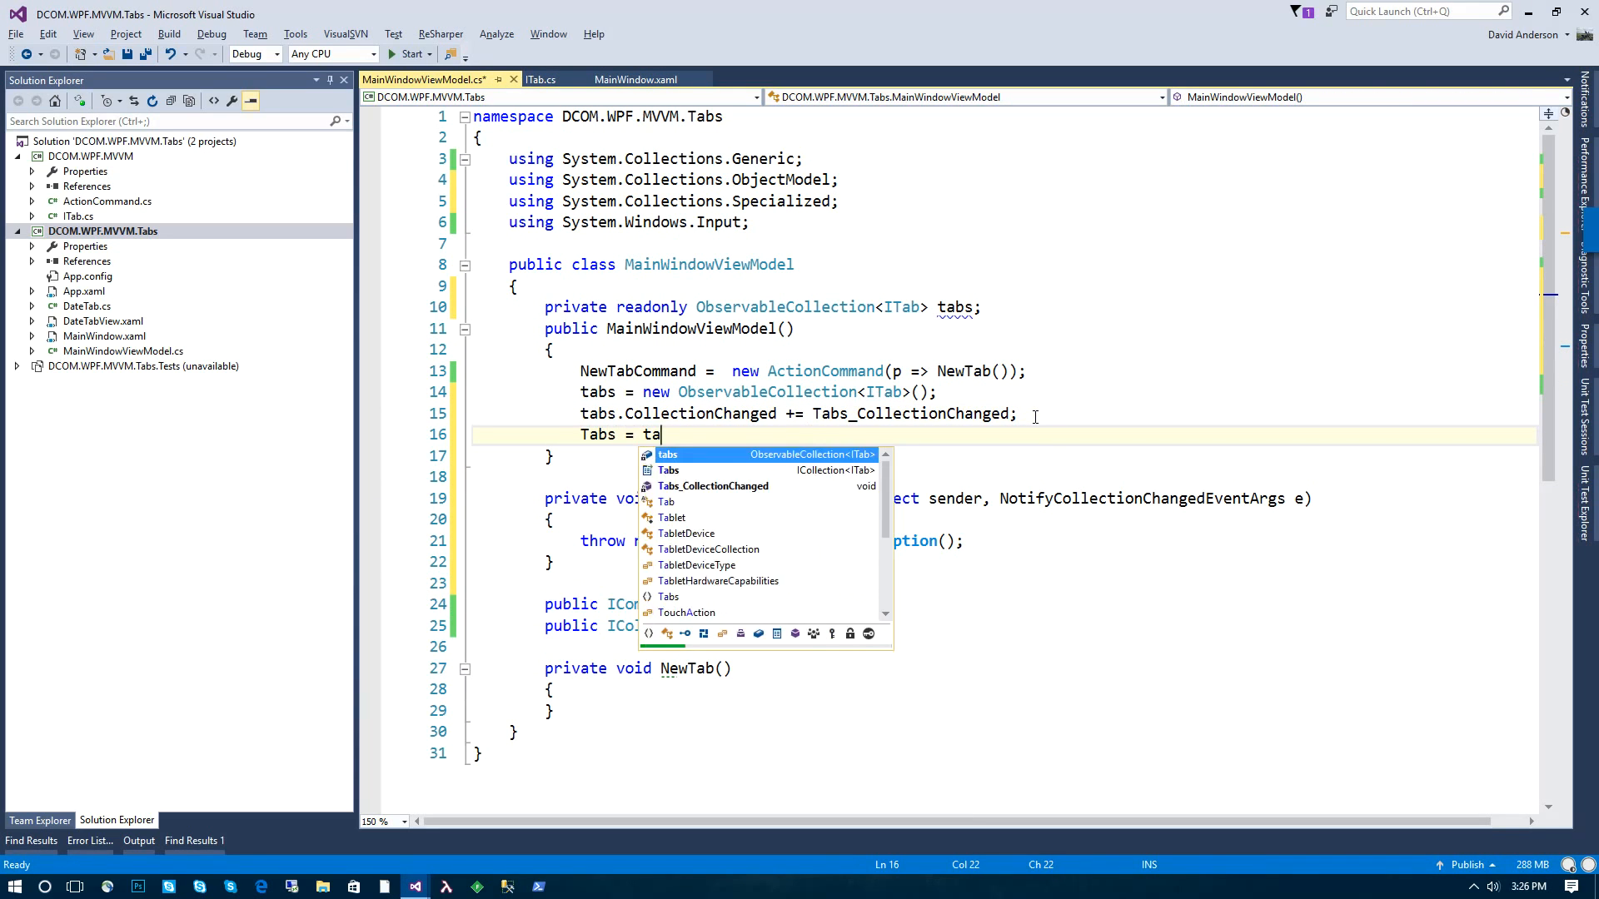
key(tab)
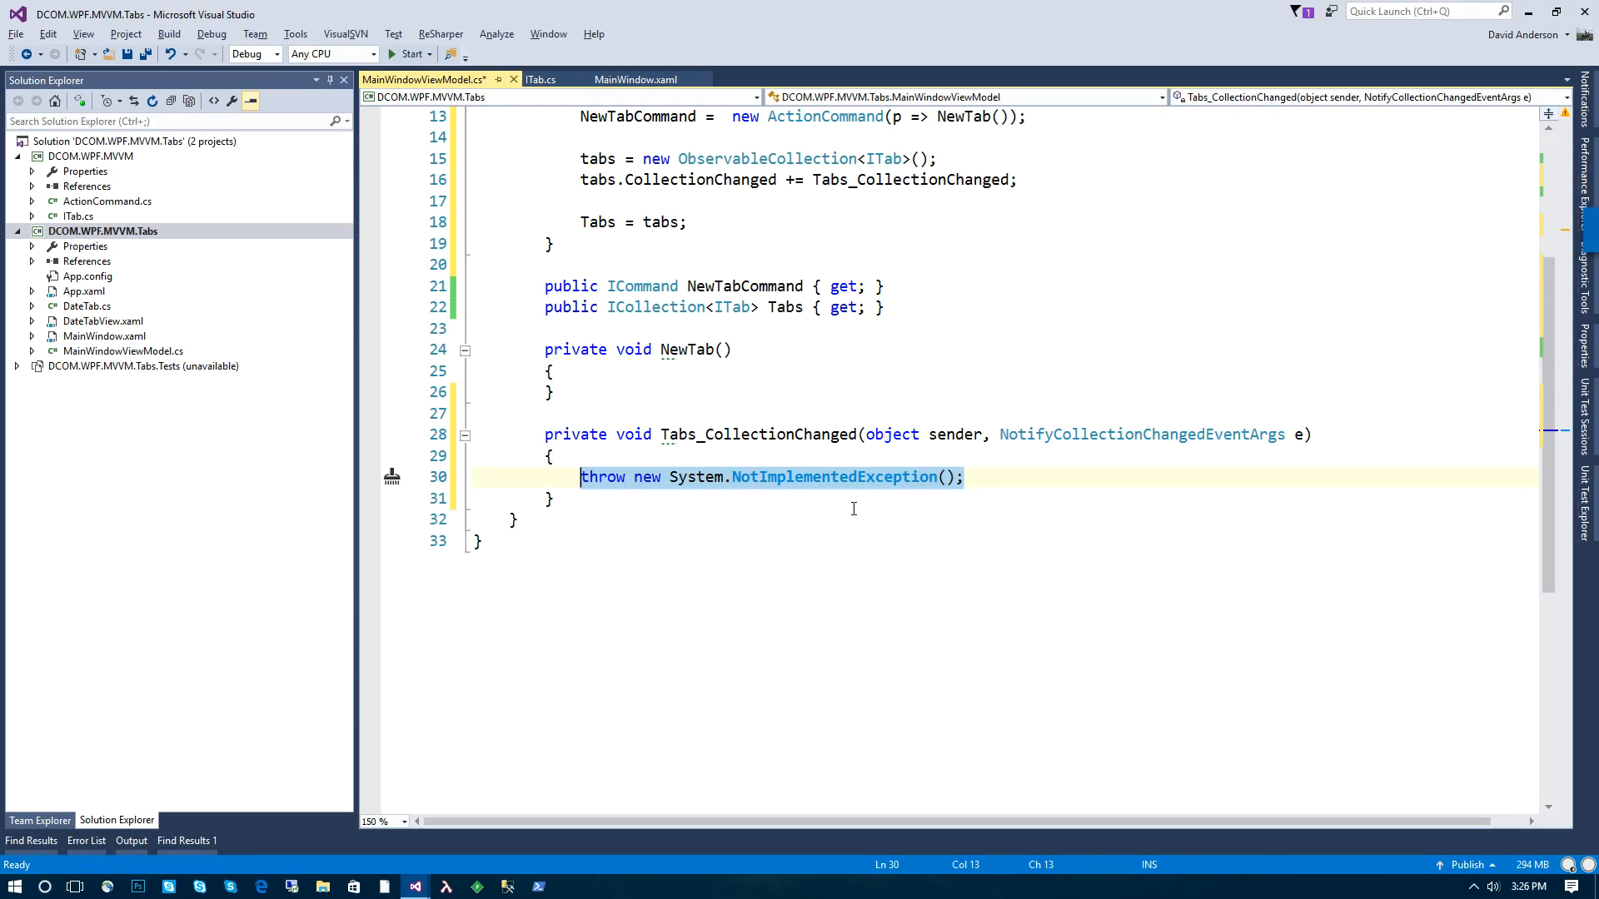
text(switch (e.Action)
text(case)
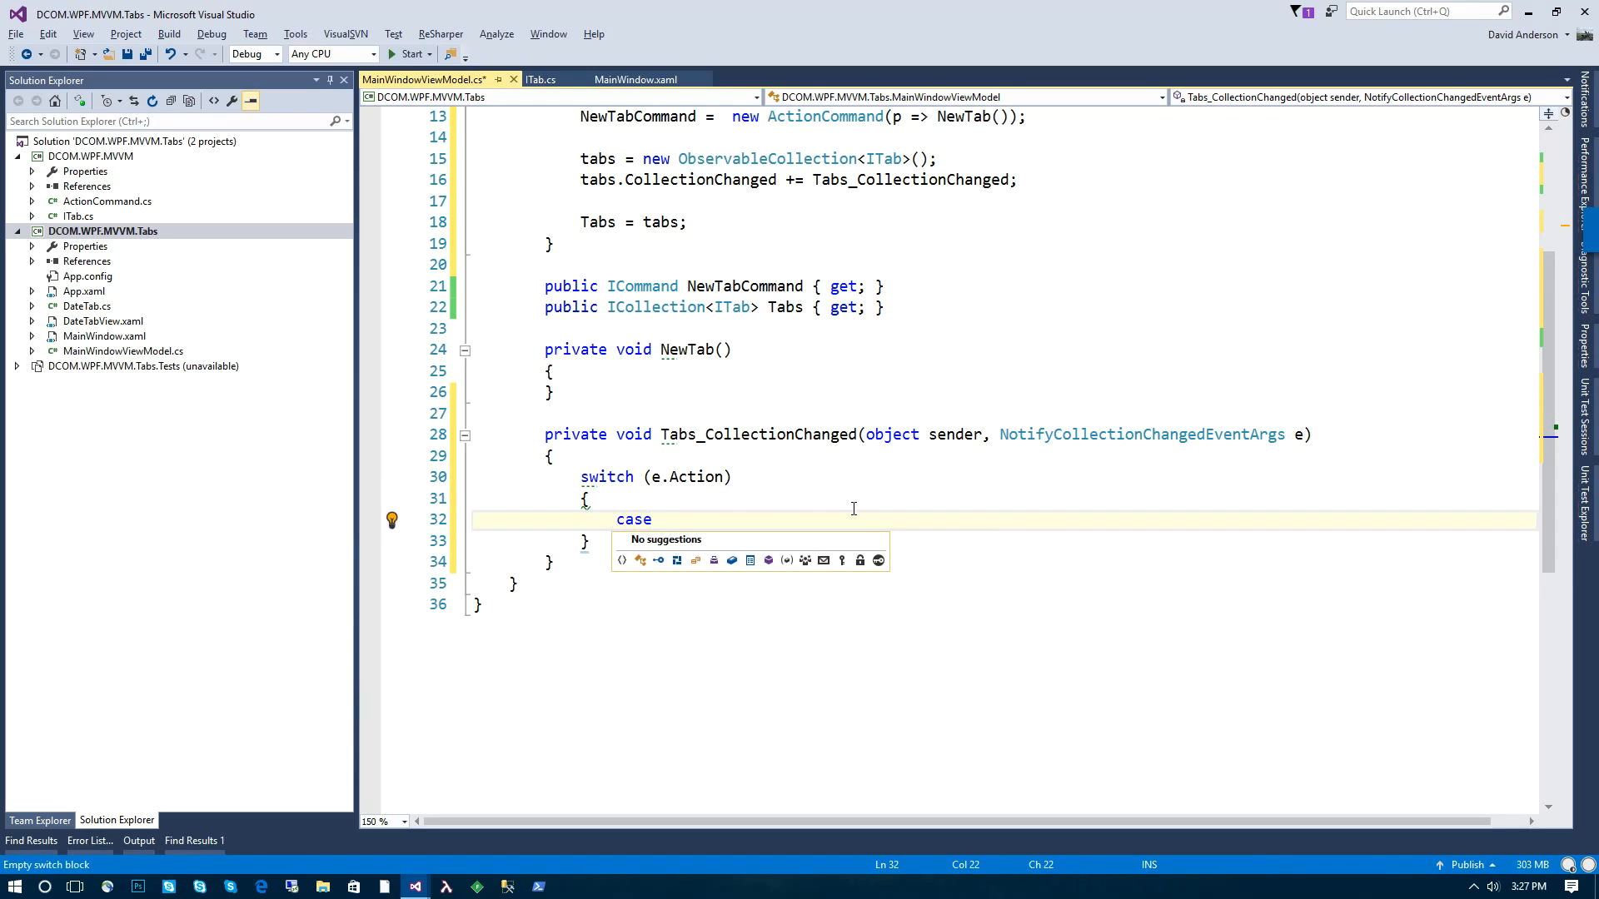
Step: Write the Add case casting NewItems[0] to ITab and subscribing OnTabCloseRequested to CloseRequested
text(NotifyCollectionChangedAction.Add:)
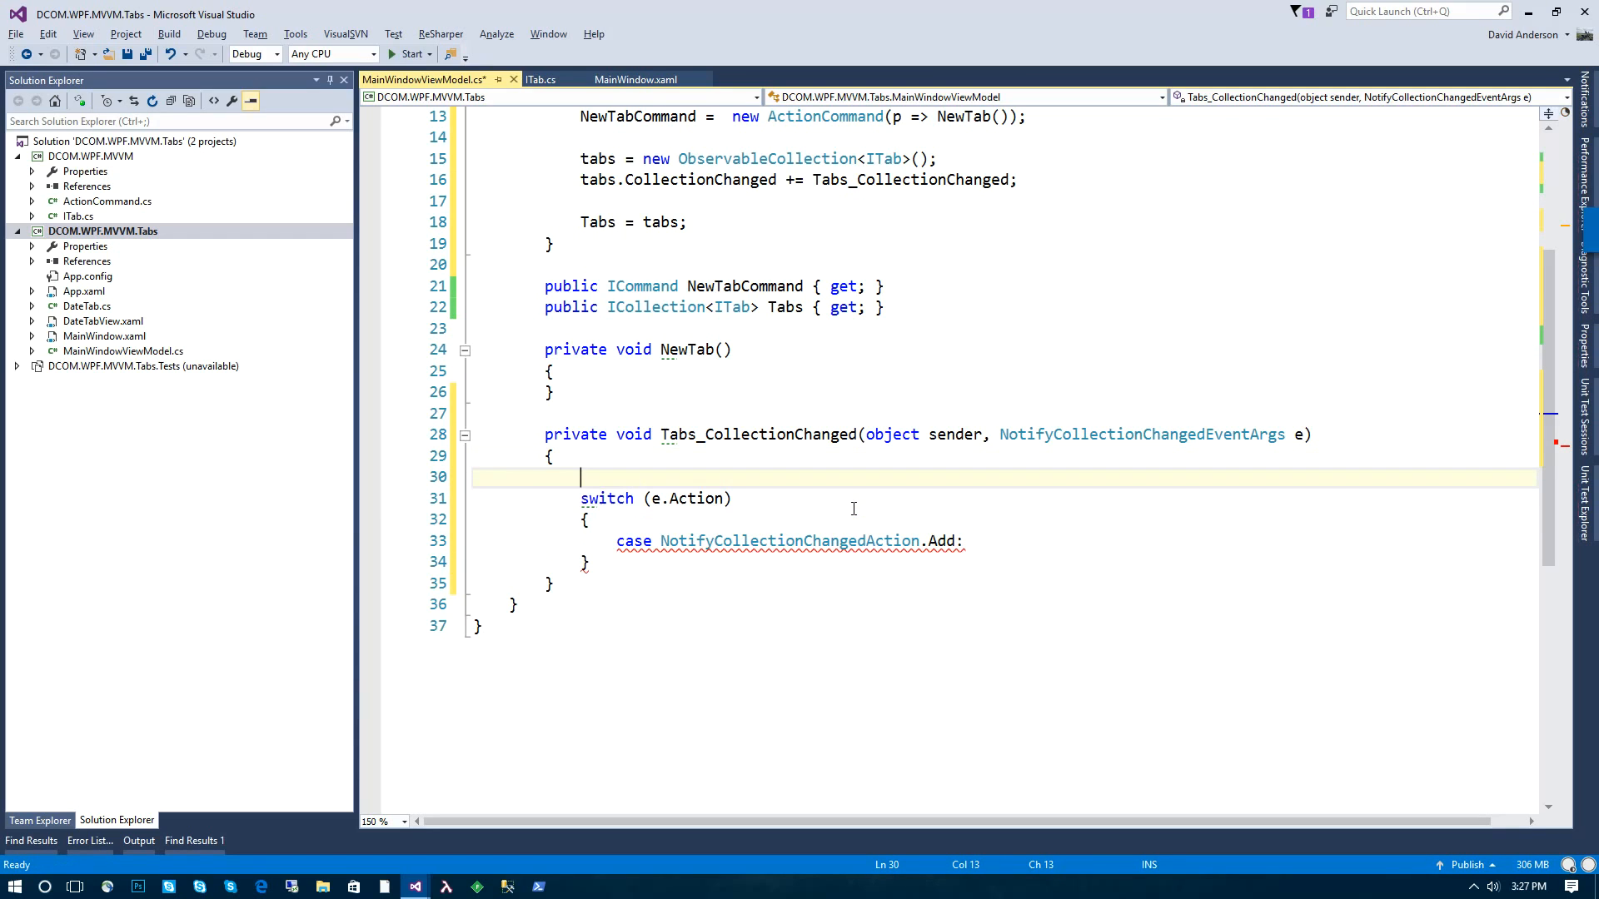
text(ITab tab)
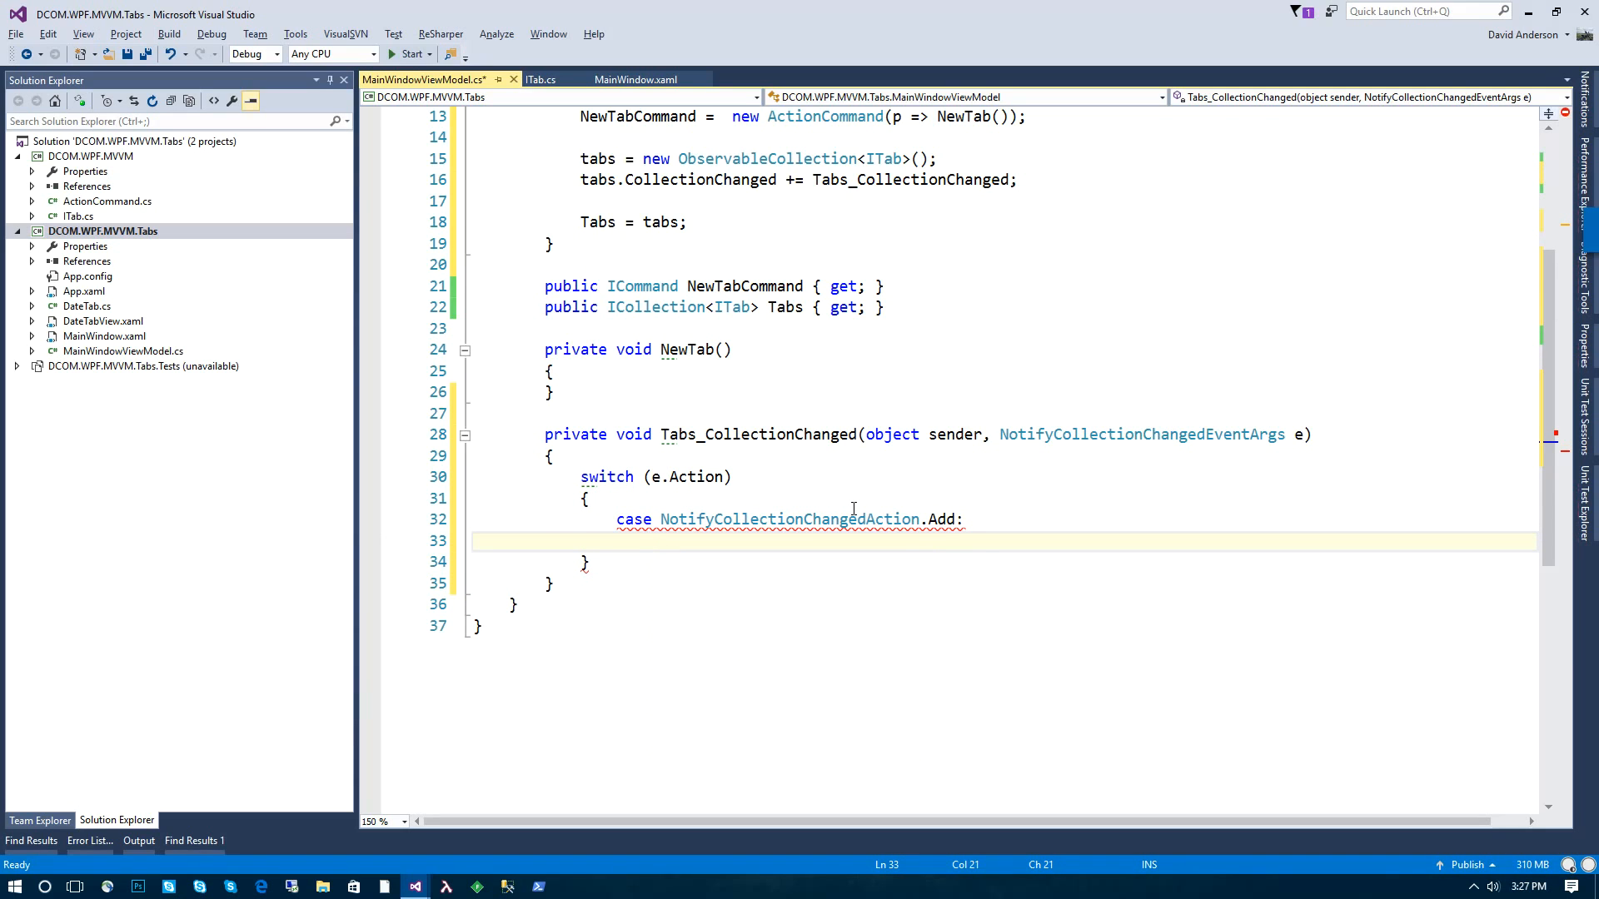
text(ITab tab = (ITab)e.Ne)
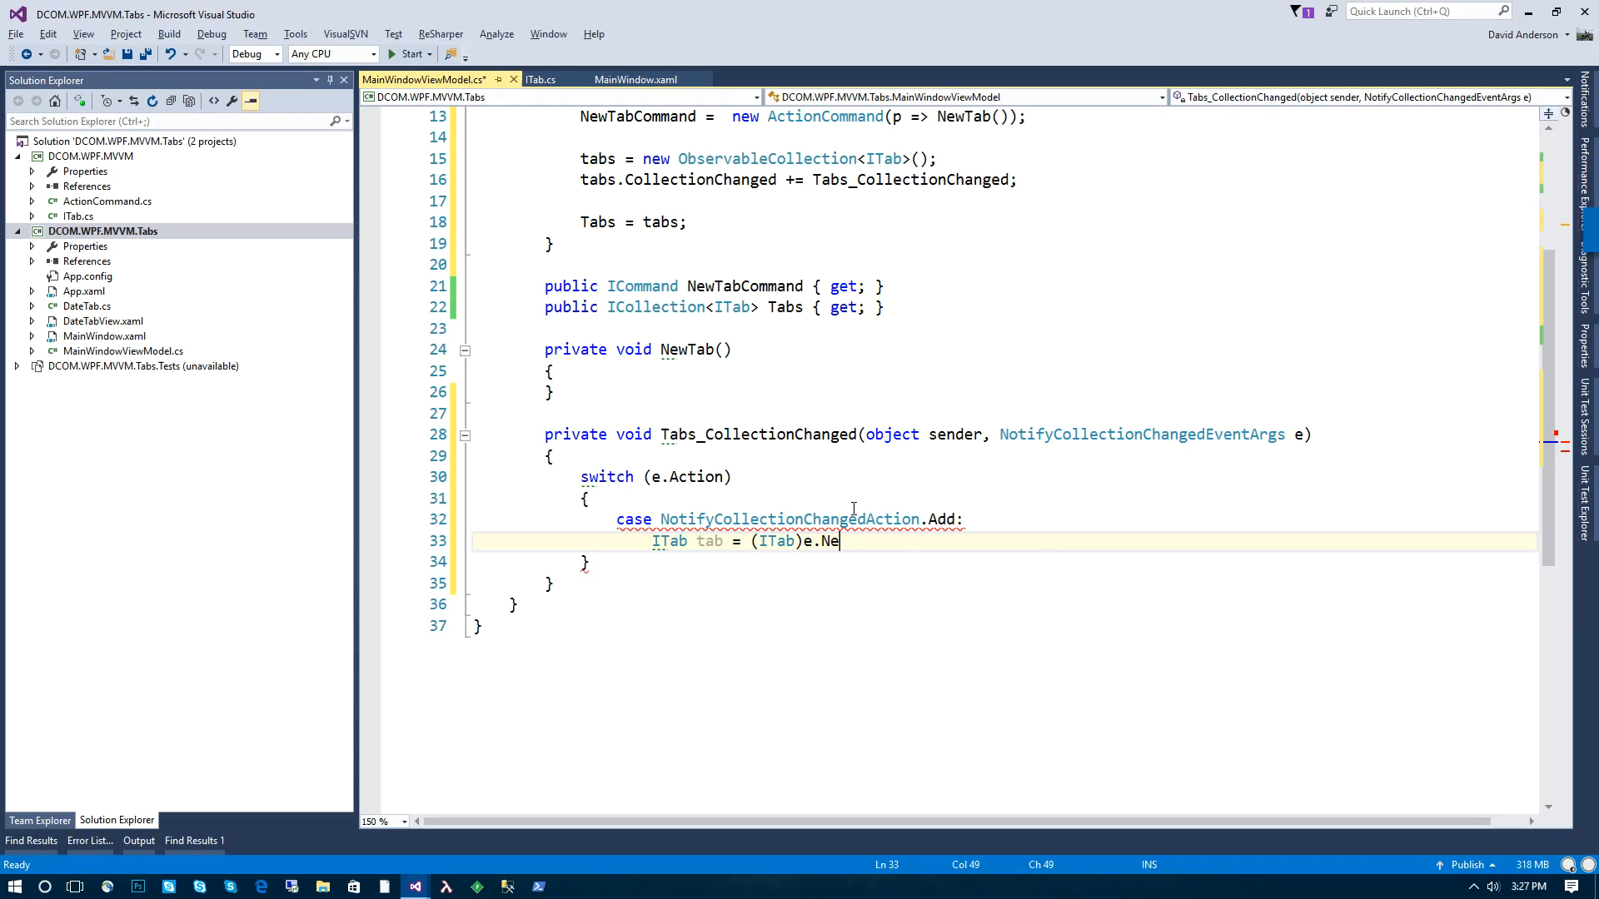
text(wItems[0];)
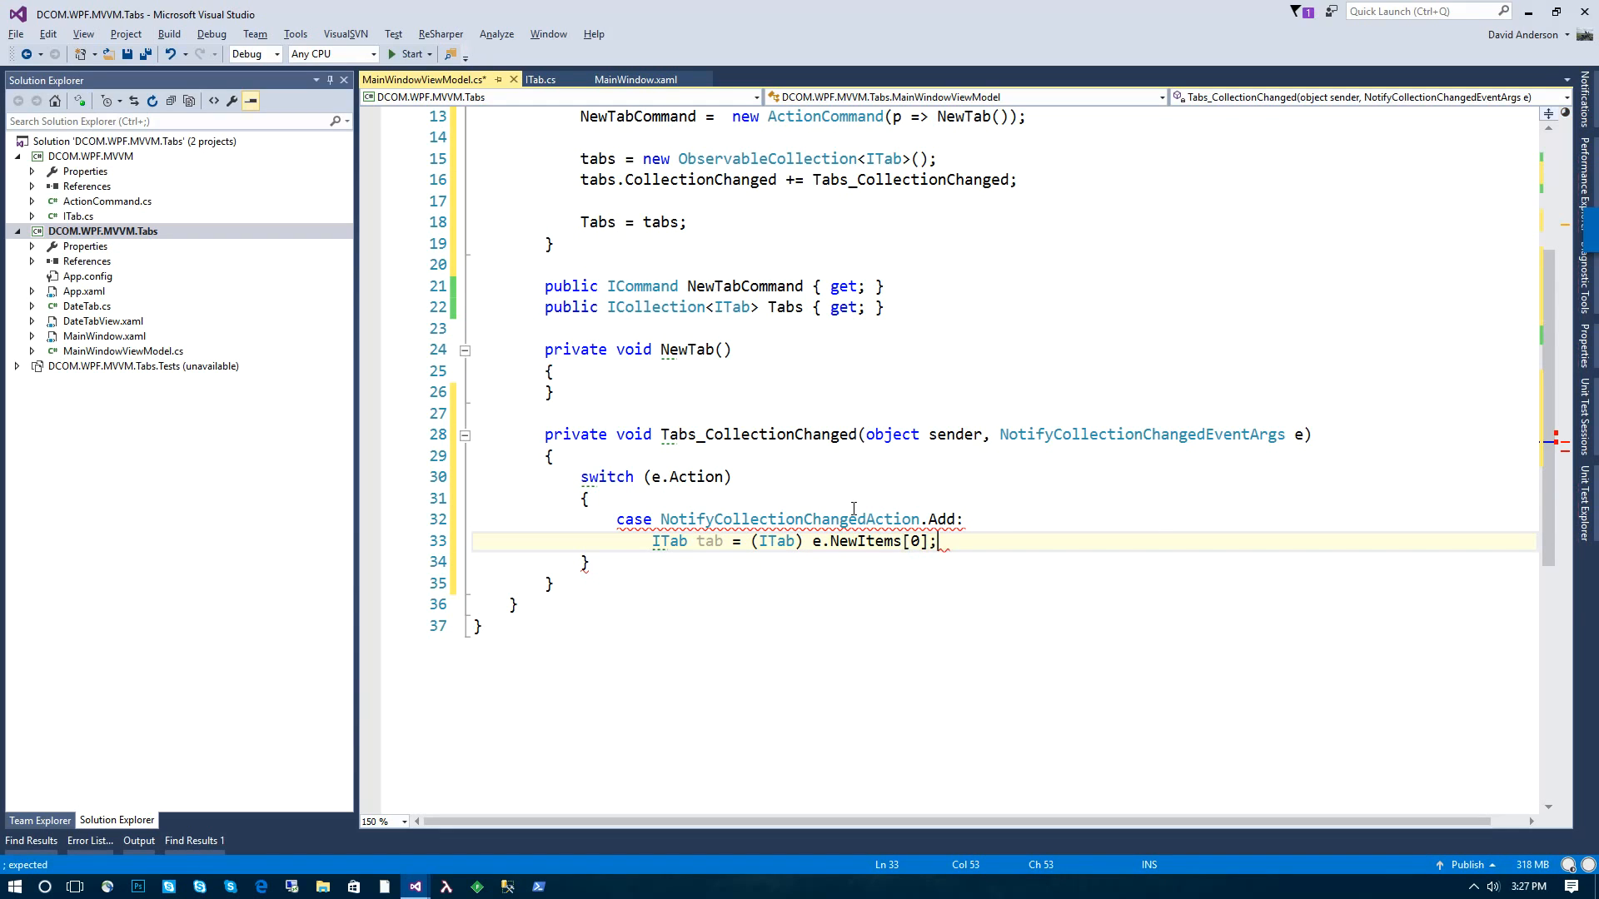
text(tab.)
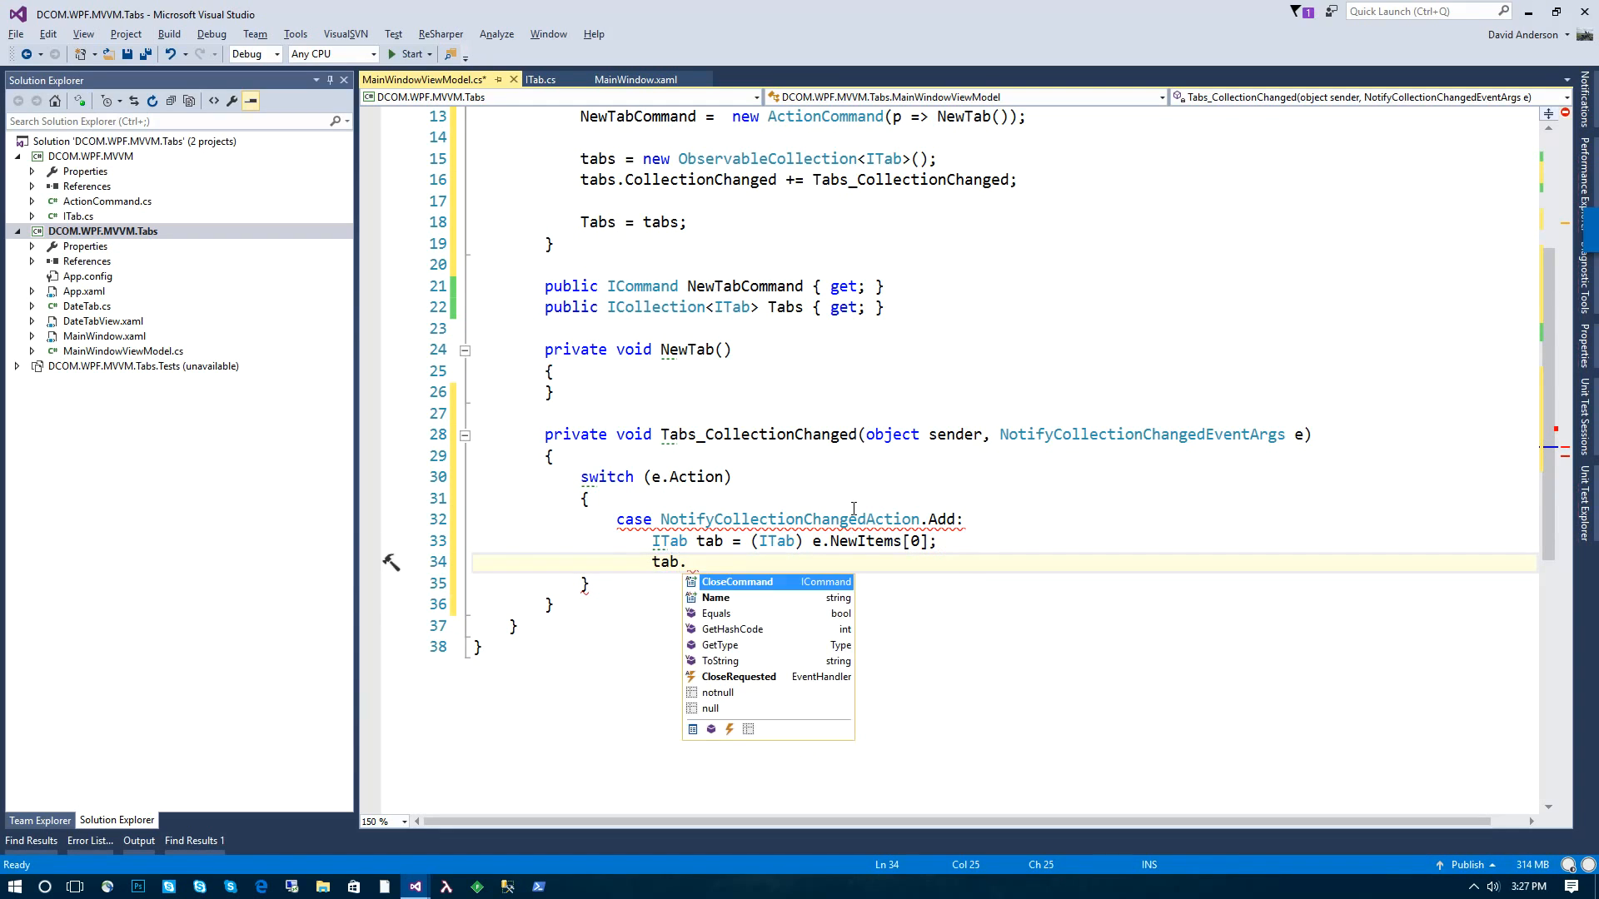
text(CloseREquested)
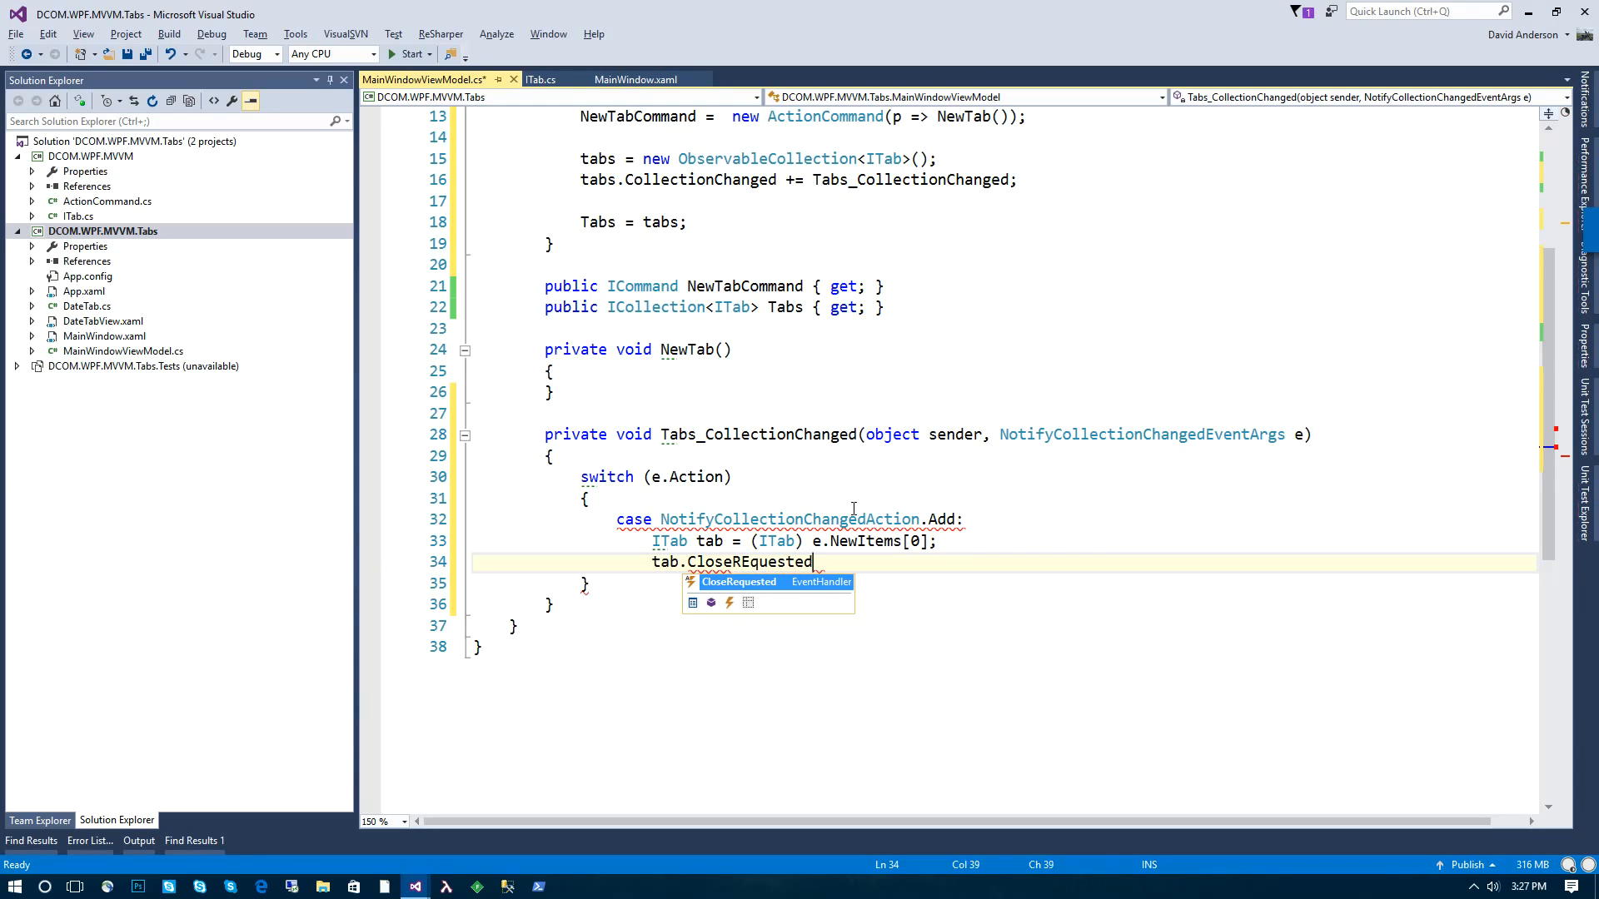
text(+= O)
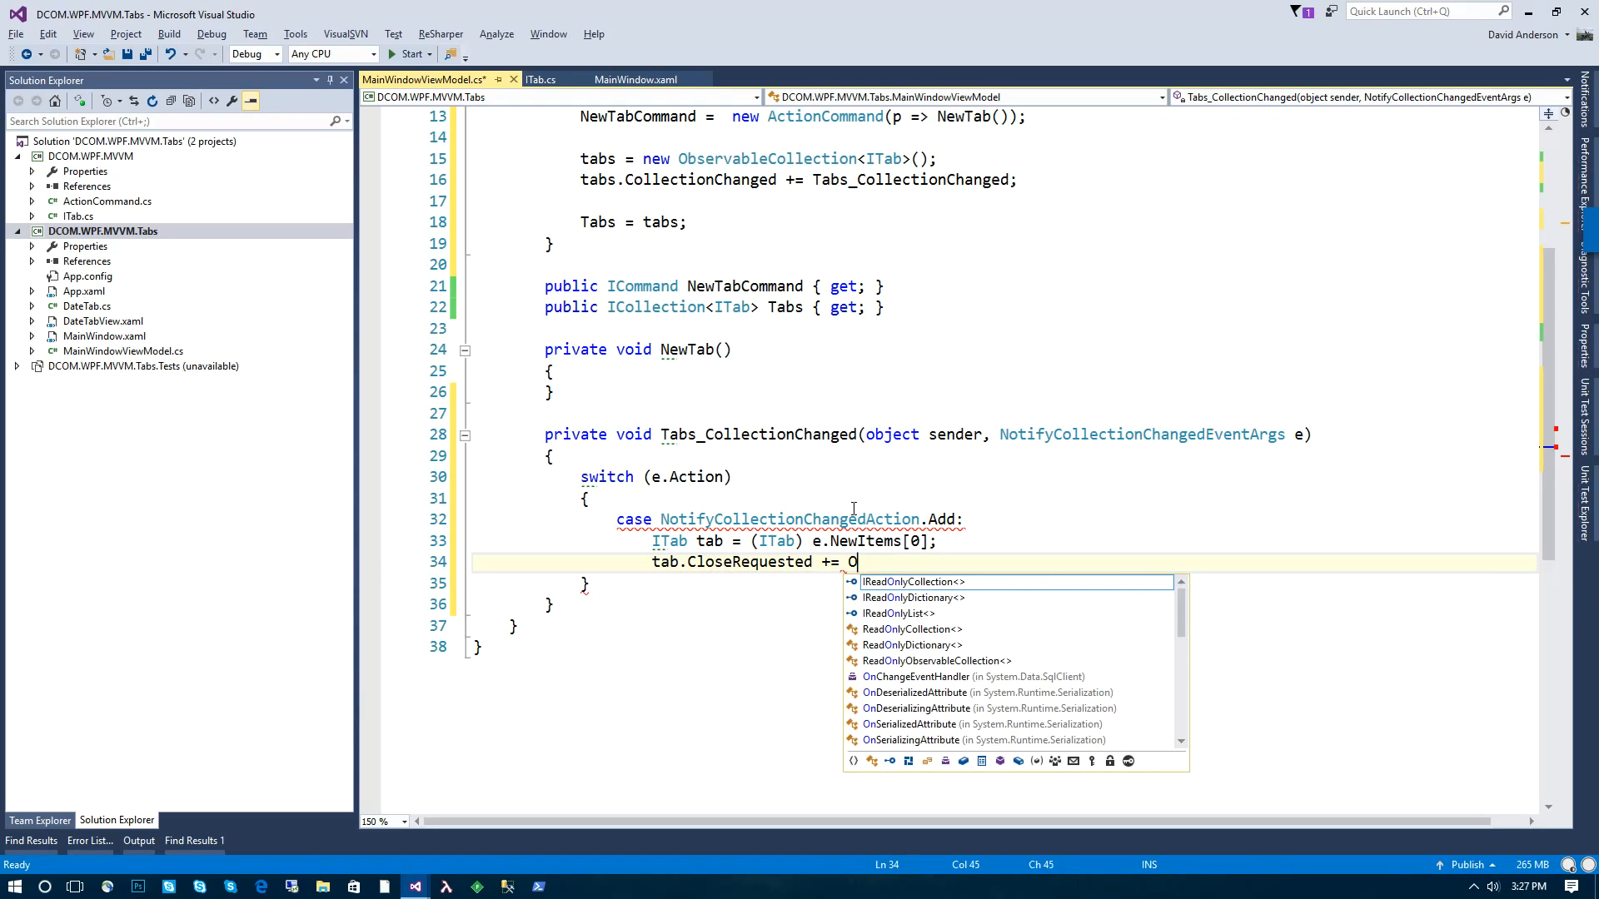
text(nTabCloseR)
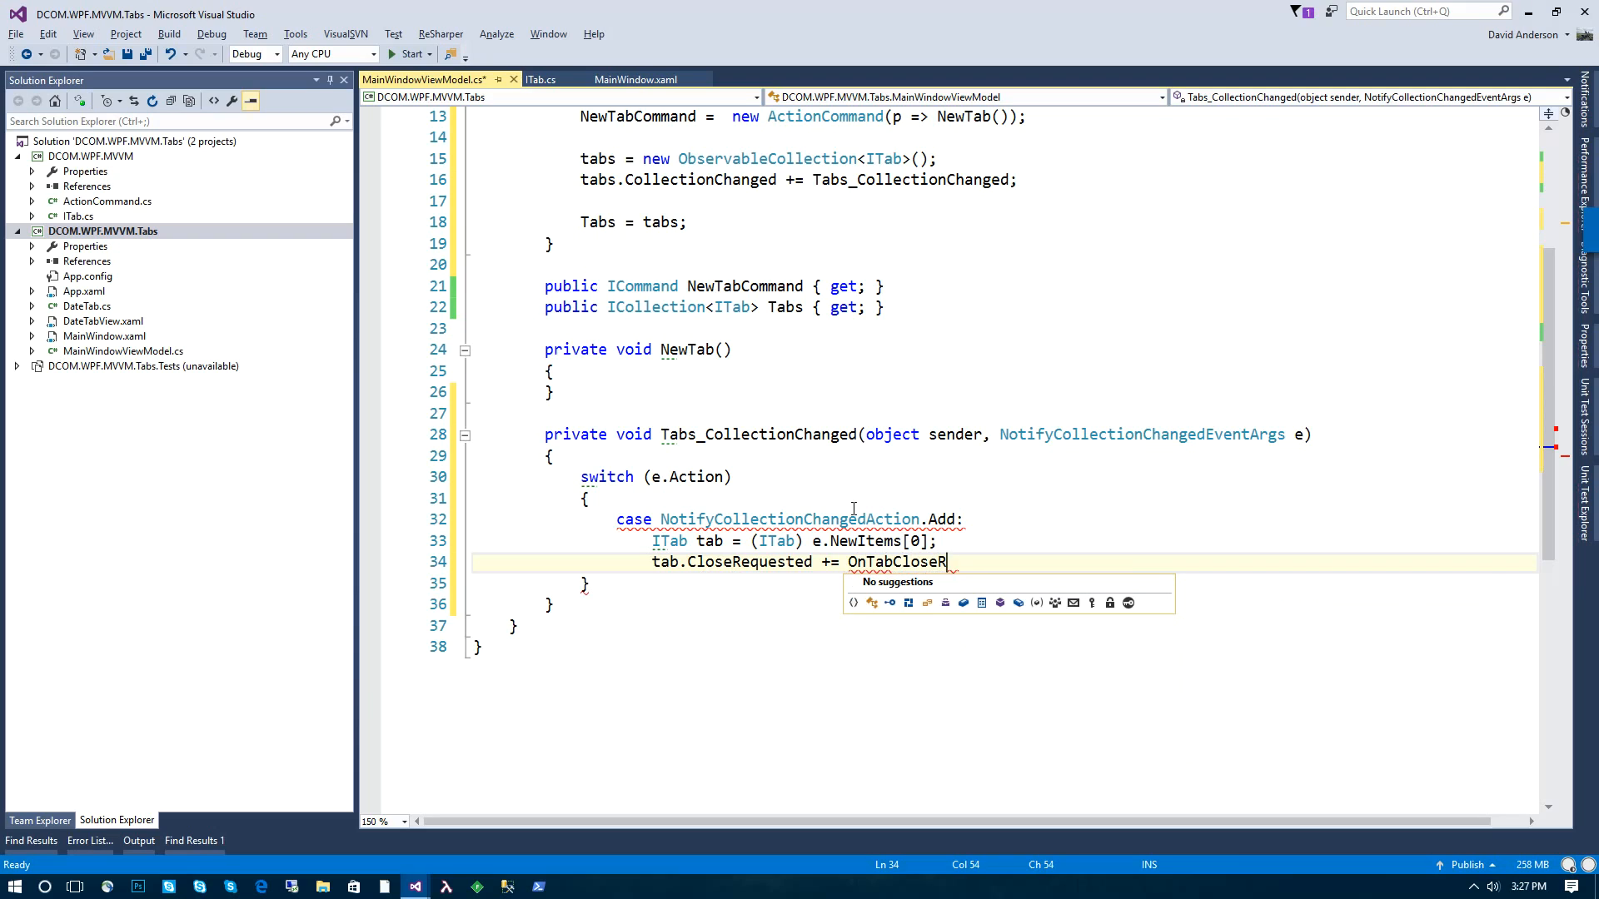
text(equested;)
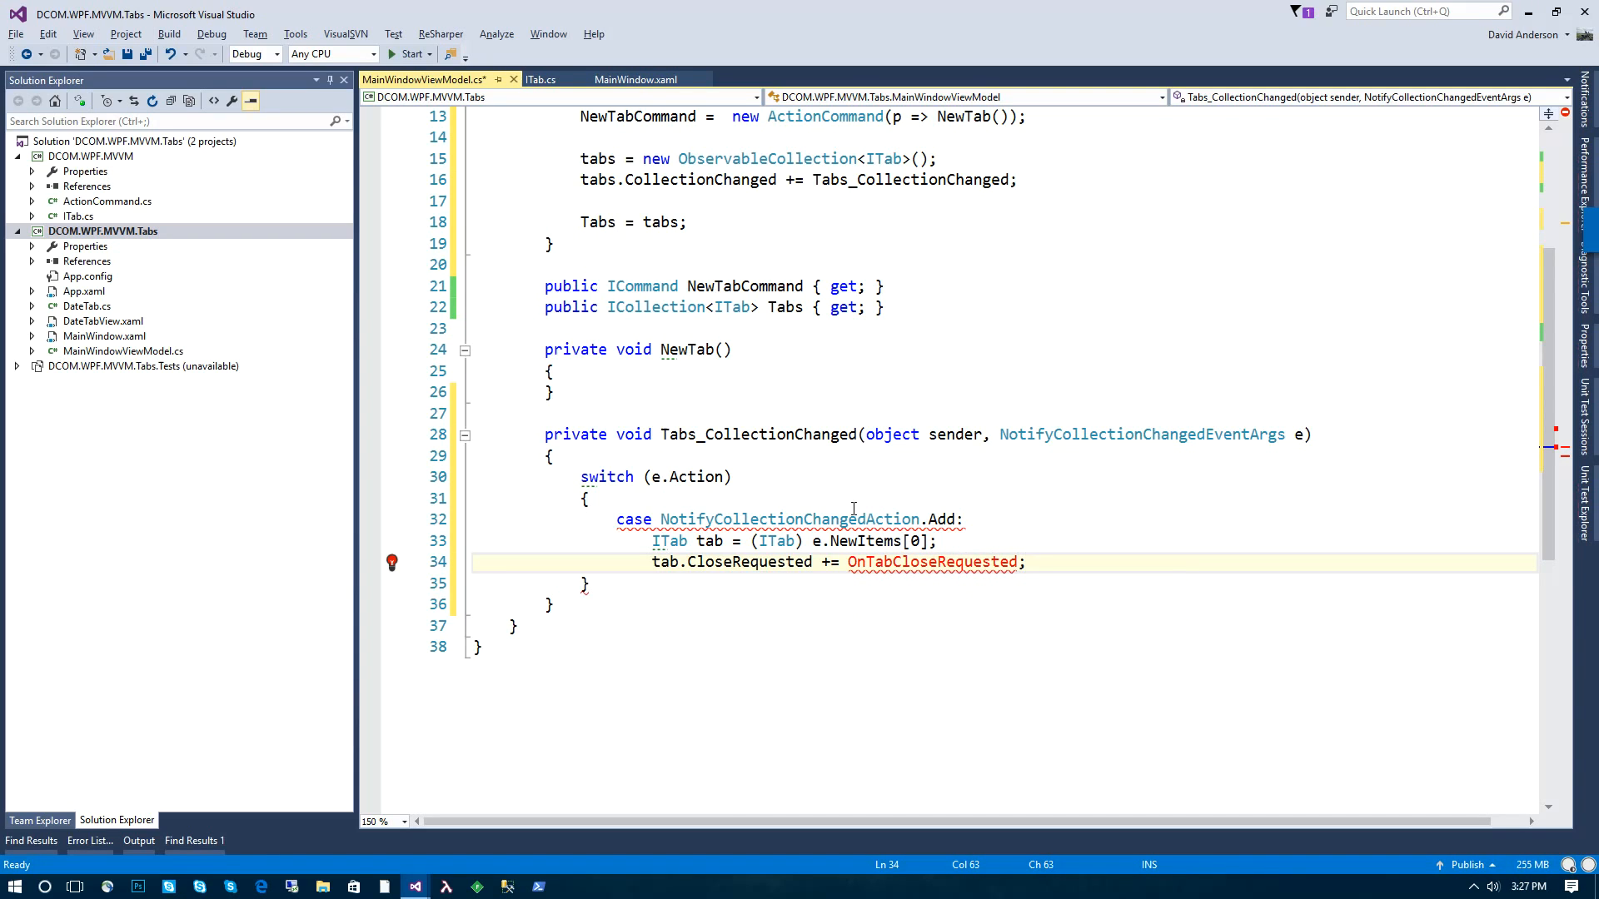
text(break;)
text(case NotifyCollectionChangedAction.Remove:)
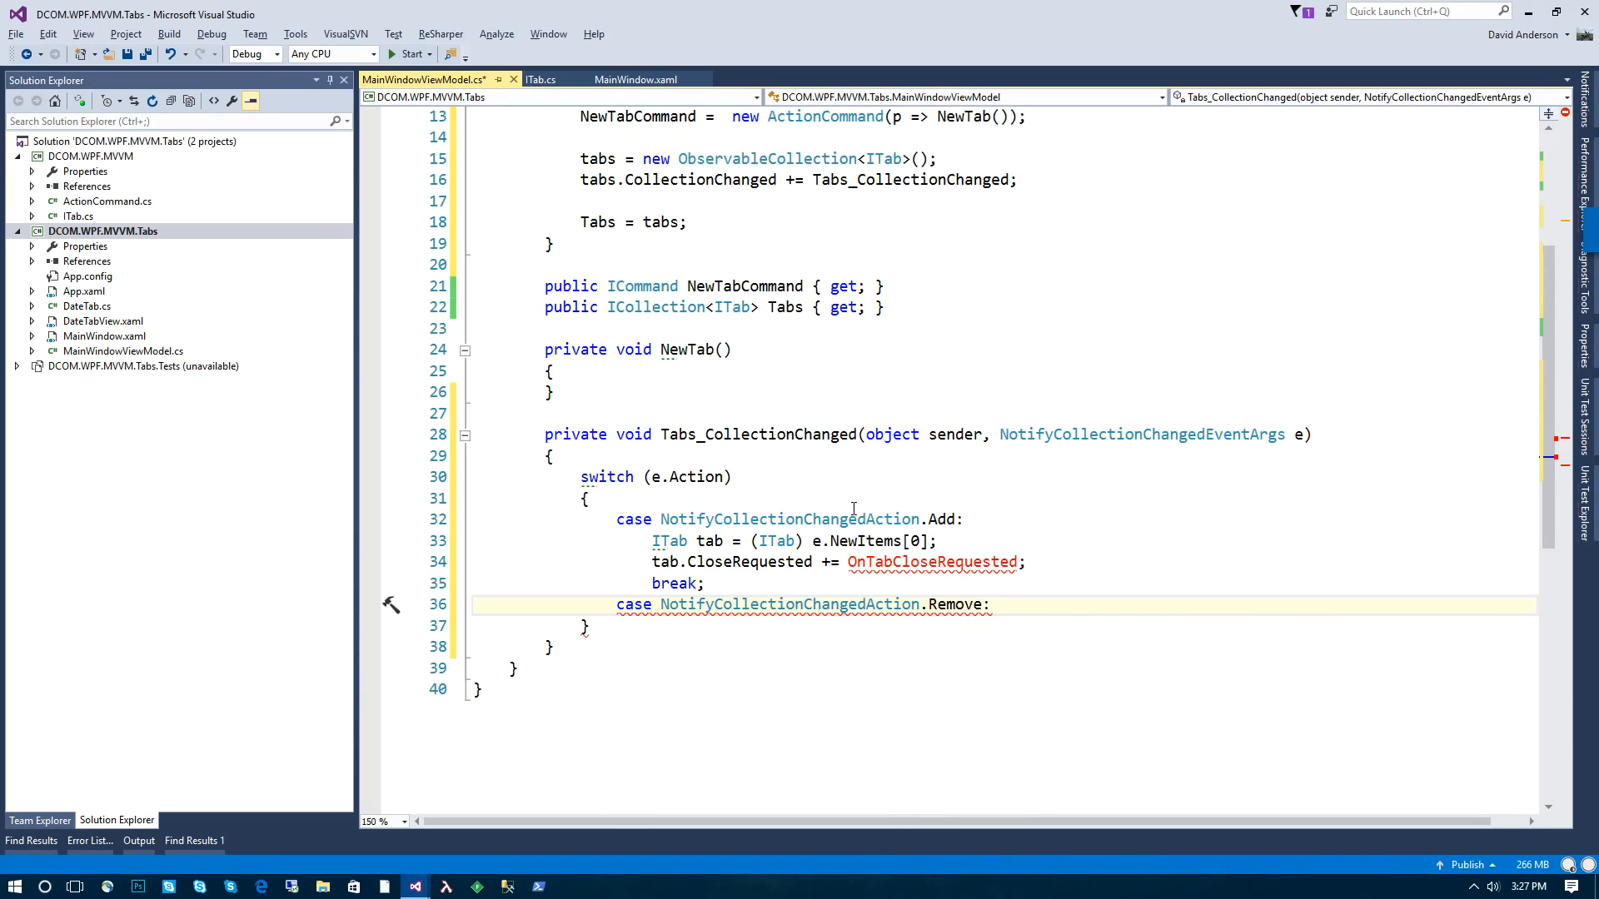
Step: Write the Remove case casting OldItems[0] to ITab and unsubscribing OnTabCloseRequested
text(ITab tab =)
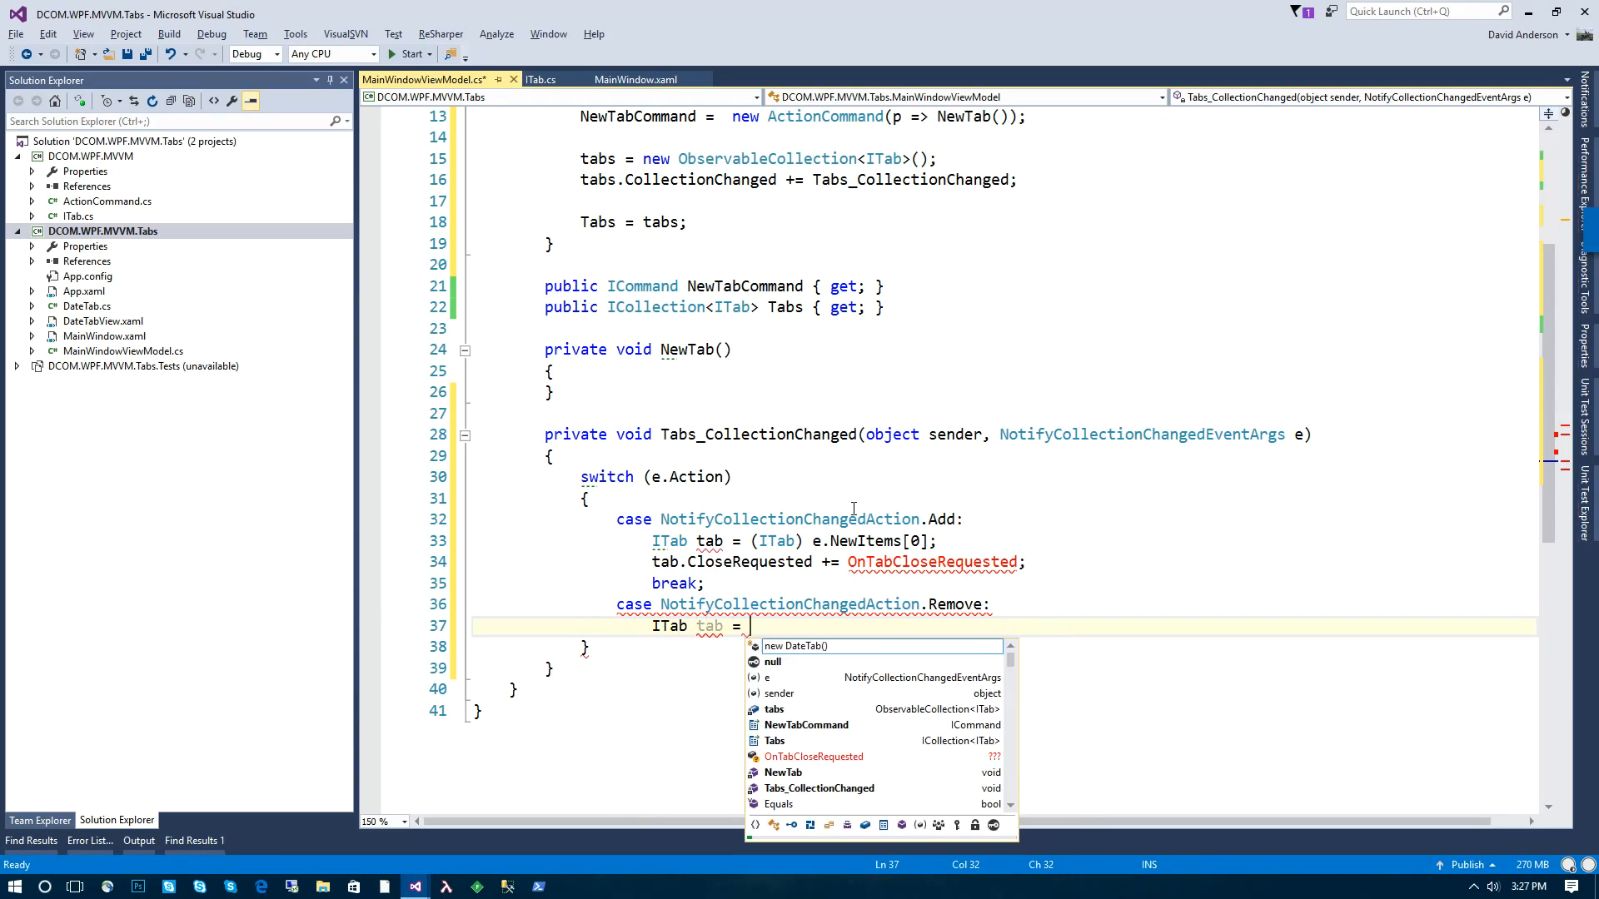
text((ITab)e.)
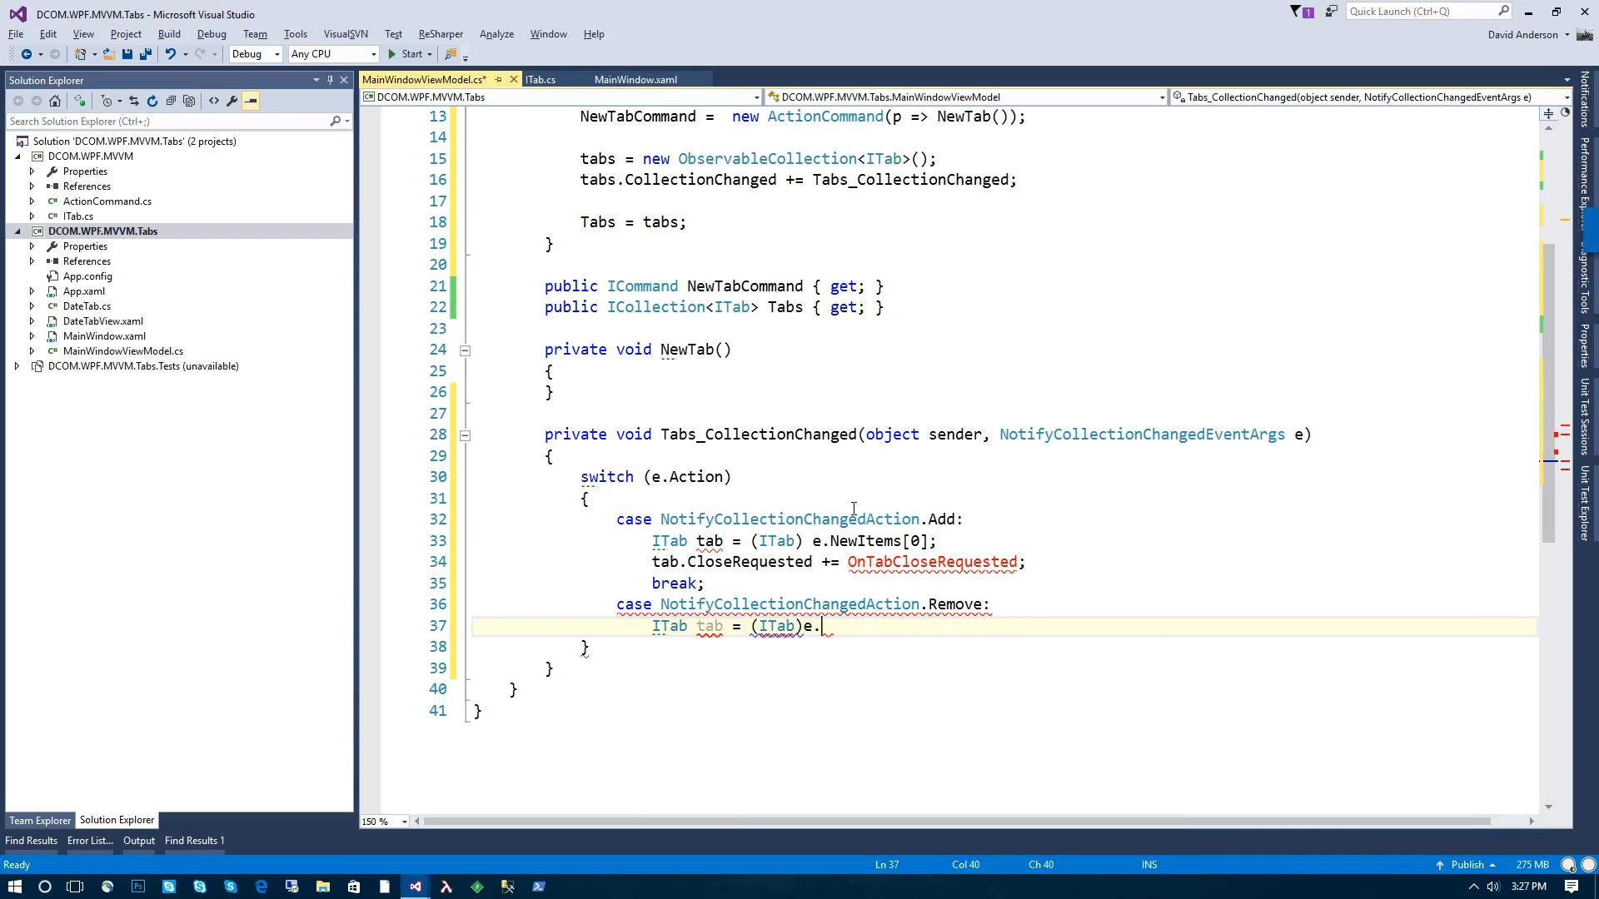
text(OldItems[0];)
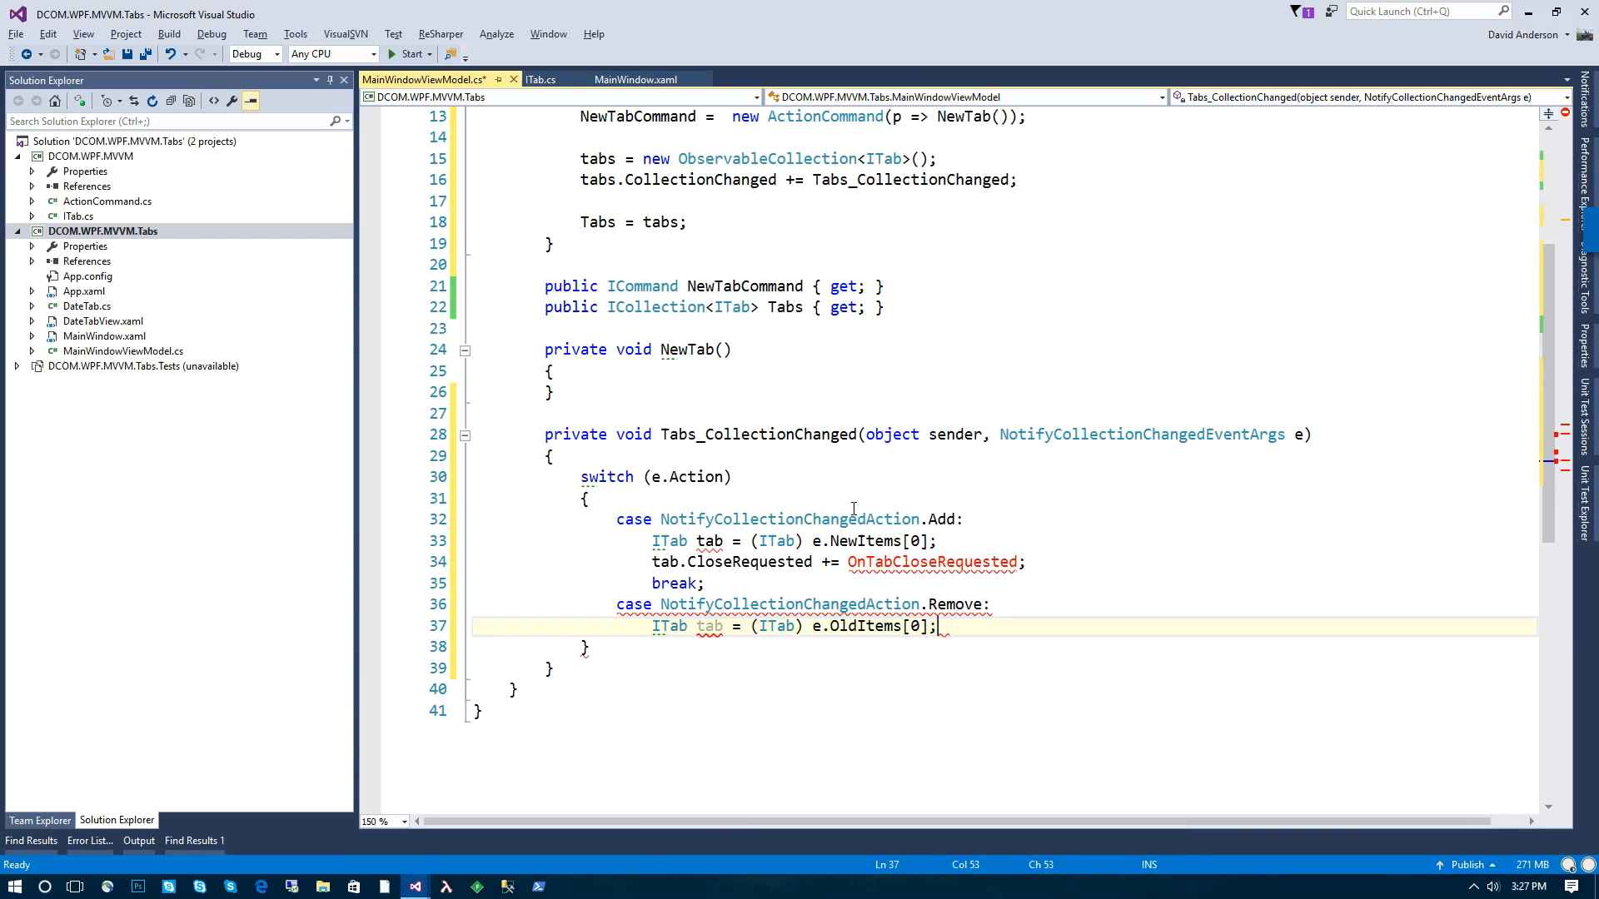
key(enter)
text(tab.Cl)
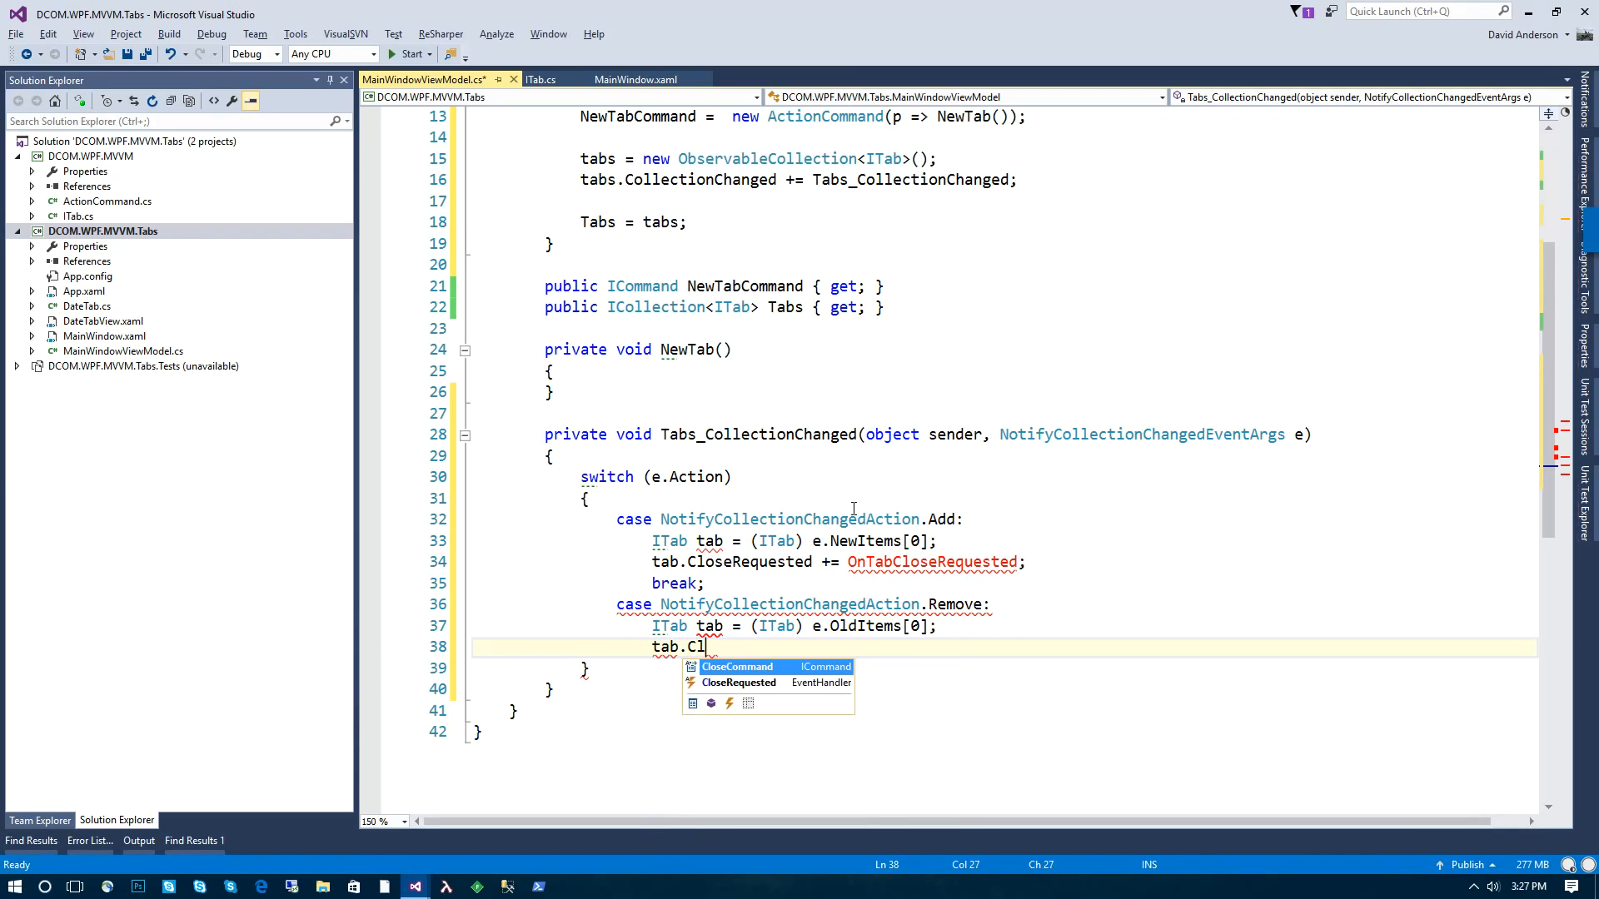
text(oseRequested -=)
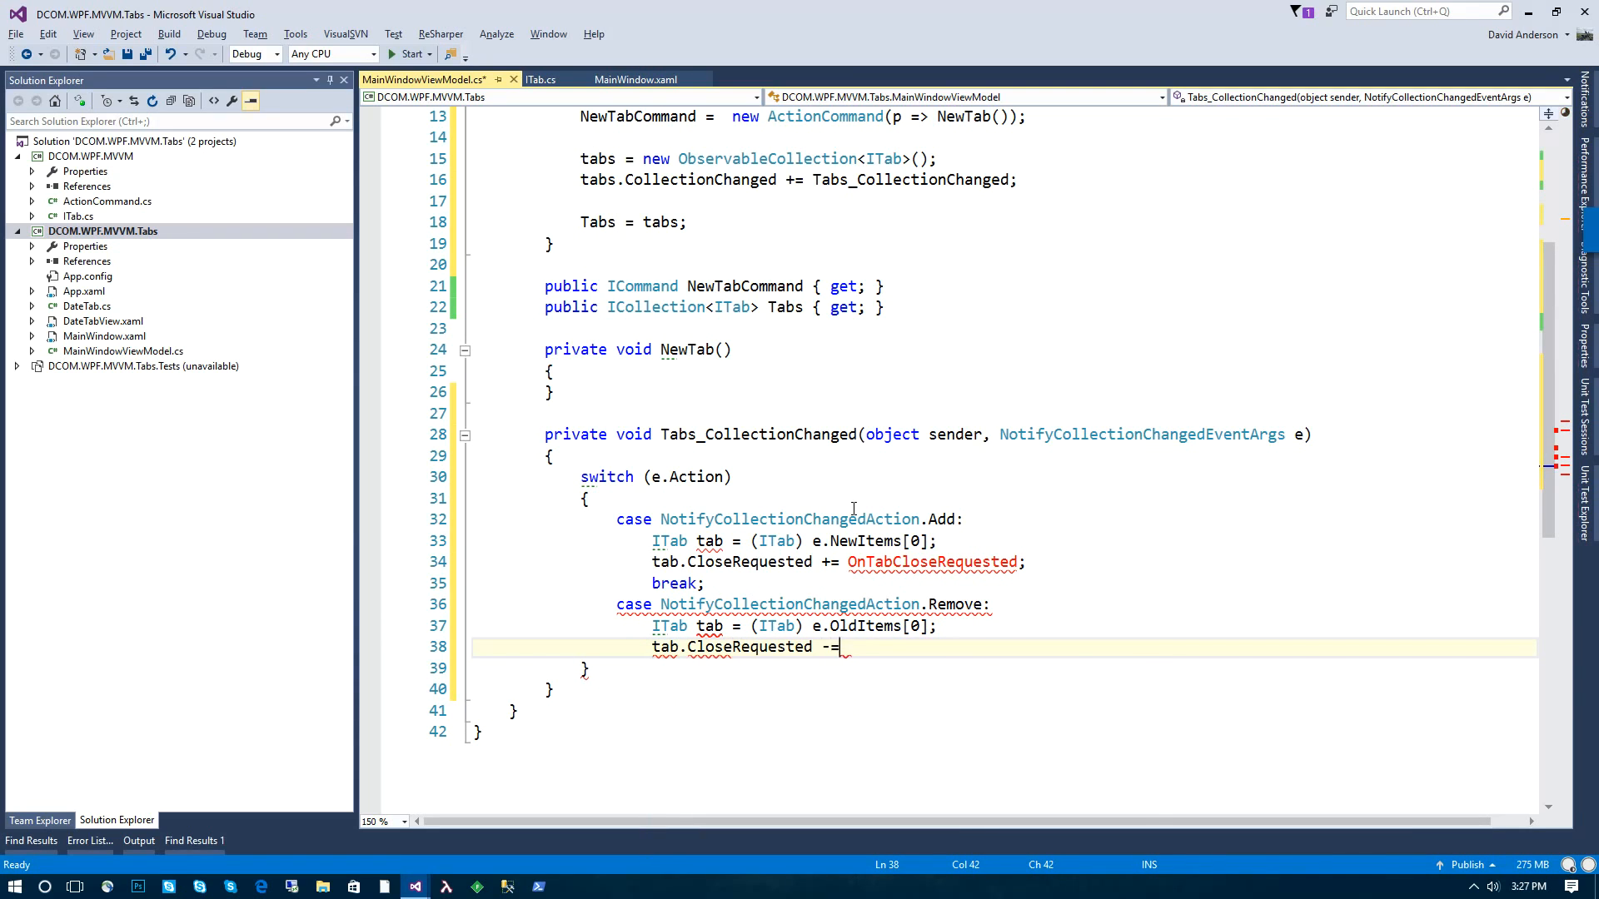
text(OnTabCloseRequested;)
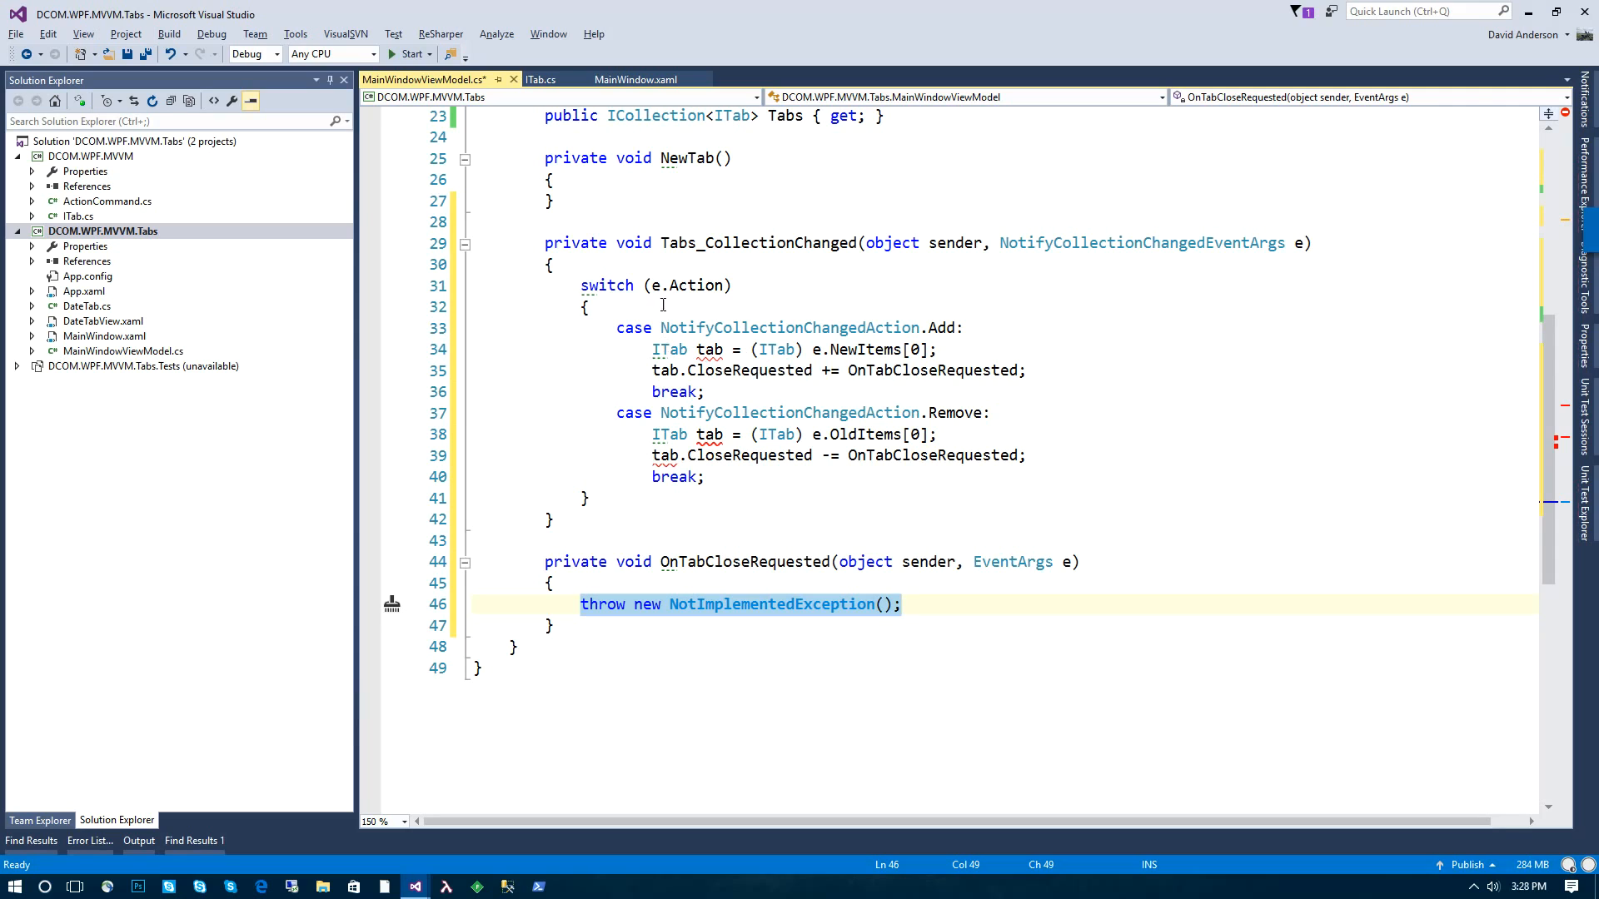
Step: Declare 'ITab tab;' before the switch and make OnTabCloseRequested call Tabs.Remove((ITab)sender)
text(ITab)
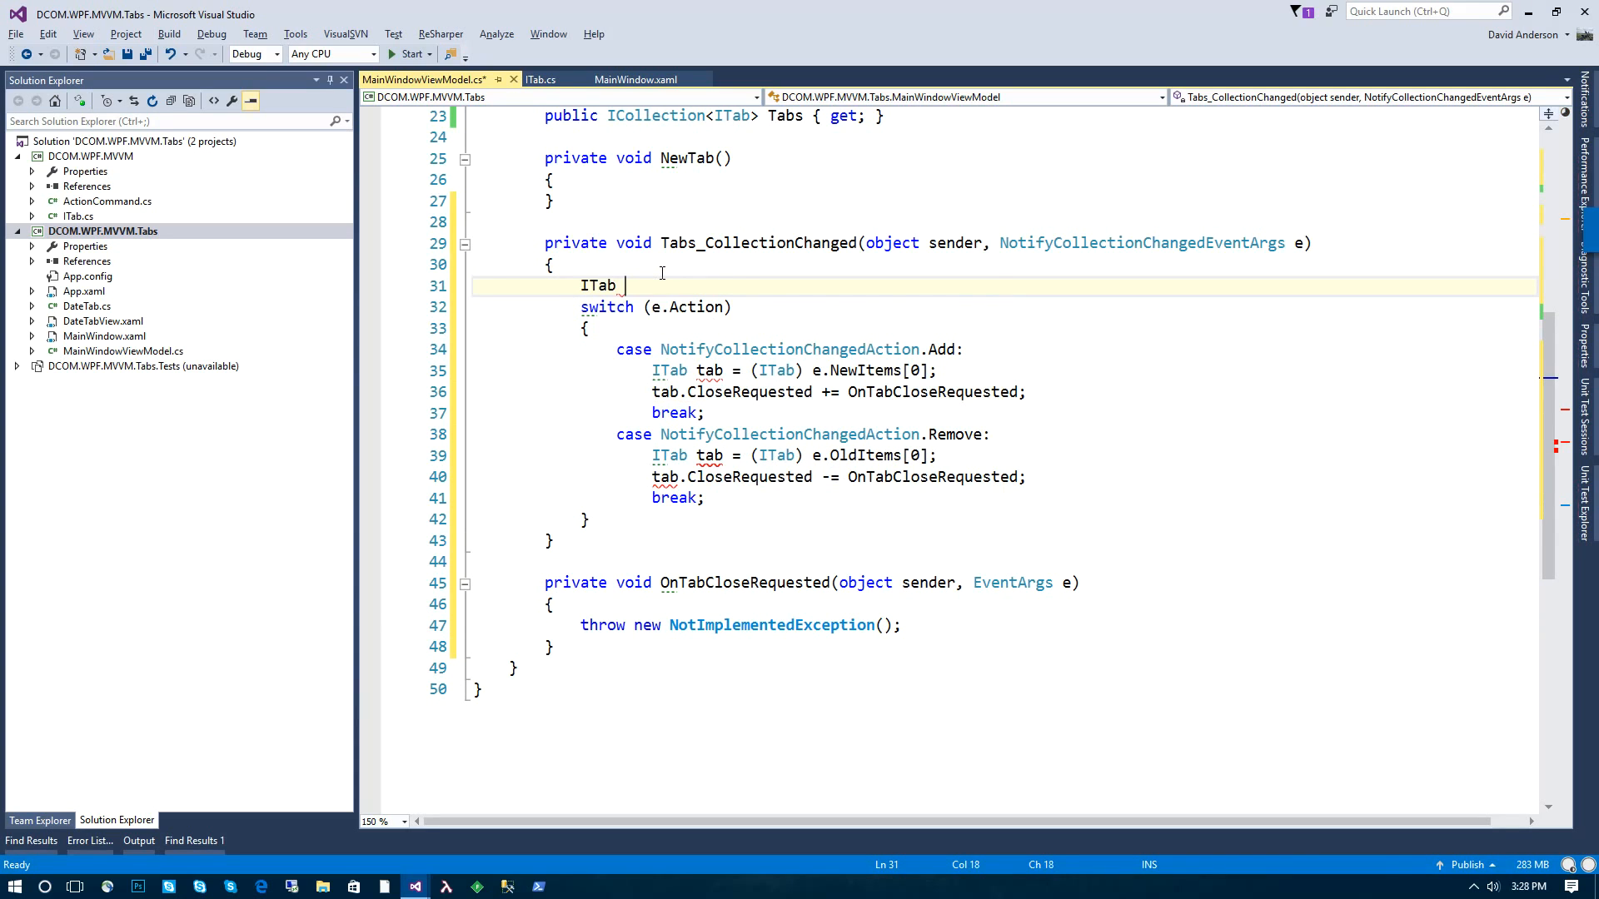
text(tab;)
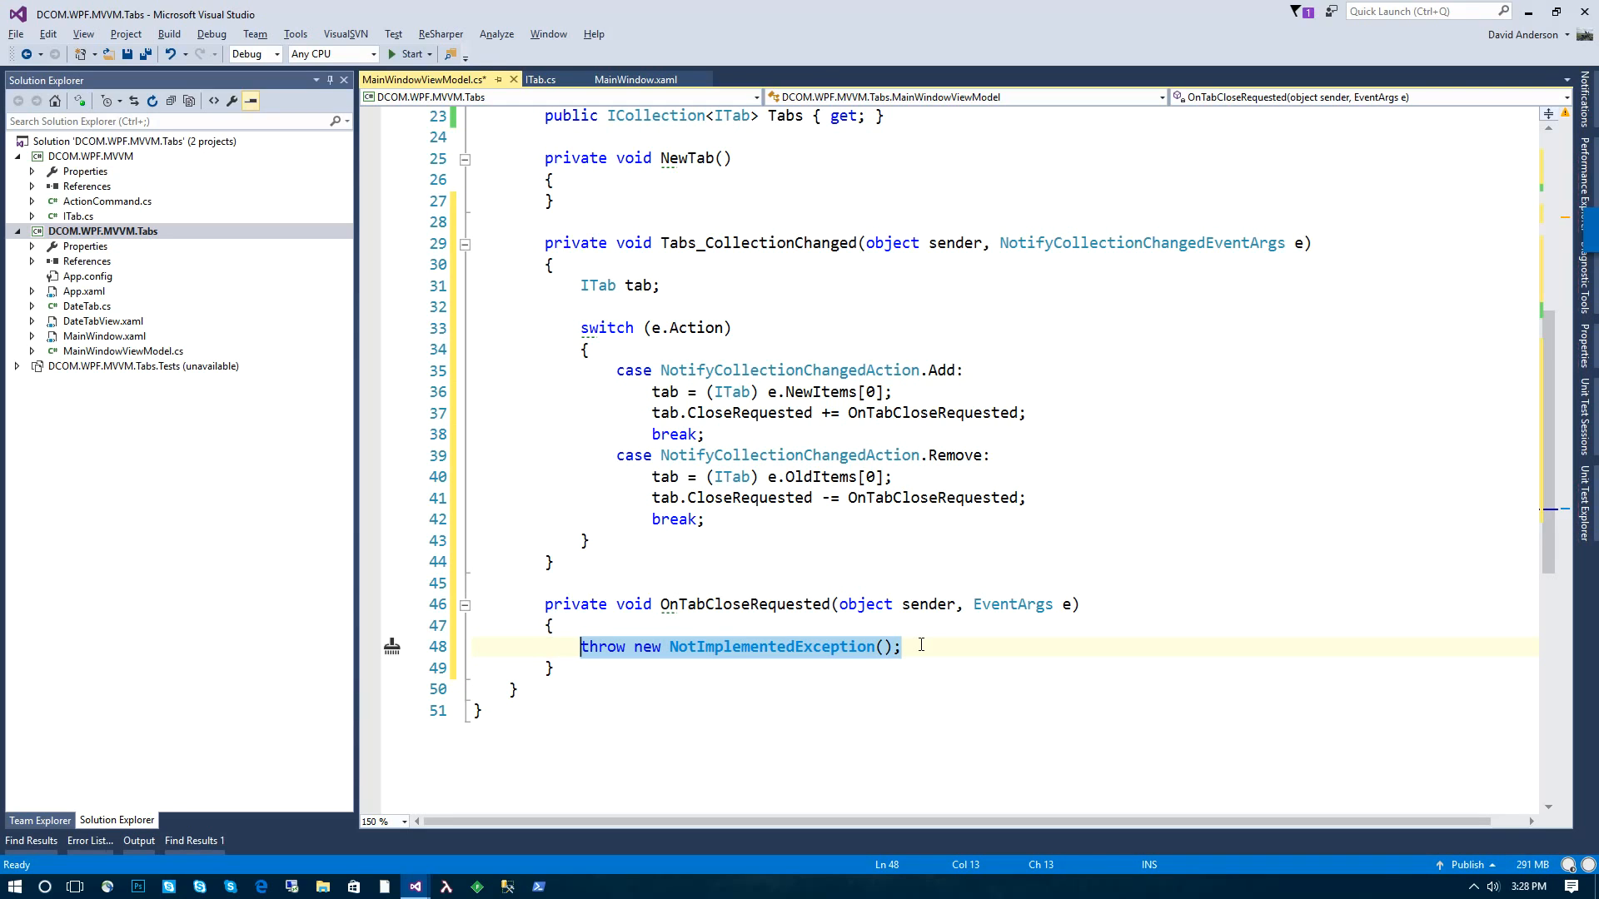
text(Tabs)
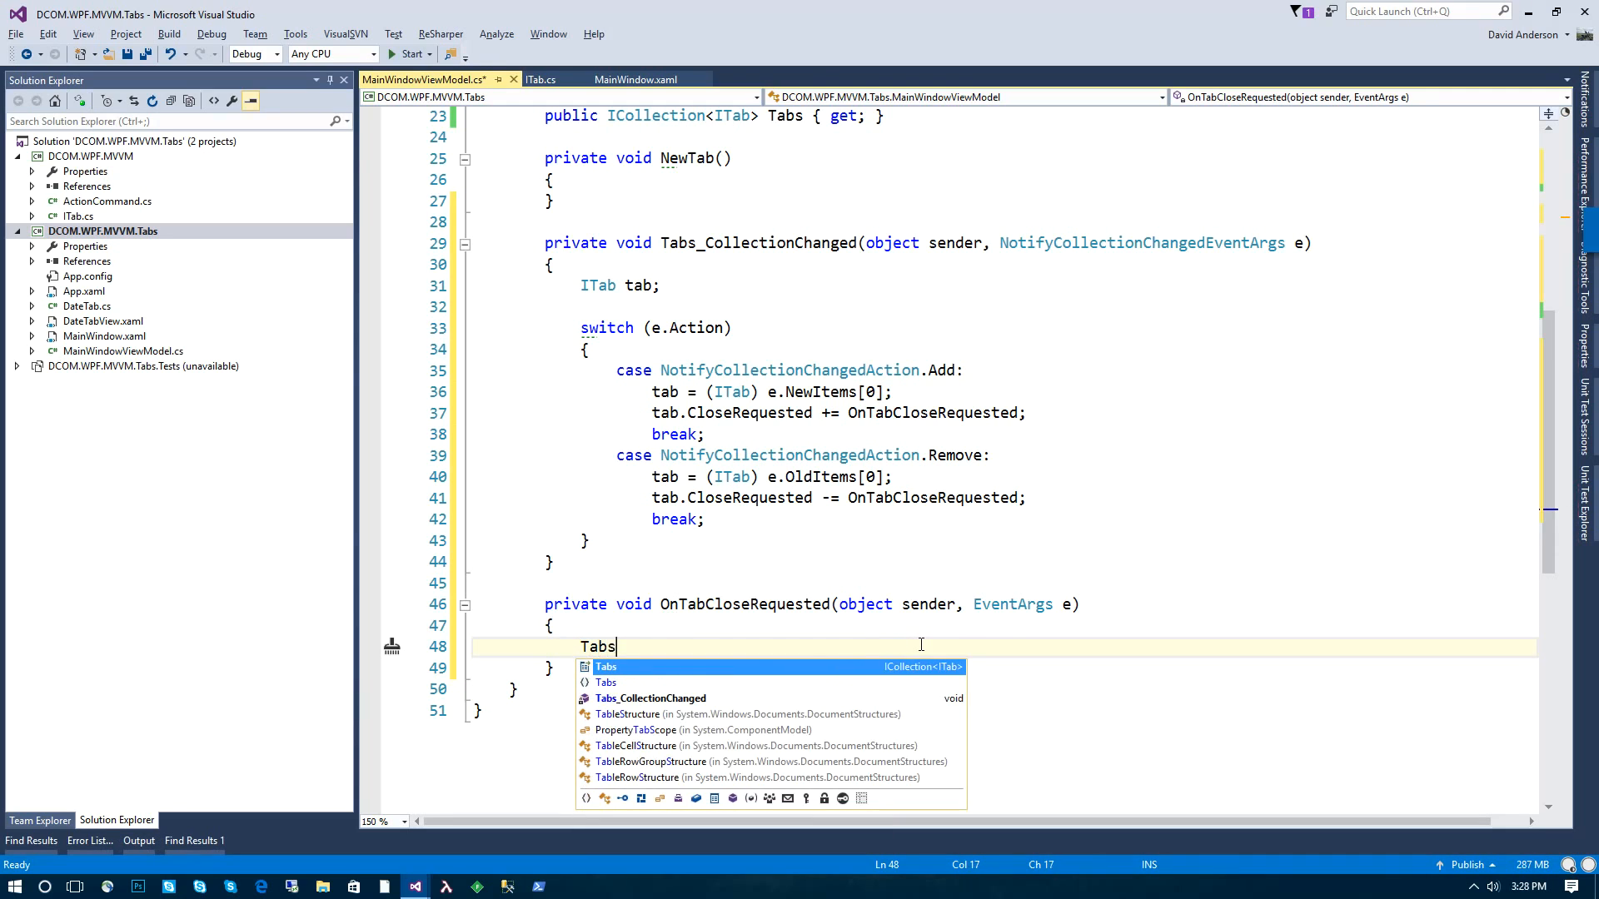
text(.Remove()
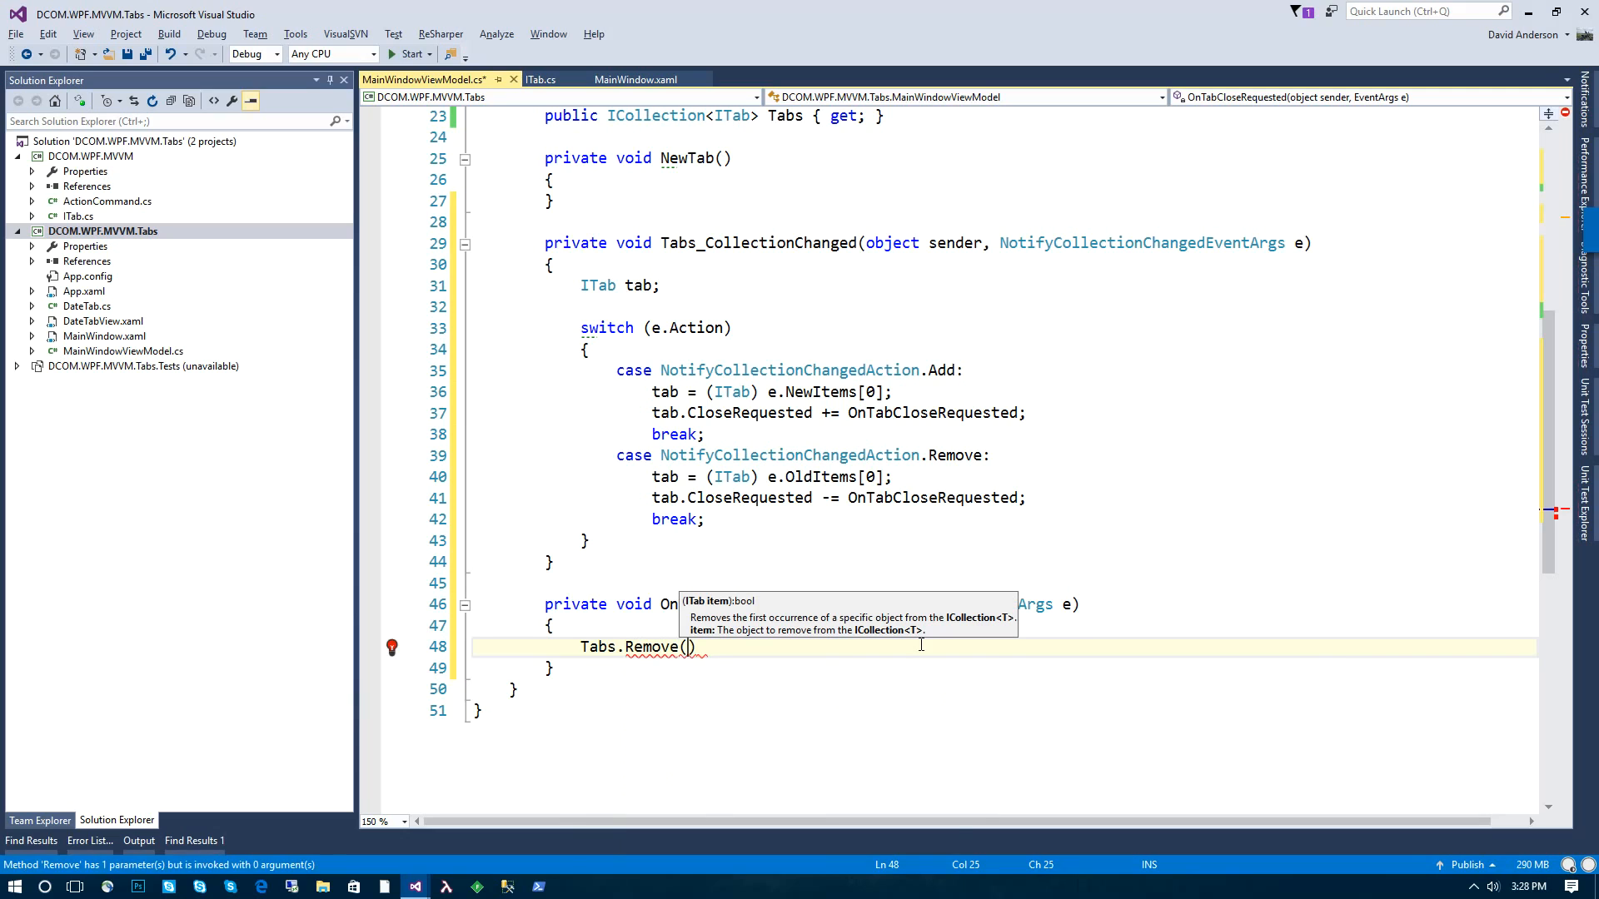
text(Tab)
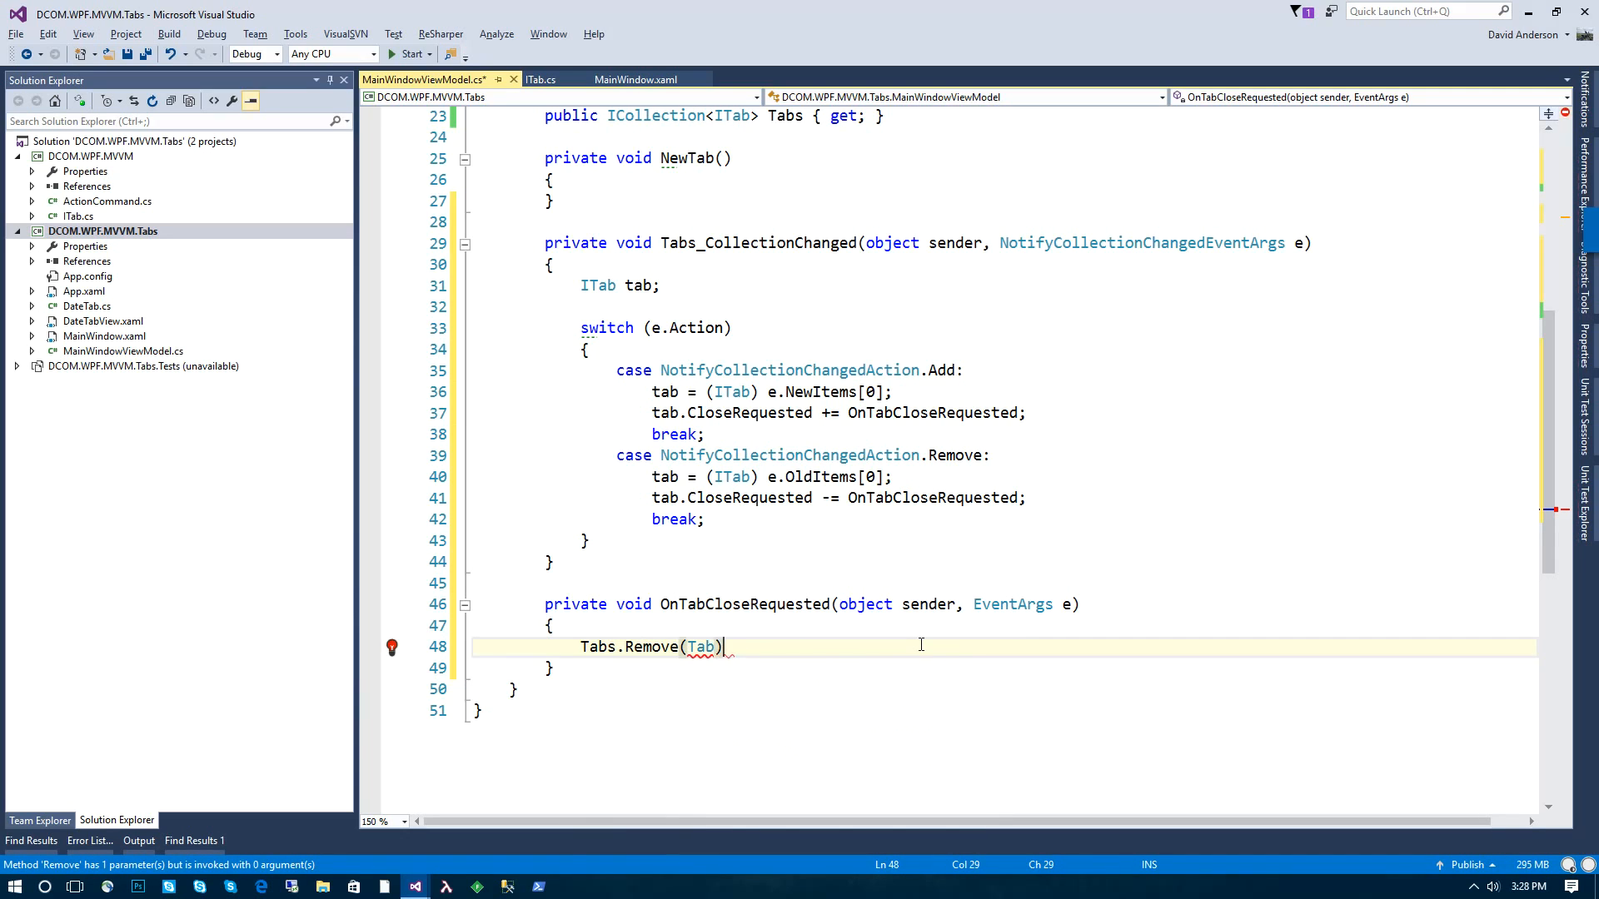
text(((IT)
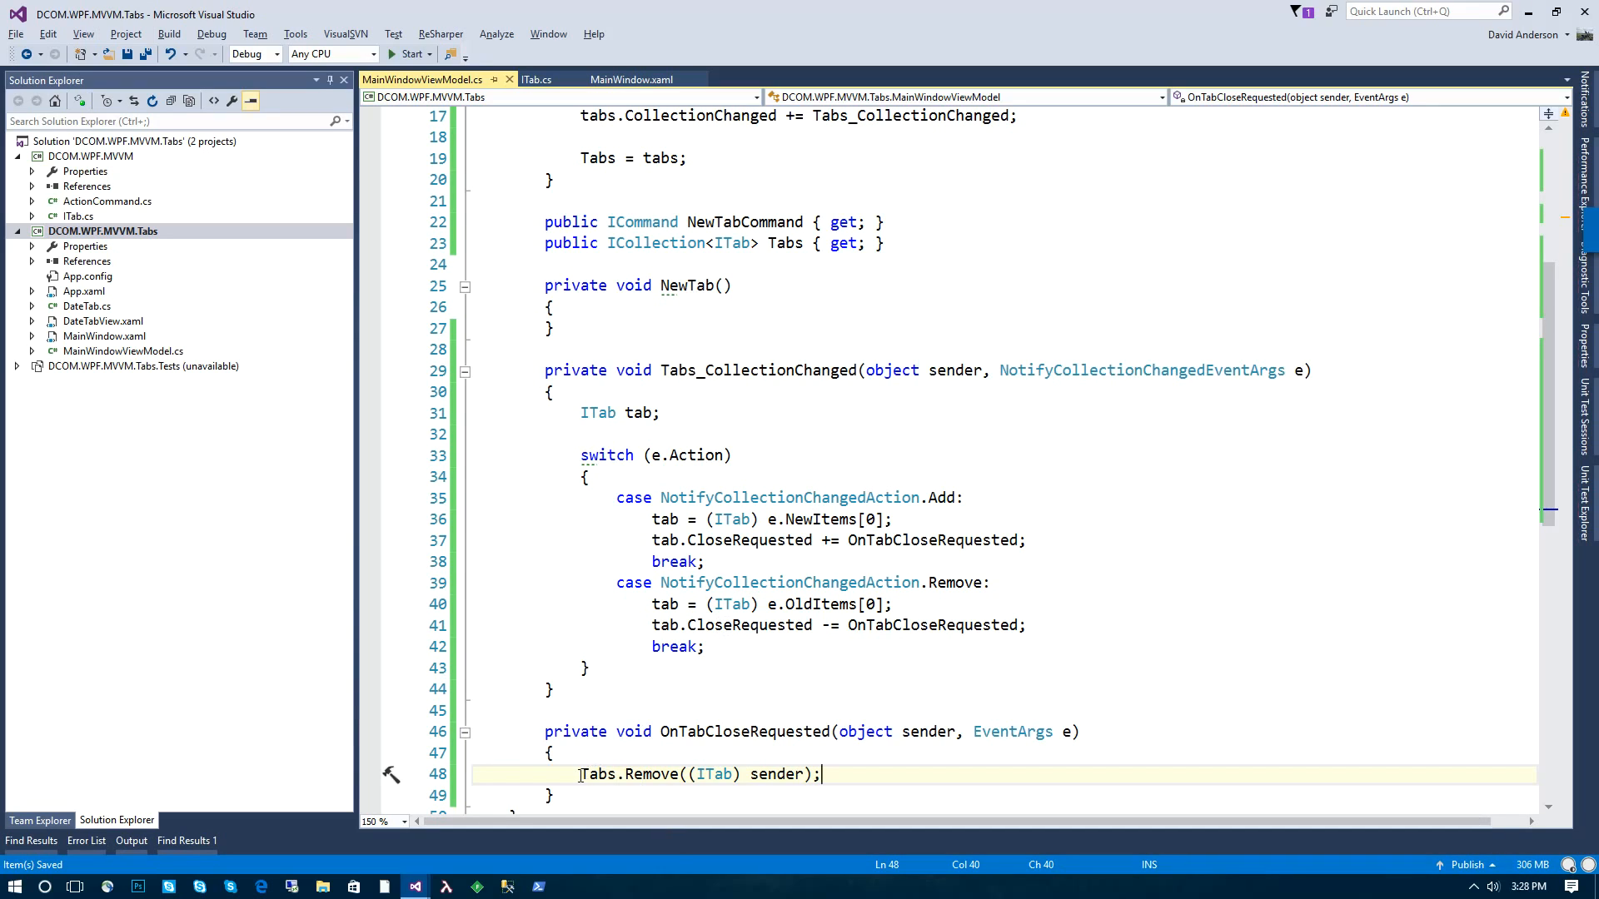
drag(581, 774, 821, 773)
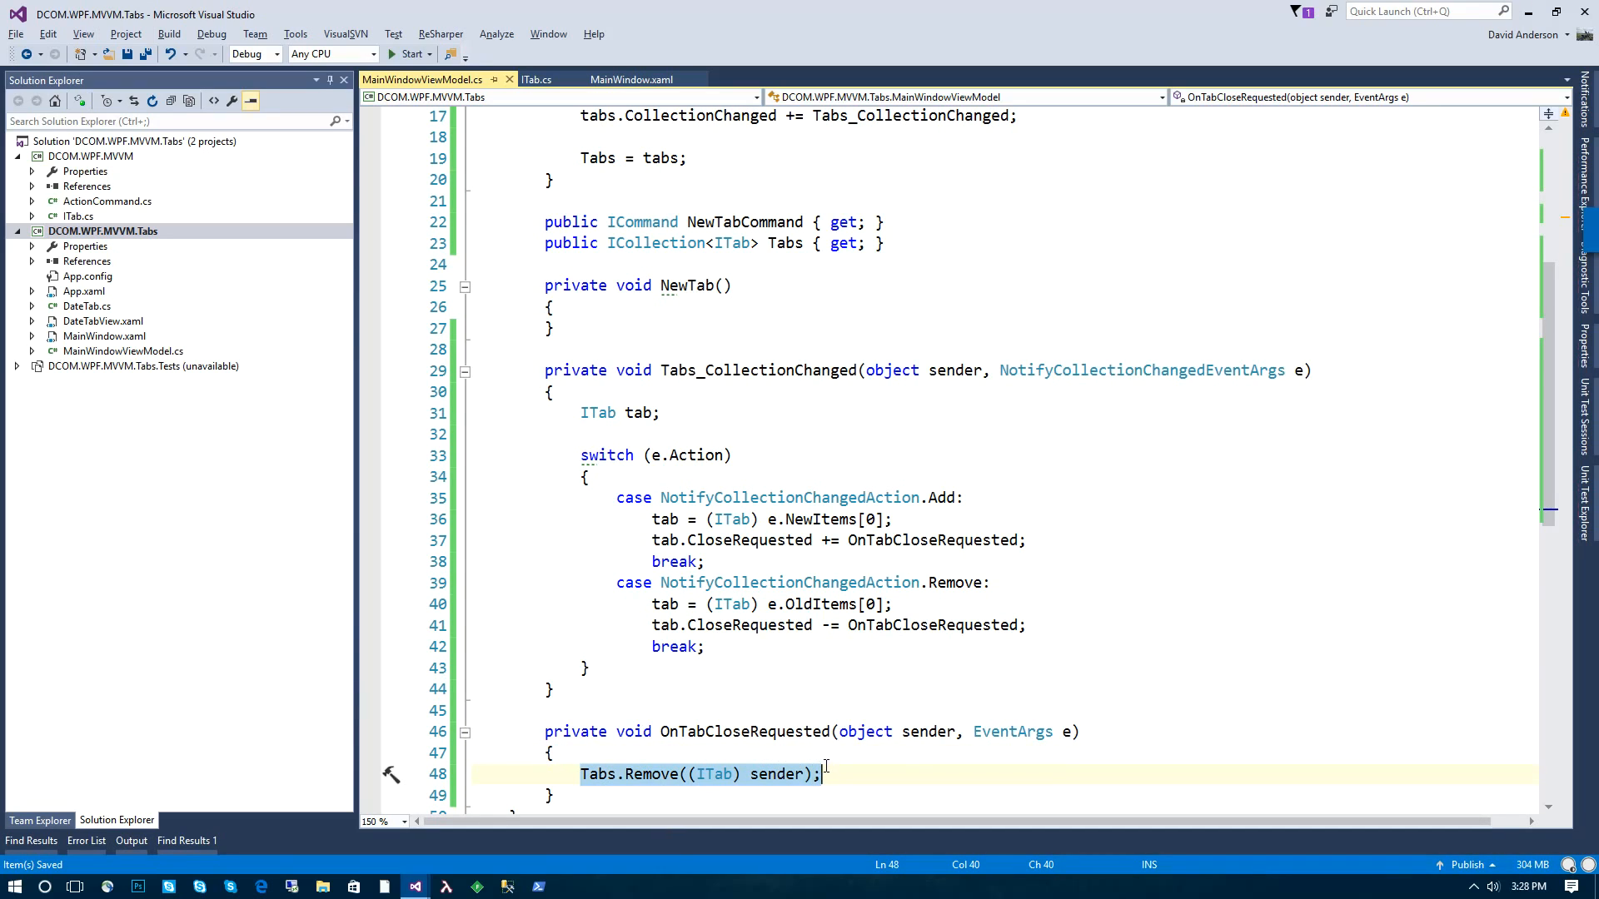
mouse_move(988, 649)
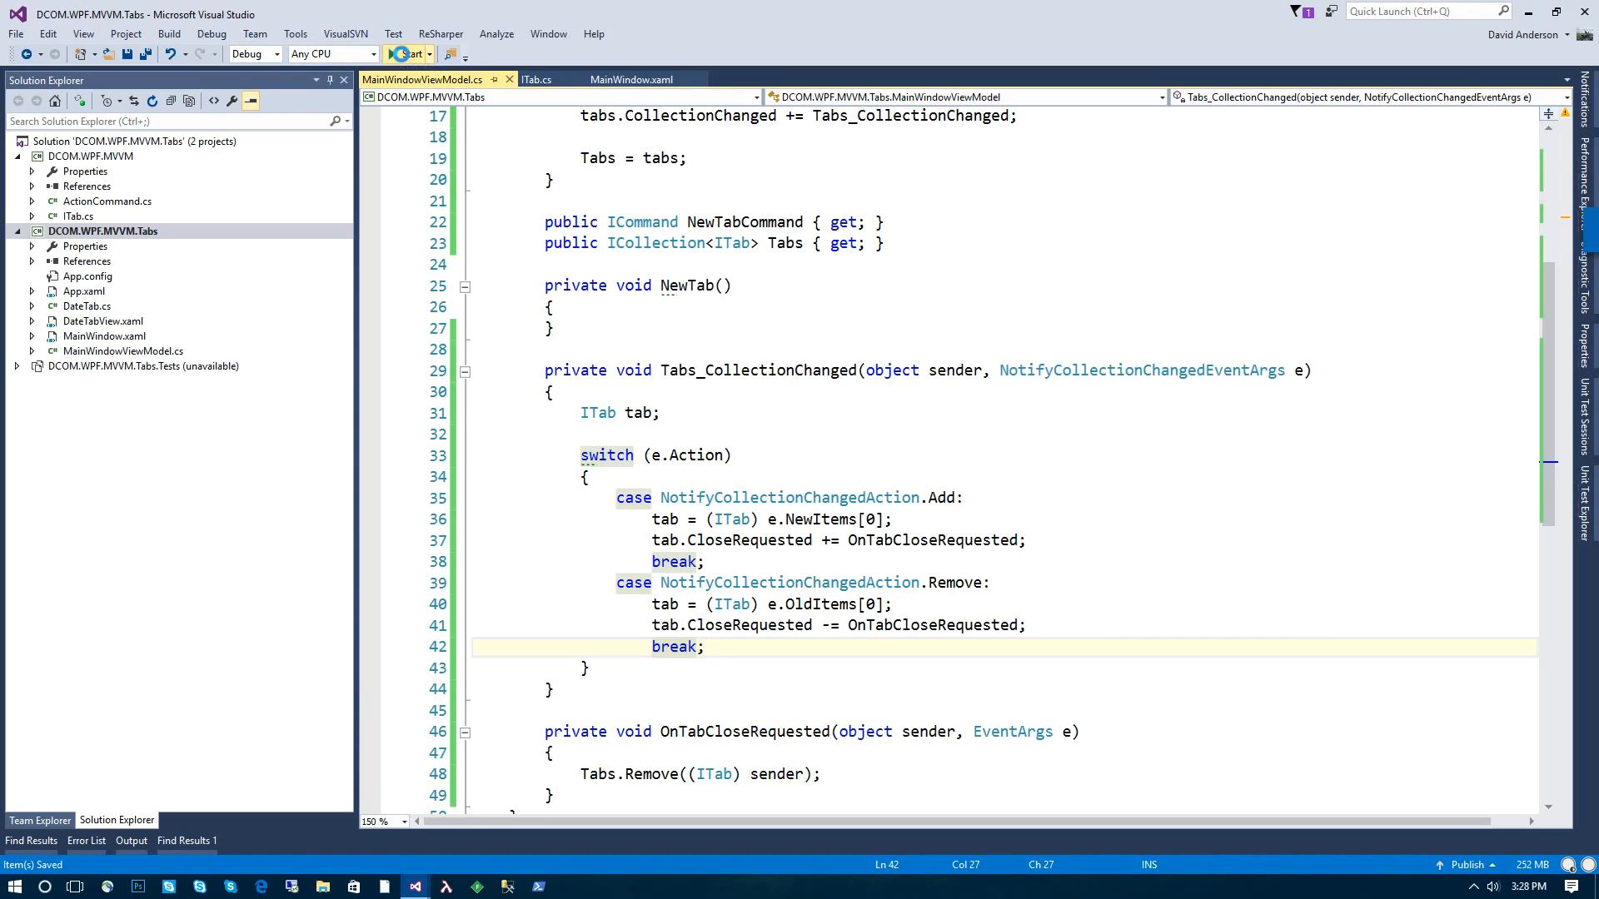
click(407, 54)
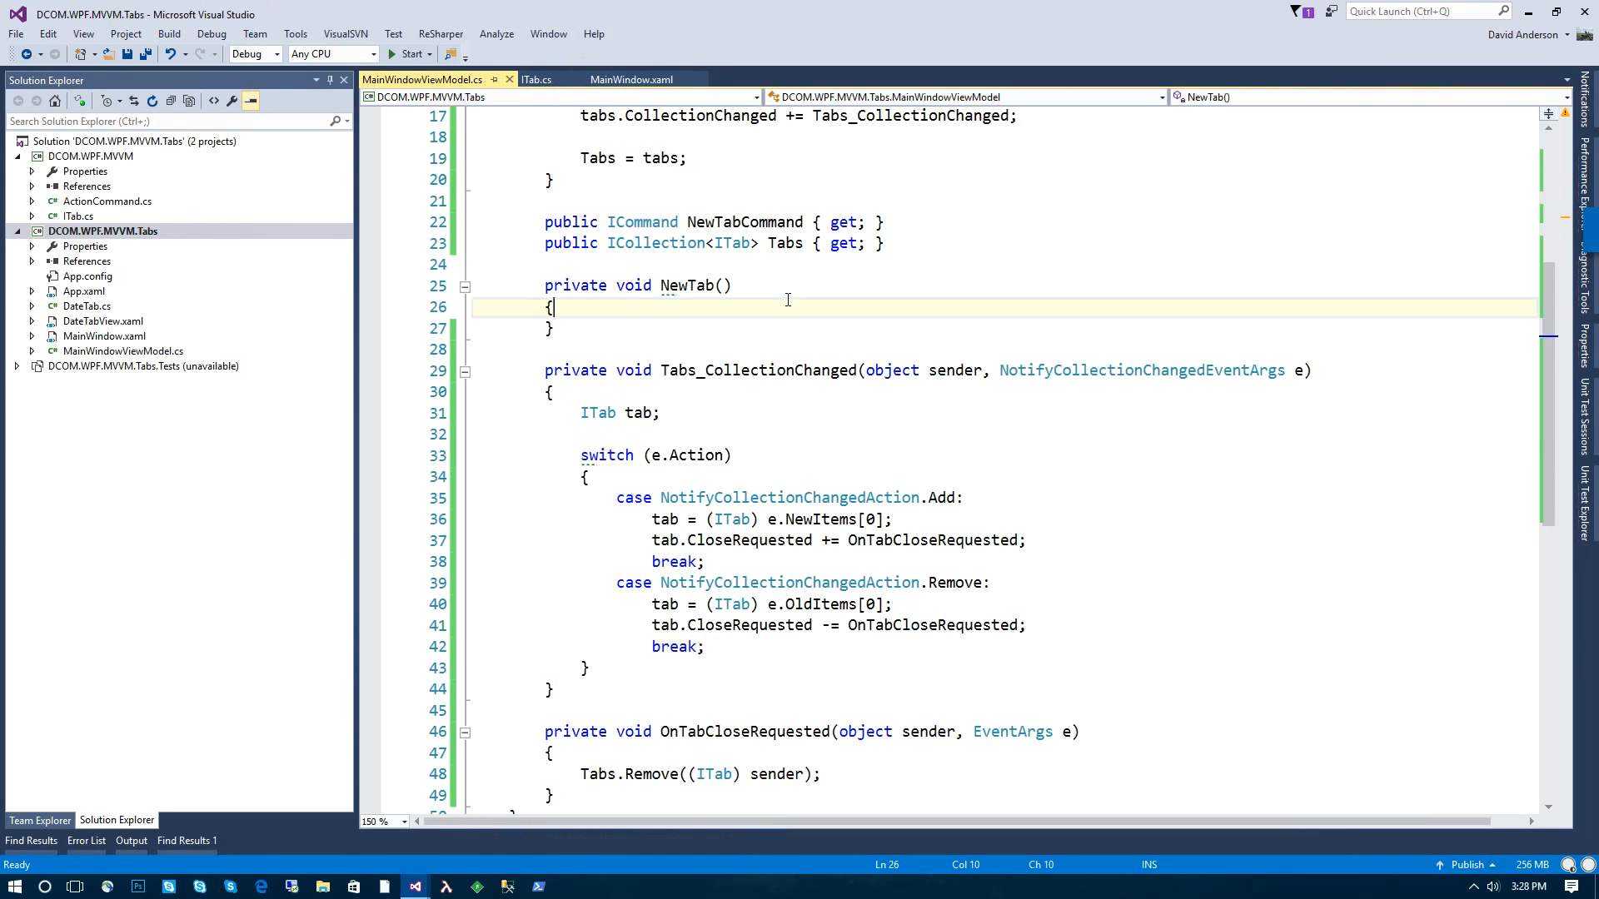
Step: Have NewTab call Tabs.Add(new DateTab()) and start the app
text(Tabs.Add(new DateTab());)
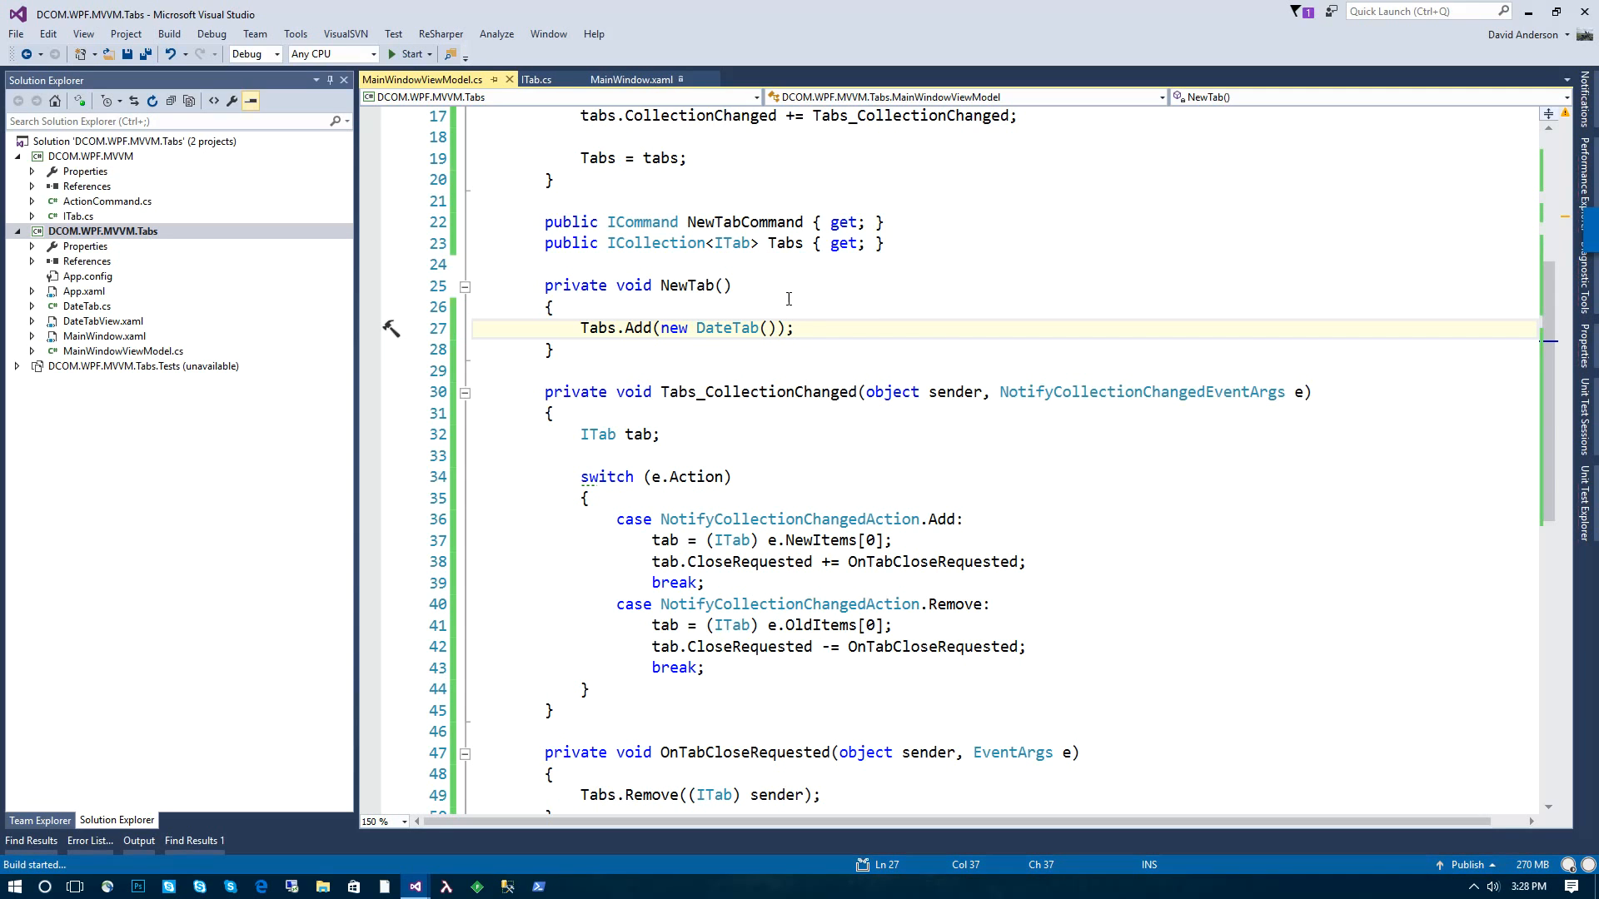
click(409, 54)
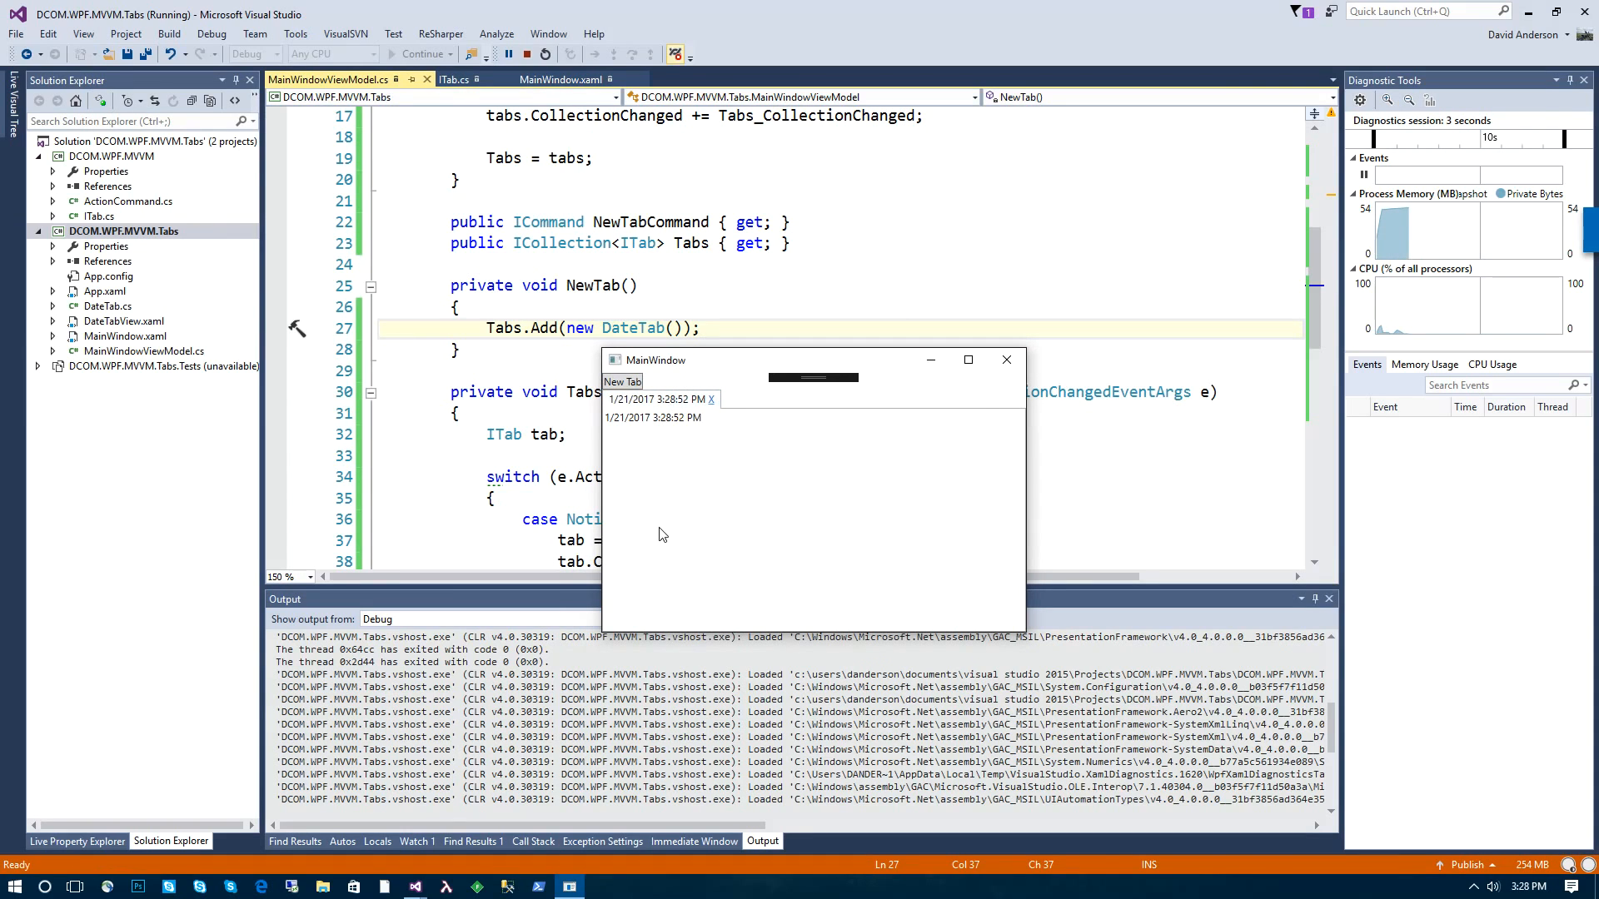
Step: Close the open date tab, then add two new date tabs with New Tab
click(710, 399)
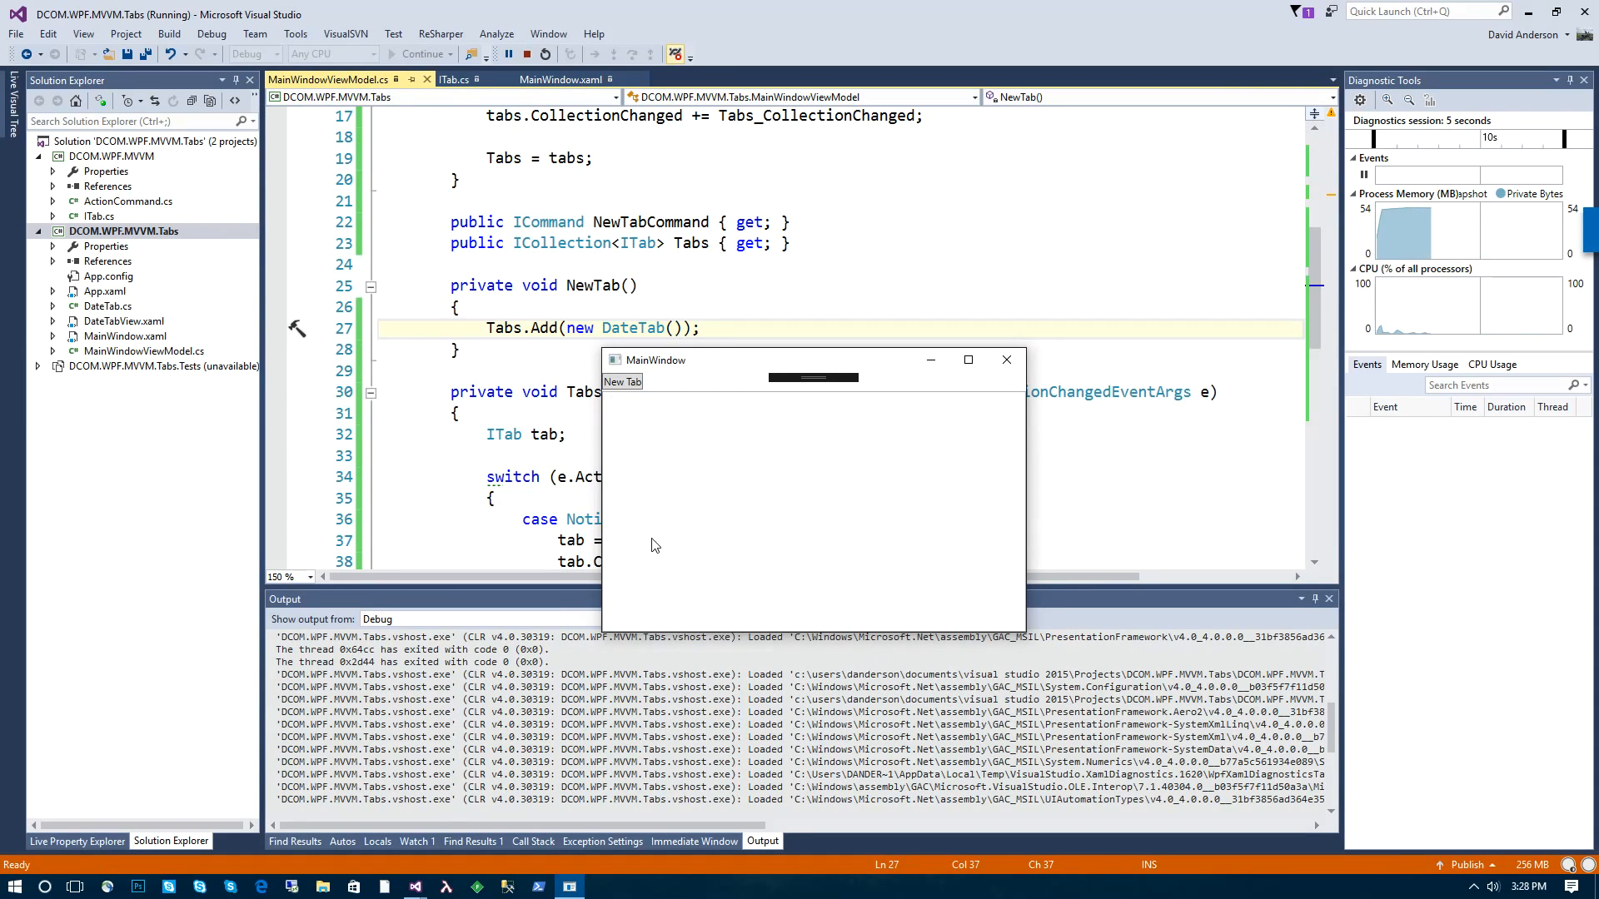
click(621, 382)
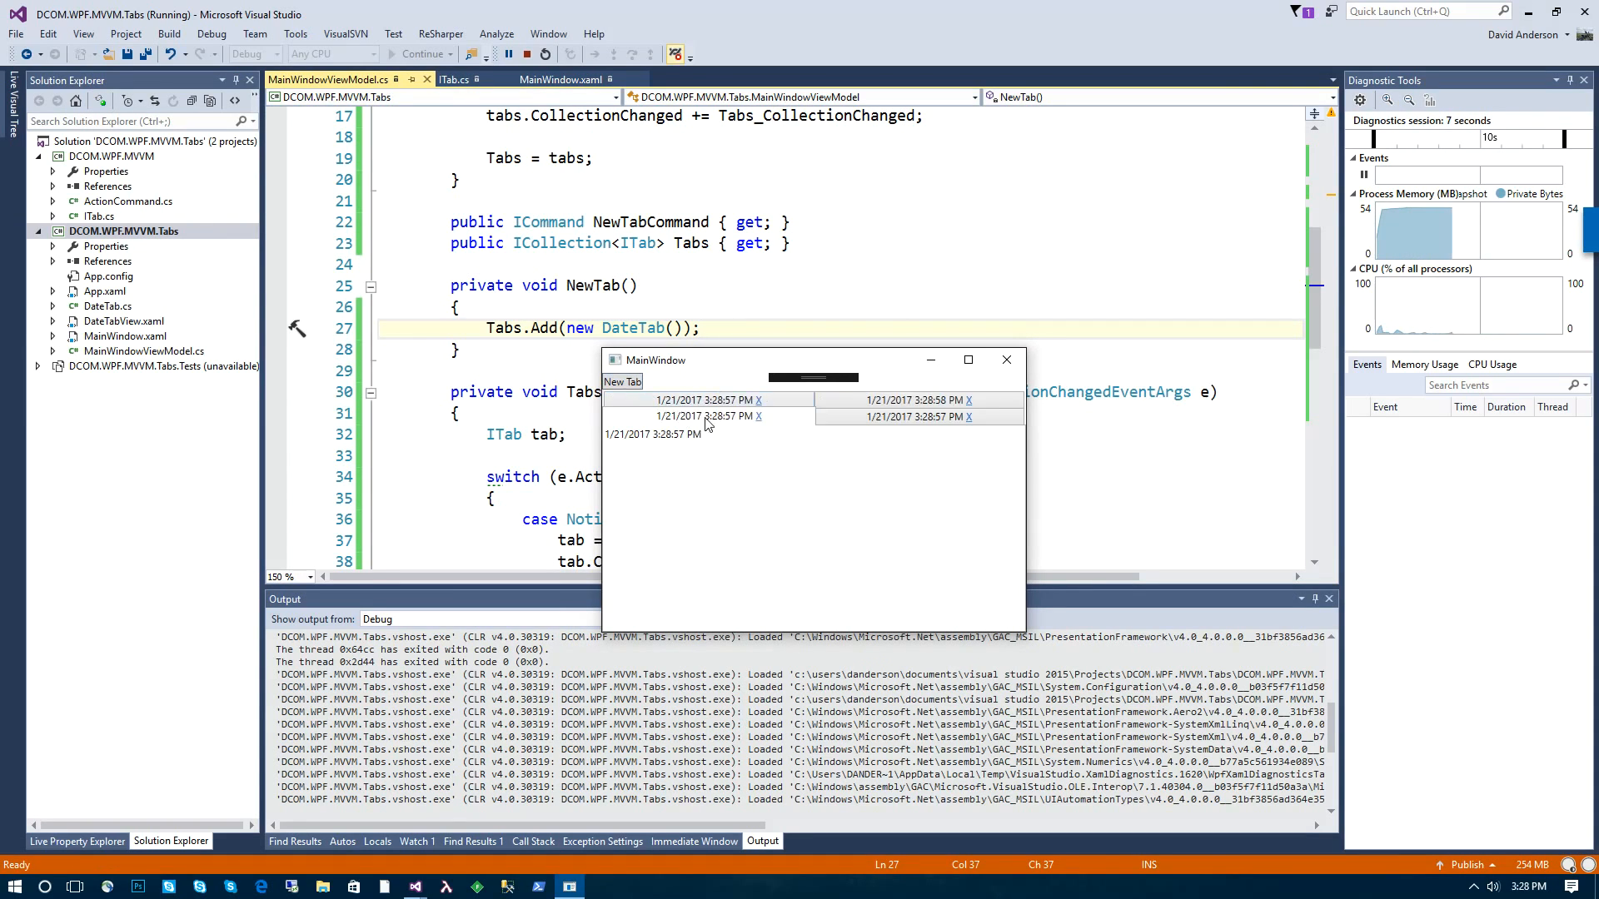
click(623, 381)
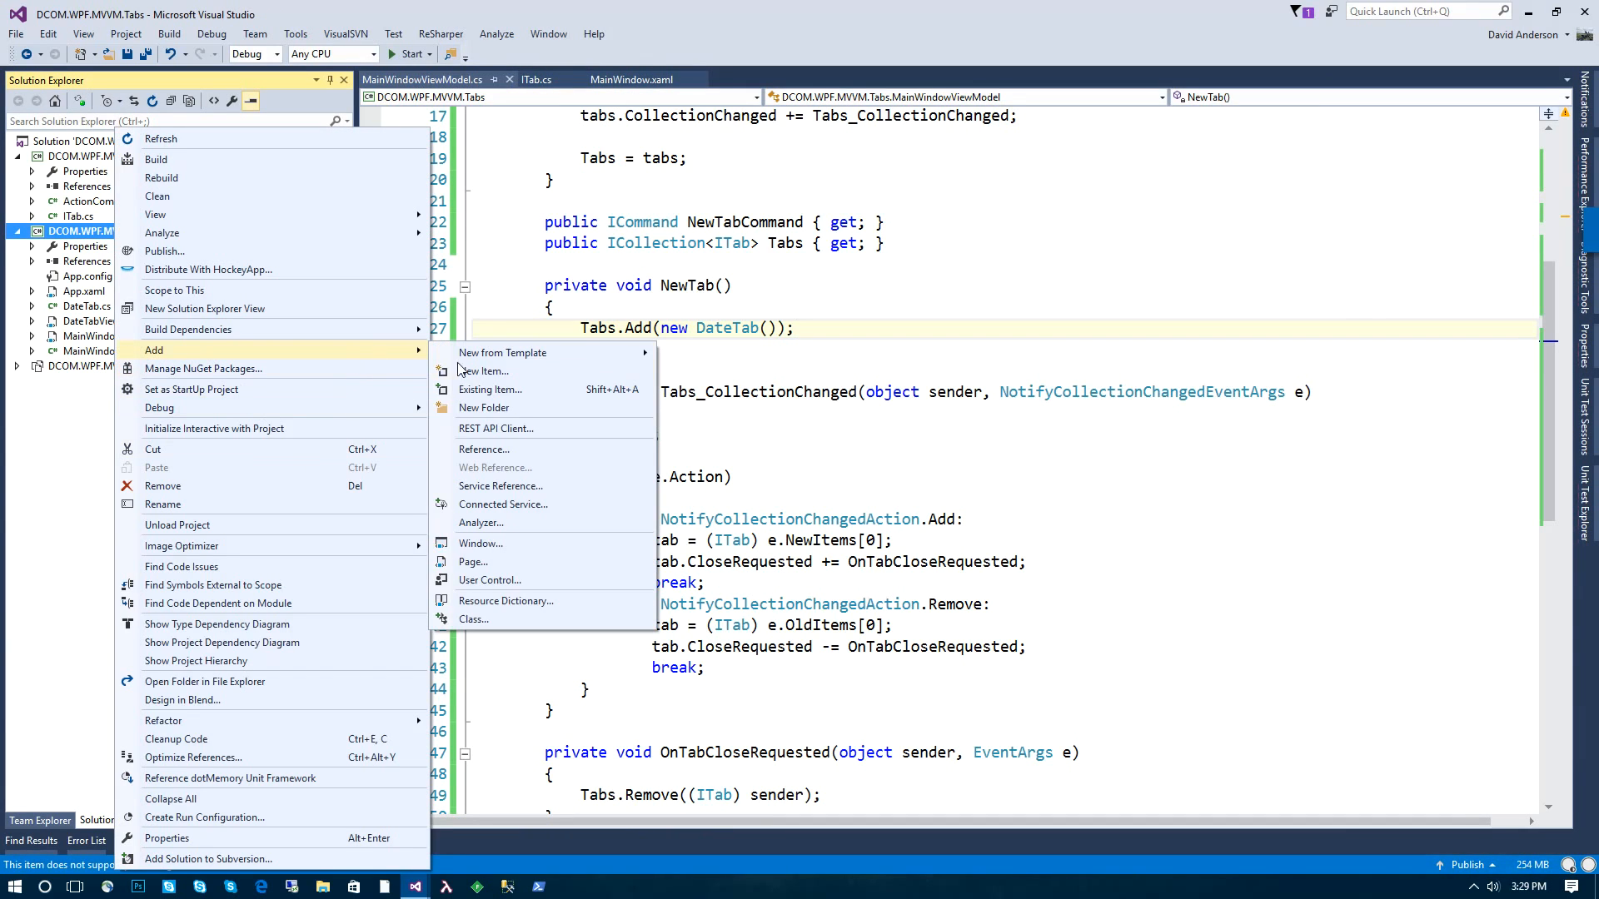
Step: Create a TimeTab class in the Tabs project that inherits from Tab
click(473, 618)
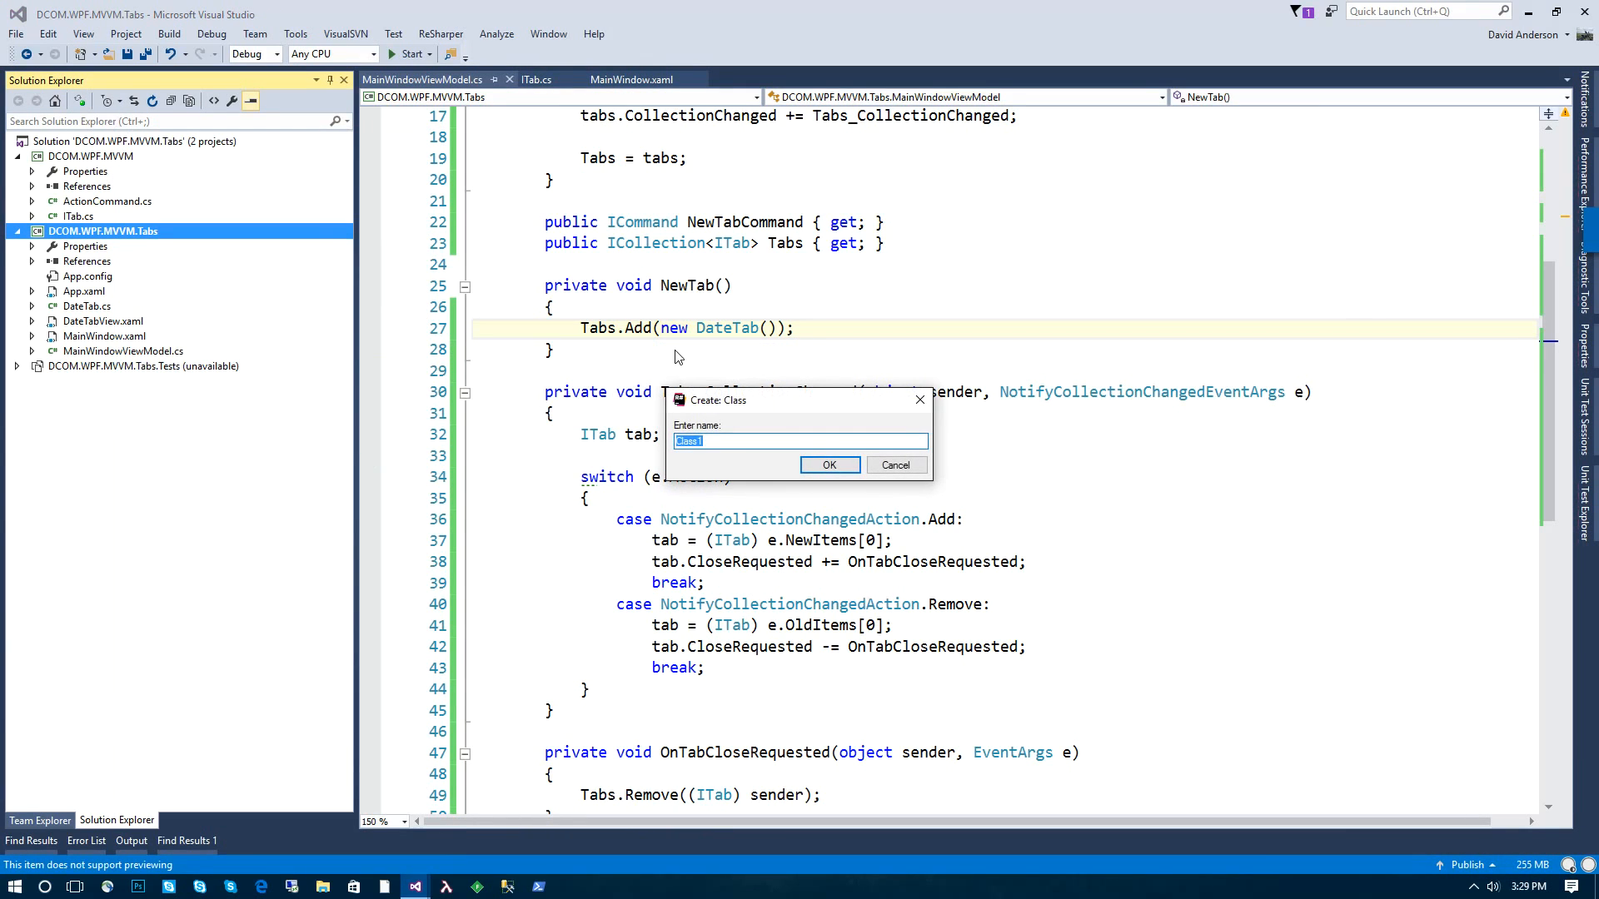
click(828, 465)
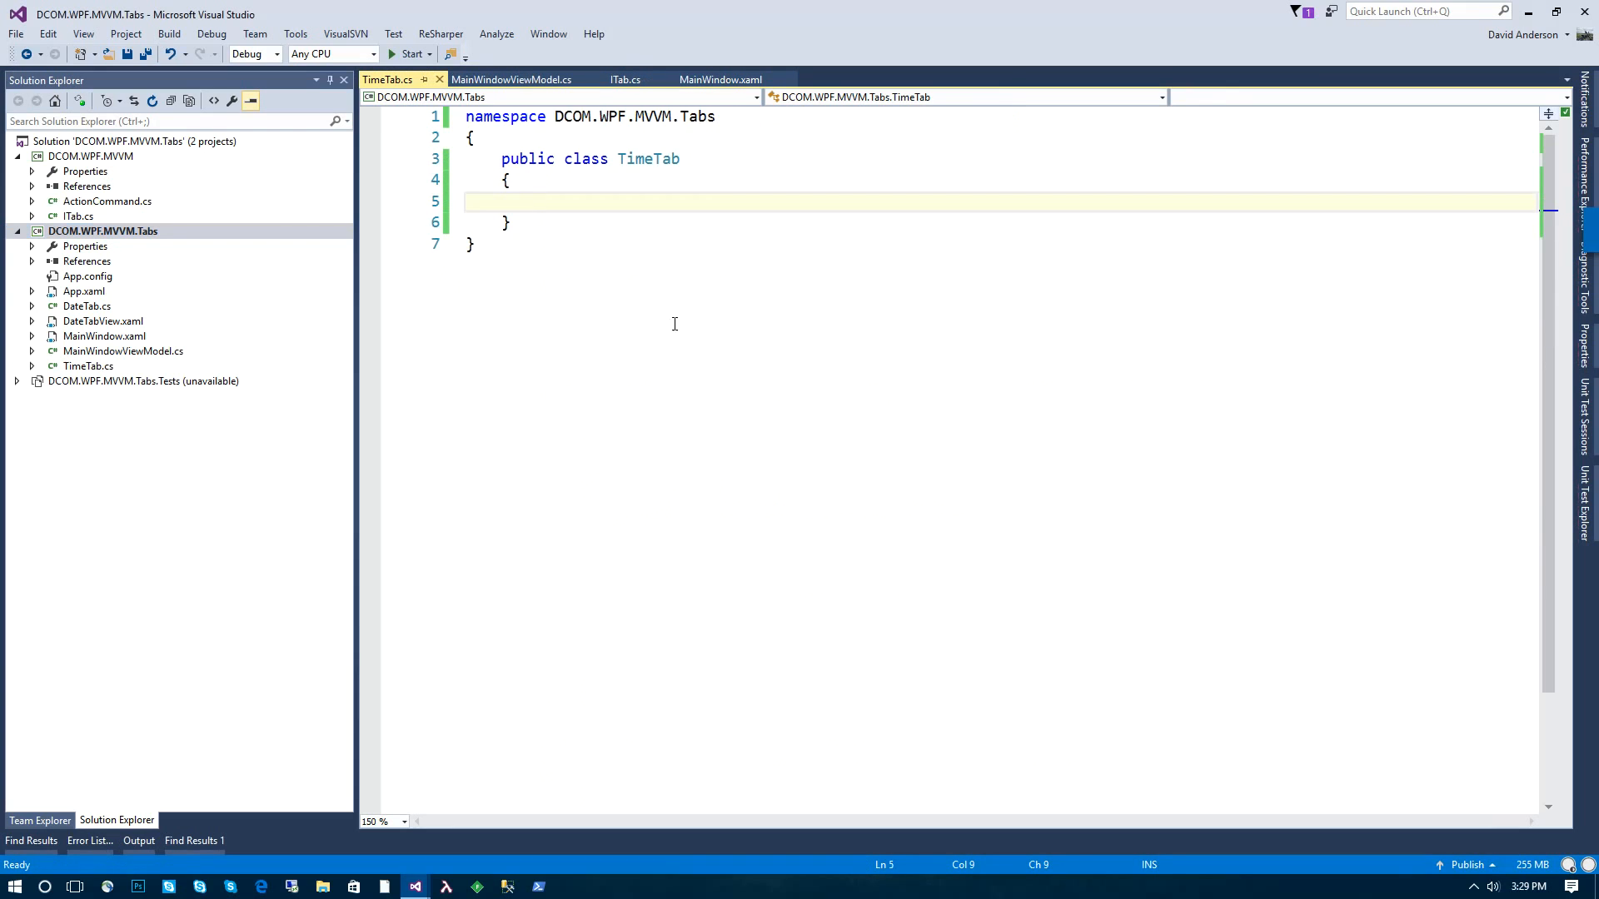
text(: Tab)
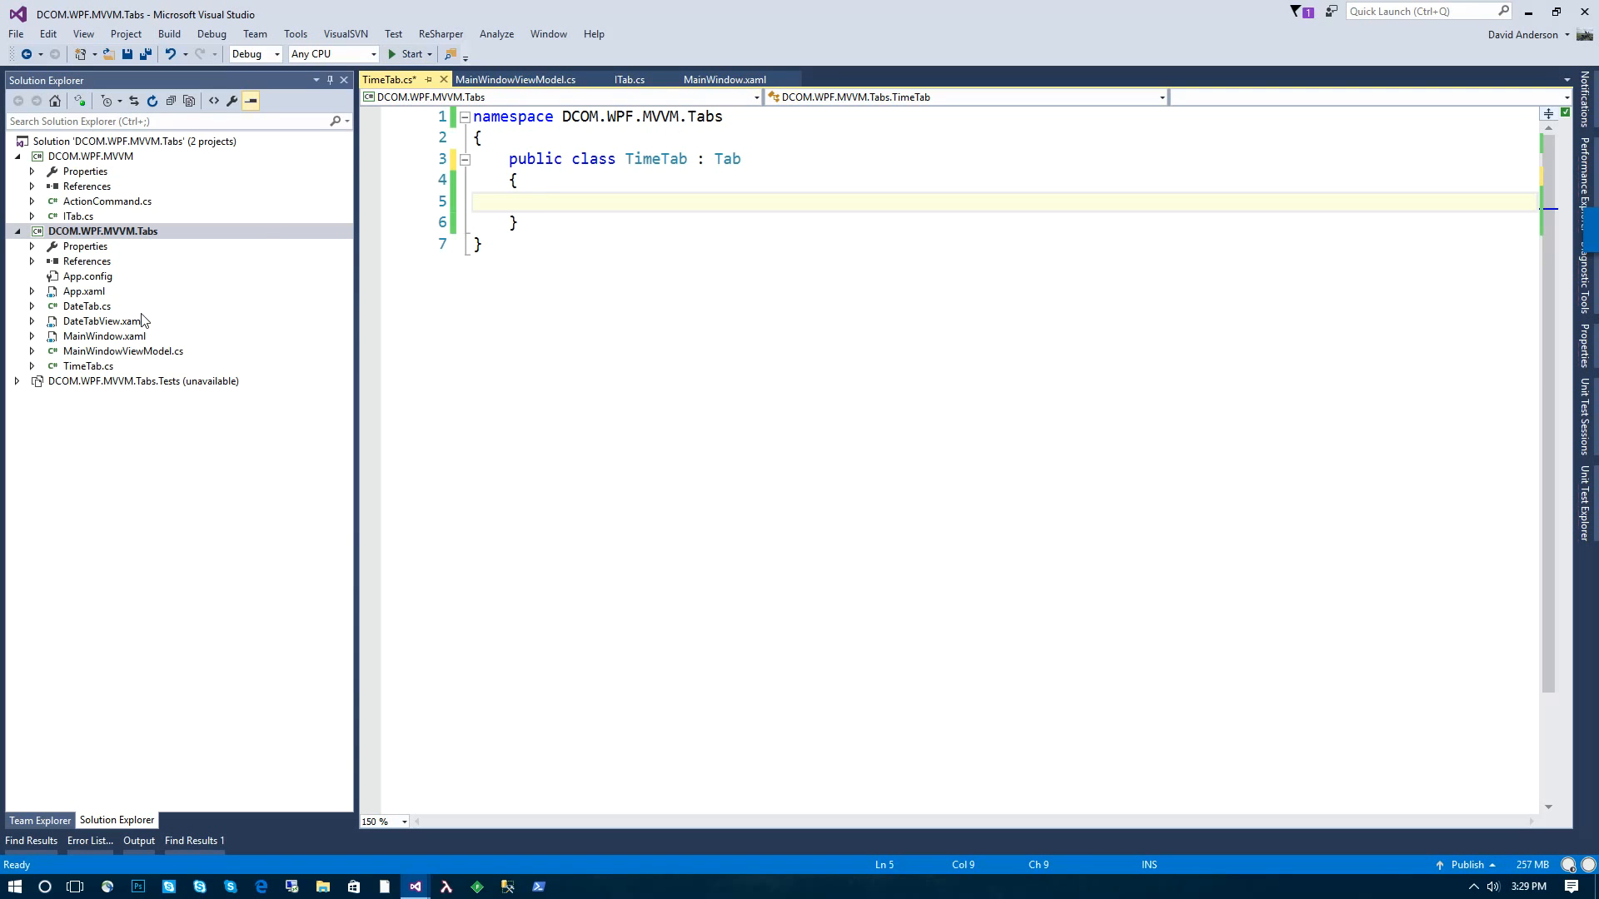
double_click(102, 320)
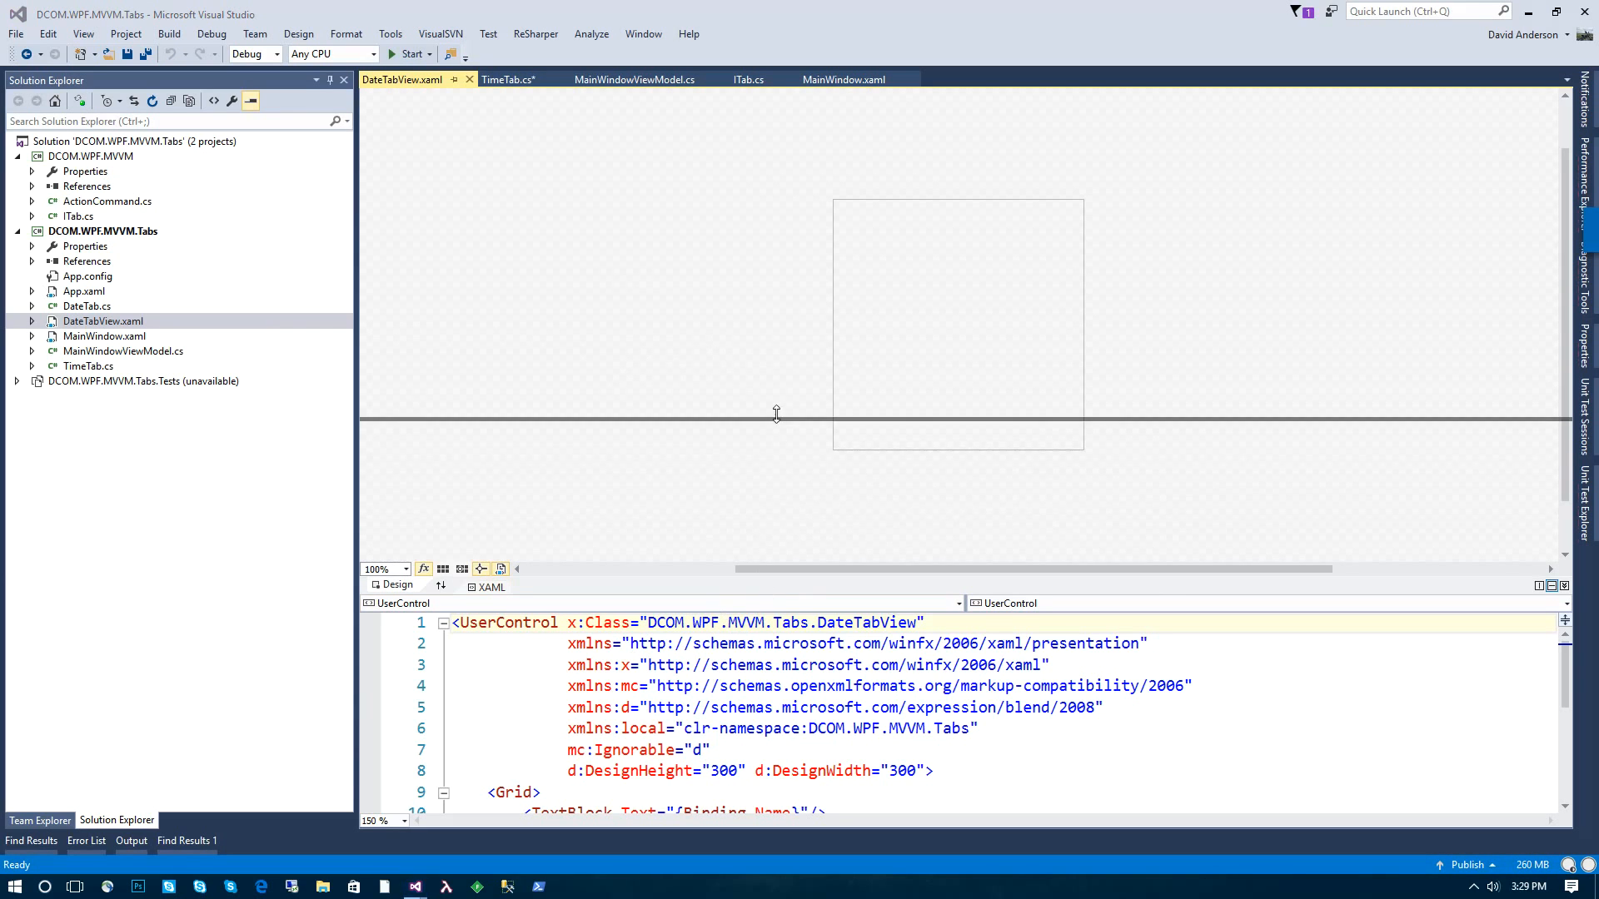
Step: Switch to MainWindow.xaml and scroll through the duplicated DateTab DataTemplates in TabControl.Resources
click(844, 80)
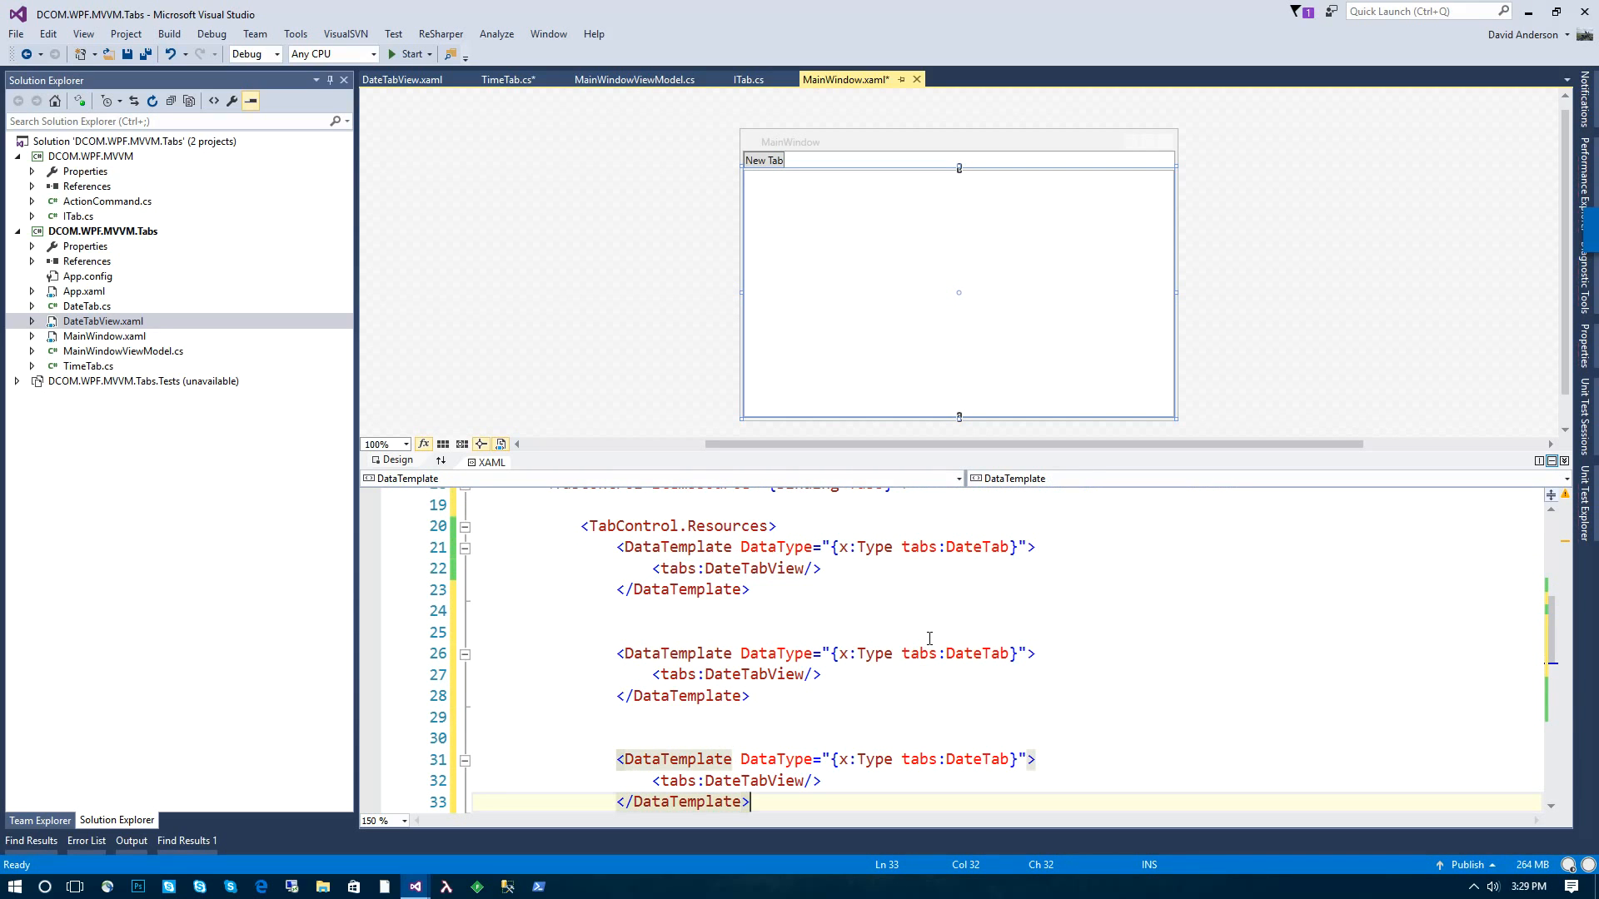
scroll(down, 3)
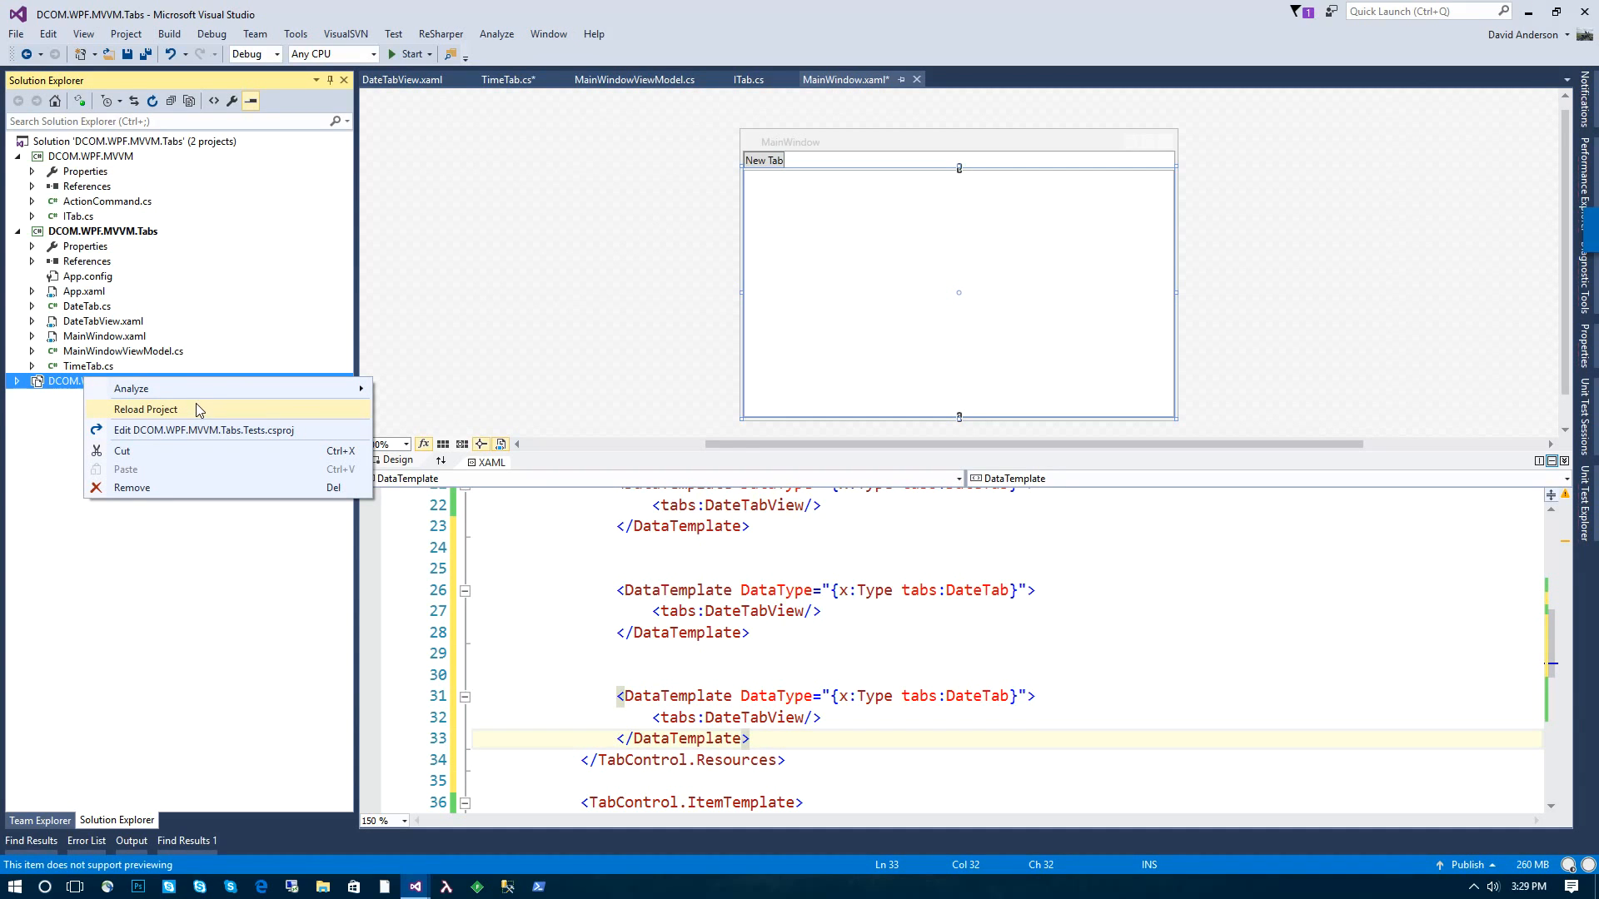
Step: Reload the Tests project, expand it, and open MainViewModelTests.cs
click(146, 409)
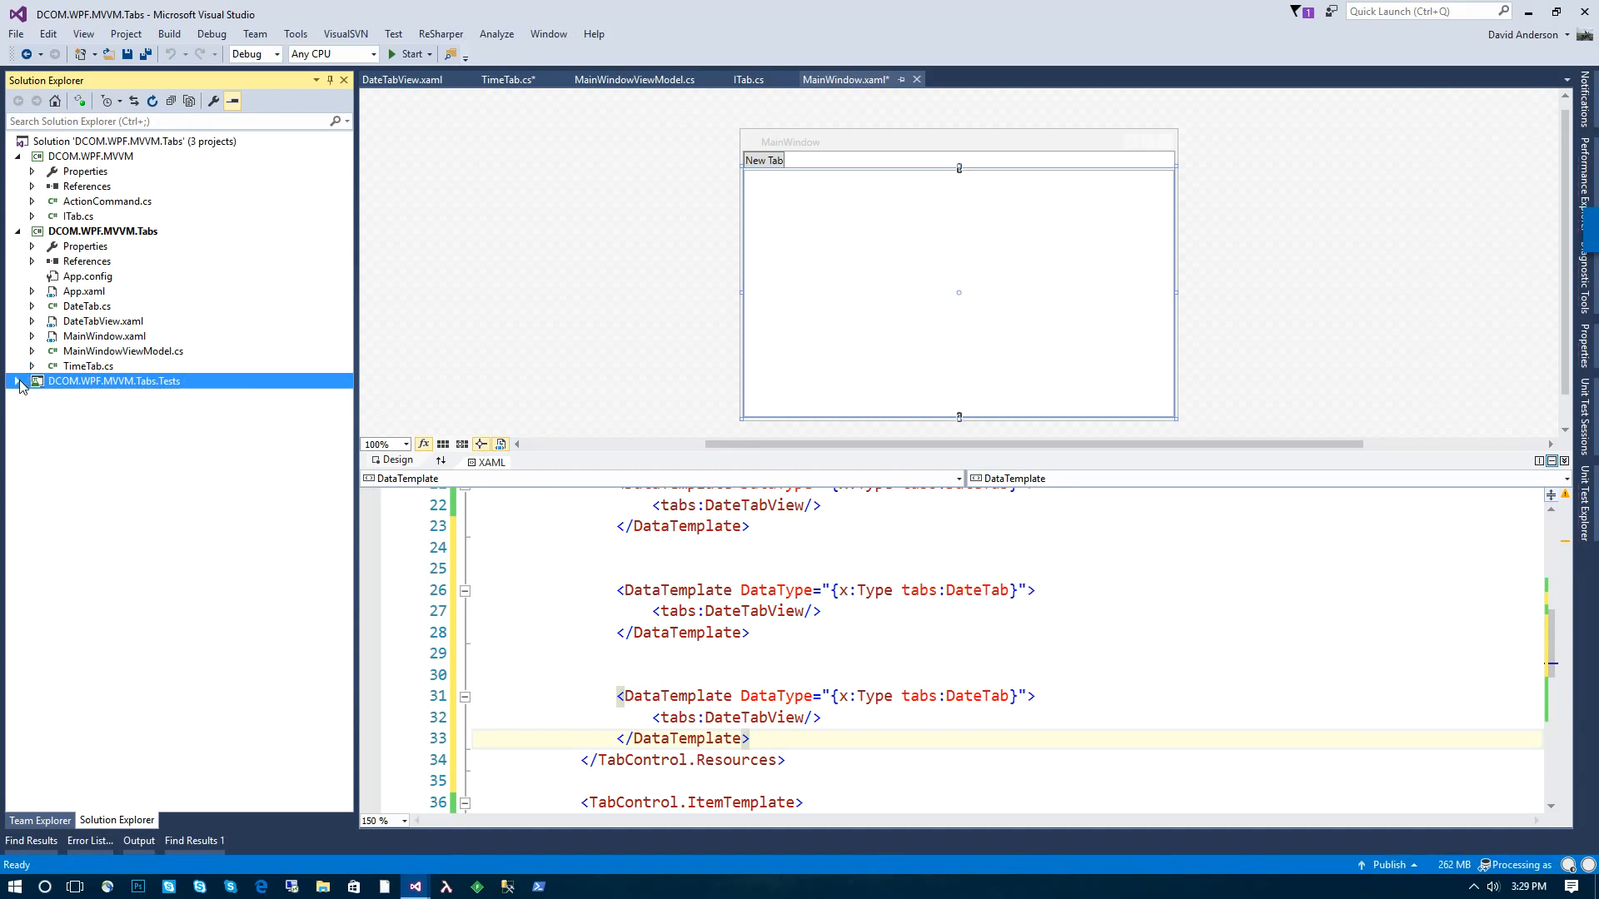
click(18, 380)
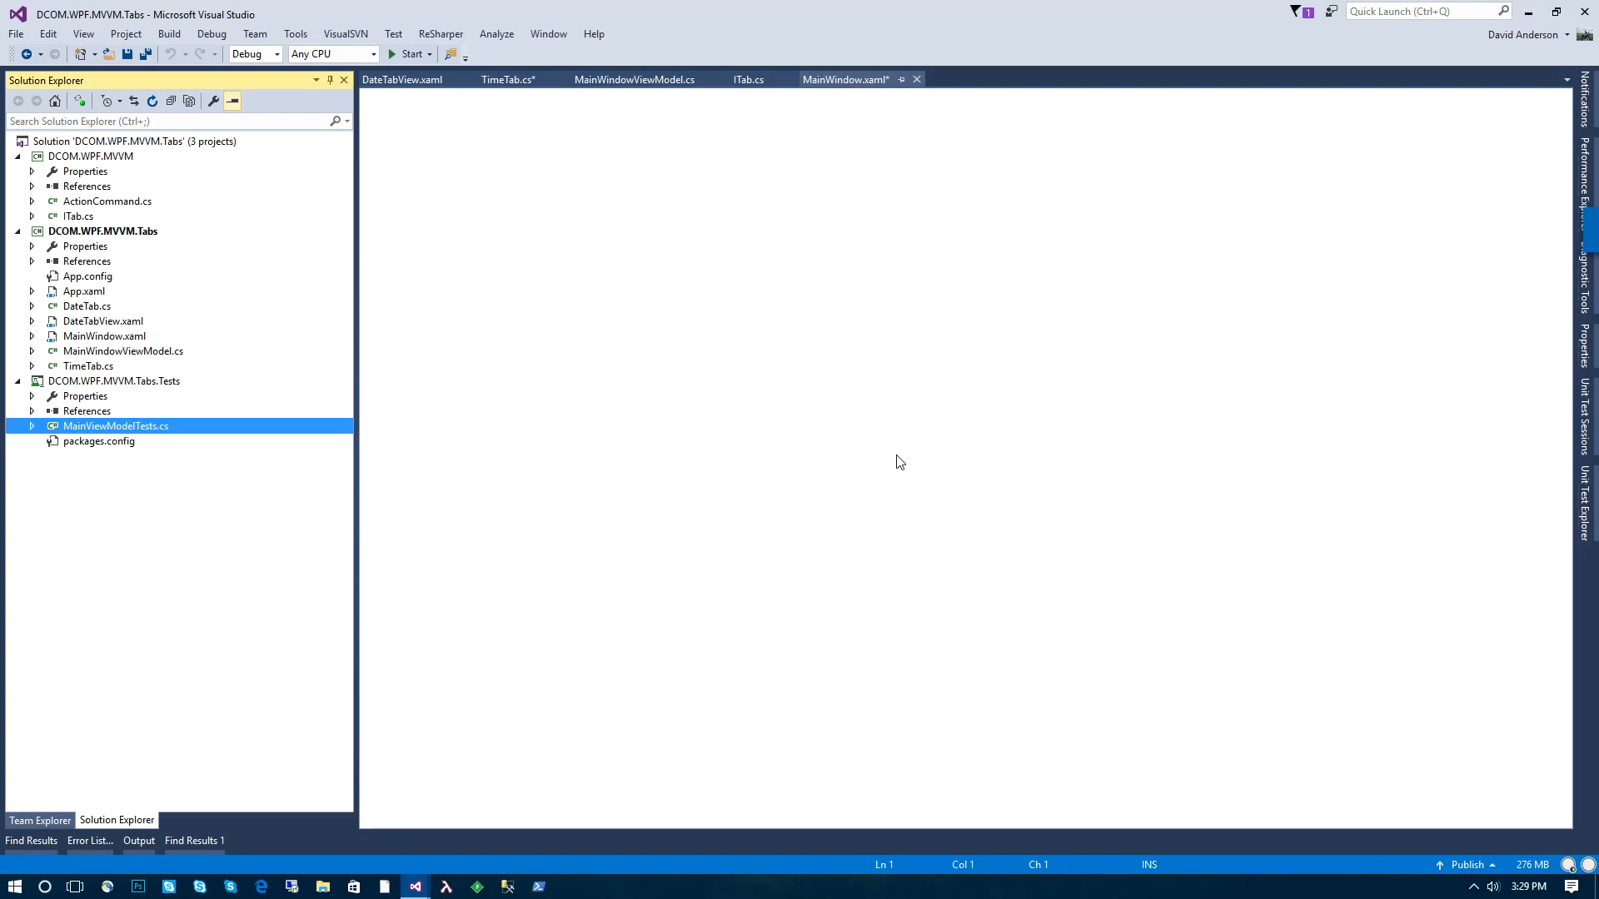
double_click(115, 425)
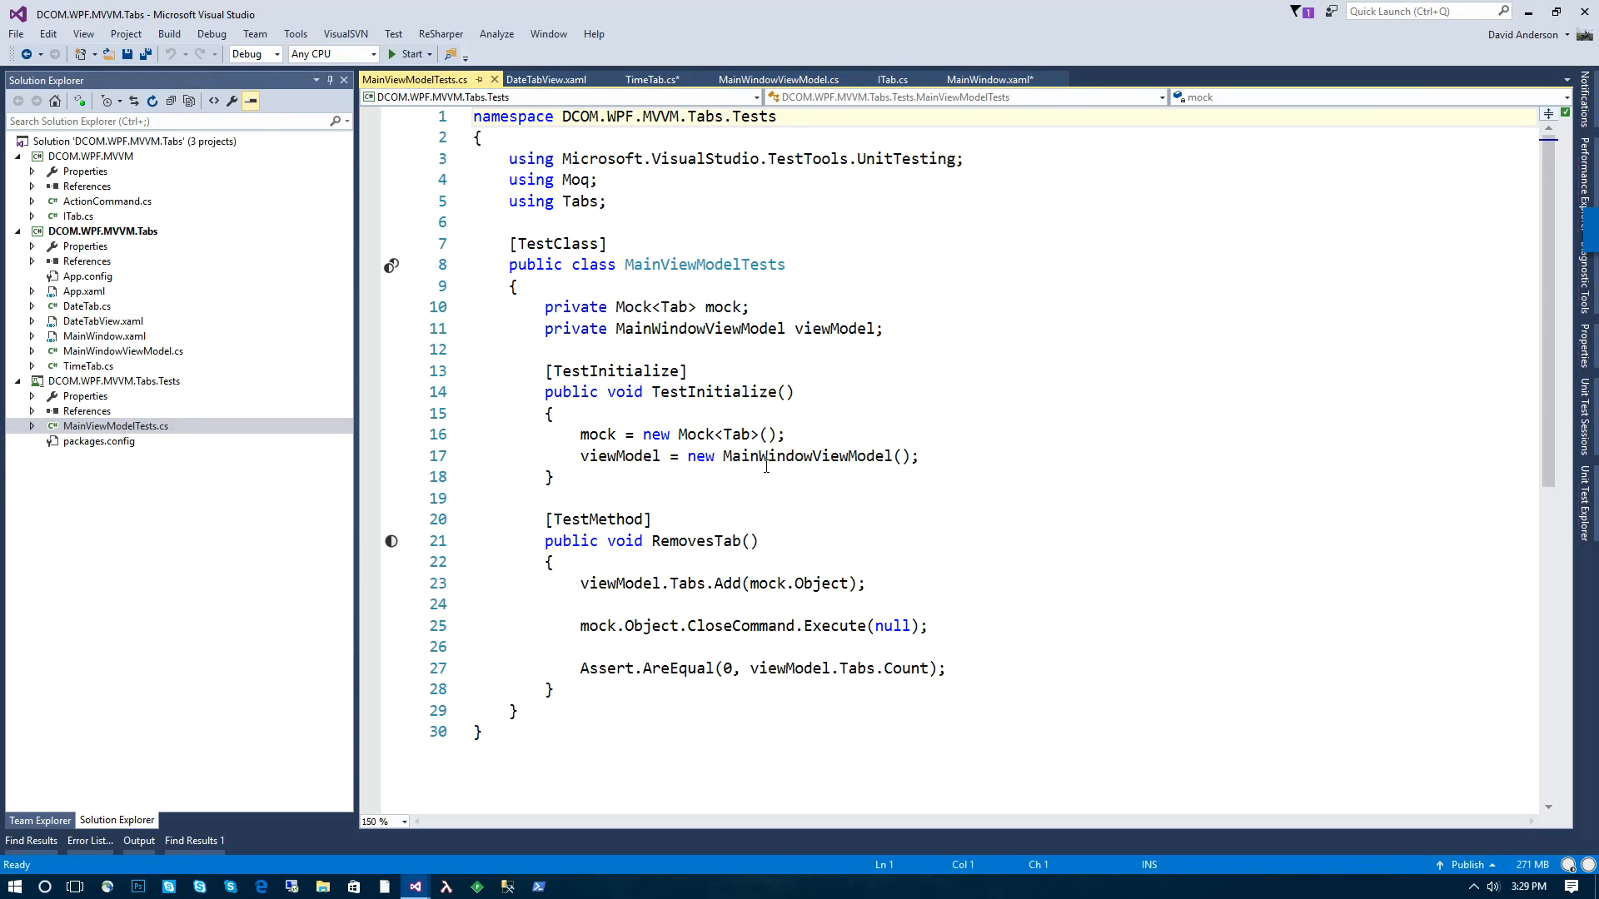